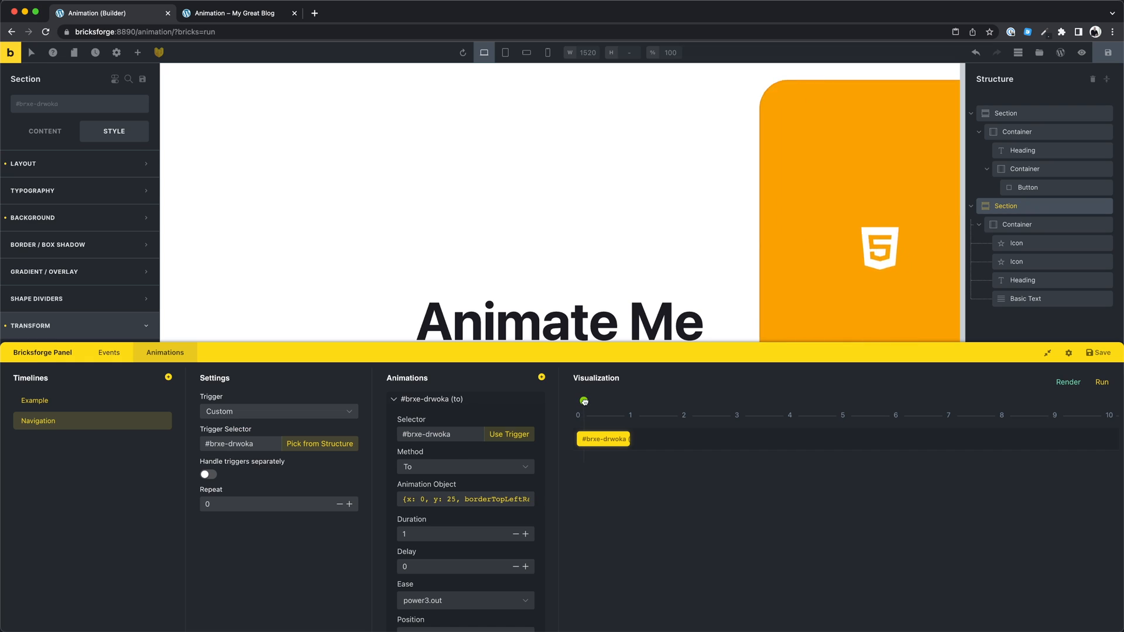
From the builder tab, open the Bricksforge panel's empty Animations area.
click(229, 13)
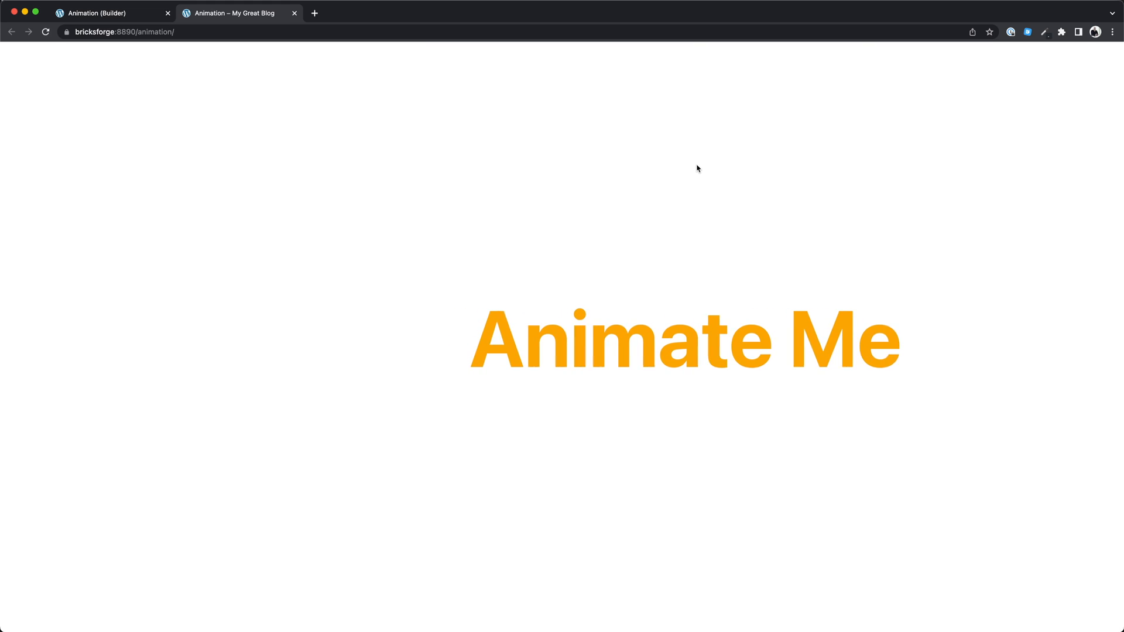
click(111, 13)
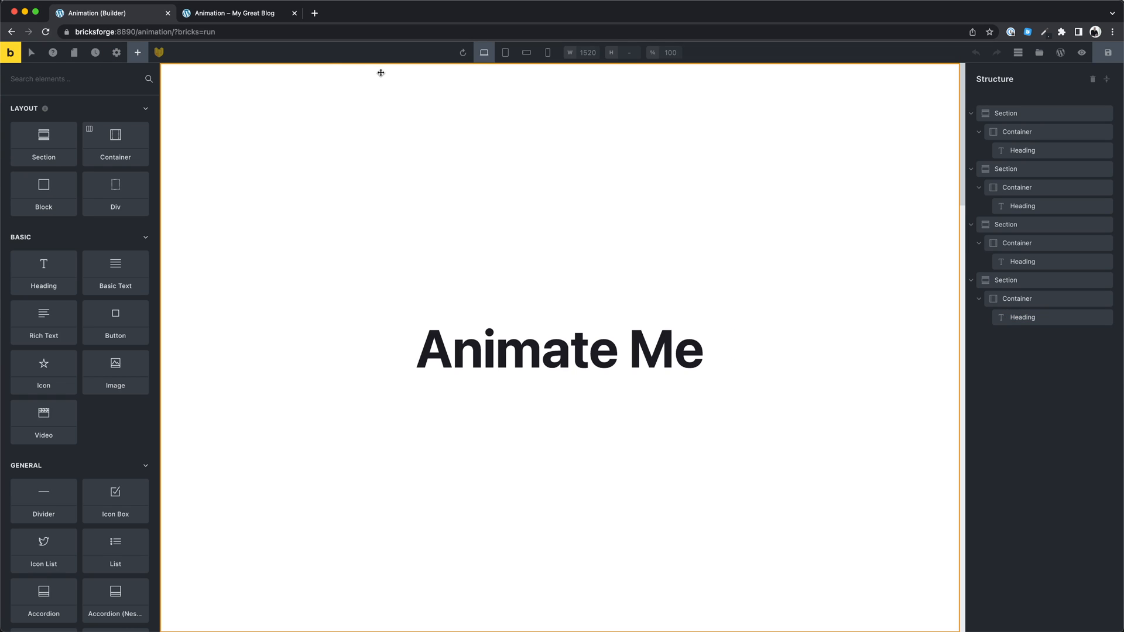
click(158, 51)
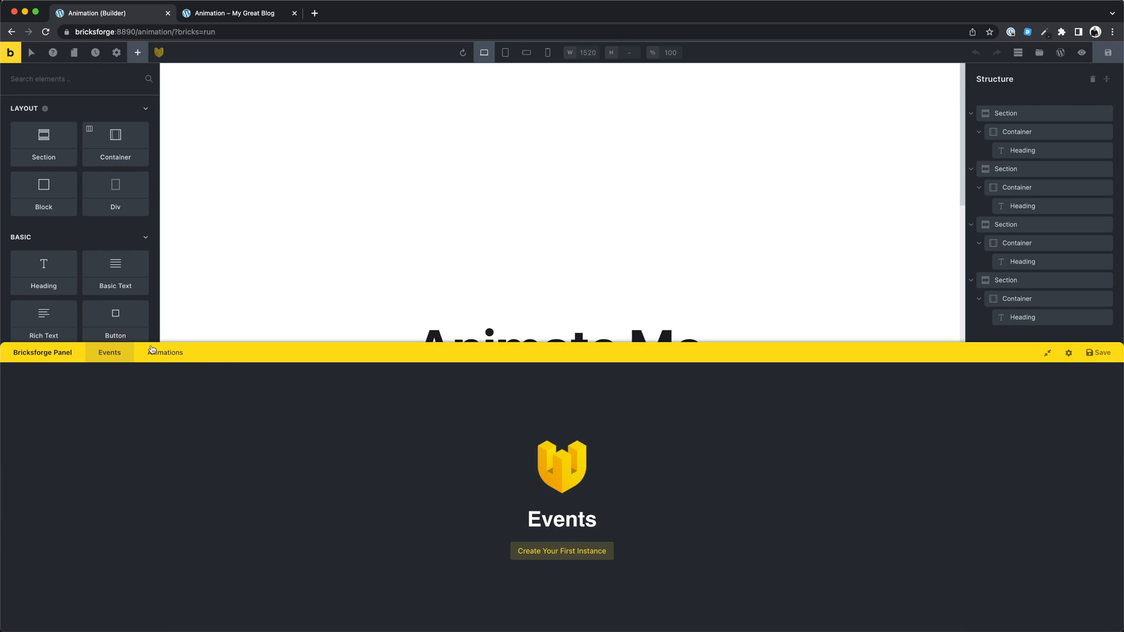
click(165, 352)
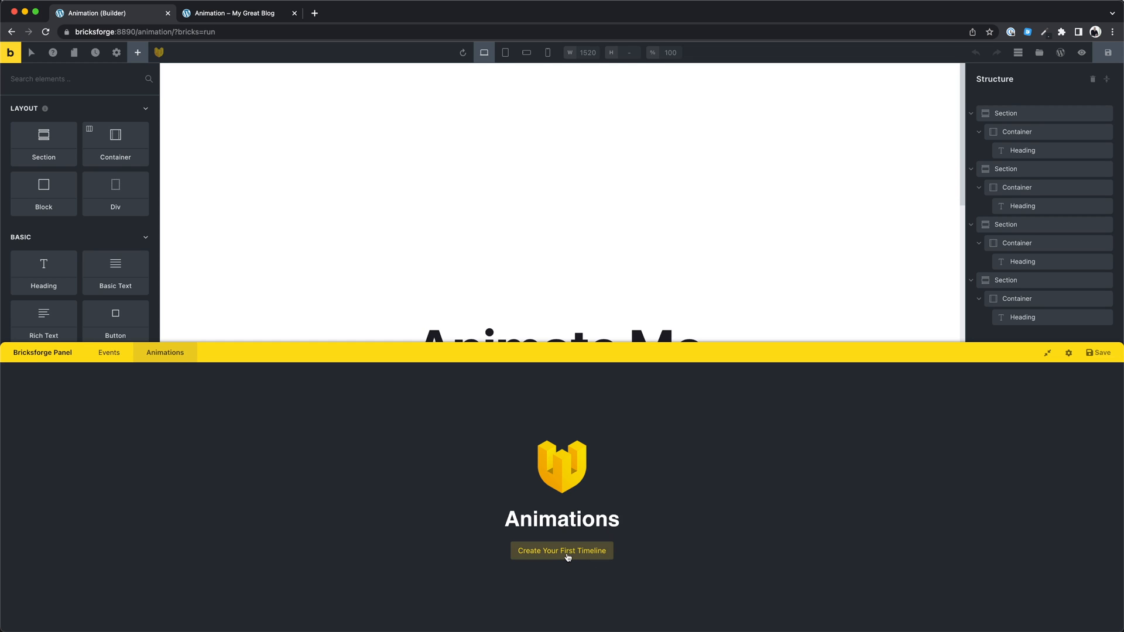
Create the first timeline named 'Example' with the Animate Me heading as trigger.
click(562, 550)
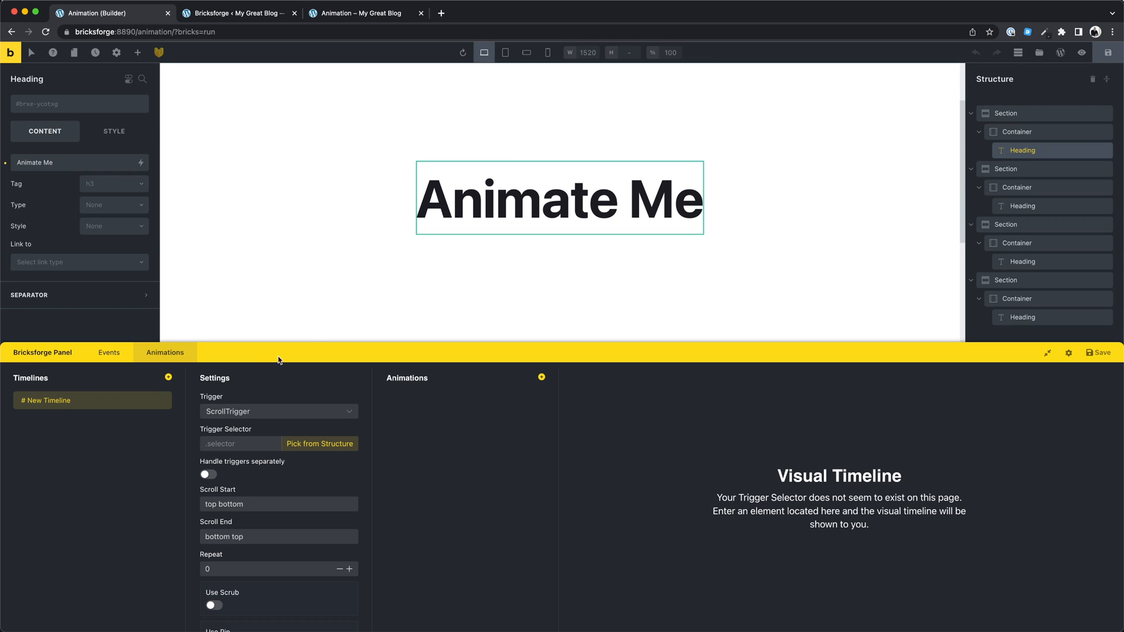
text(Exa)
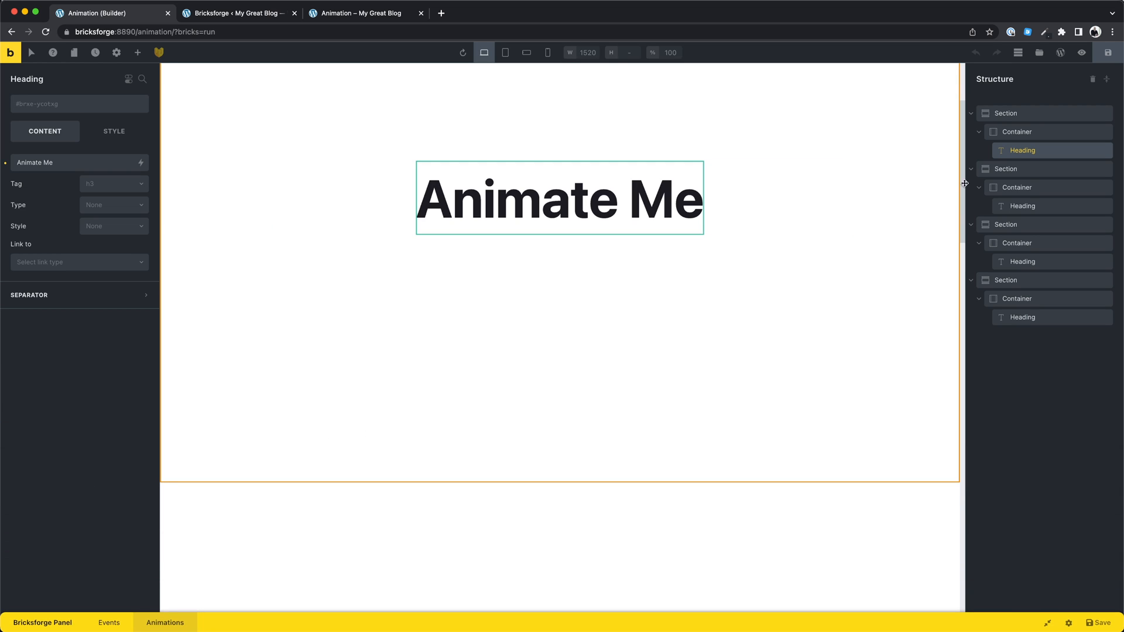
click(164, 623)
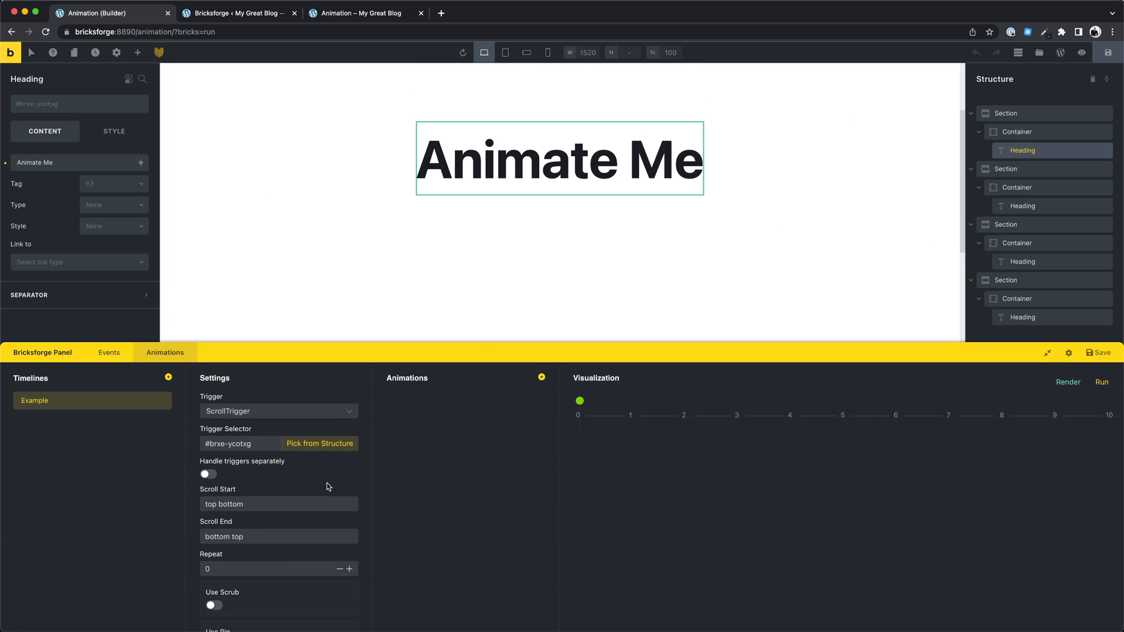
scroll(down, 3)
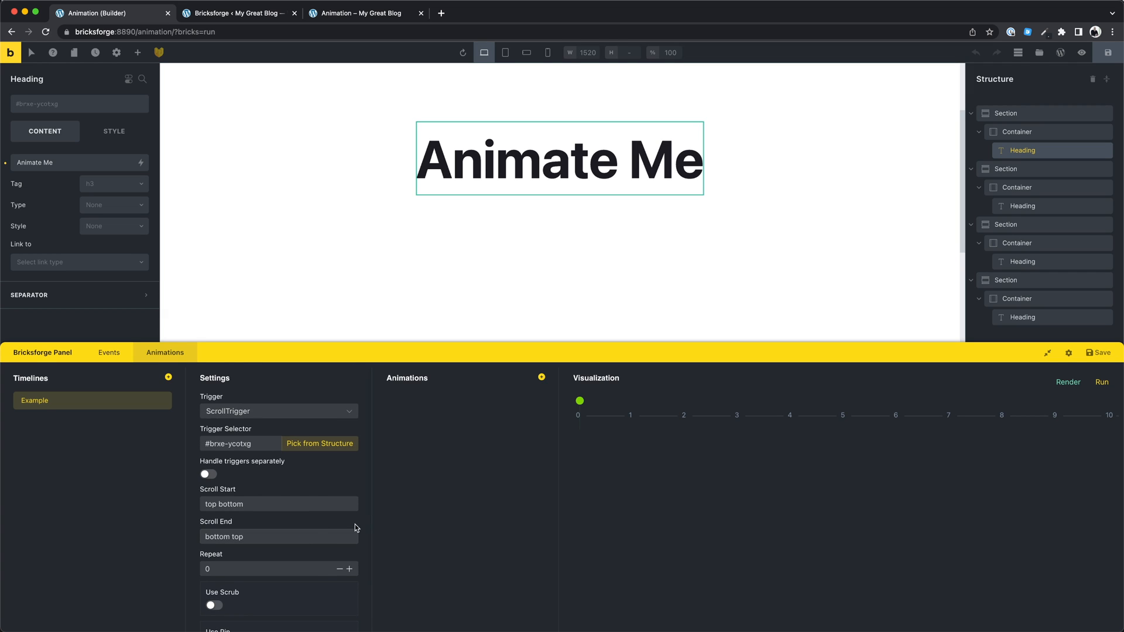
Add a trigger-targeted animation with {scale: 1.5} and preview it.
click(542, 378)
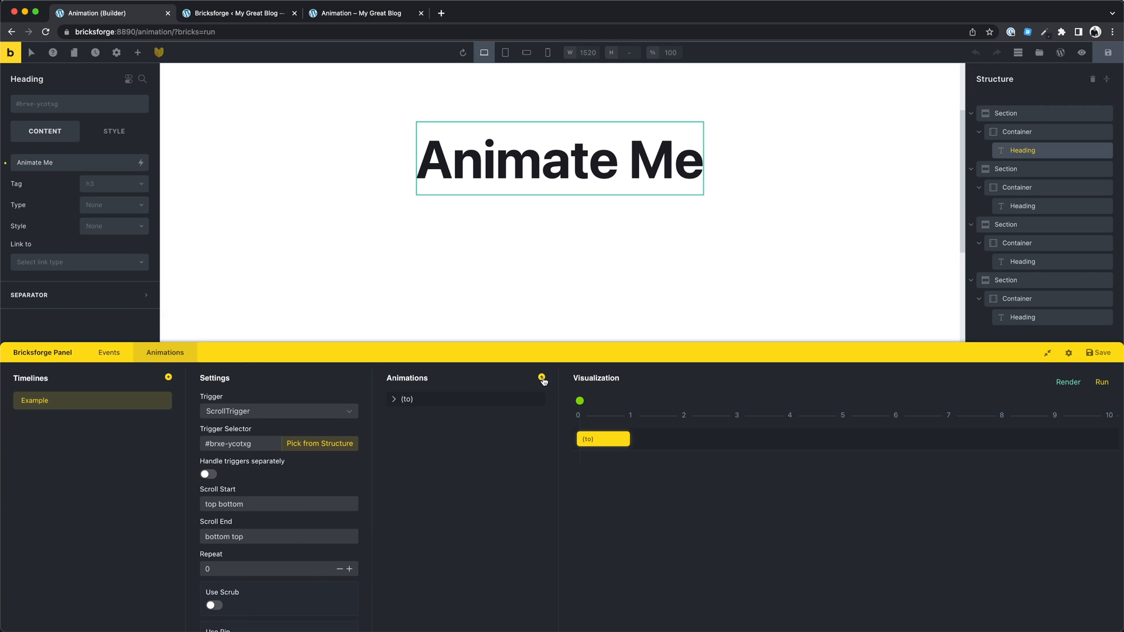
click(394, 398)
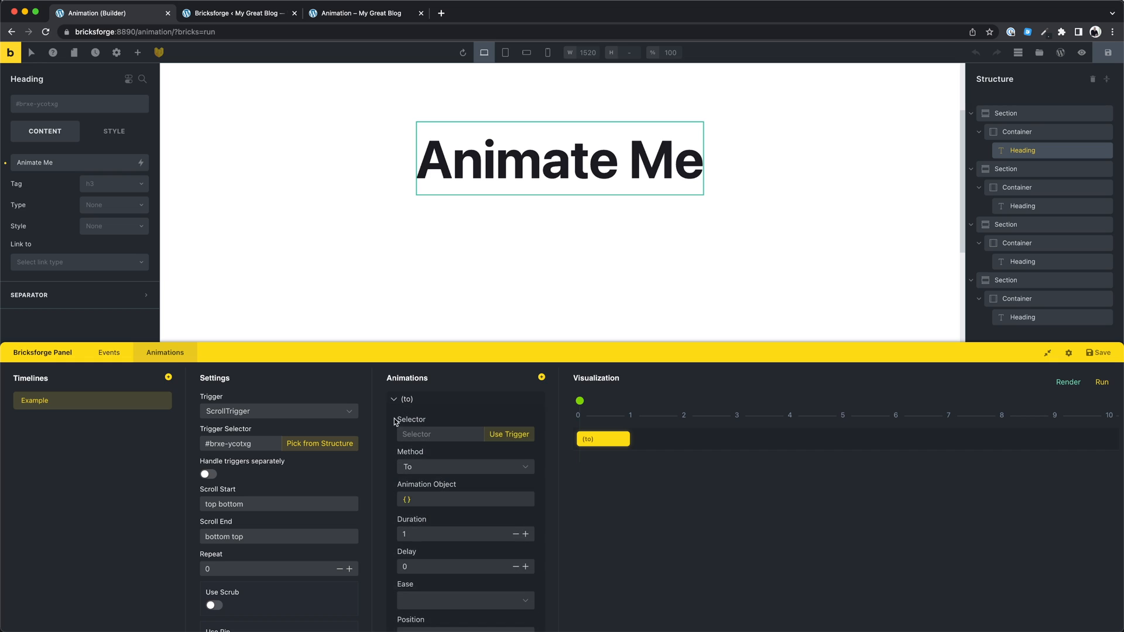
click(509, 435)
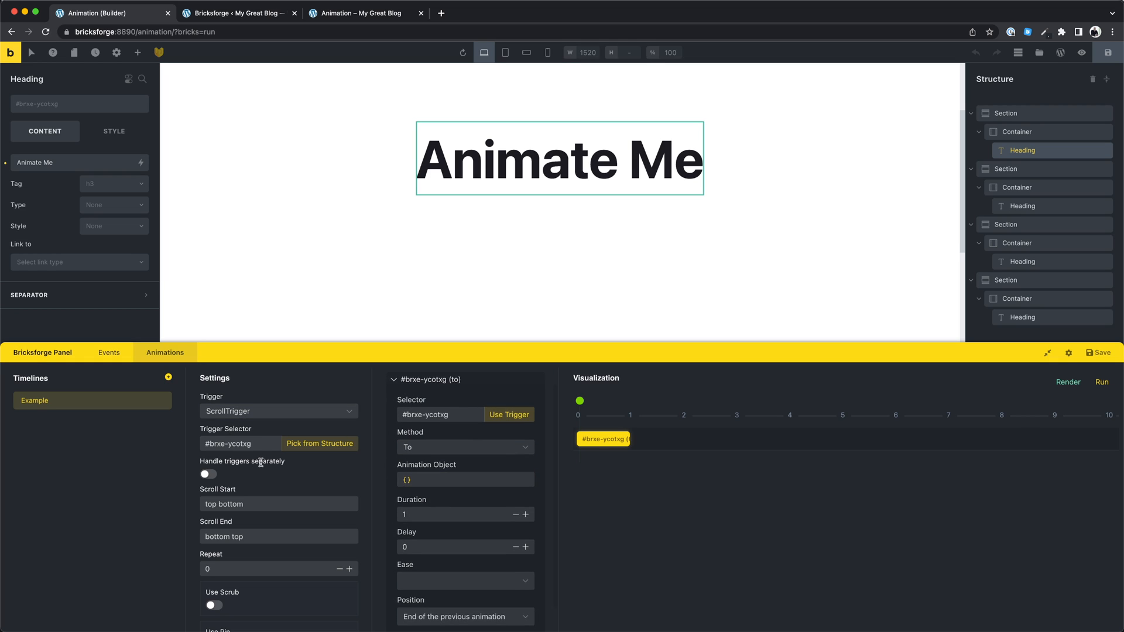
click(464, 479)
text(scale: 1.5)
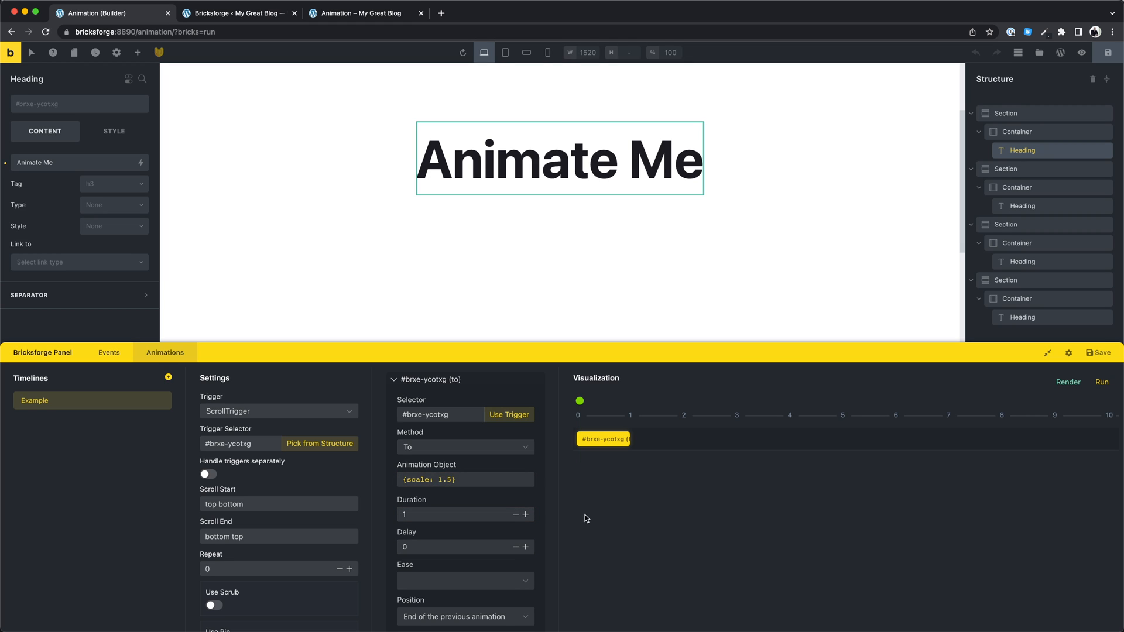
click(1102, 382)
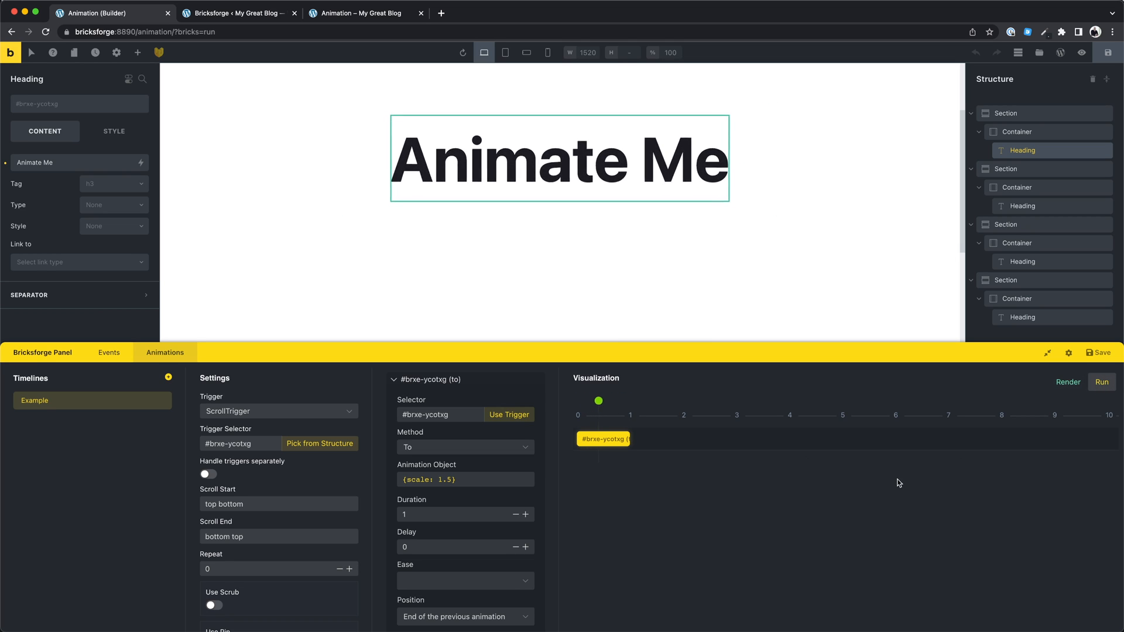
click(1102, 383)
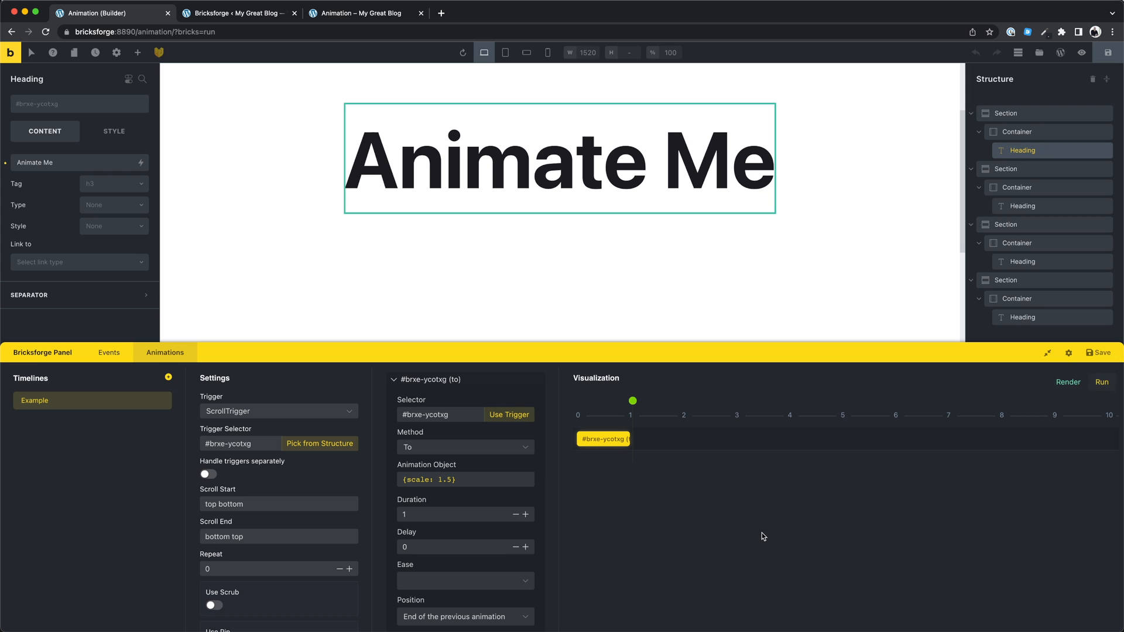
Set the scale animation's duration to 2 seconds and ease to back, then preview.
click(459, 515)
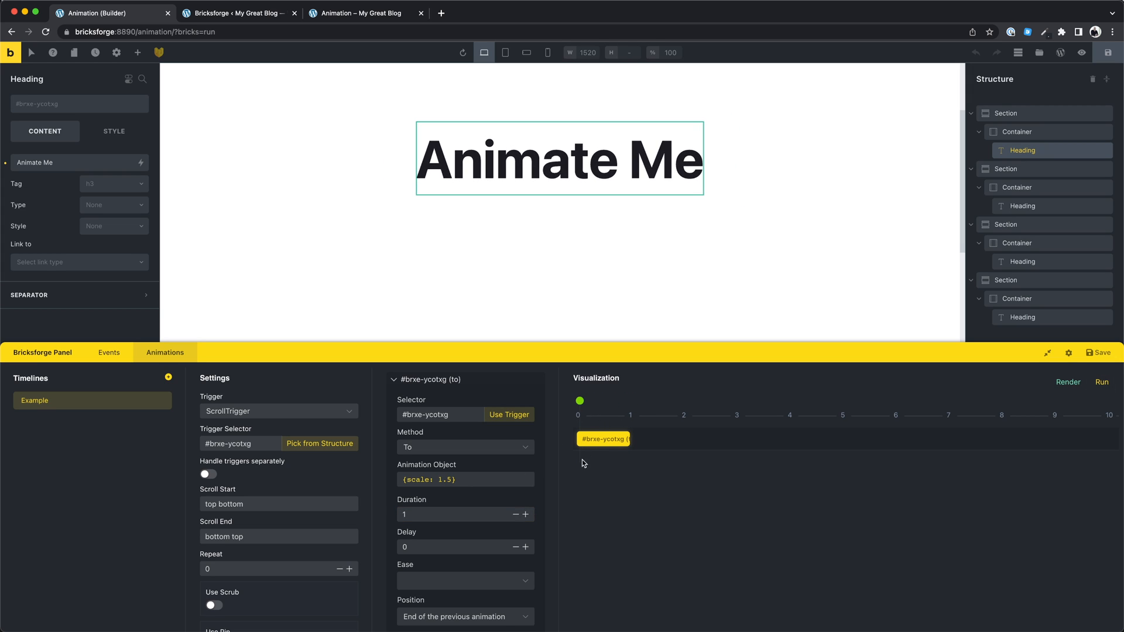
text(1.4)
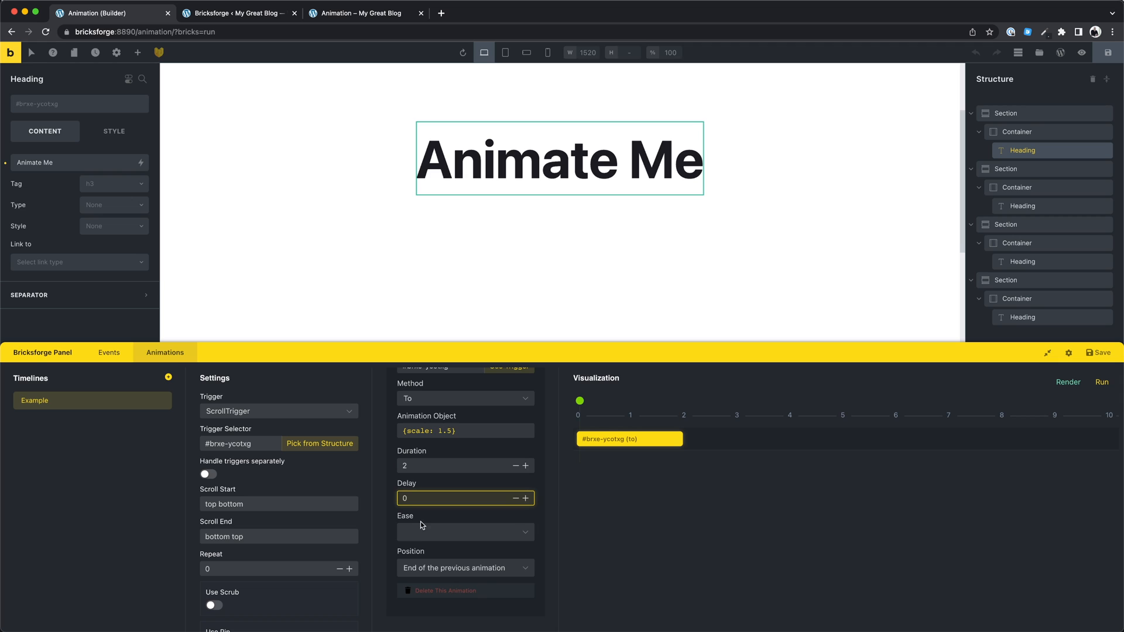
click(465, 532)
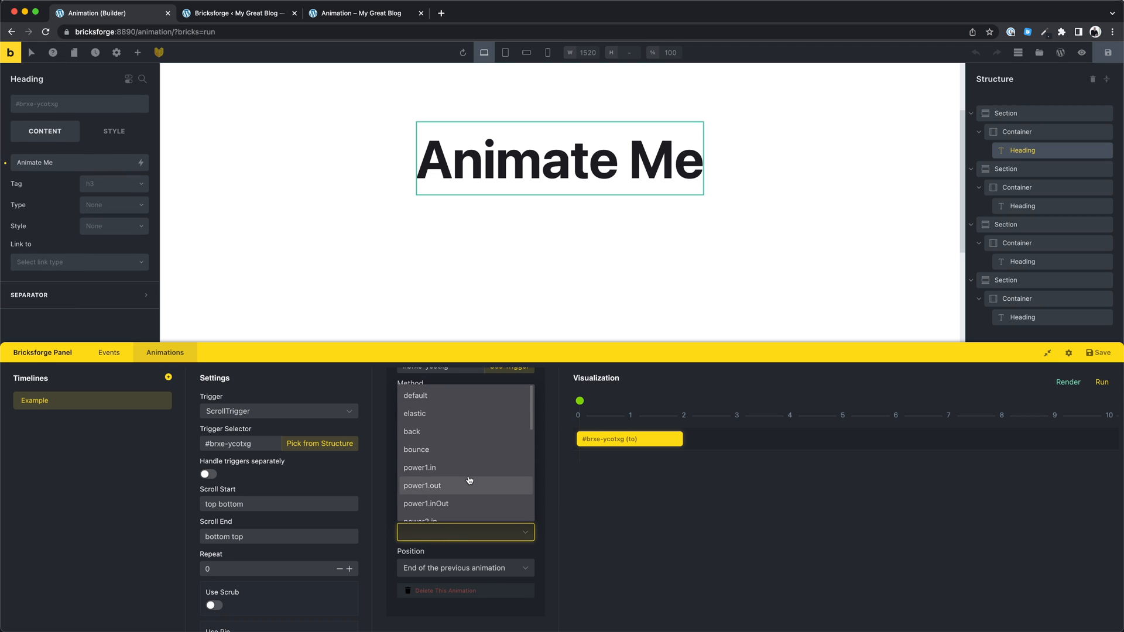
click(412, 431)
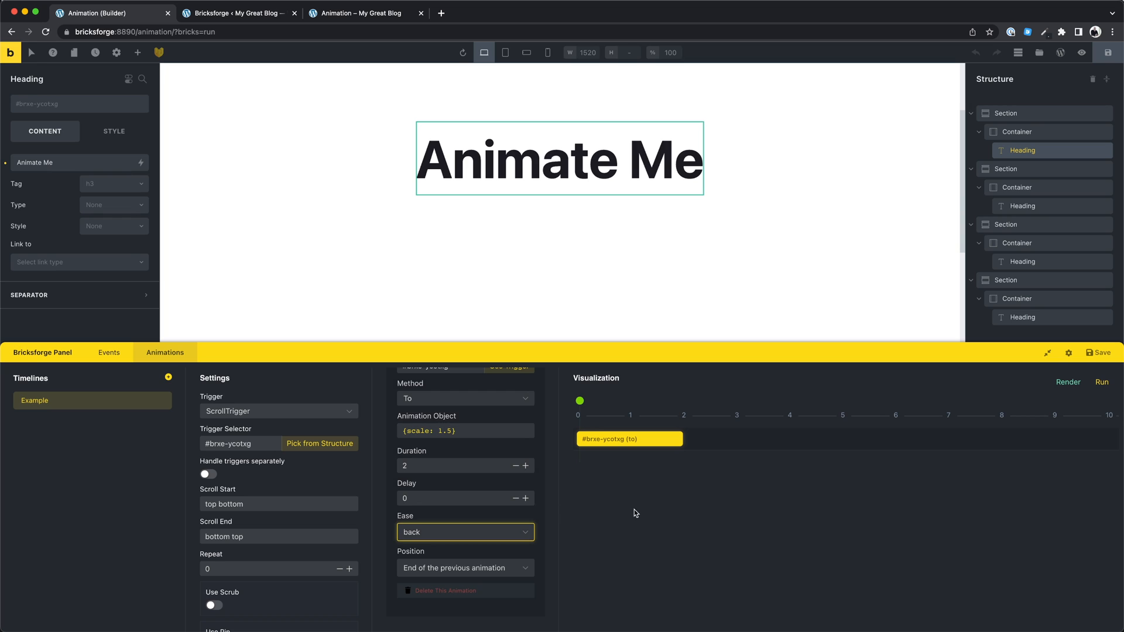
click(1103, 382)
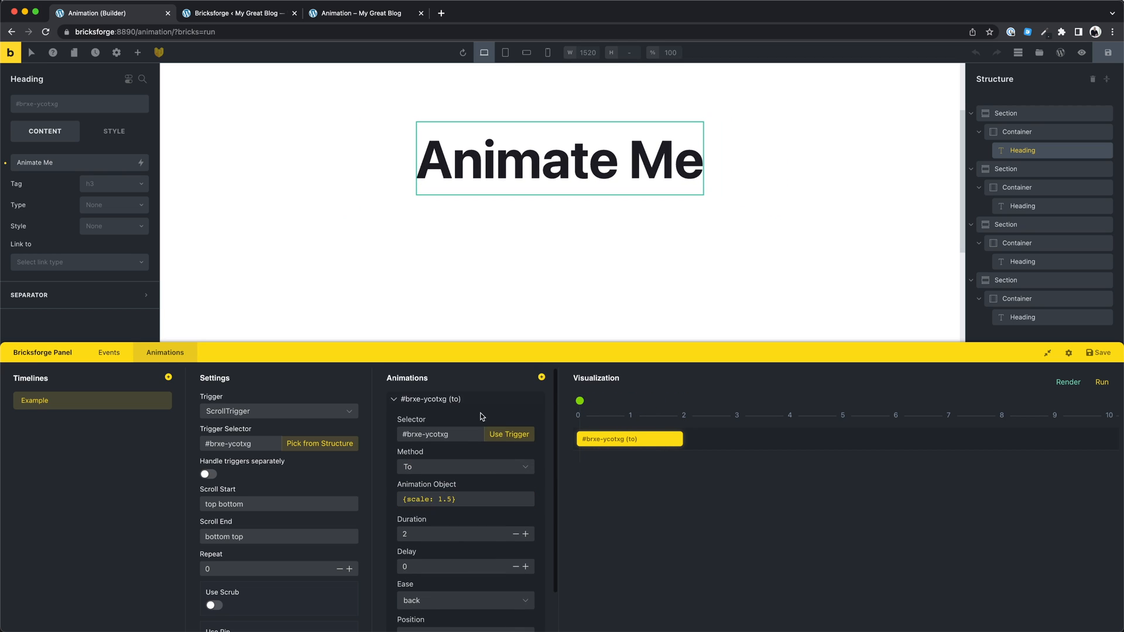
Add a second trigger-targeted animation turning the heading orange.
click(393, 399)
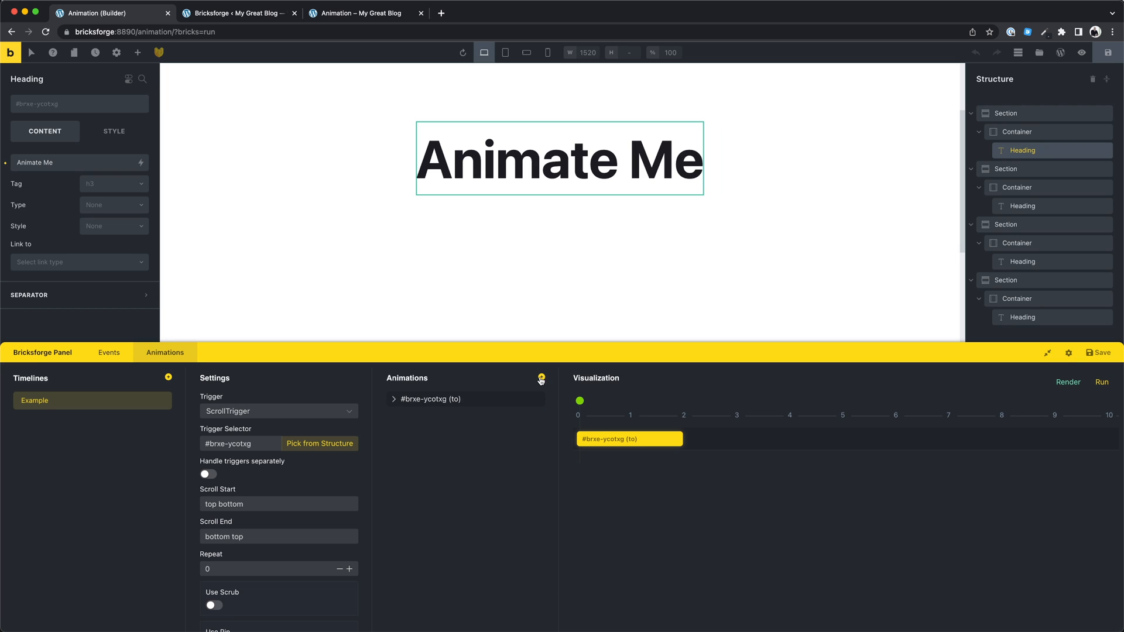
click(541, 379)
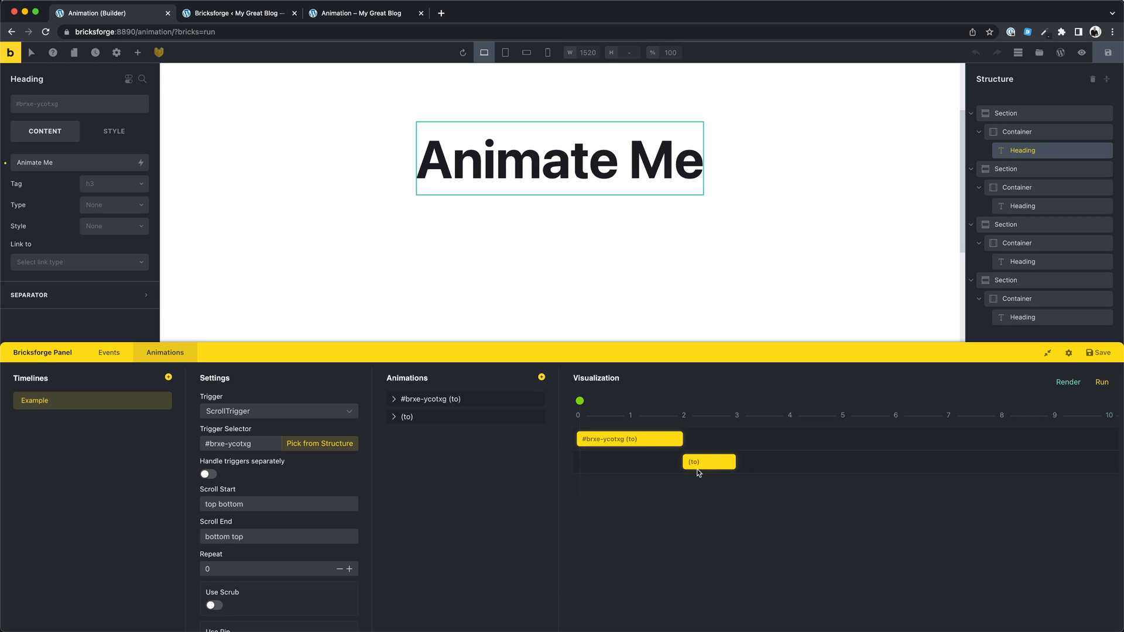
click(393, 416)
text({color: "orange"})
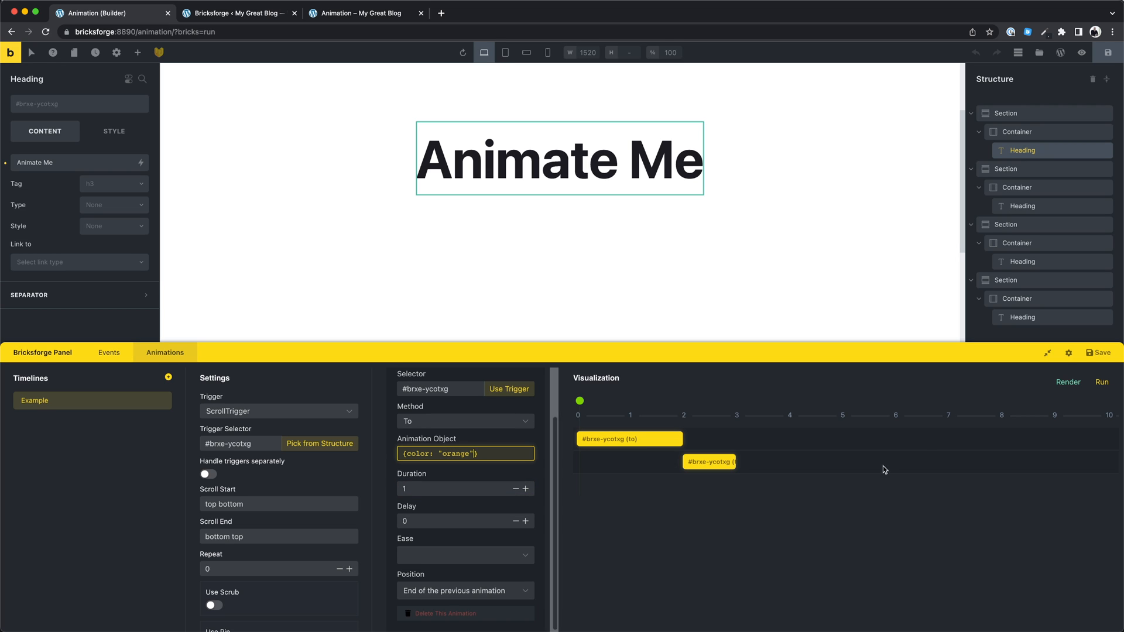
Preview the timeline, scrubbing the playhead to the end and back.
click(1102, 382)
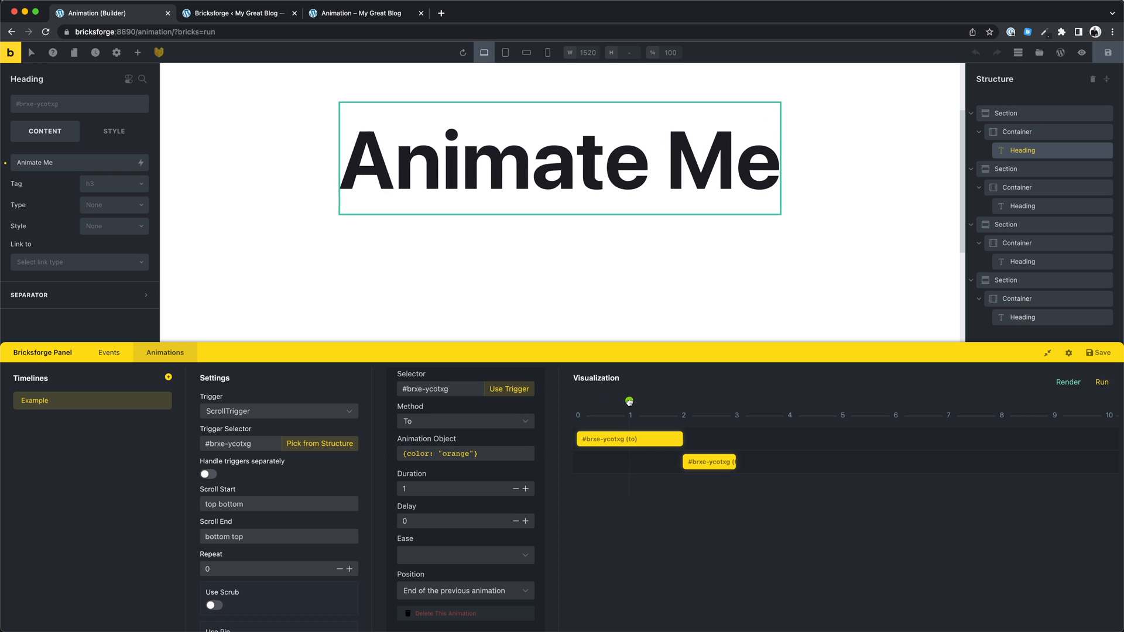
drag(628, 400, 738, 399)
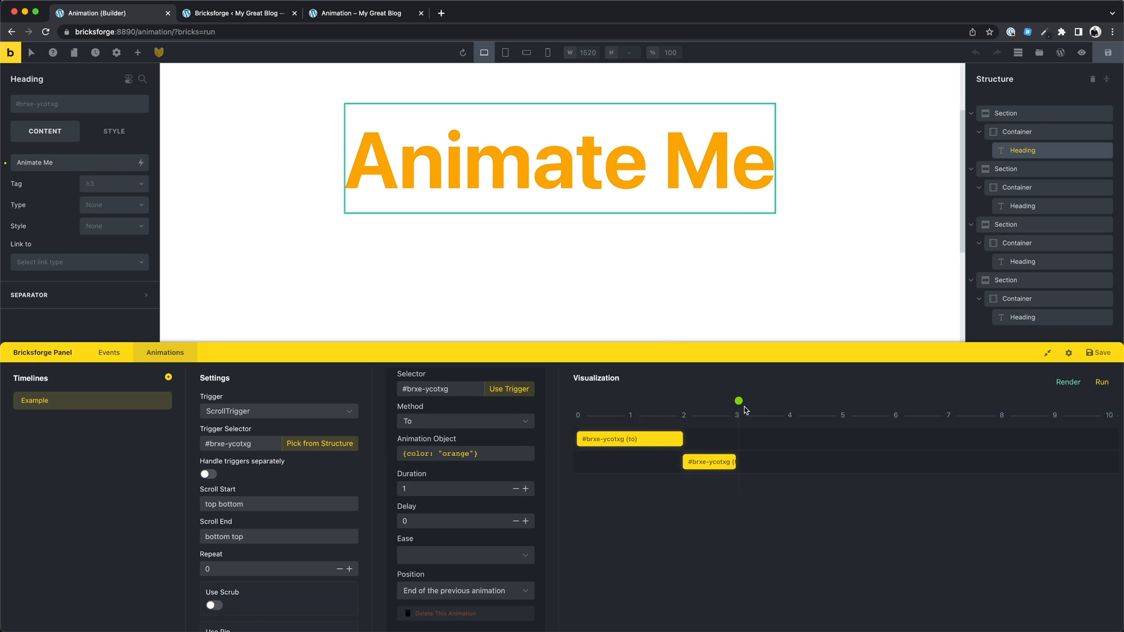
drag(739, 400, 601, 399)
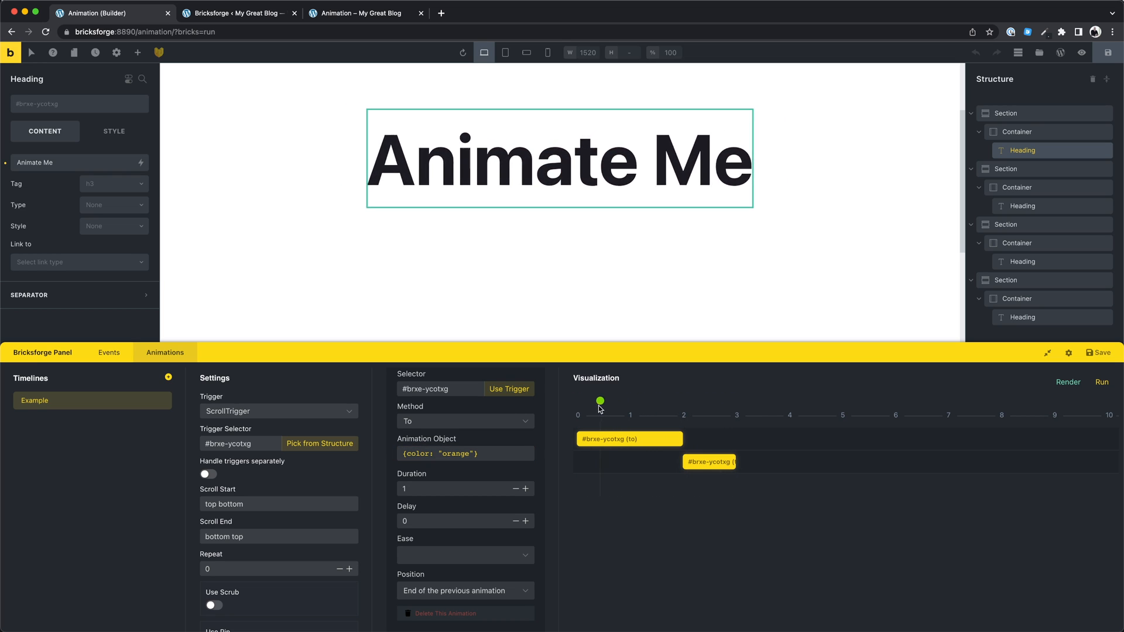
click(1102, 382)
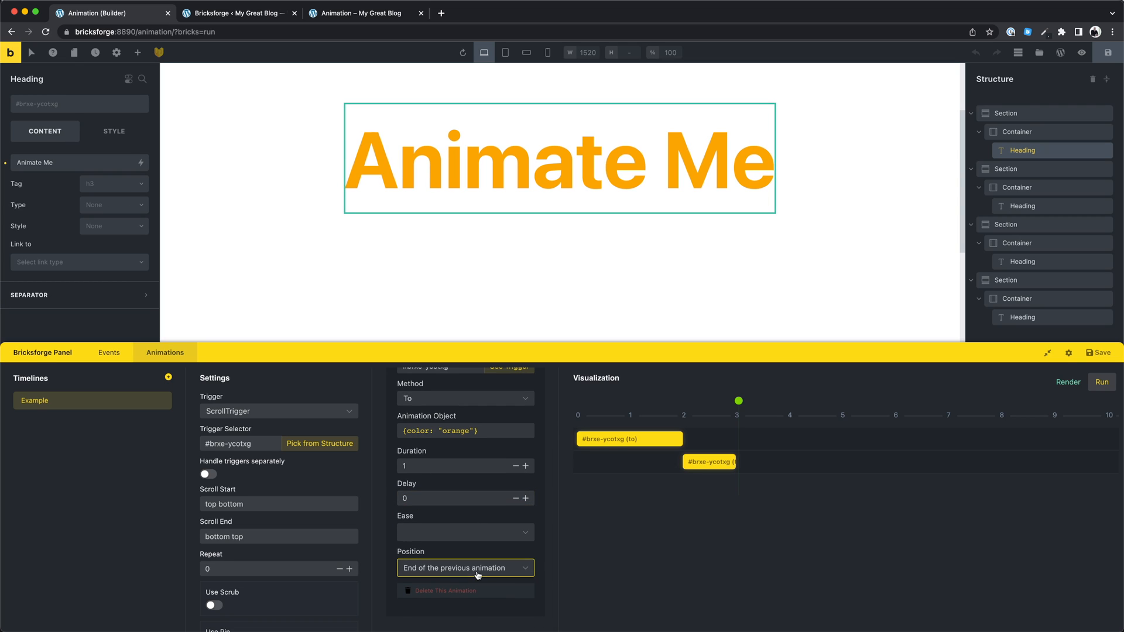
Try other start positions for the orange animation, then set 'End of the previous animation'.
click(464, 568)
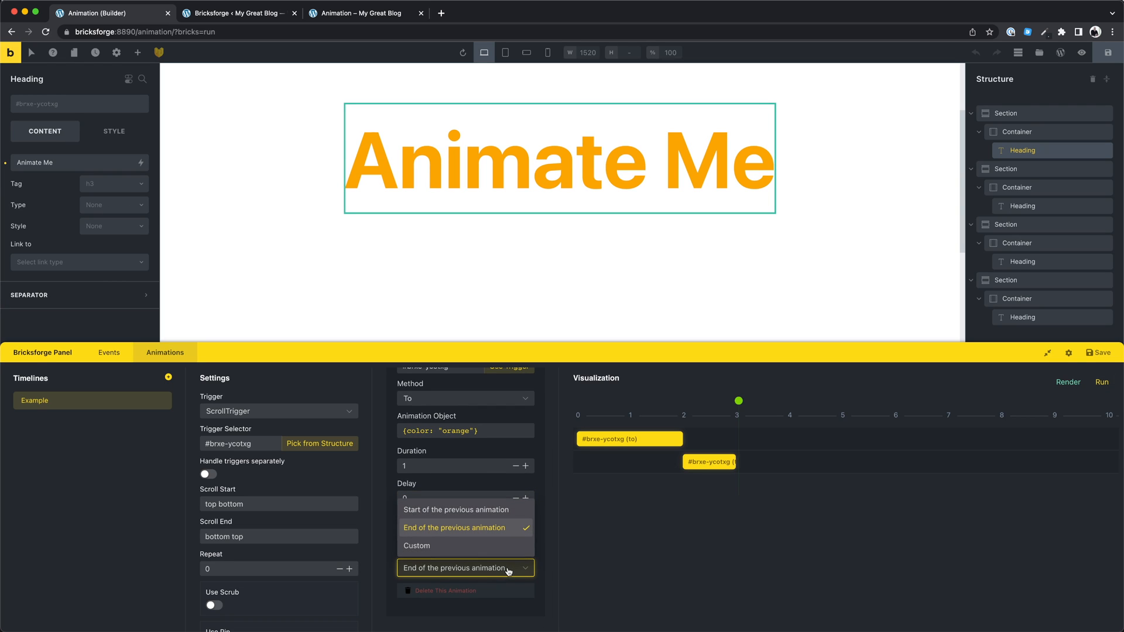
mouse_move(465, 510)
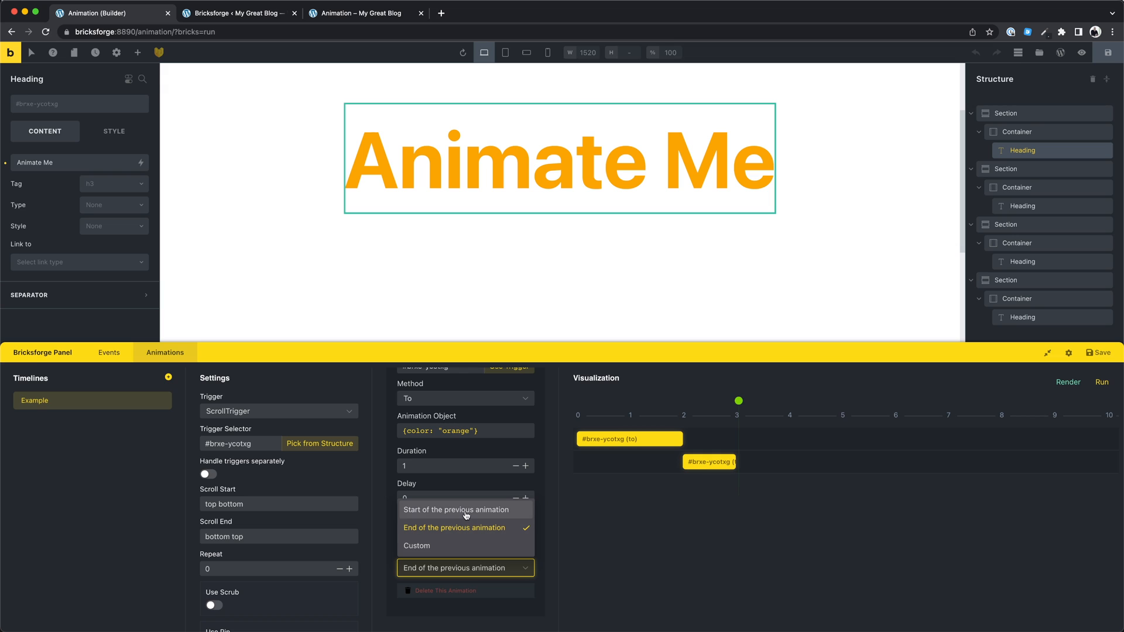
click(456, 510)
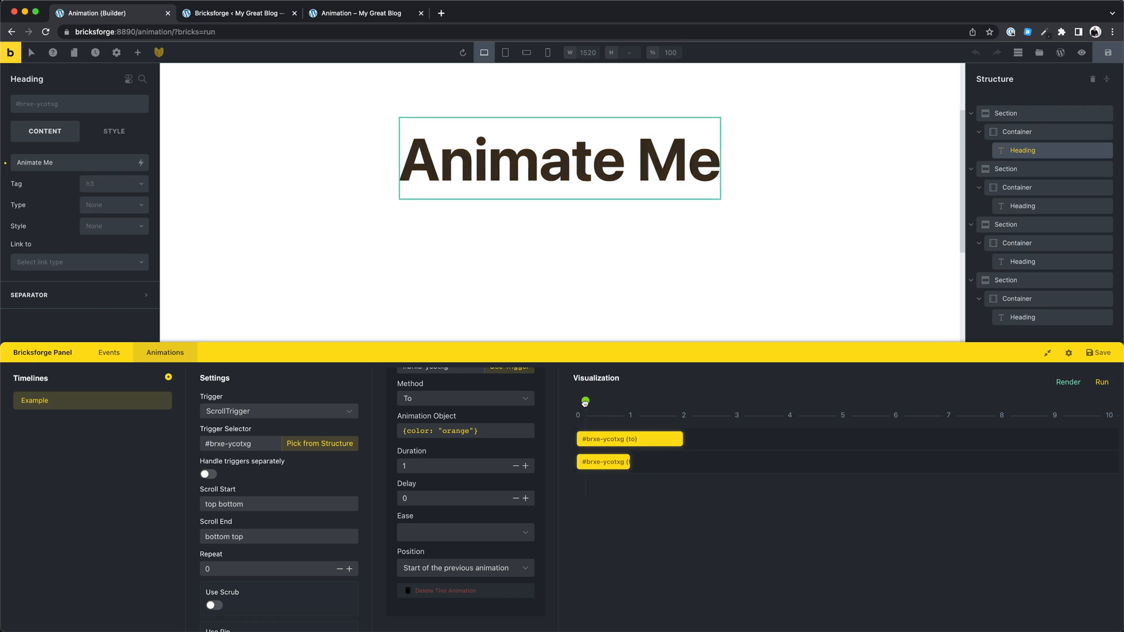
click(464, 568)
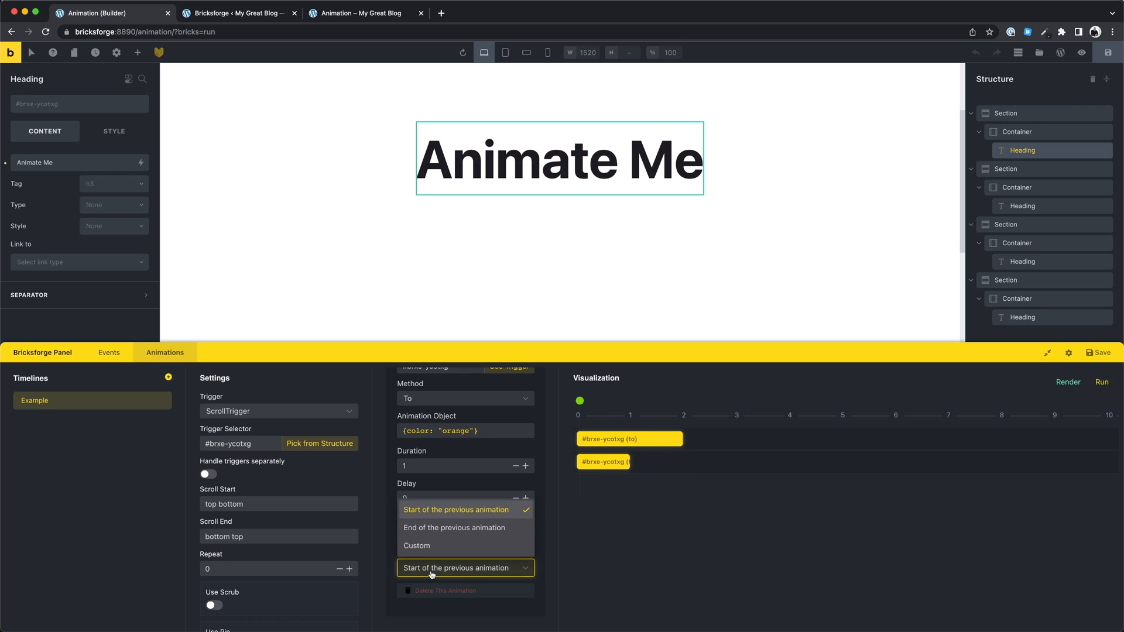
click(416, 546)
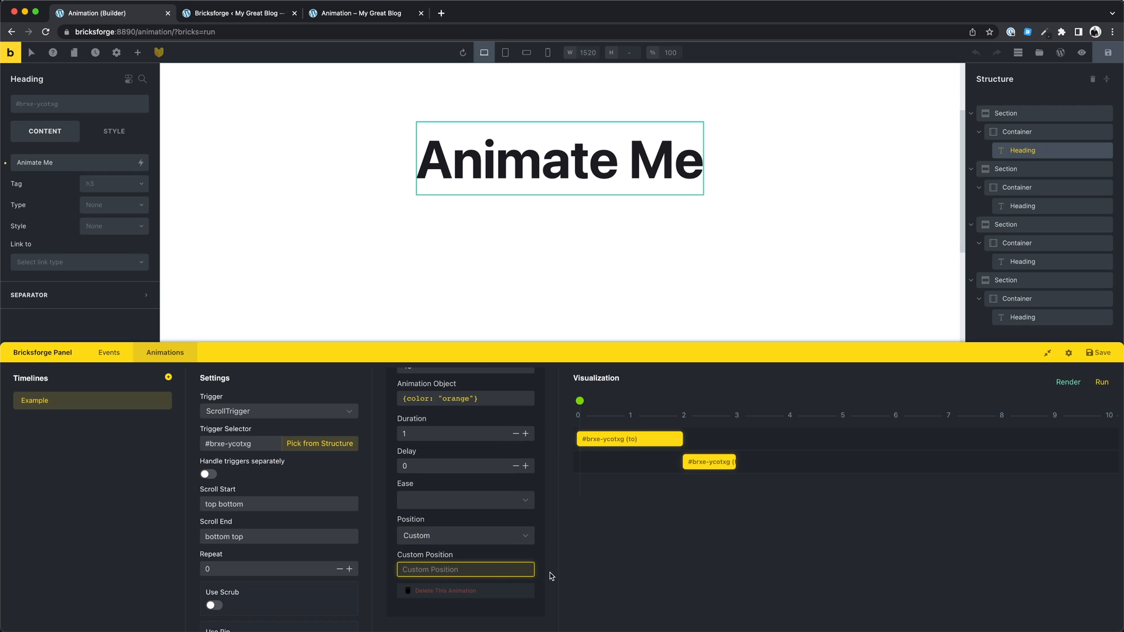
text(4)
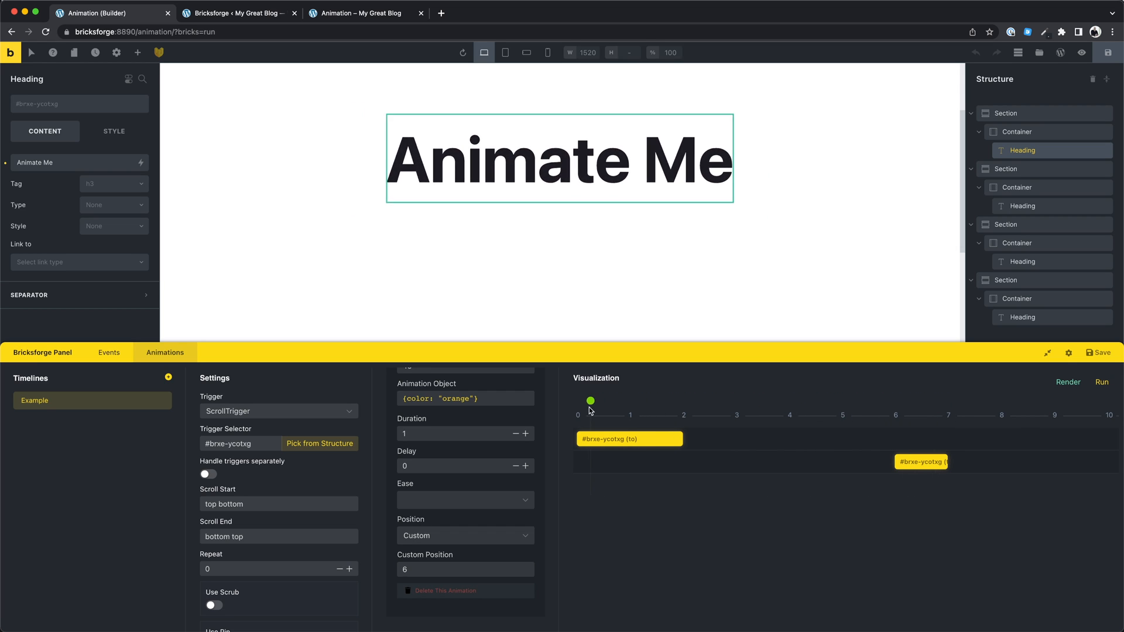
click(464, 535)
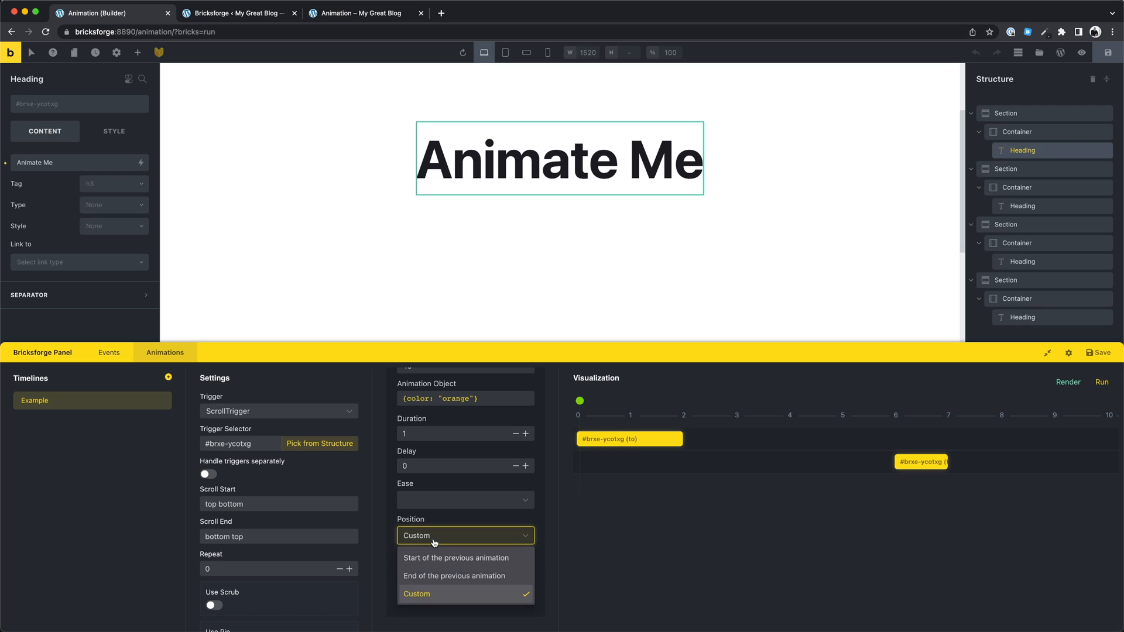
click(454, 575)
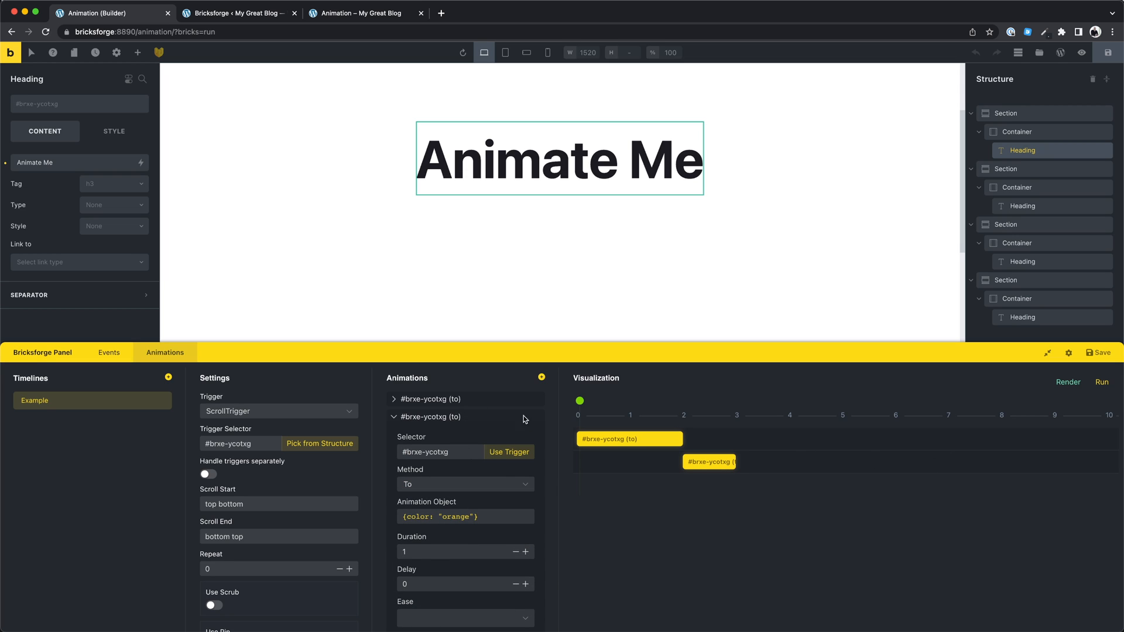
Watch the heading scale and turn orange on the live page, then return to the builder.
click(393, 416)
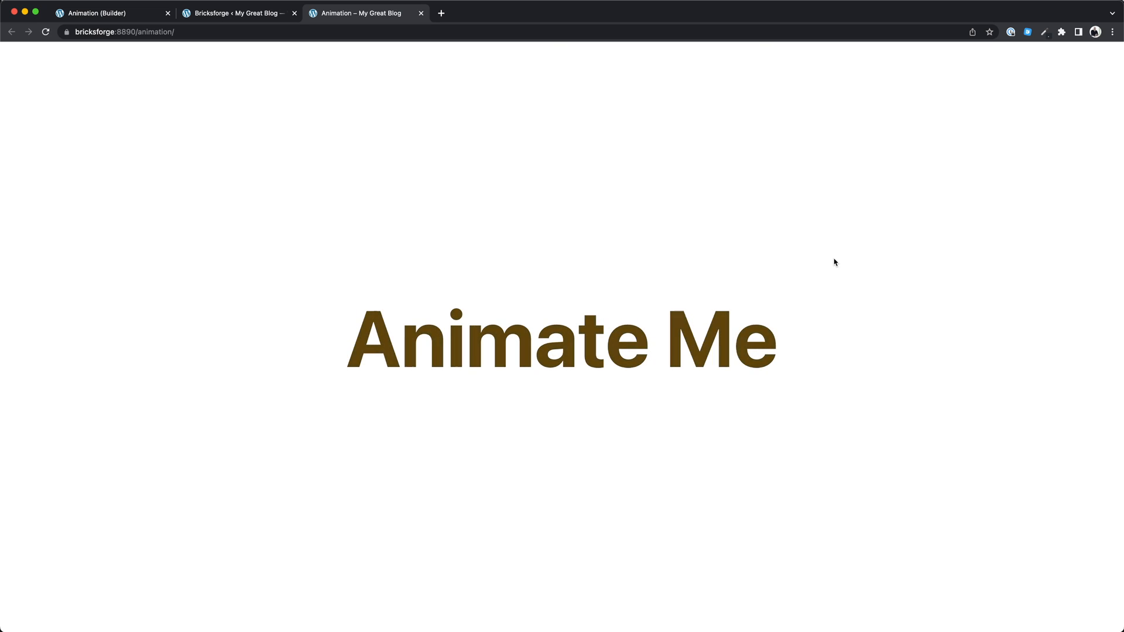
click(294, 13)
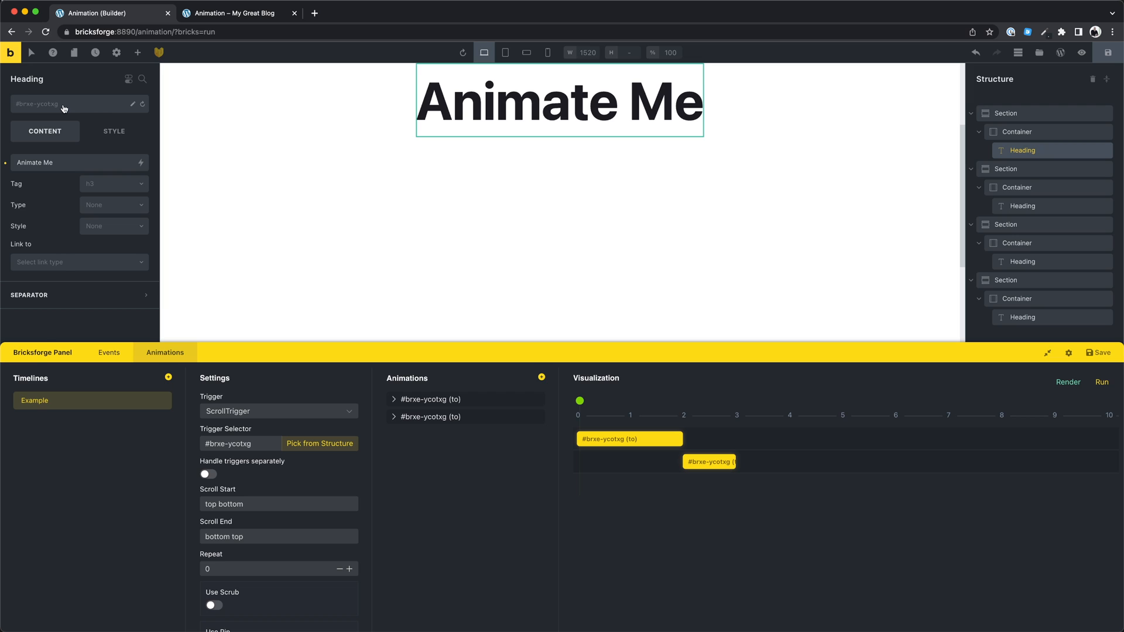
Add the animate-heading class to the Animate Me headings.
text(anima)
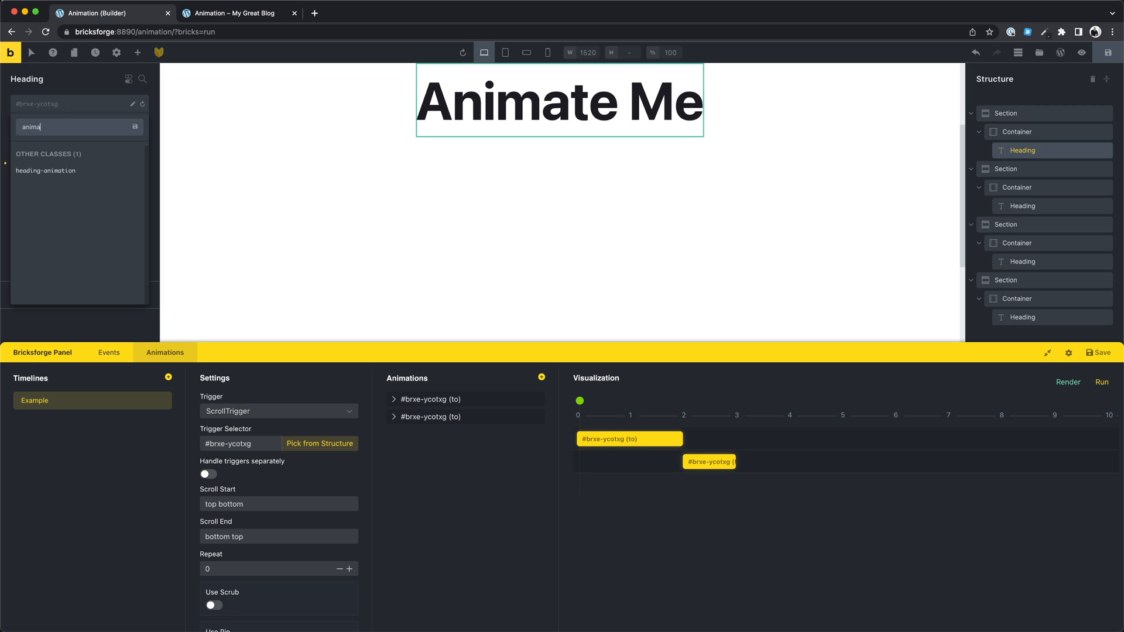
text(animate-heading)
text(ab)
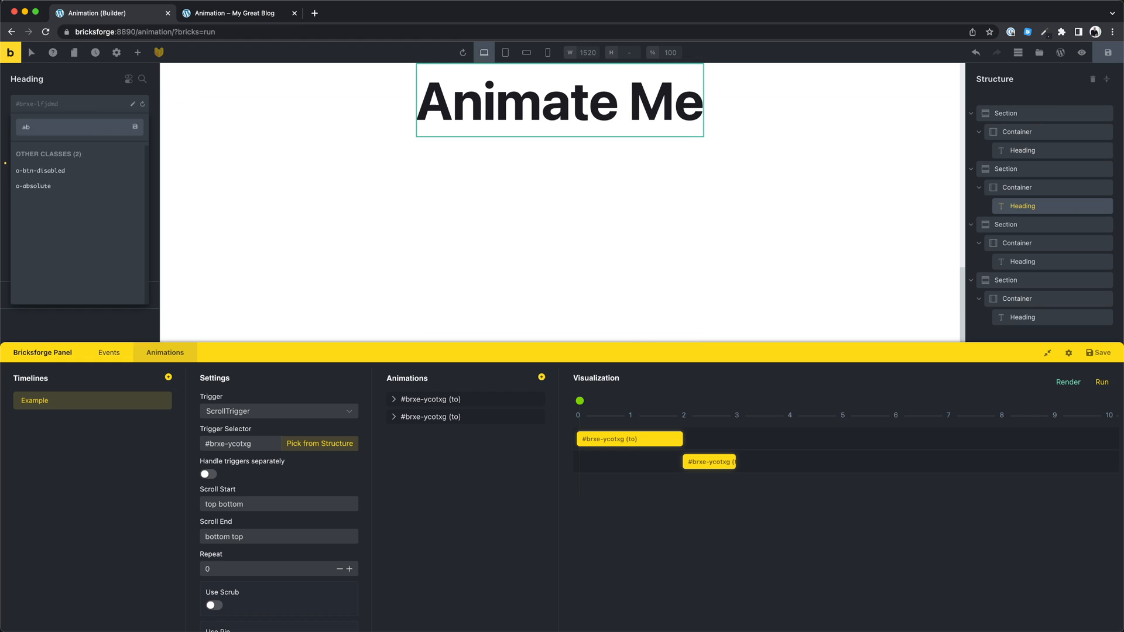
text(anima)
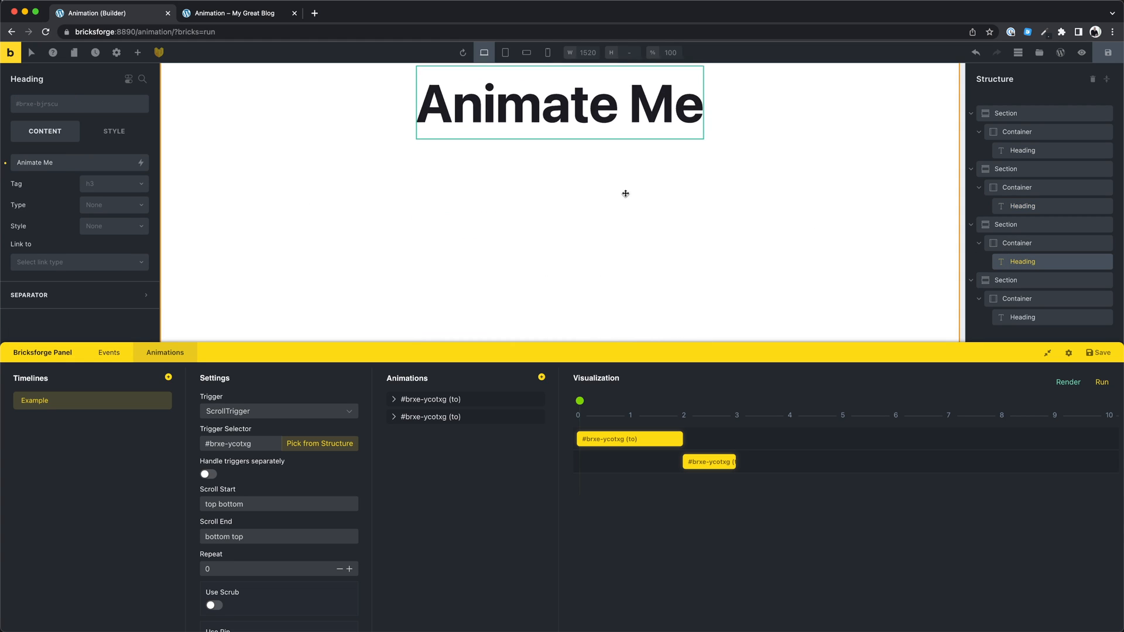
text(anim)
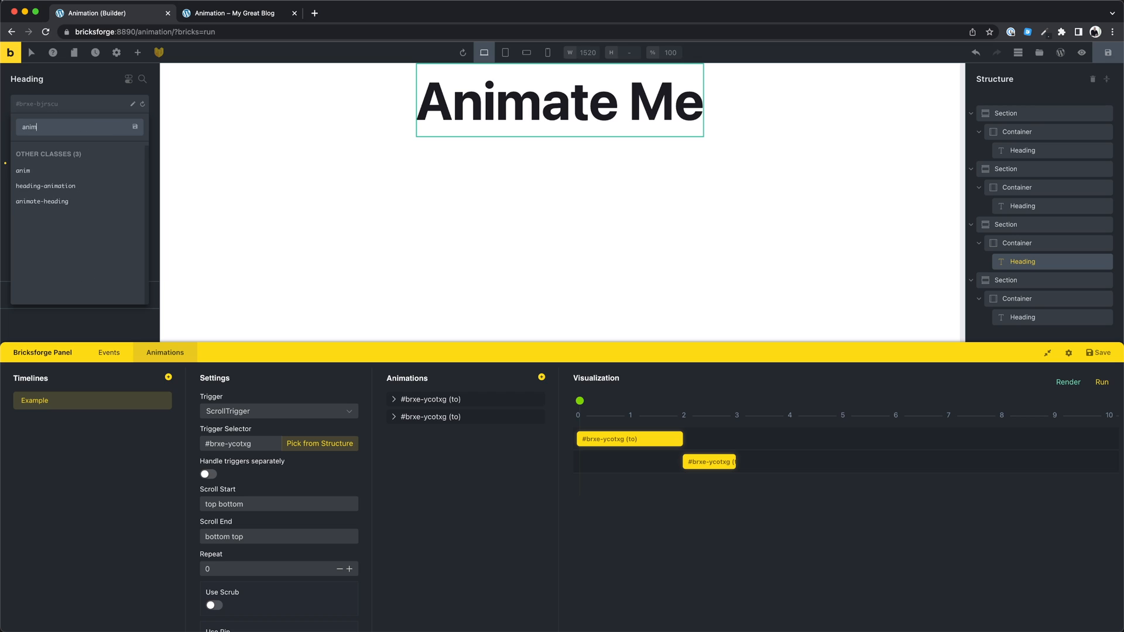
click(41, 201)
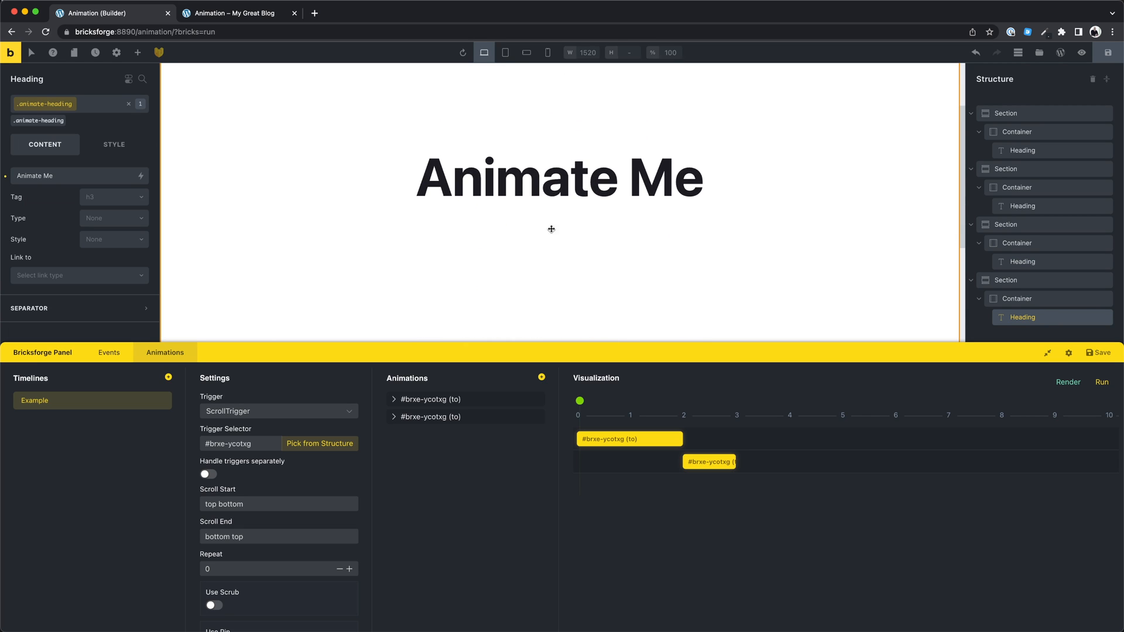
Set the trigger selector to .animate-heading and make both animations use the trigger.
click(239, 444)
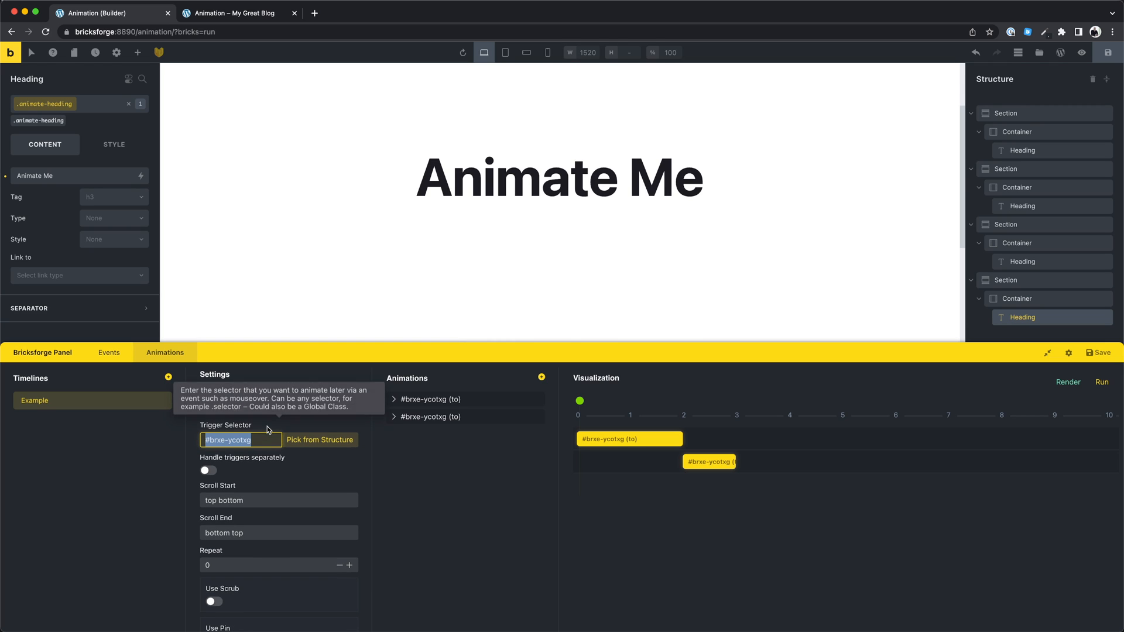
text(.animate-heading)
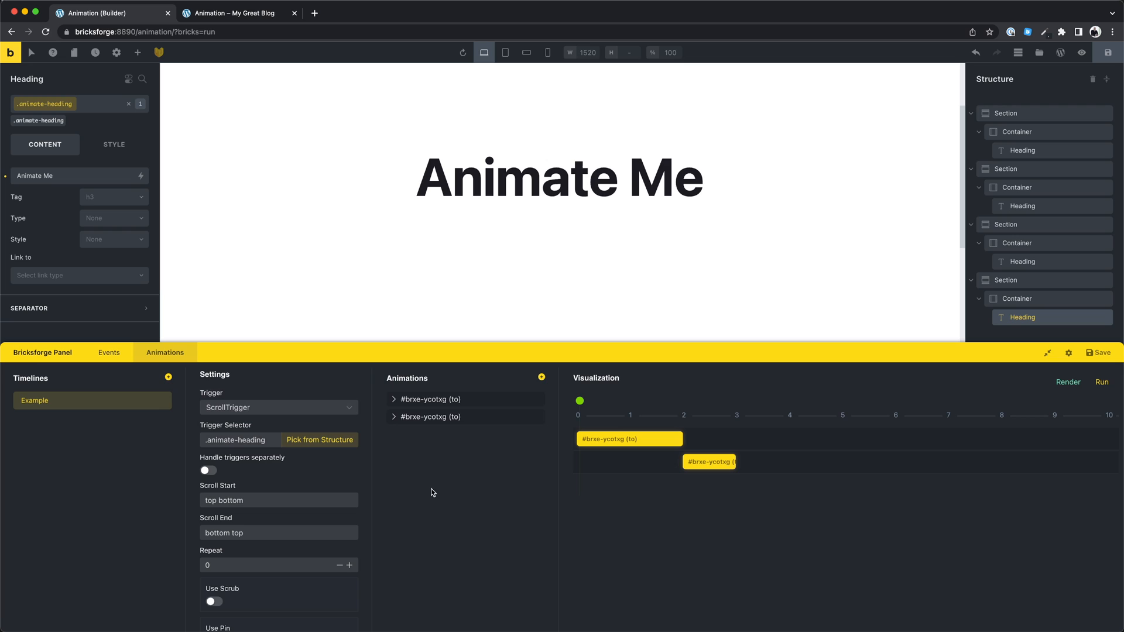
click(431, 399)
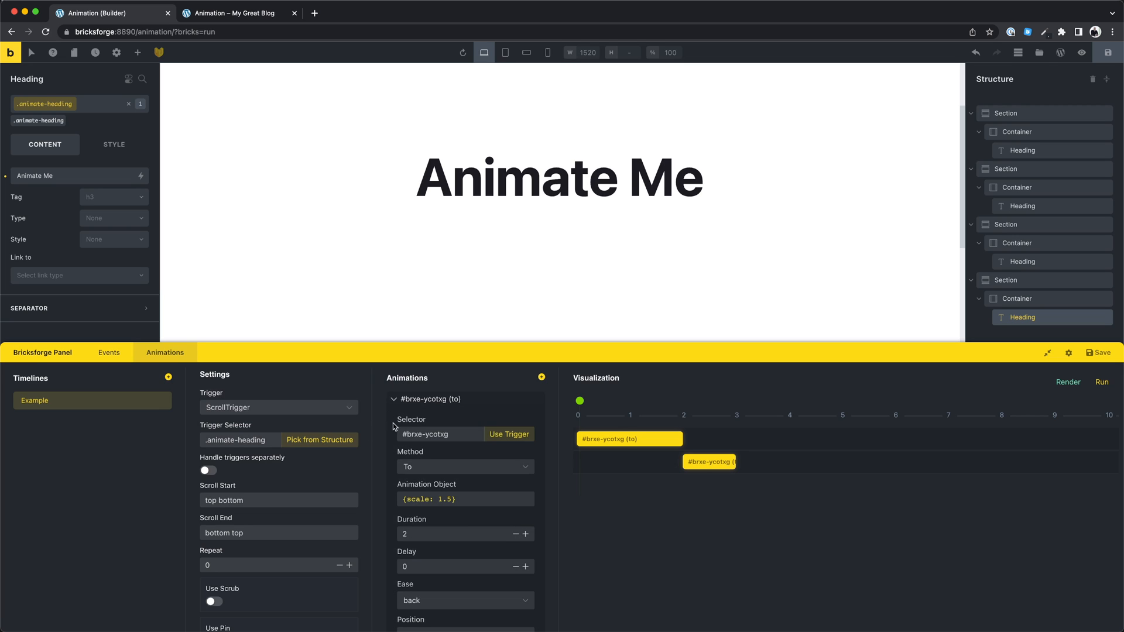
click(394, 399)
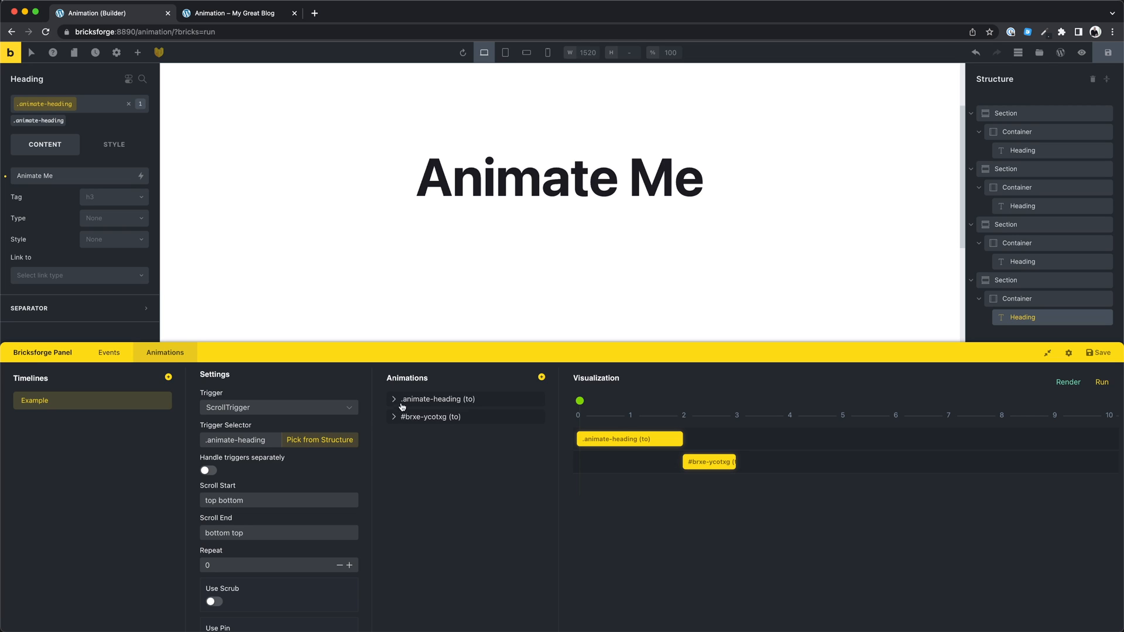
click(433, 416)
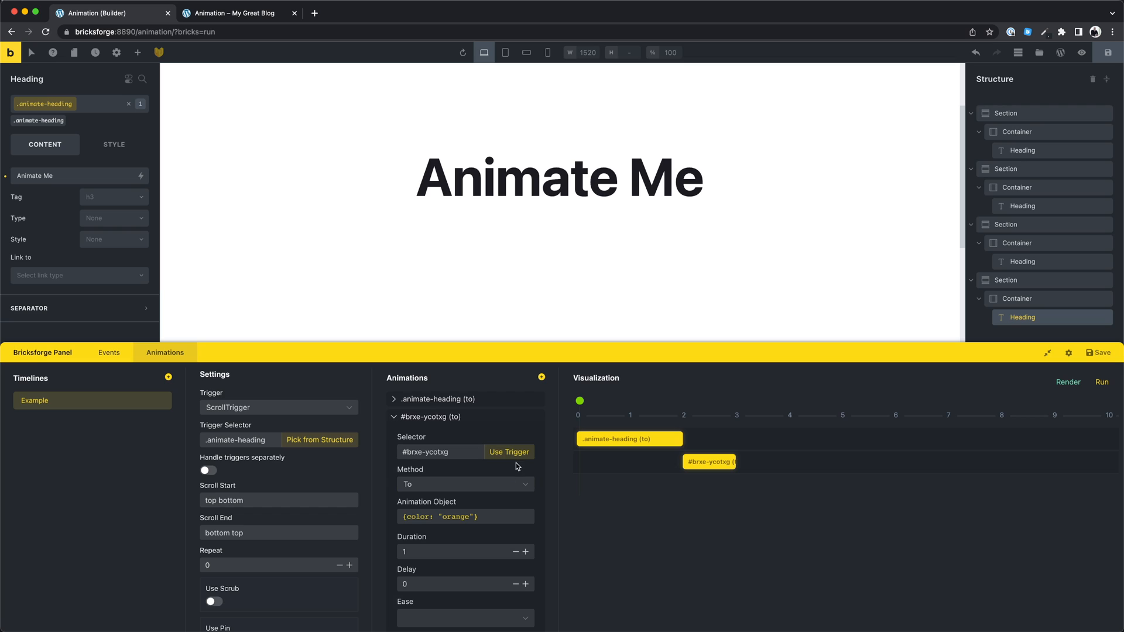
click(394, 417)
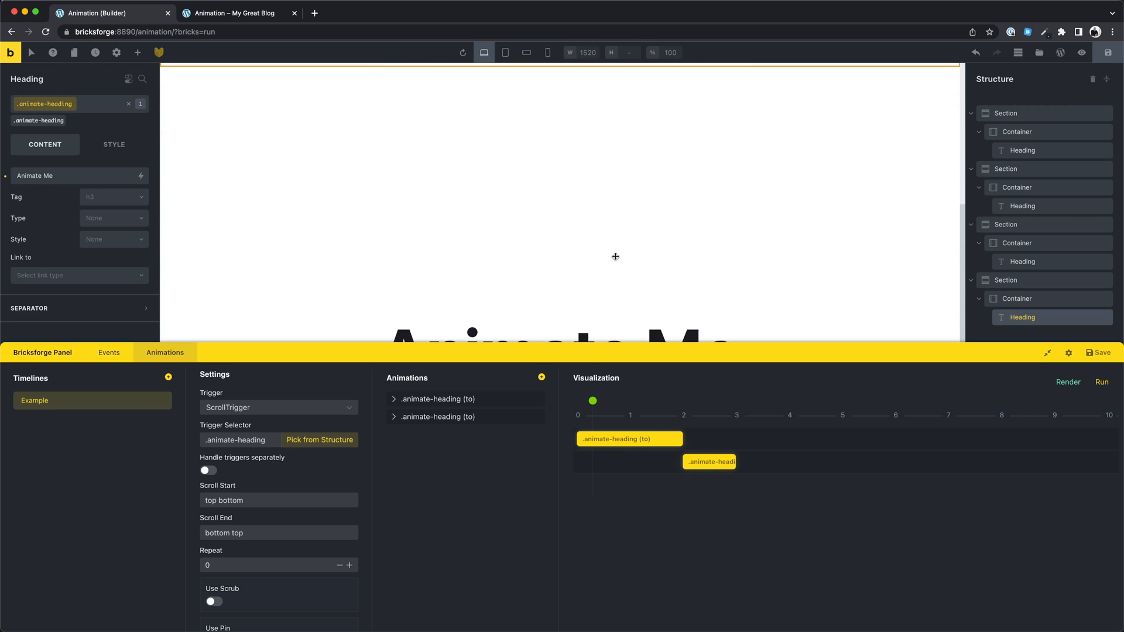
drag(592, 400, 658, 400)
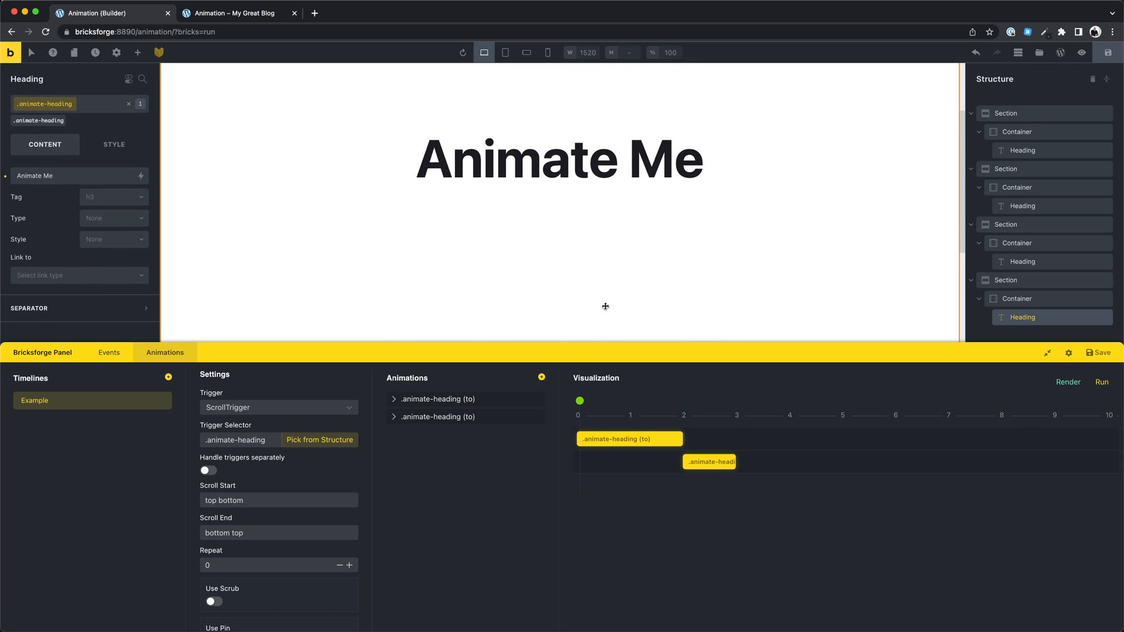
click(229, 12)
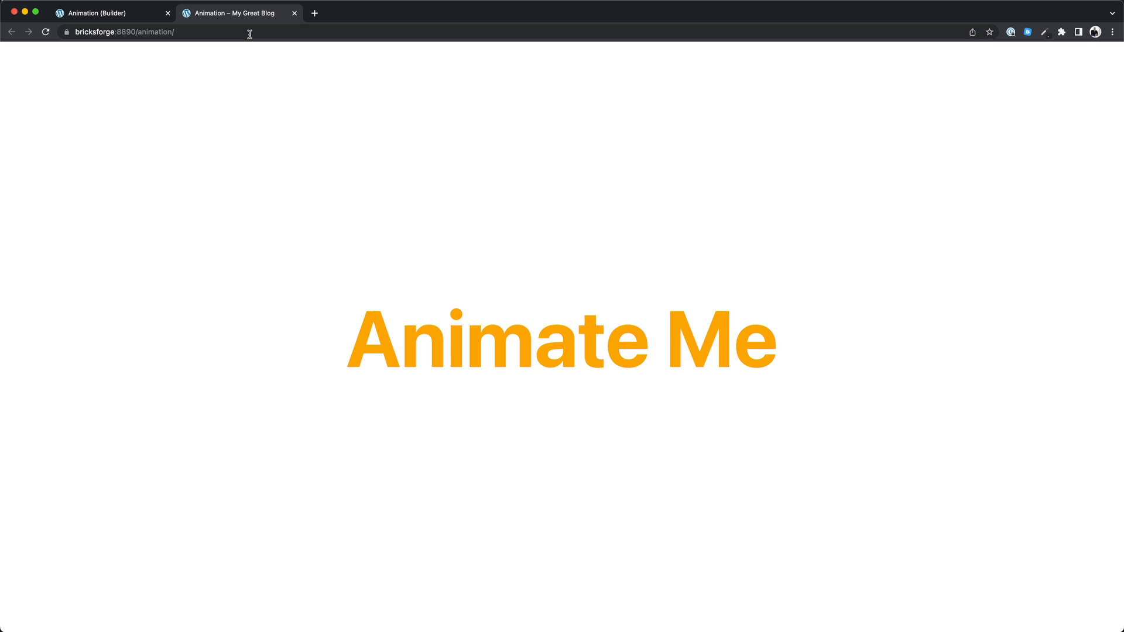
click(112, 13)
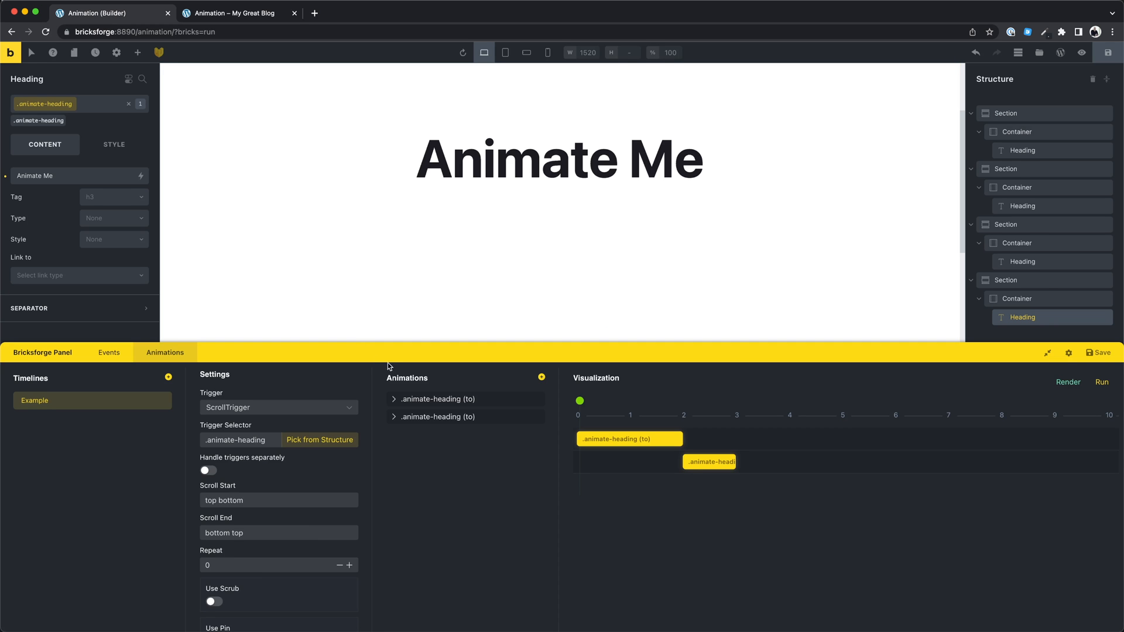
mouse_move(281, 459)
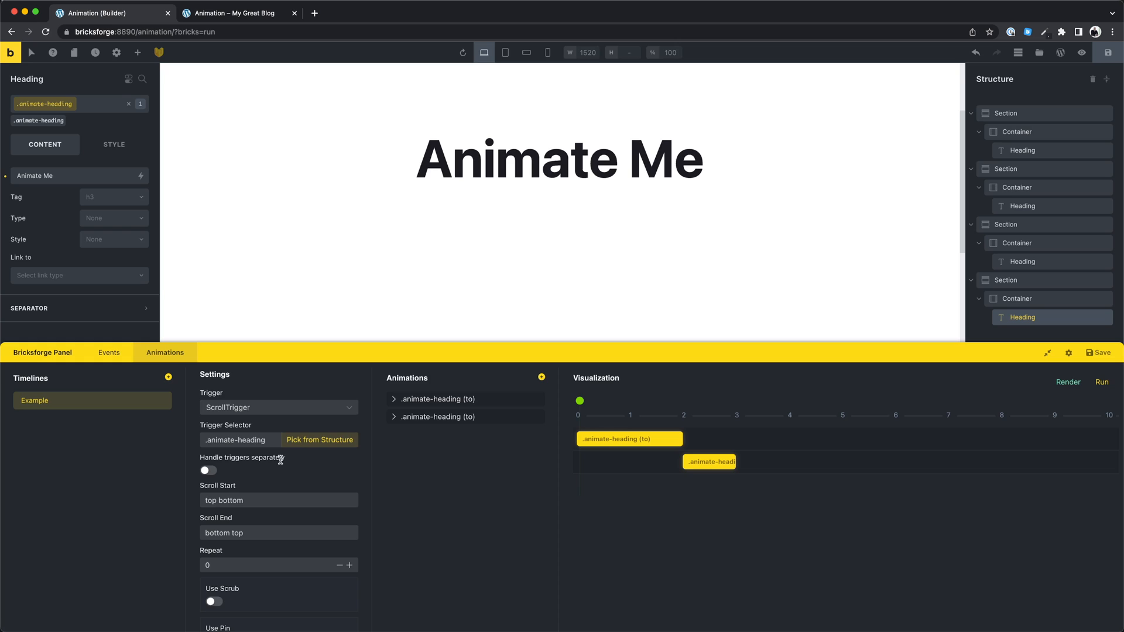
mouse_move(229, 457)
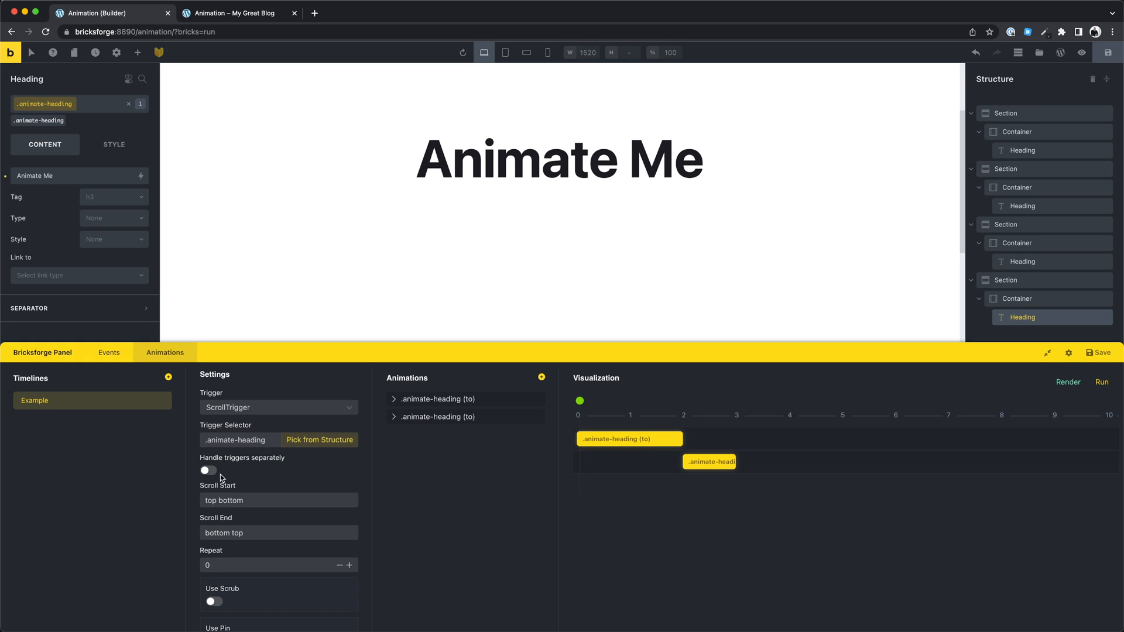
Enable 'Handle triggers separately', save, and scroll the live page to test each heading.
click(208, 470)
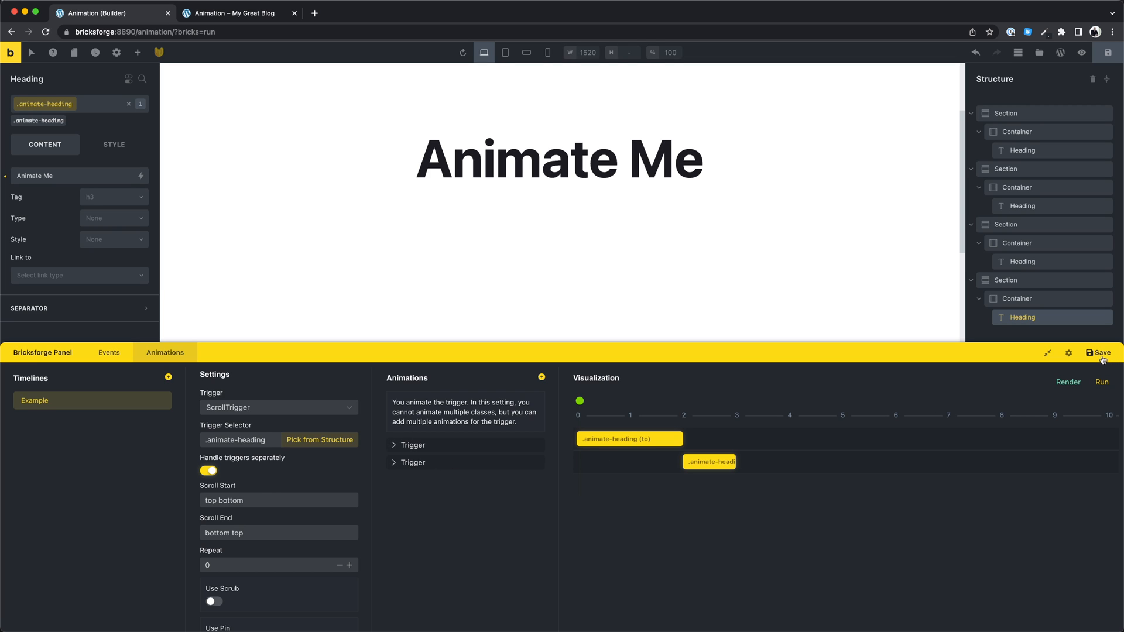
click(240, 13)
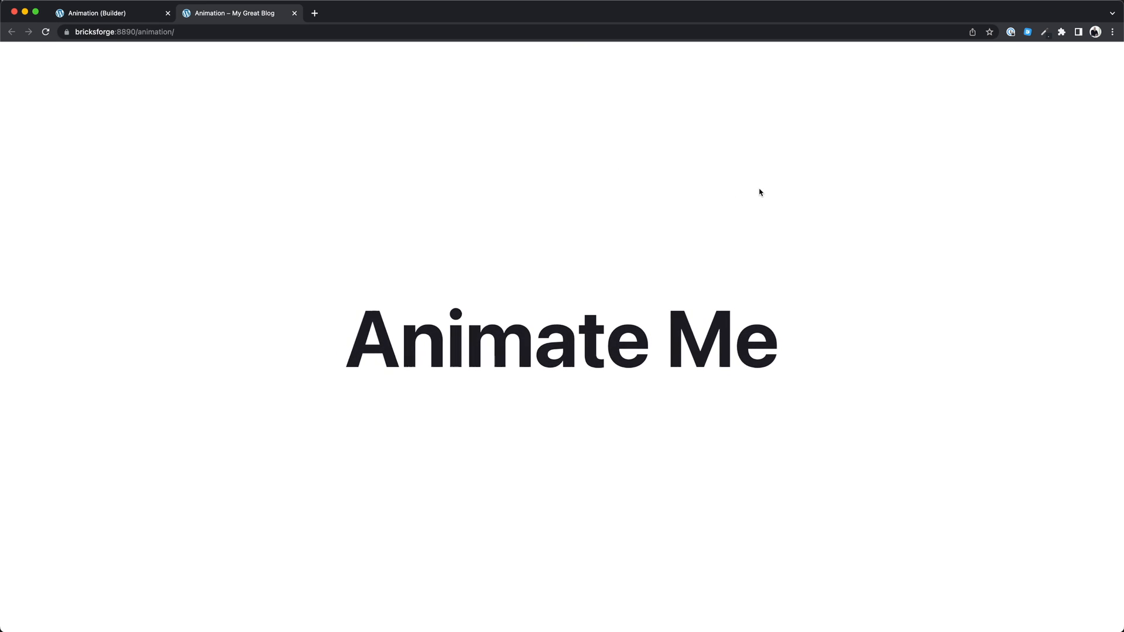
scroll(down, 3)
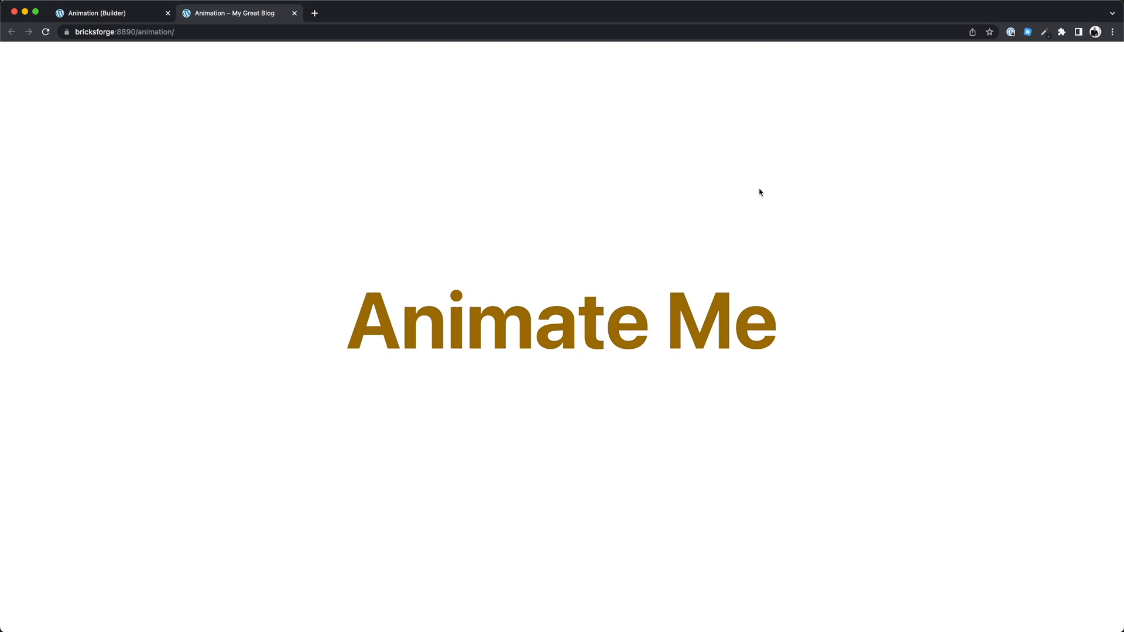
scroll(down, 3)
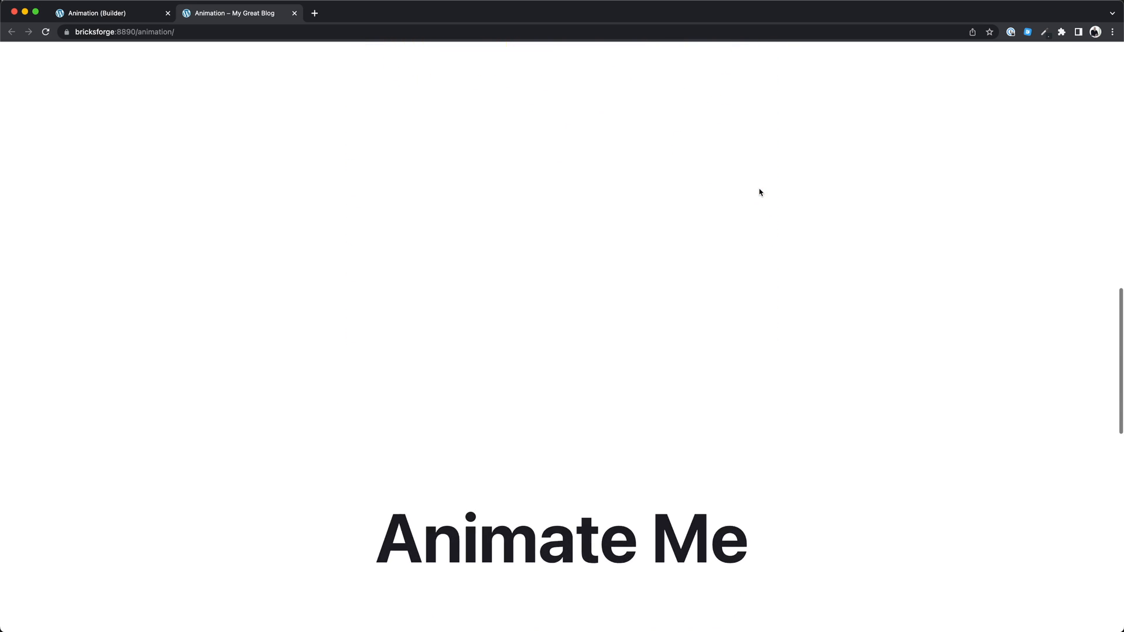
scroll(down, 3)
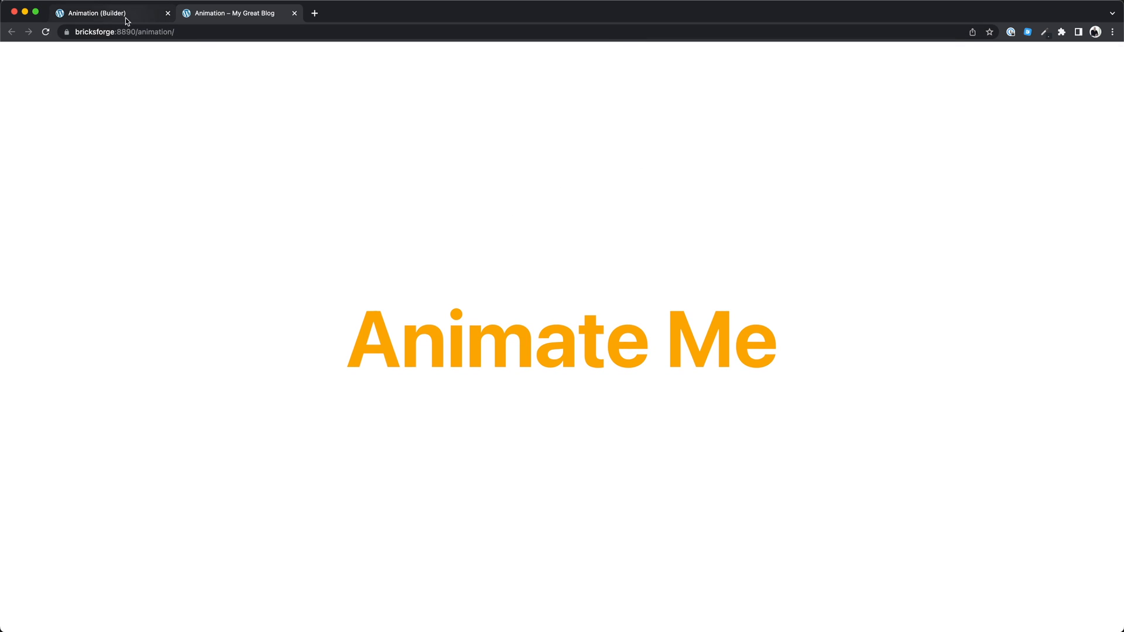
click(107, 13)
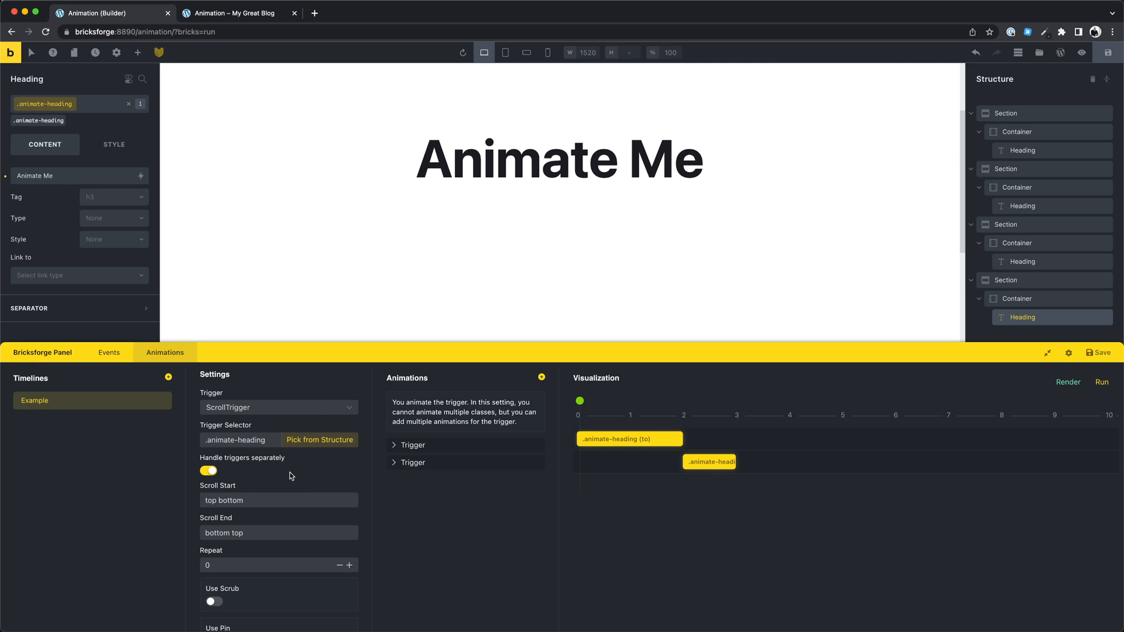
mouse_move(628, 472)
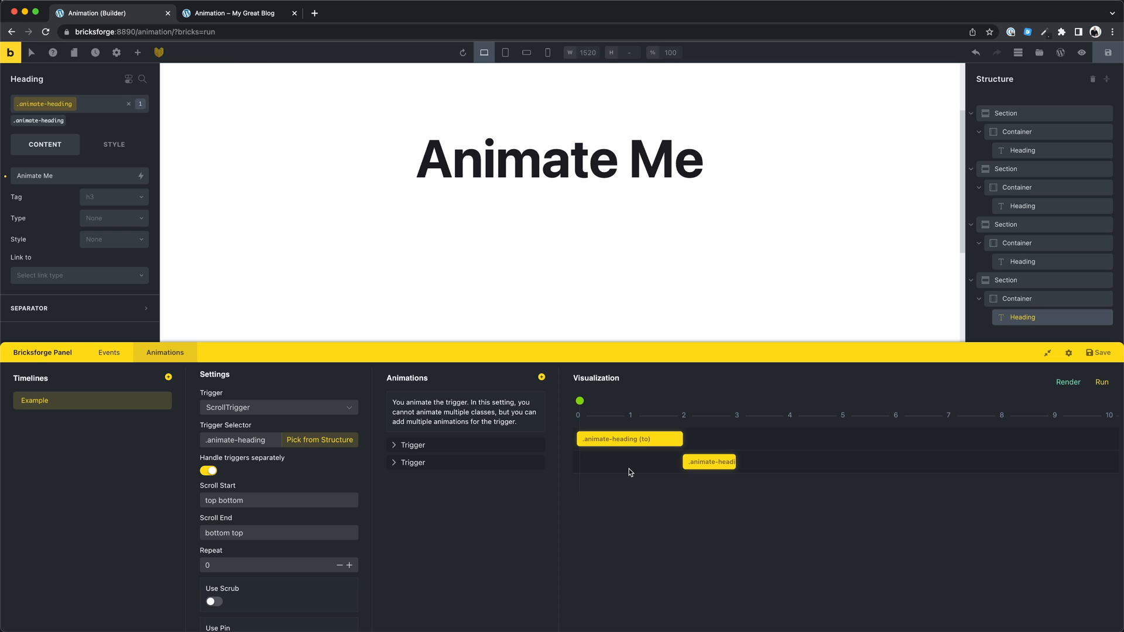
Add a third animation with {x: 400} and preview it.
click(540, 377)
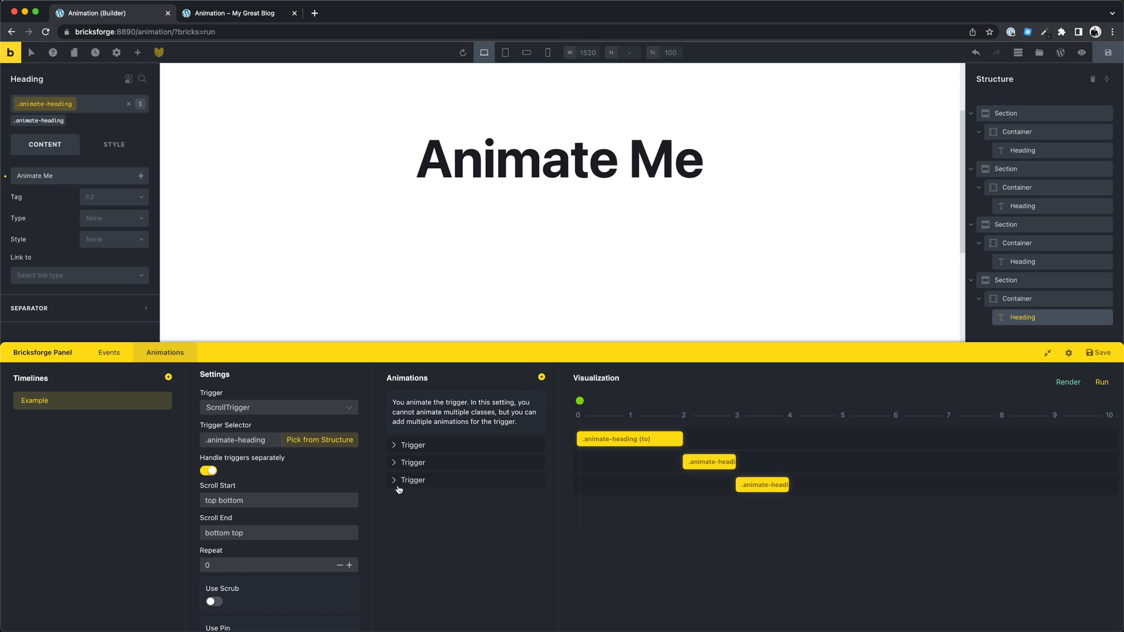
click(412, 479)
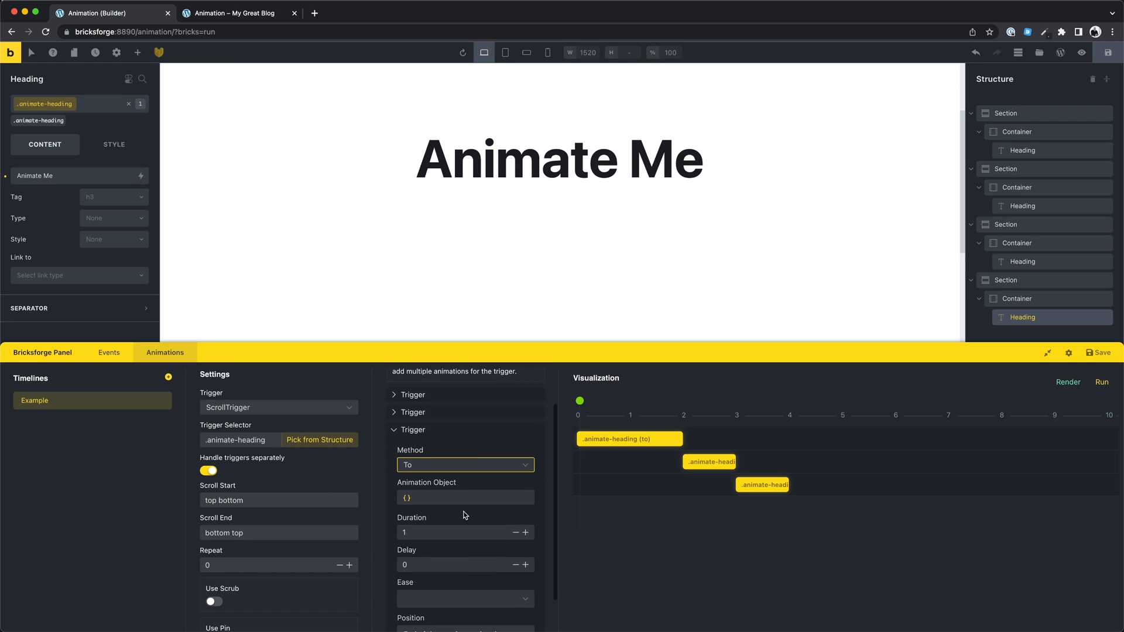
click(464, 497)
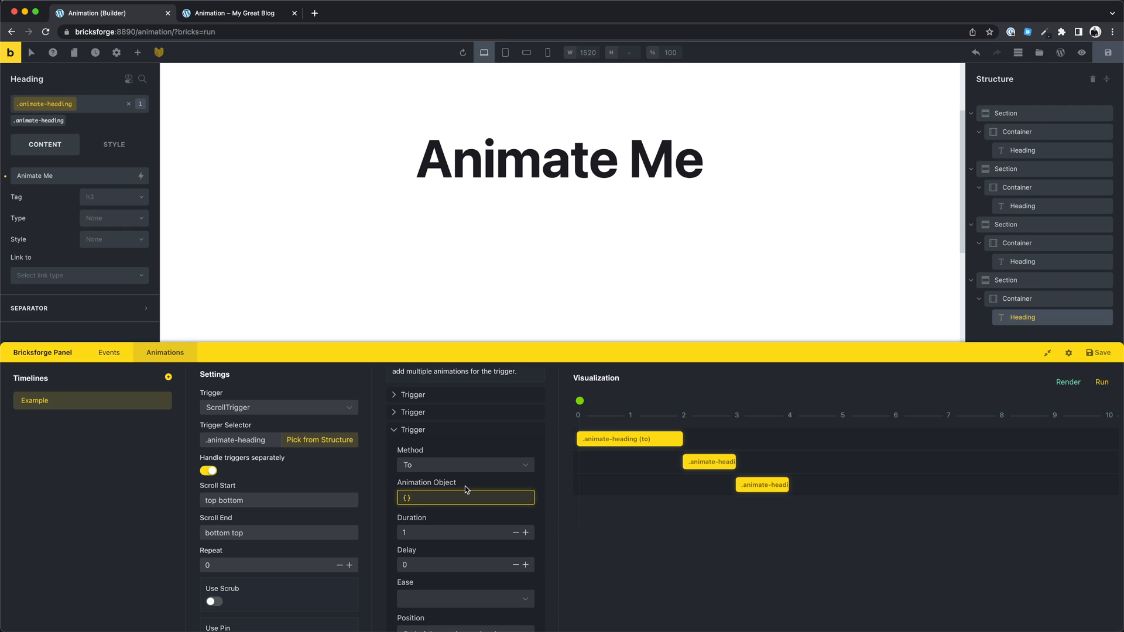
text(x:)
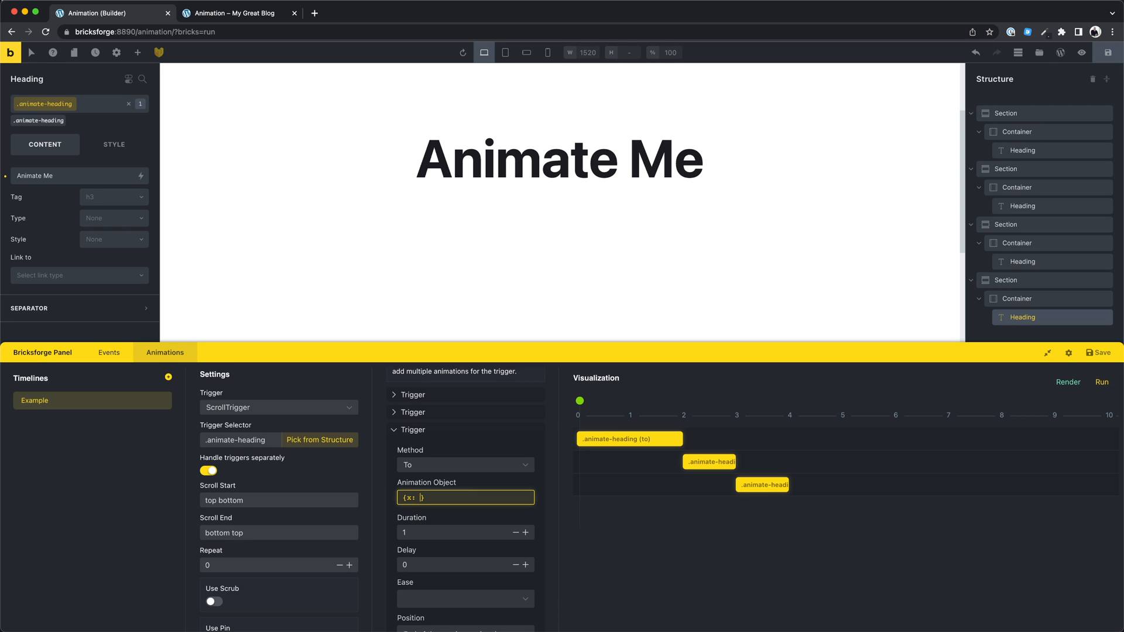
text(400)
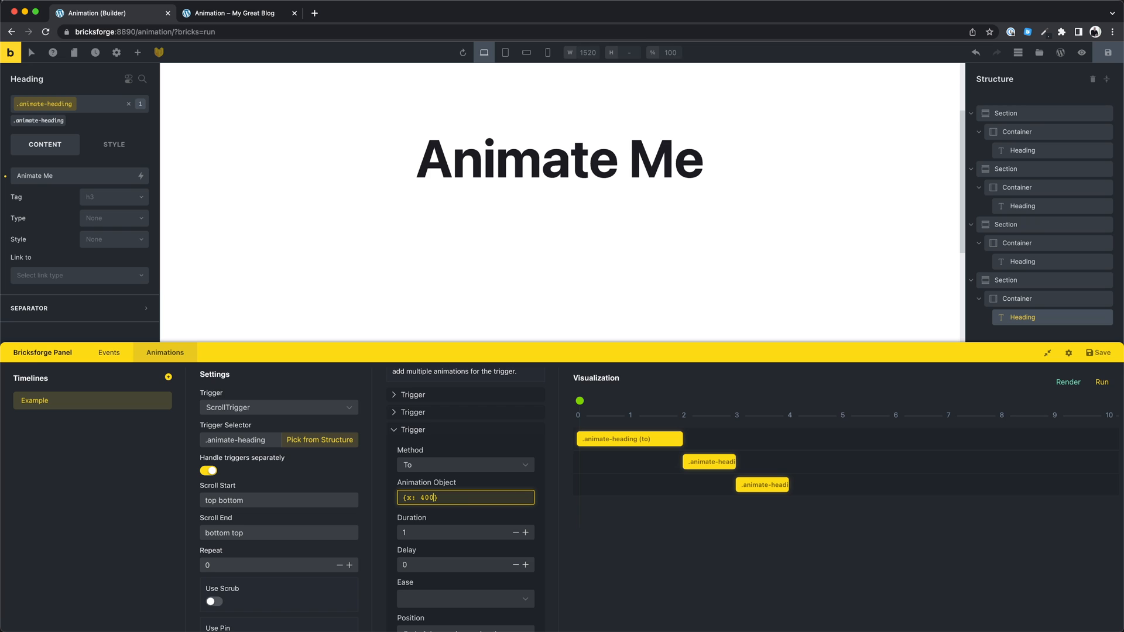
click(1103, 383)
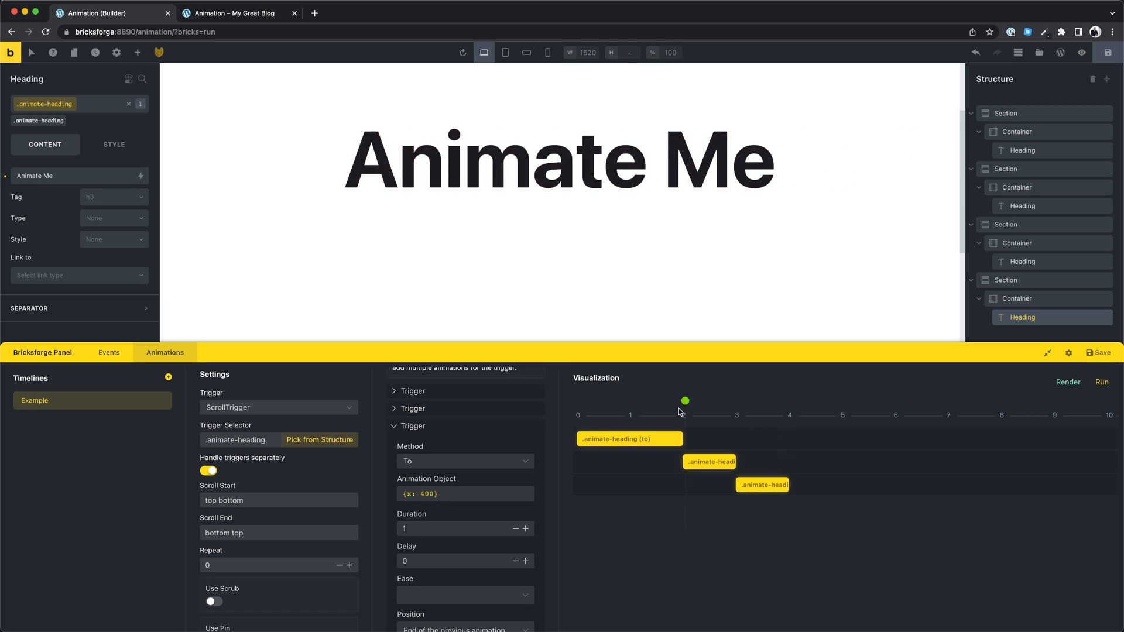
Save the timeline and scroll the live page to check the x movement.
click(1102, 383)
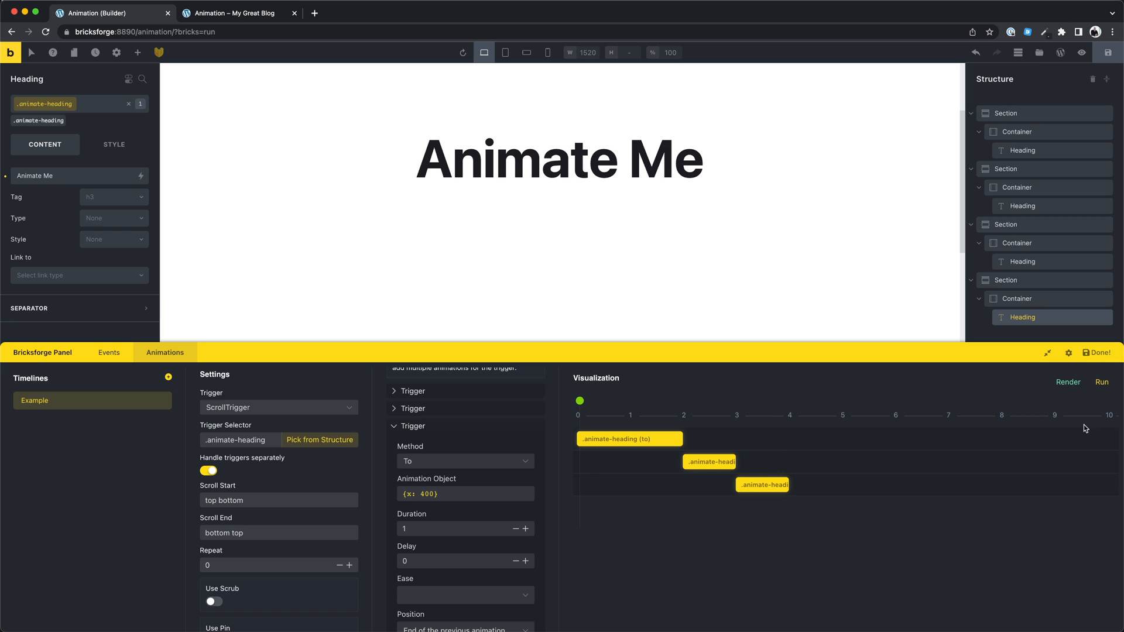
click(239, 13)
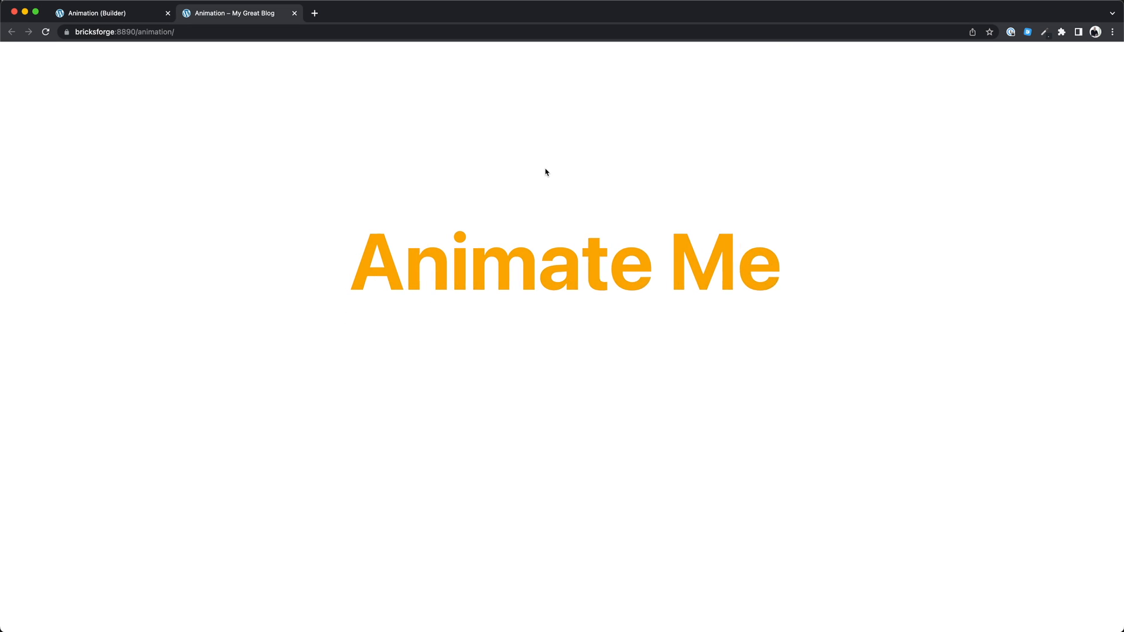
scroll(down, 3)
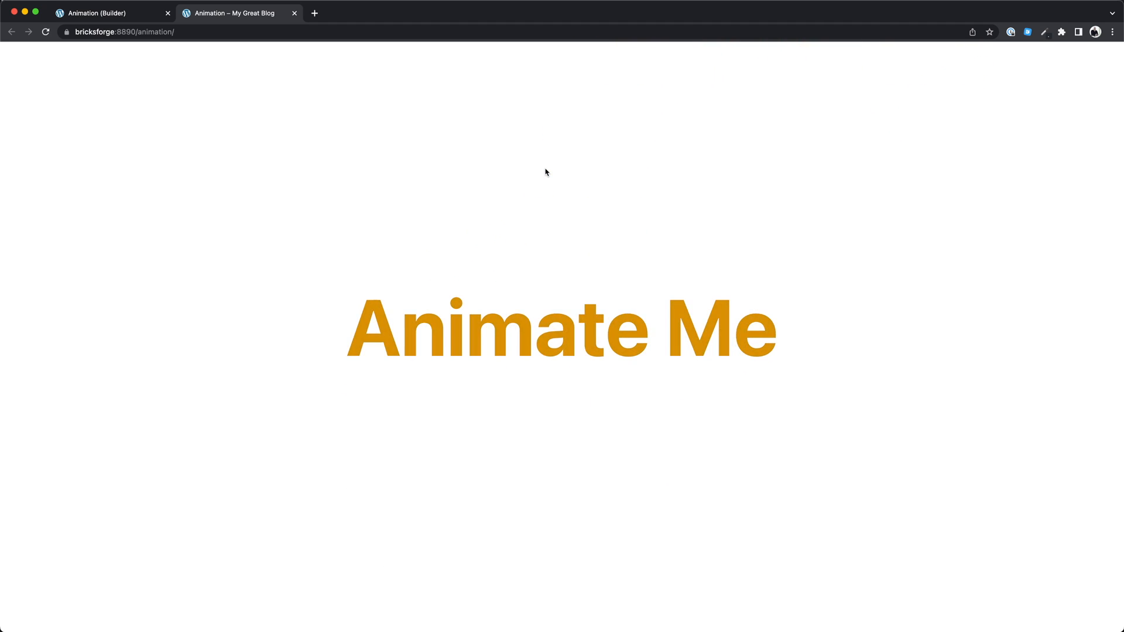
click(108, 12)
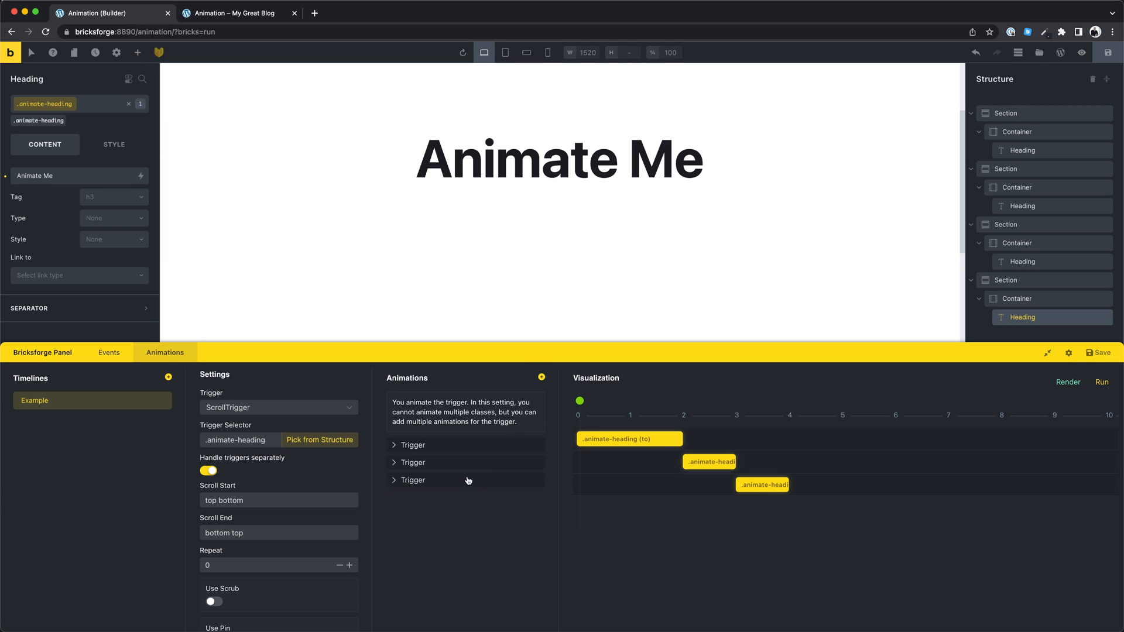
Save the timeline with scrubbing enabled and check it on the live page.
scroll(down, 3)
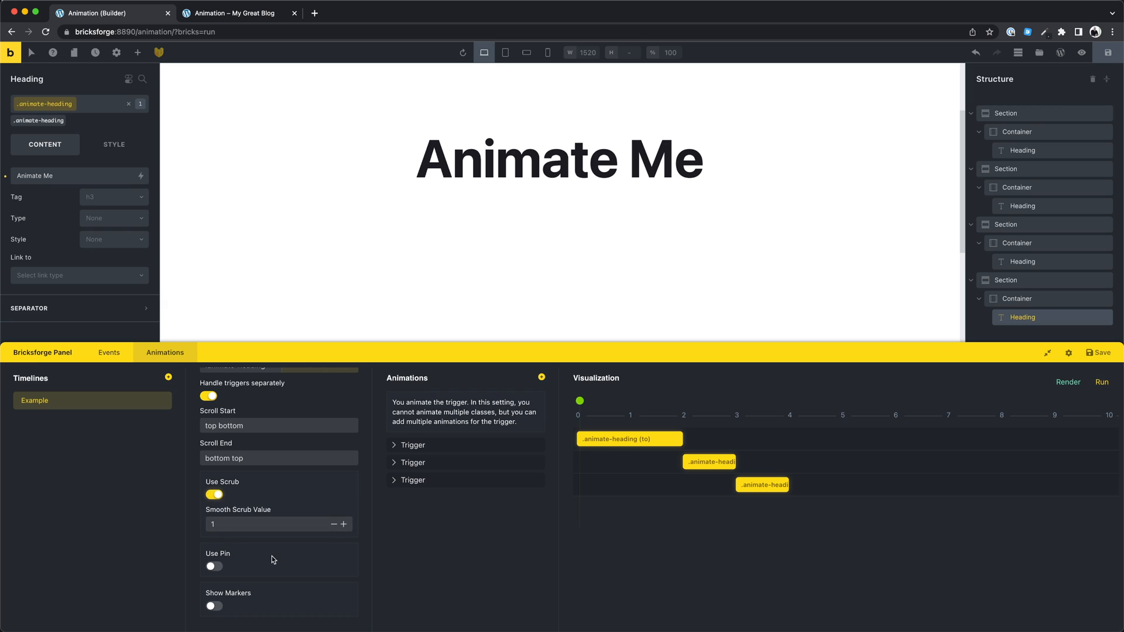
click(1096, 352)
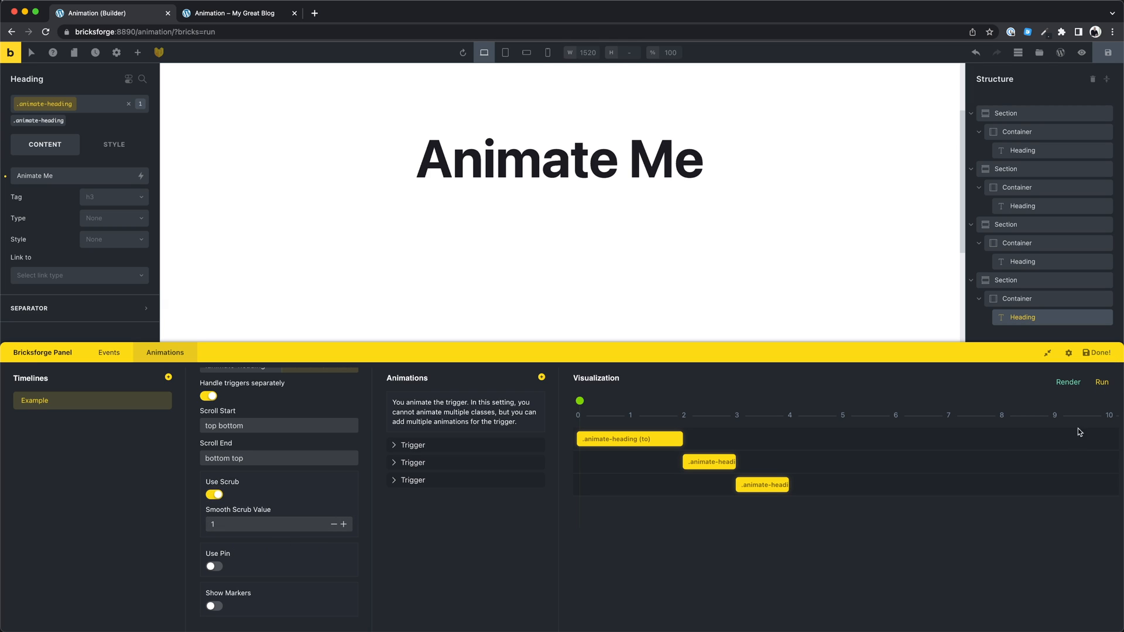
click(239, 13)
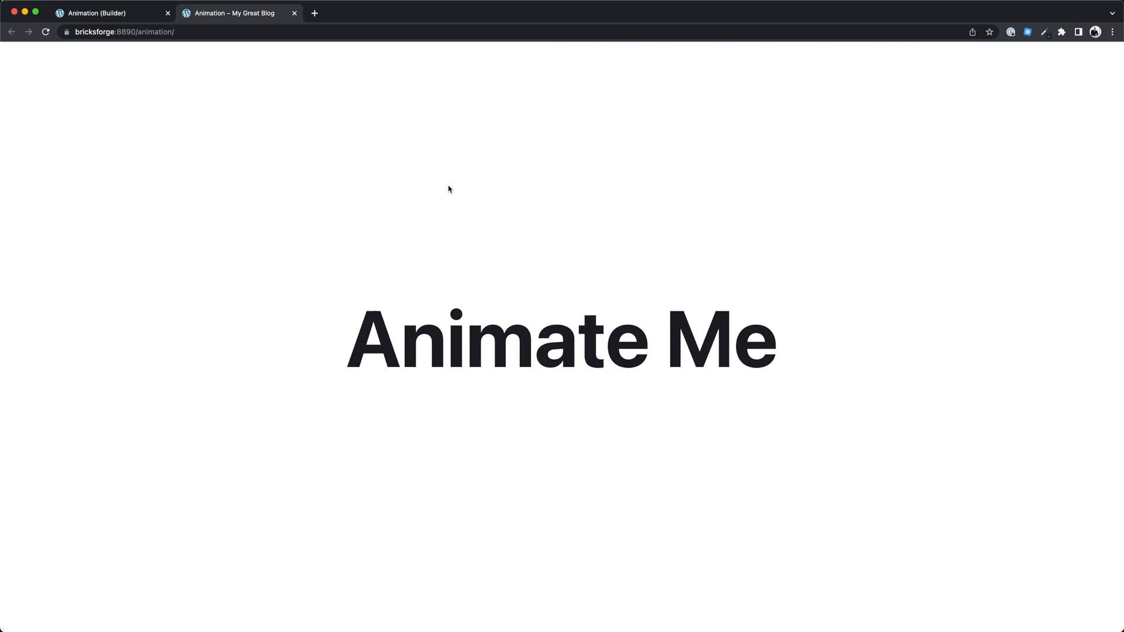
scroll(down, 3)
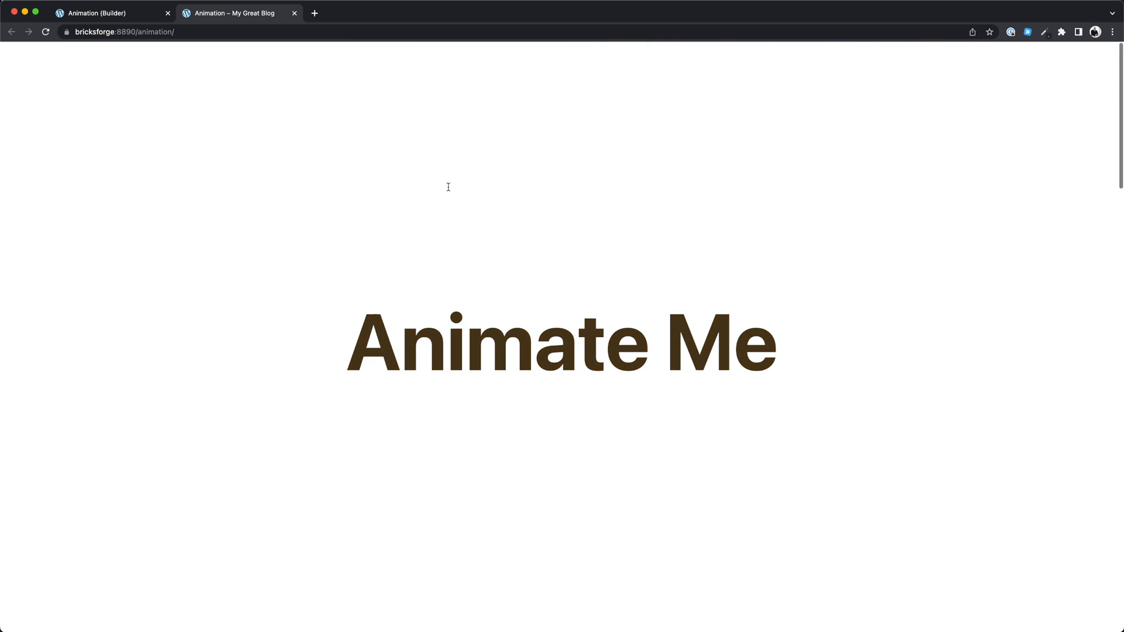
click(108, 13)
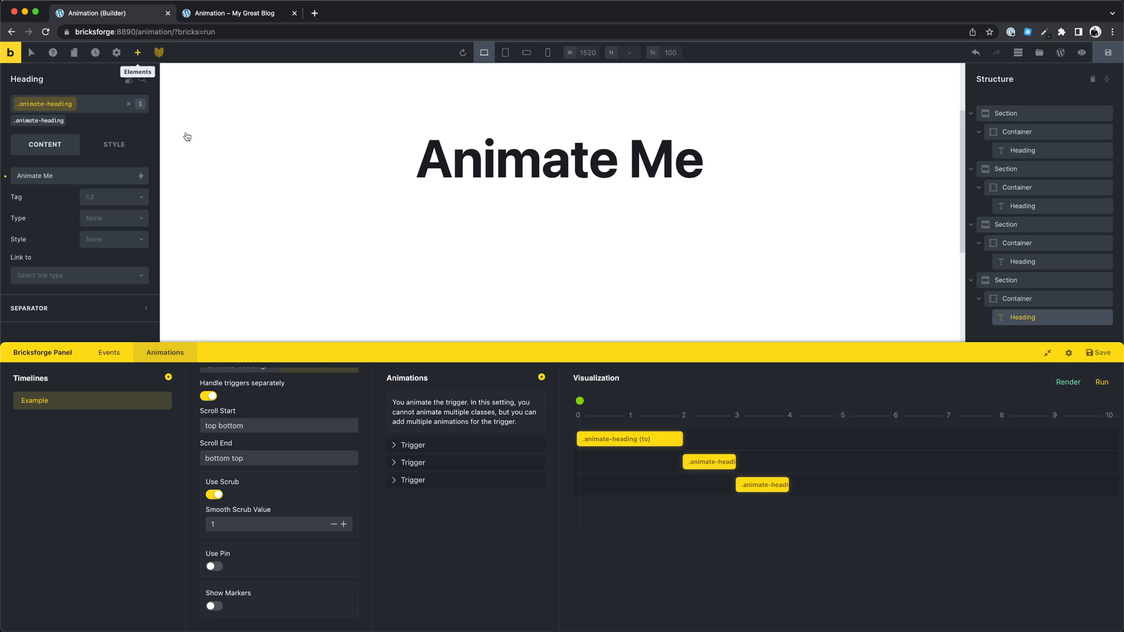
Adjust the smooth scrub value to 2.5 and view the live page.
click(272, 523)
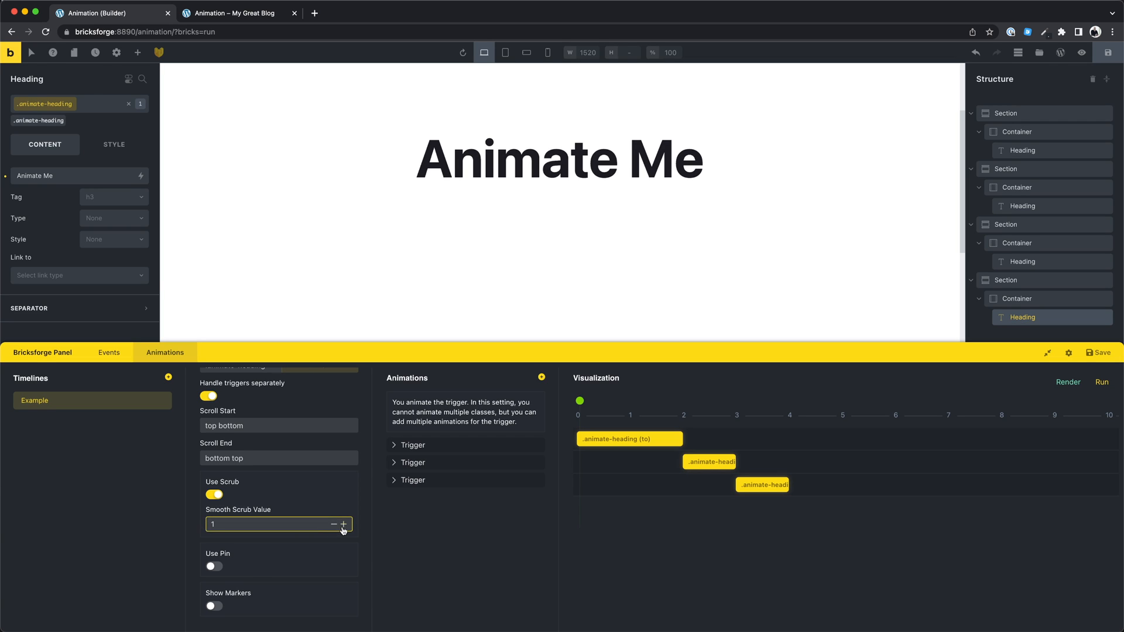
click(344, 524)
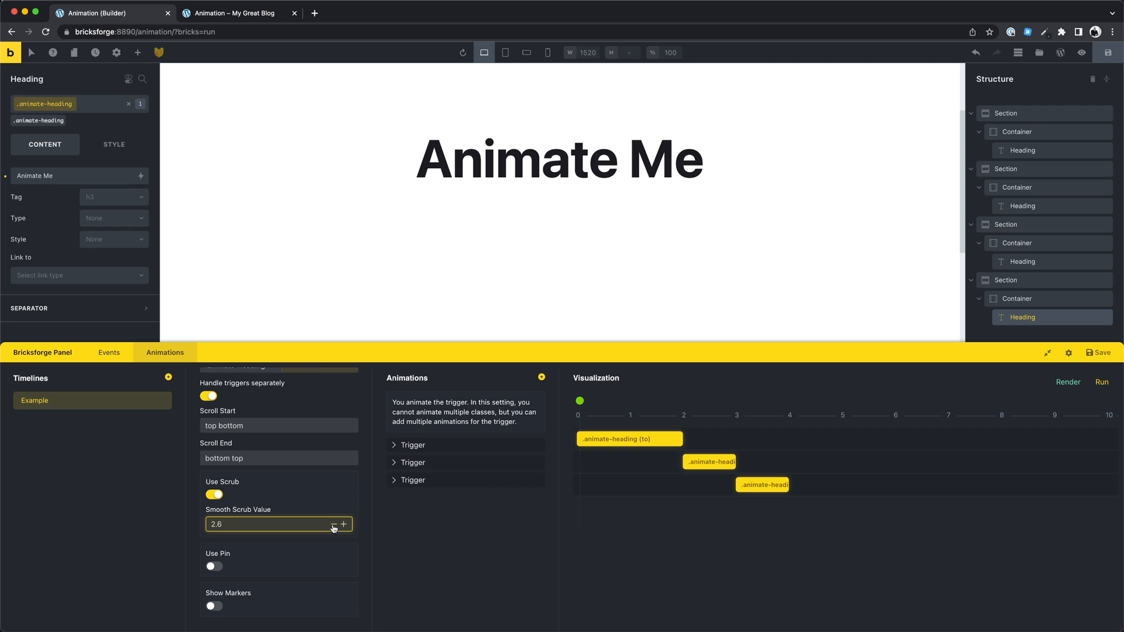
click(333, 524)
text(center)
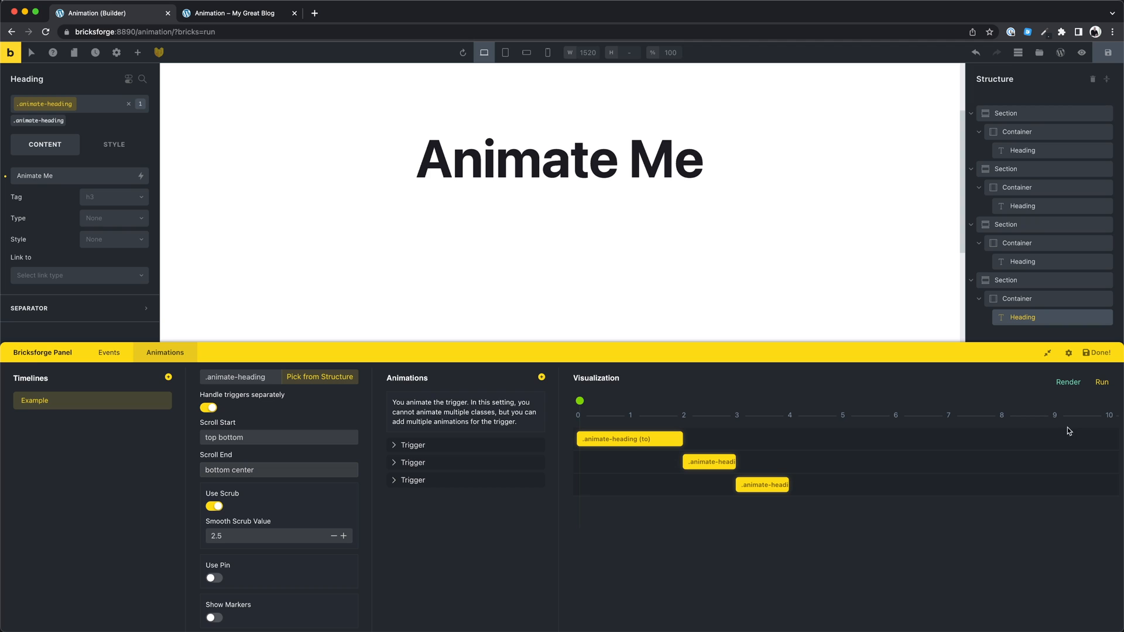
click(239, 12)
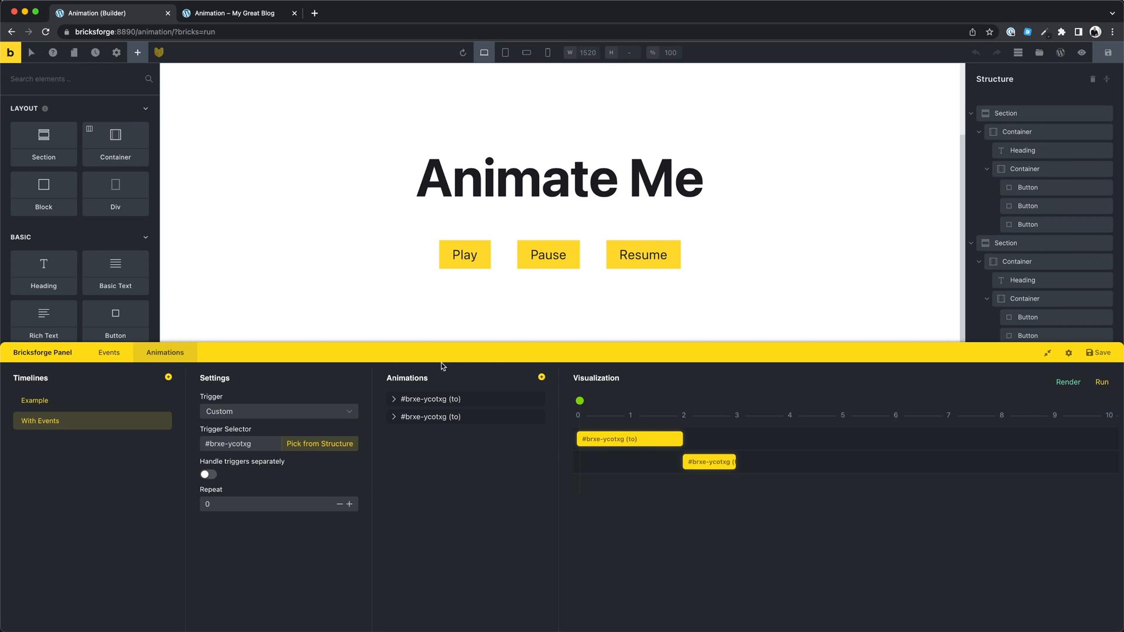
mouse_move(44, 421)
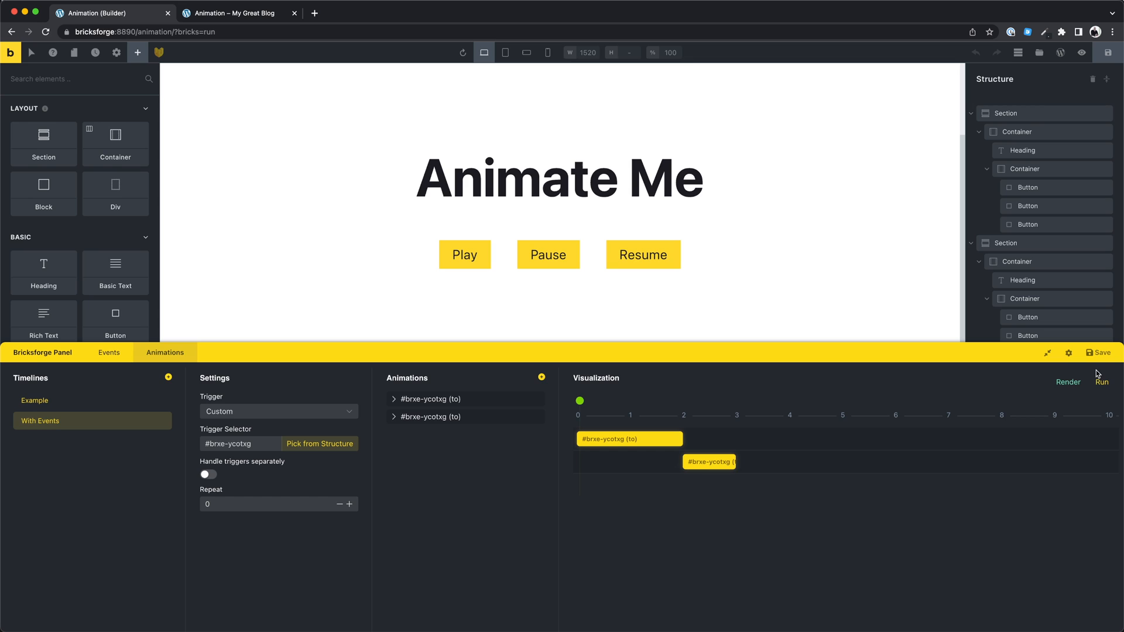
Run the With Events timeline preview to spin the Animate Me heading on the canvas.
click(1102, 383)
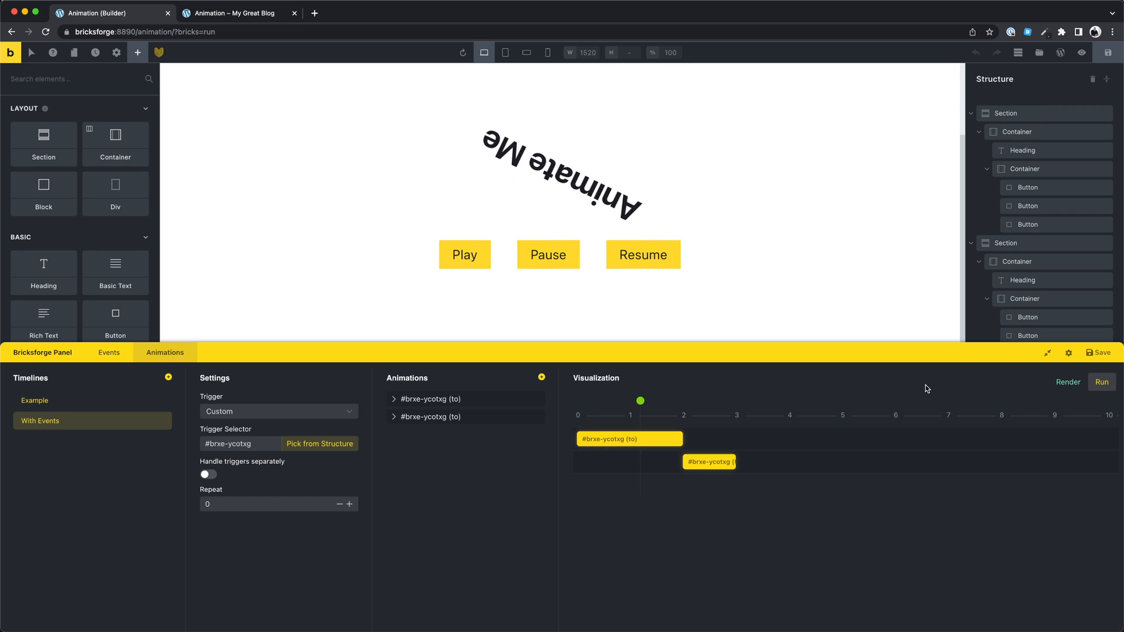
click(1101, 383)
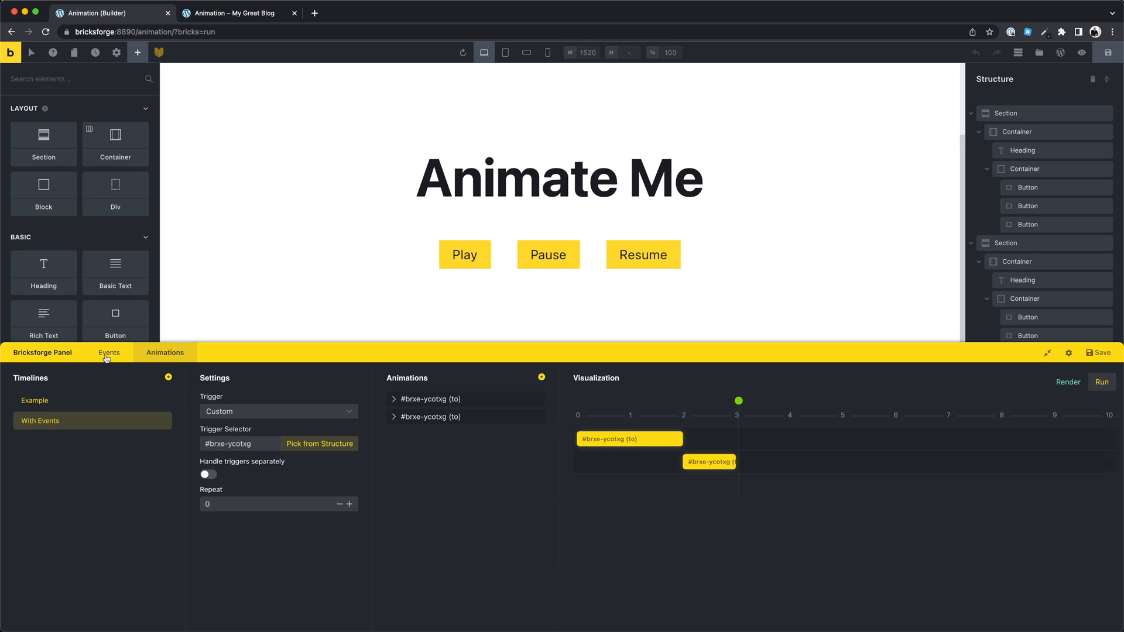
Create a 'Play' event whose GSAP Animation action plays the With Events timeline.
click(109, 352)
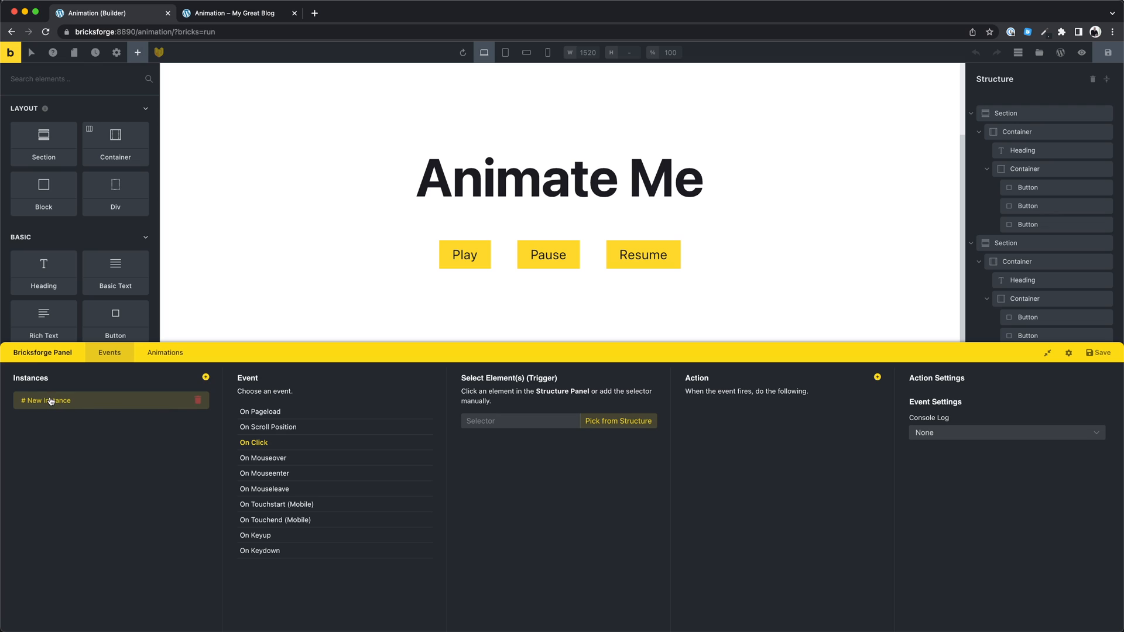
text(Play)
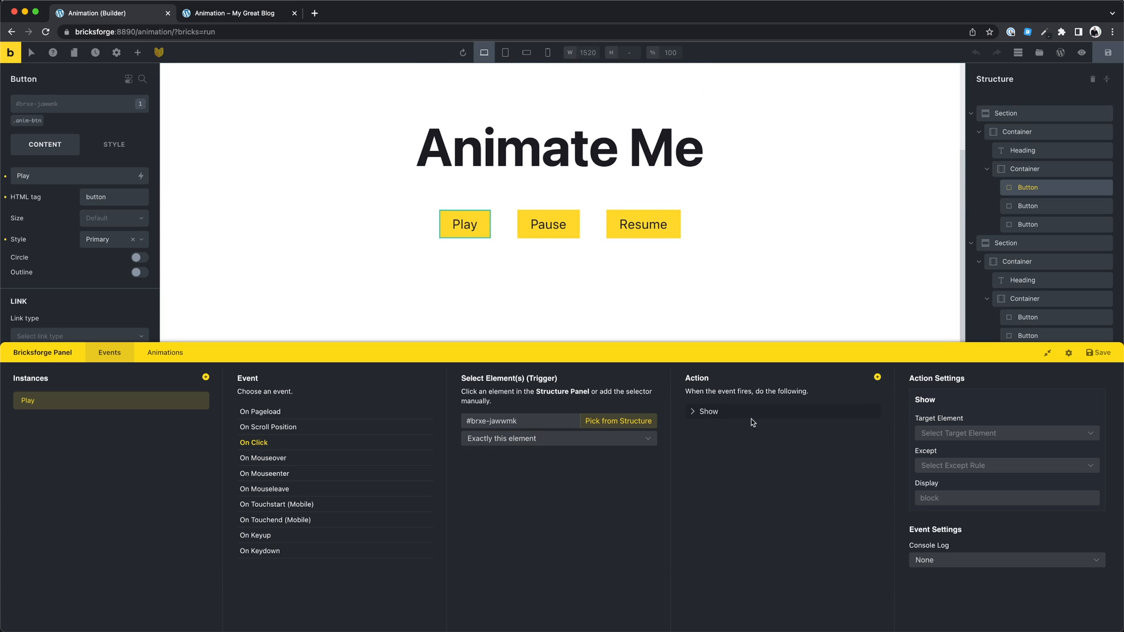
click(708, 411)
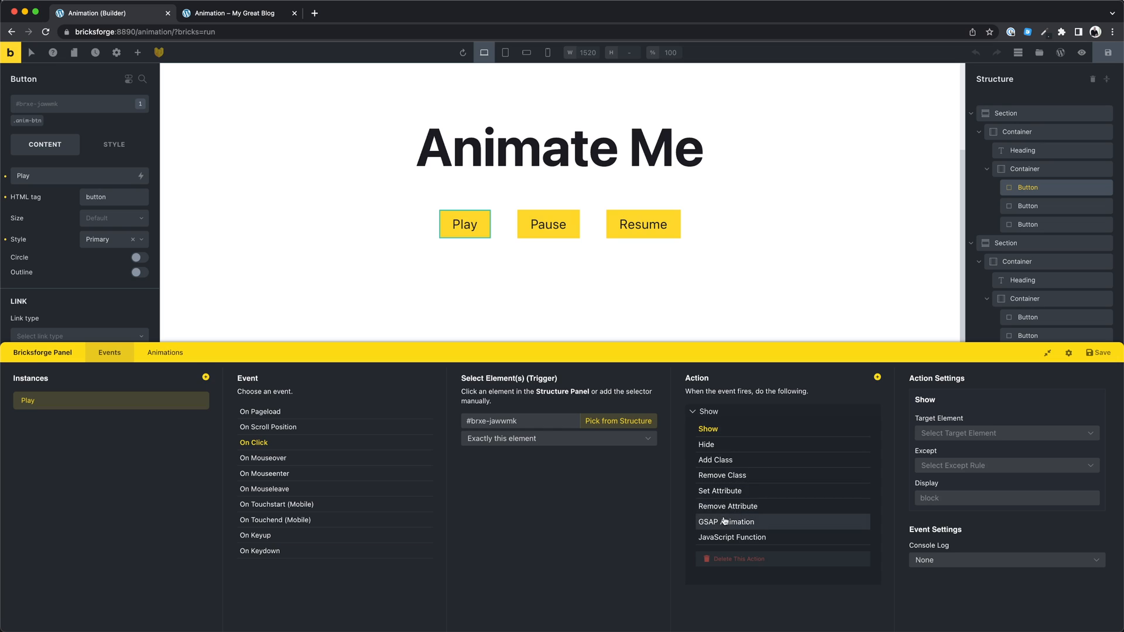
click(726, 521)
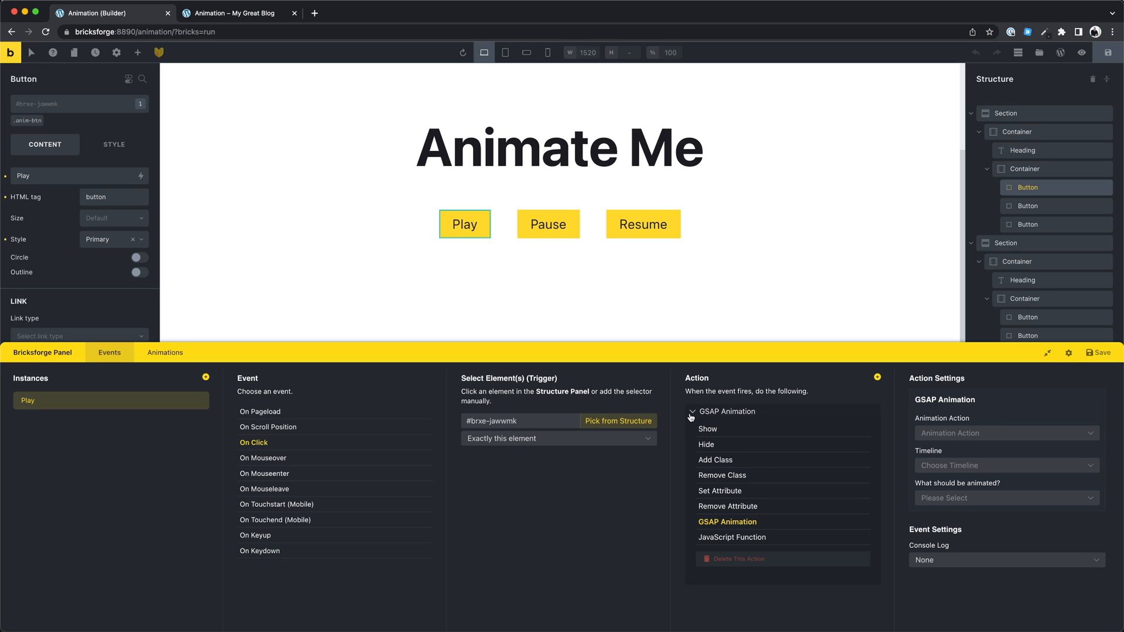
click(1005, 433)
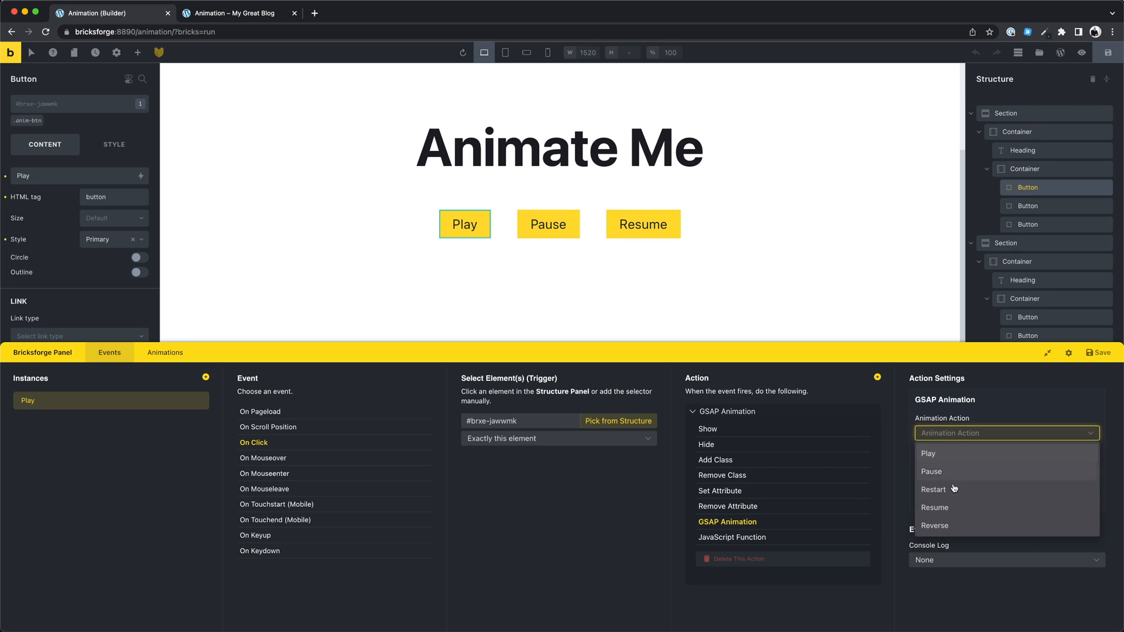
click(928, 453)
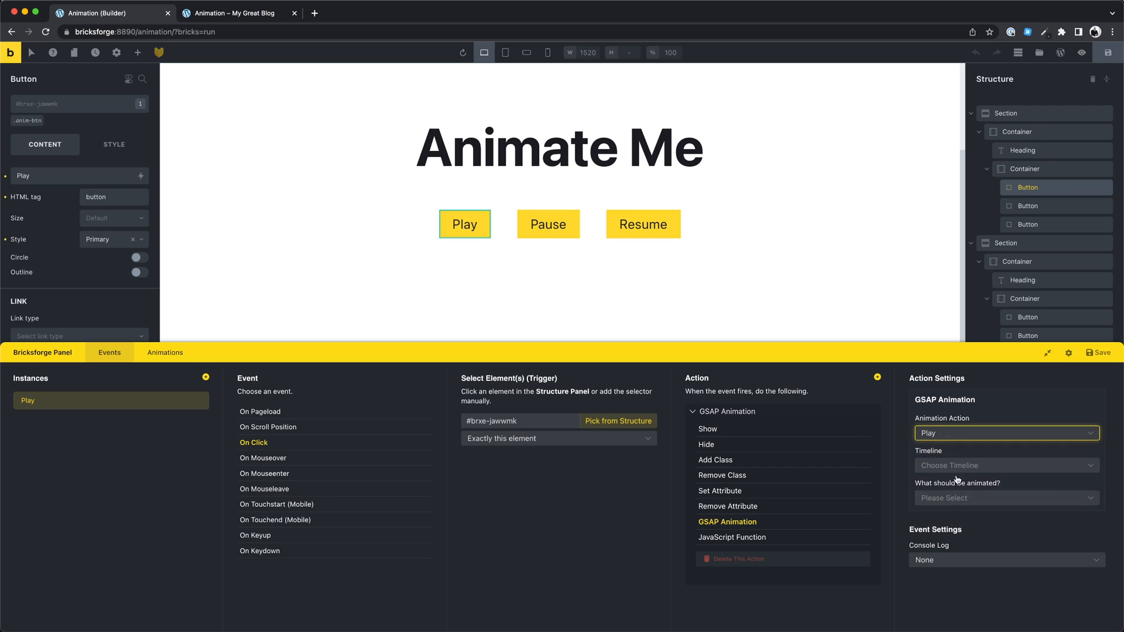
click(1005, 465)
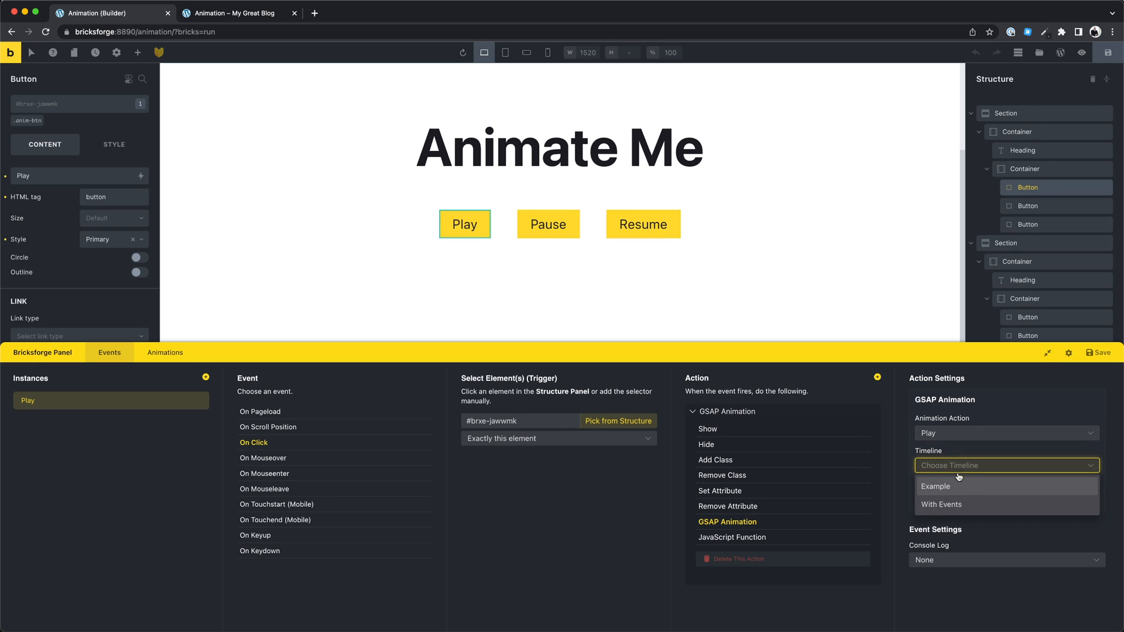
click(942, 504)
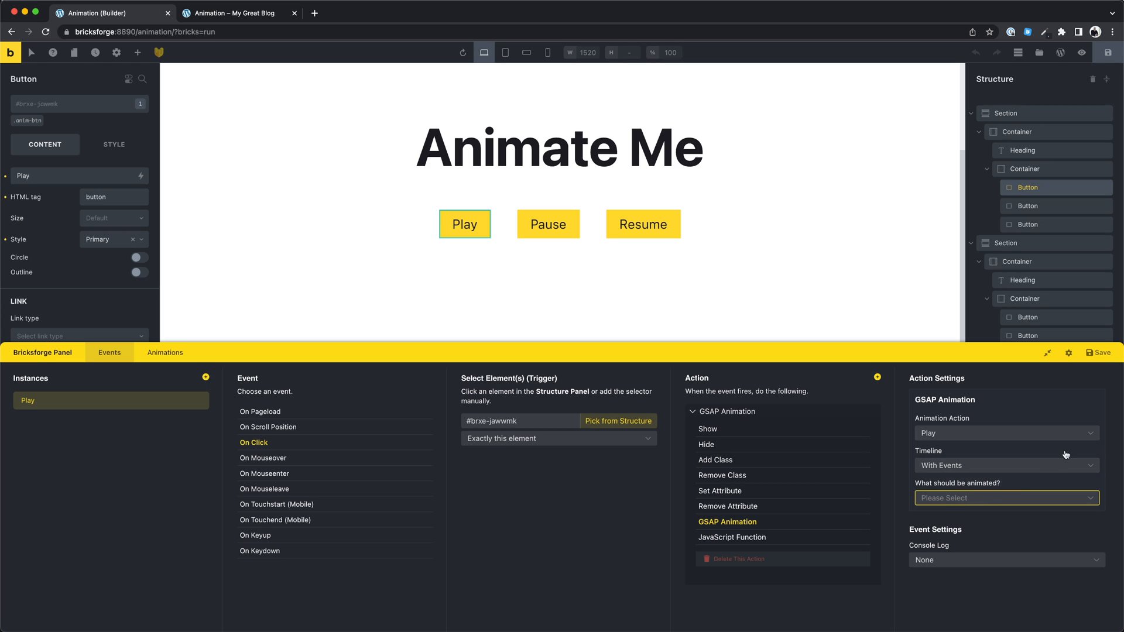
click(1005, 466)
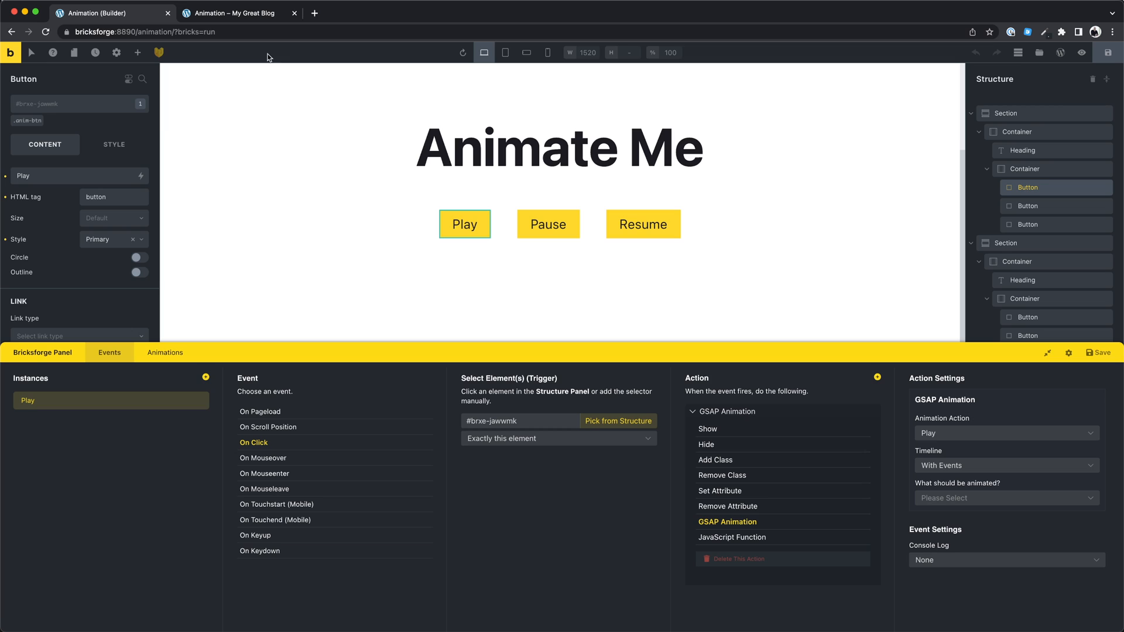
click(240, 13)
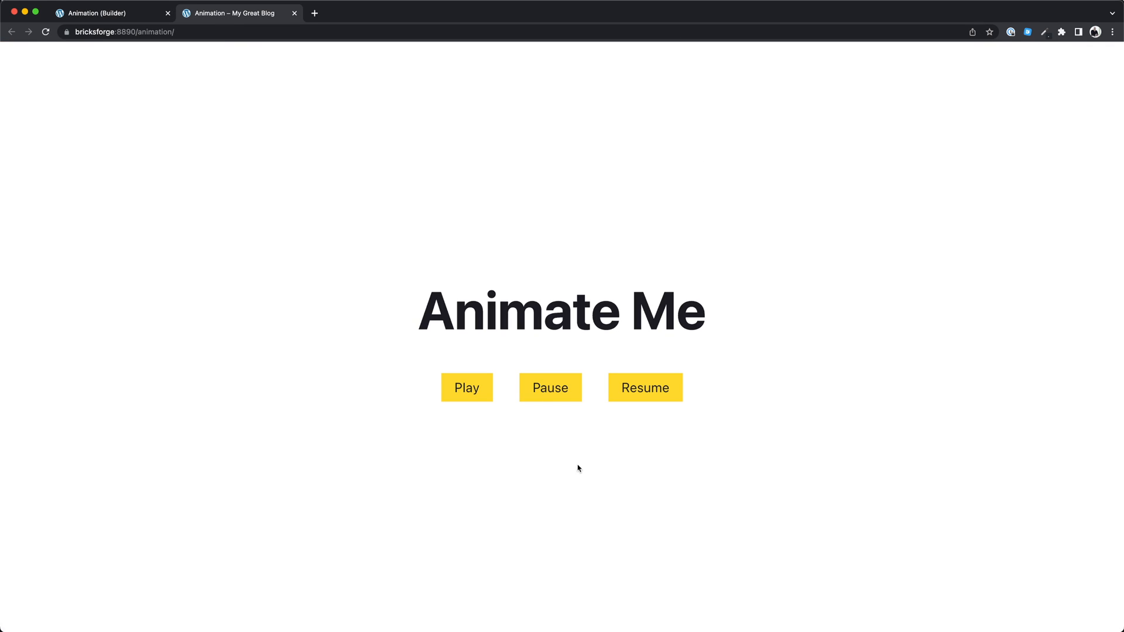
Trigger the heading animation with the live page's Play button, then return to the builder.
click(466, 387)
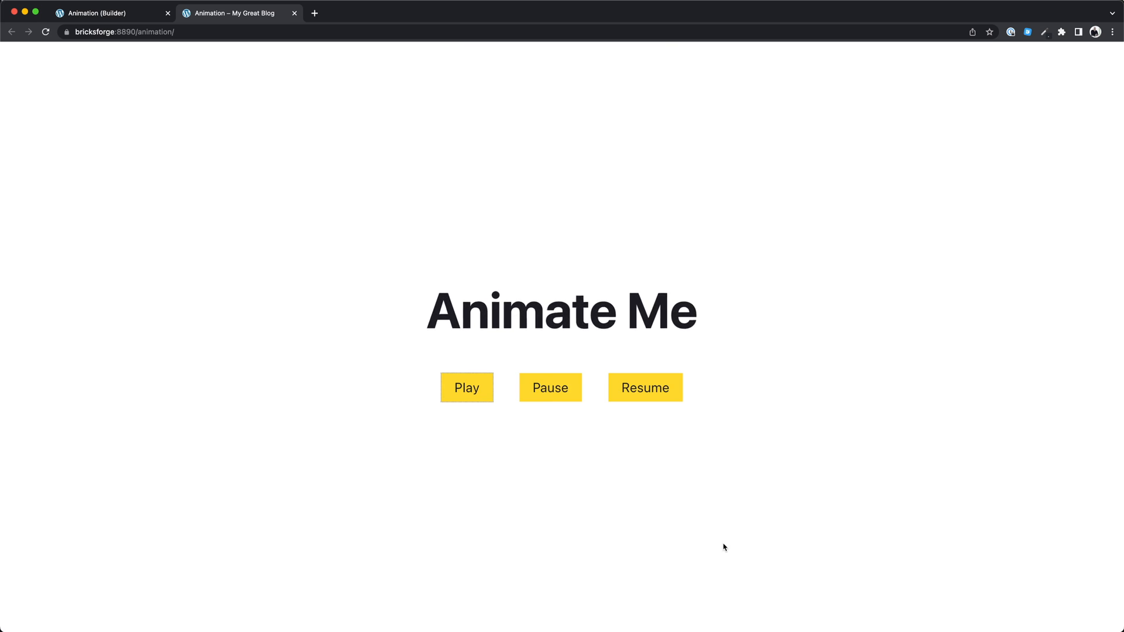
click(111, 13)
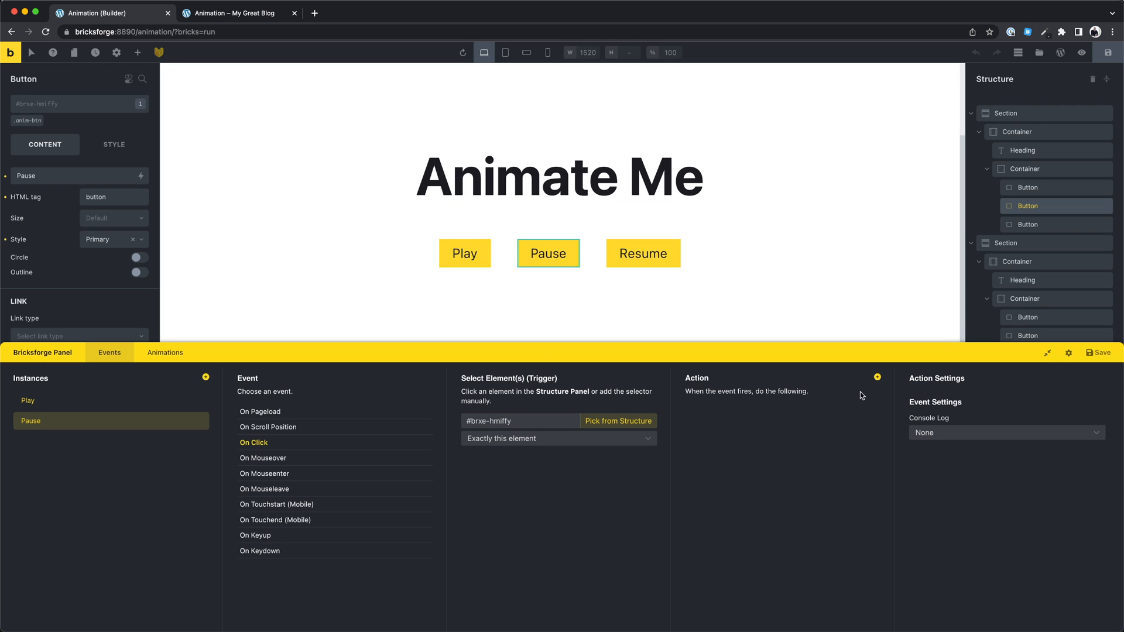
Give the Pause event a GSAP Animation action that pauses the With Events timeline.
click(877, 376)
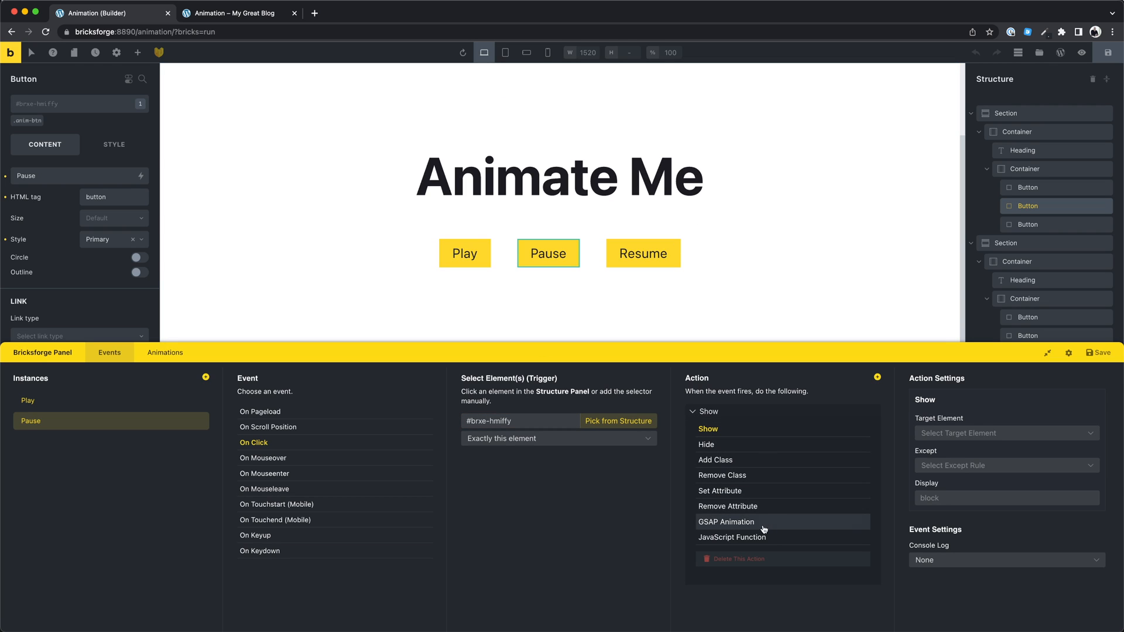
click(725, 521)
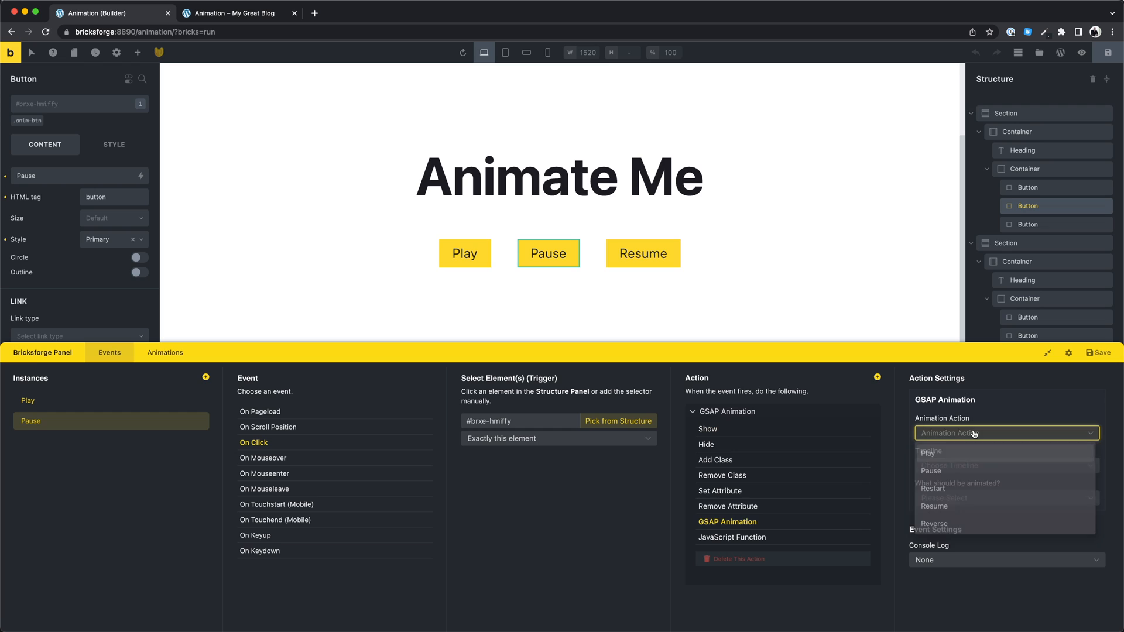
click(932, 470)
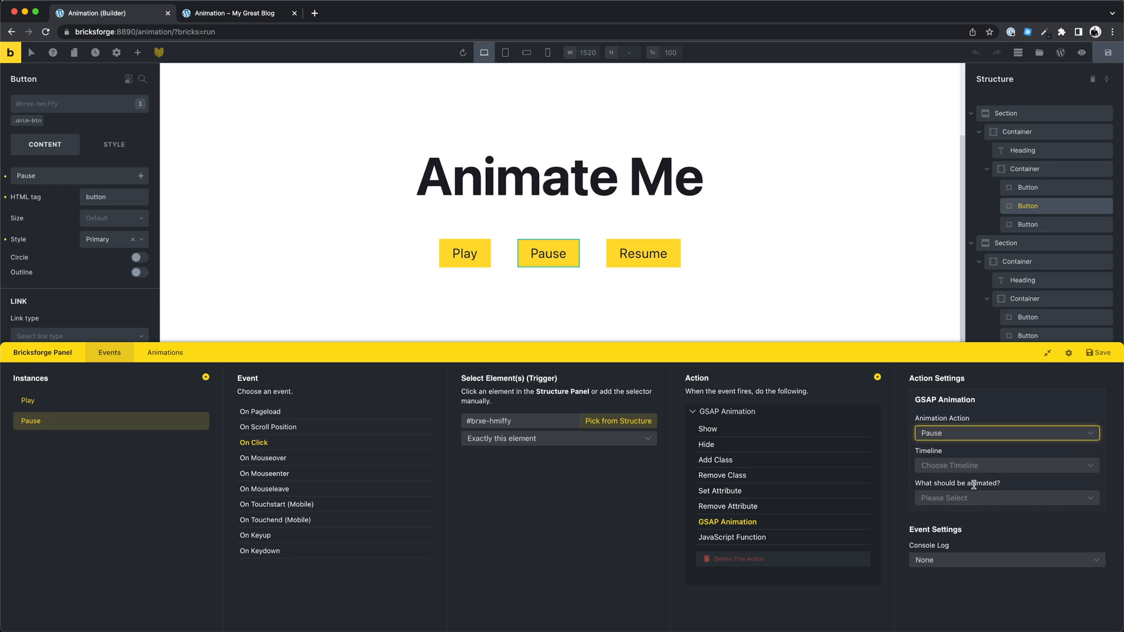
click(1004, 466)
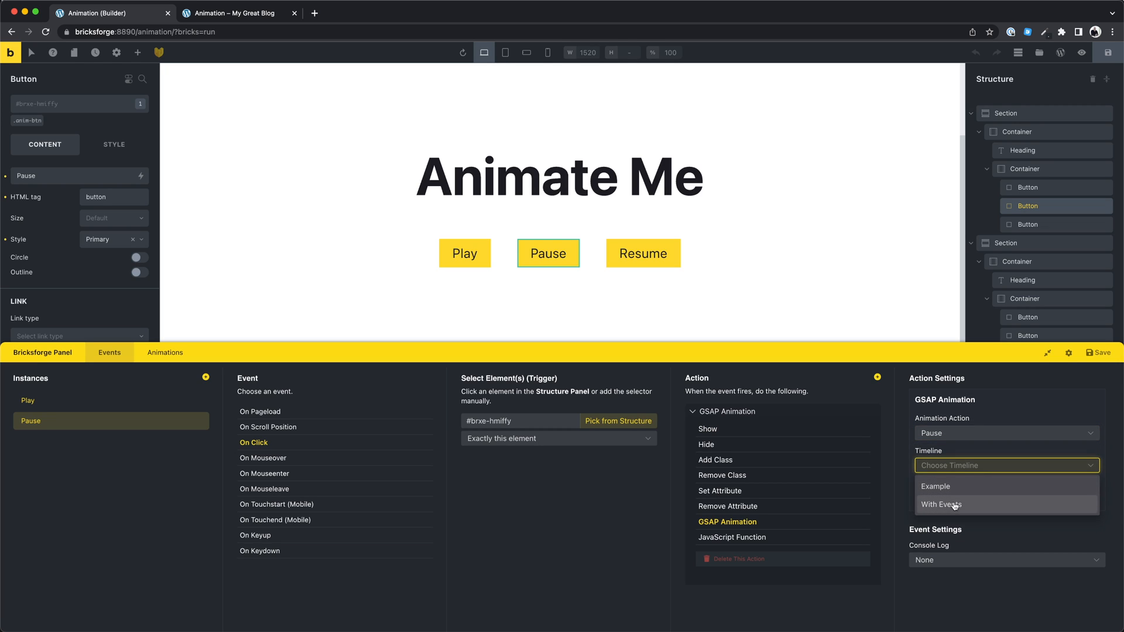
click(941, 504)
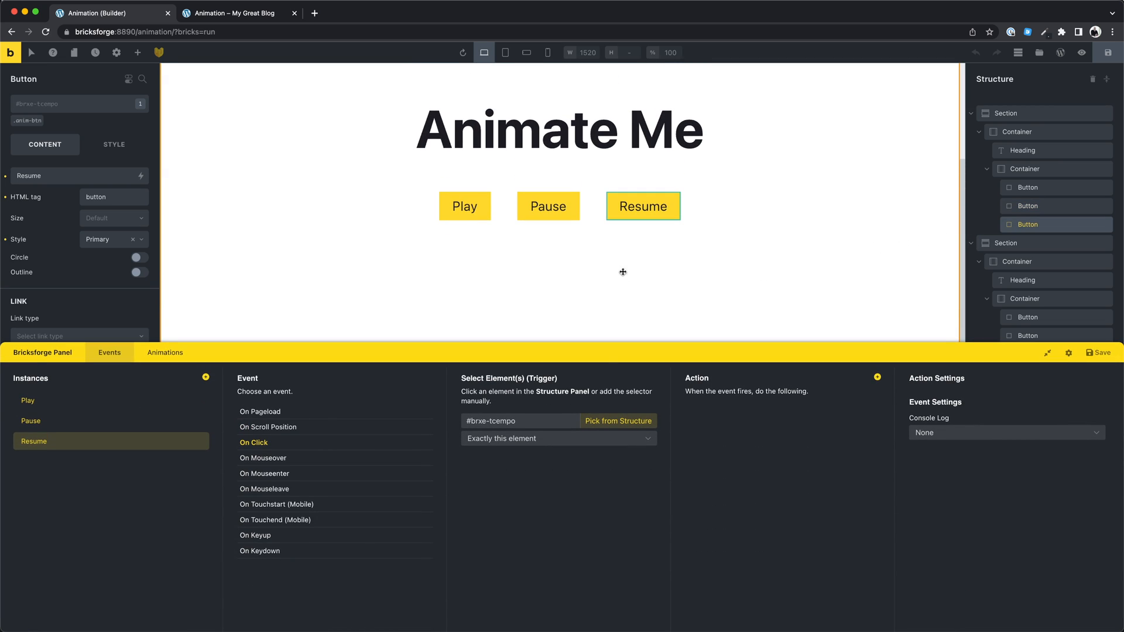
Give the Resume event a GSAP Animation action resuming the With Events timeline, and save.
click(877, 377)
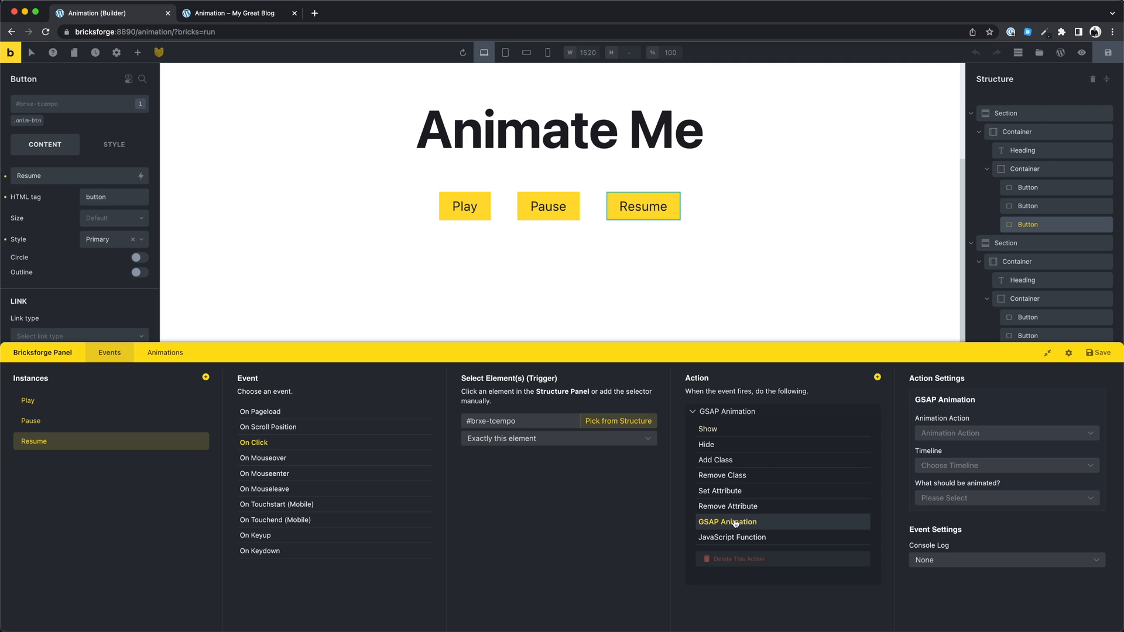
click(1004, 433)
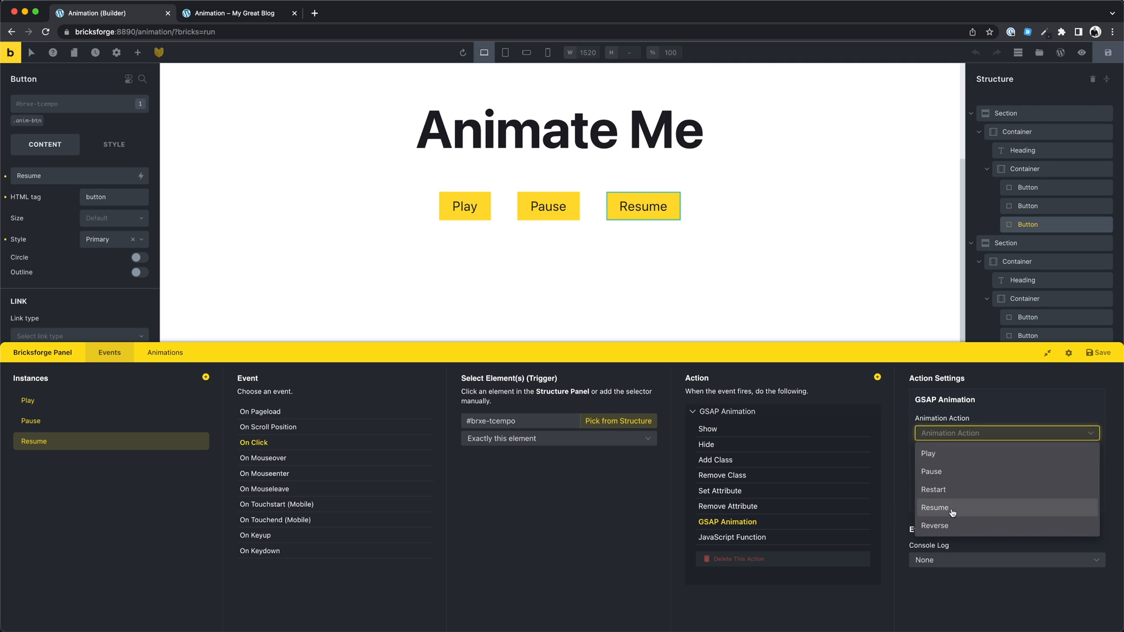
click(935, 508)
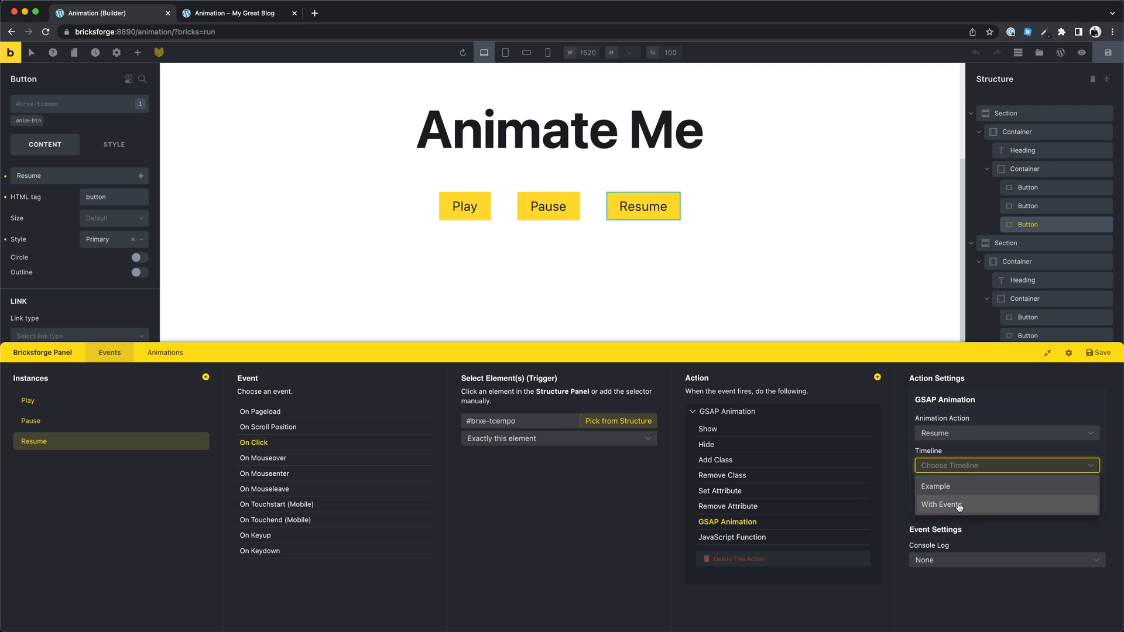
click(940, 504)
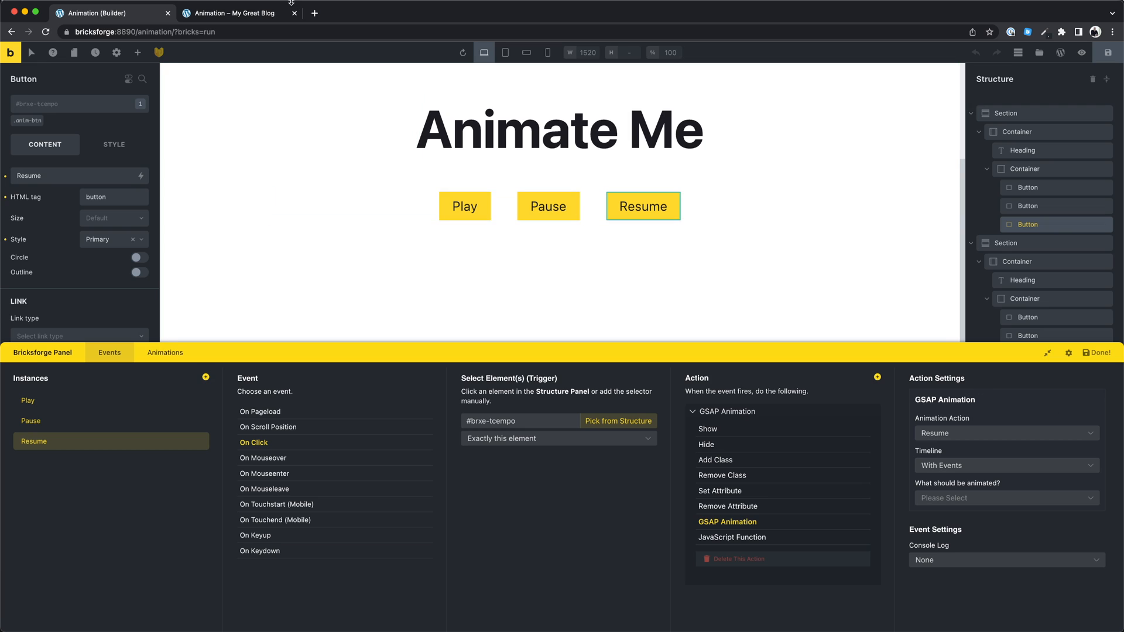
click(237, 13)
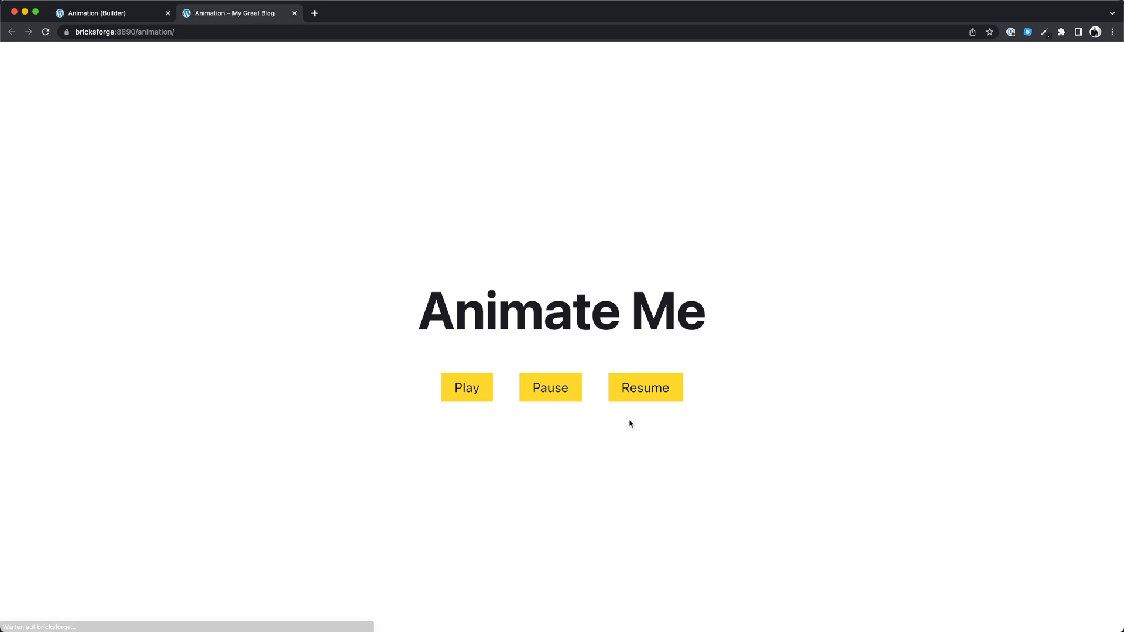
Start the heading animation on the live page, then resume it after pausing.
click(549, 387)
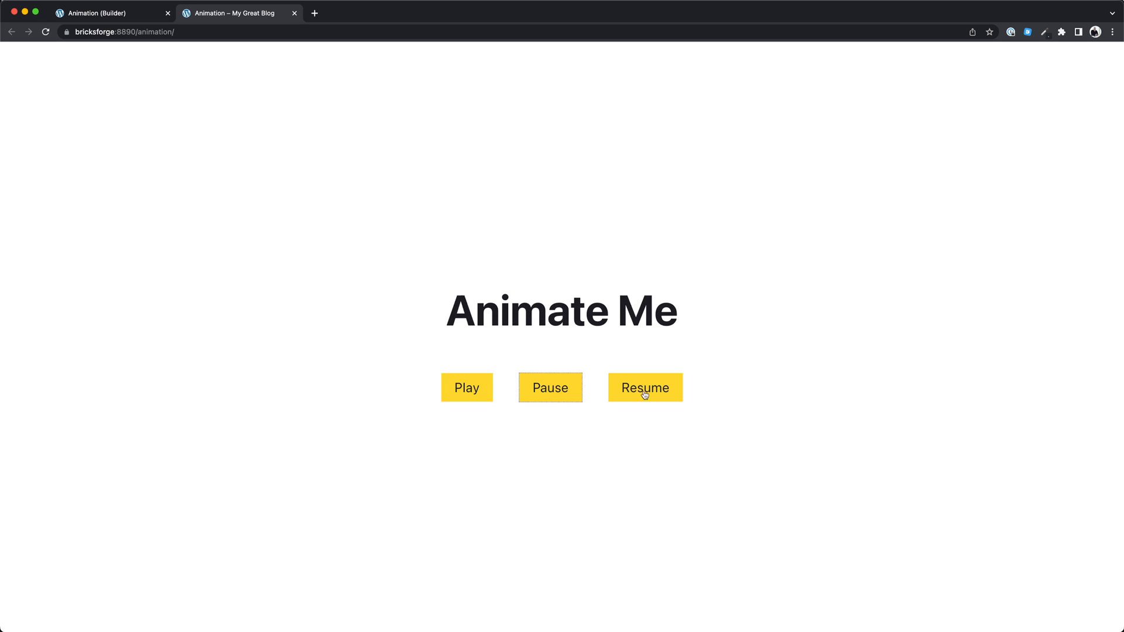
click(644, 387)
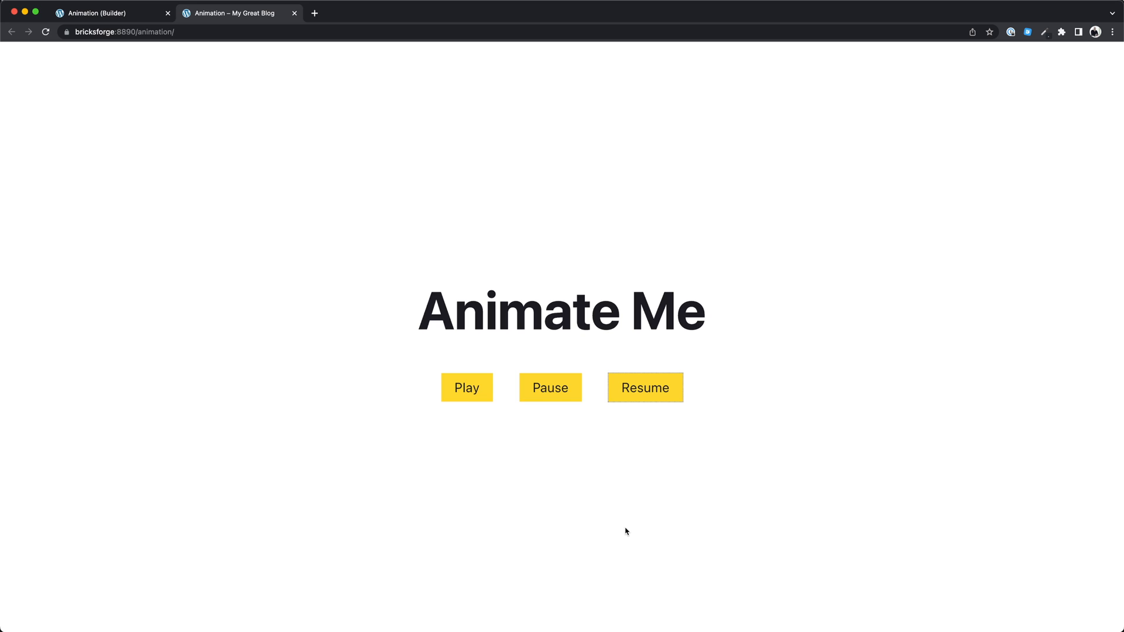
mouse_move(598, 504)
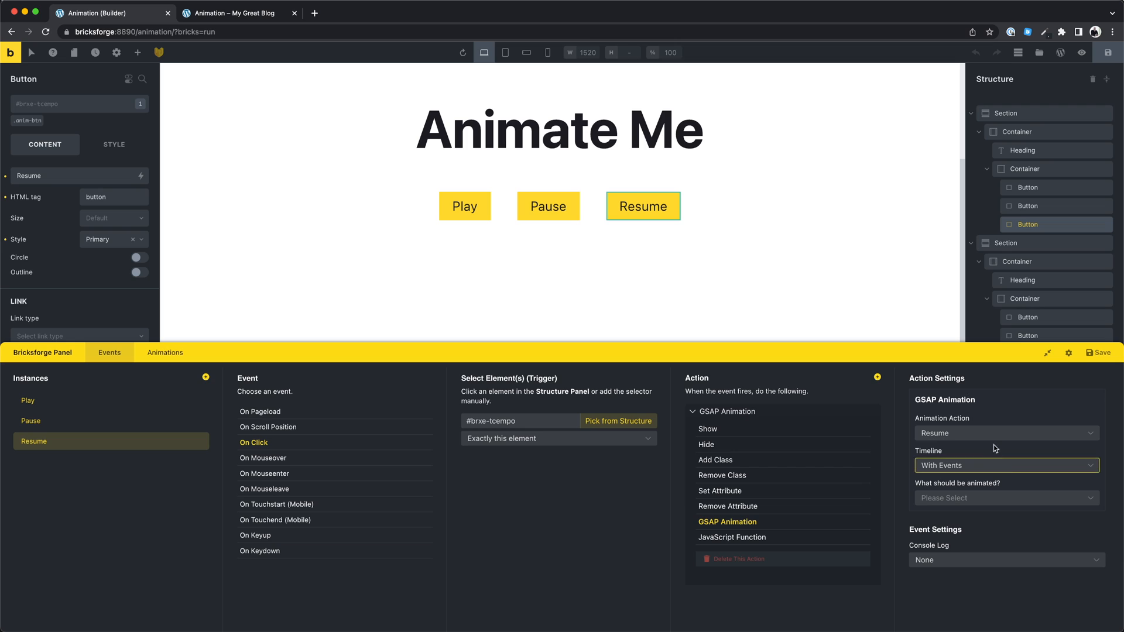
Name the duplicated button and its new event instance 'Reverse'.
click(1005, 433)
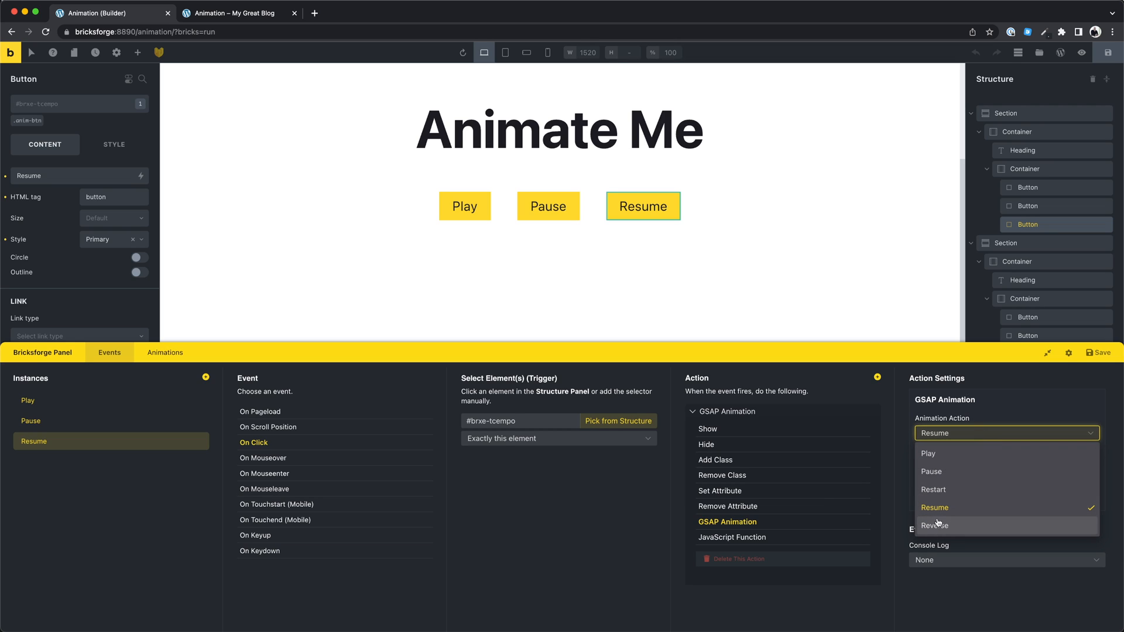
click(934, 507)
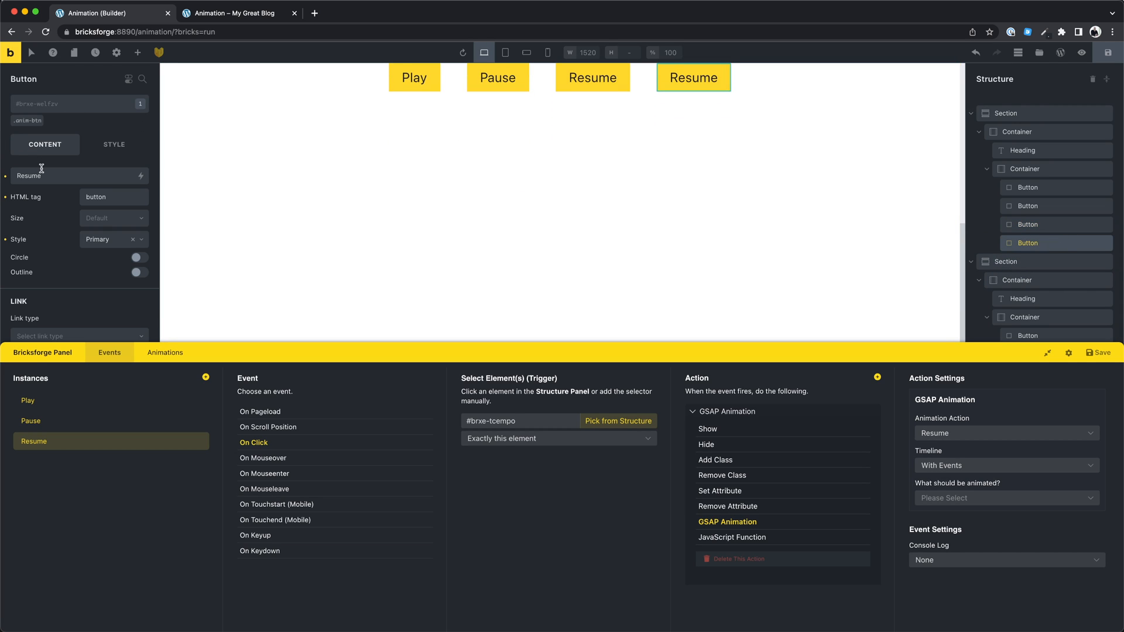
text(Rever)
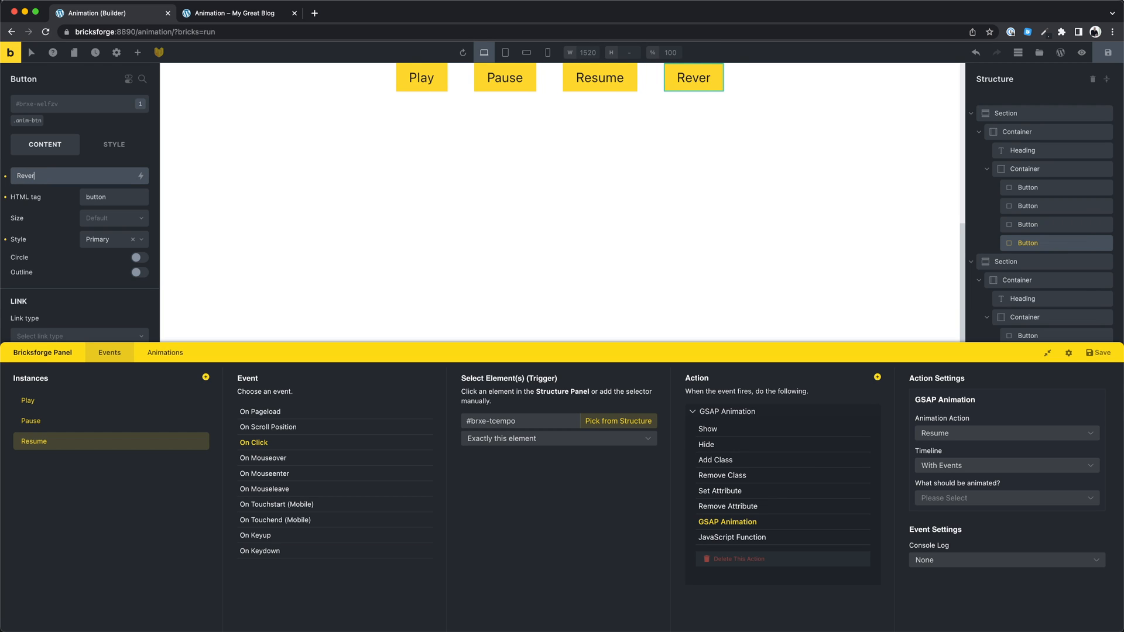
text(se)
text(R)
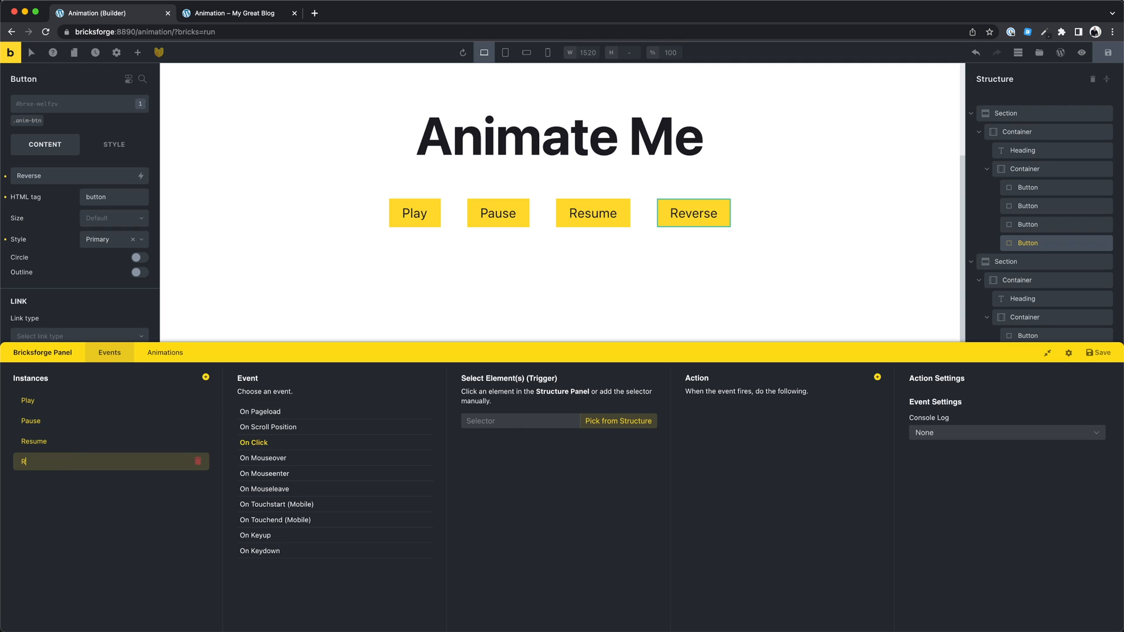
text(everse)
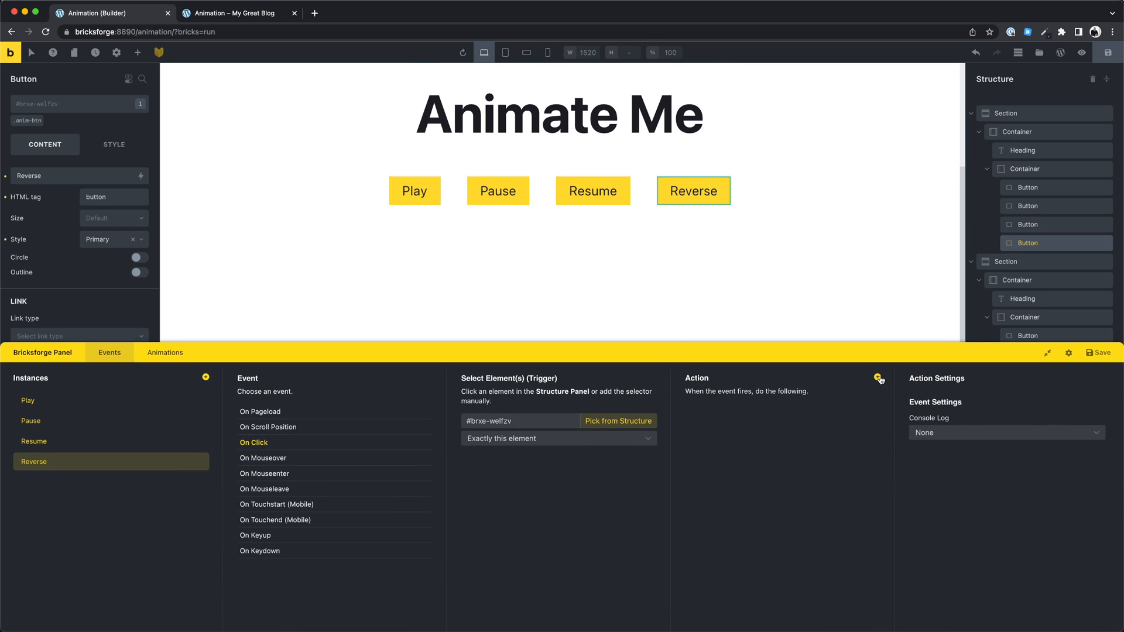
Give the Reverse event a GSAP Animation action reversing the With Events timeline, and save.
click(877, 377)
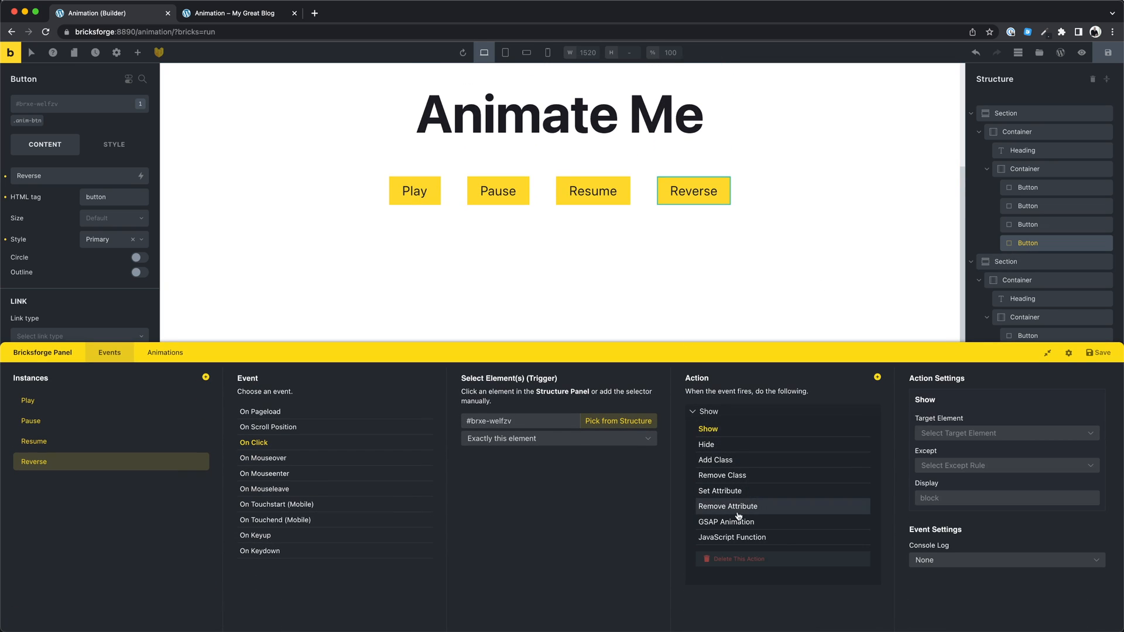
click(725, 521)
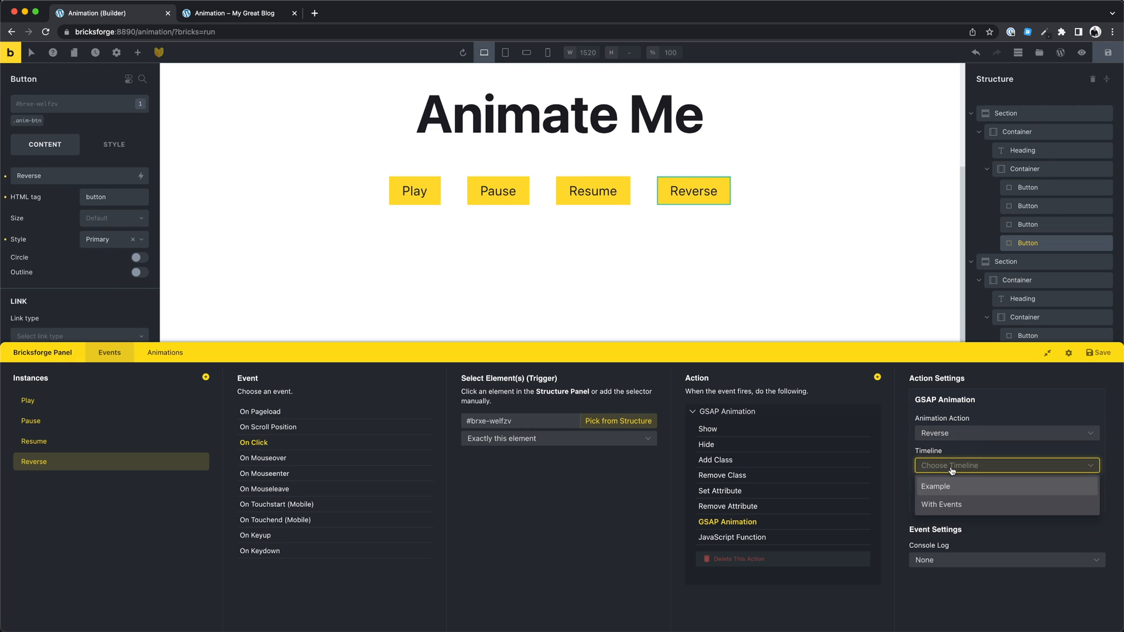
click(943, 504)
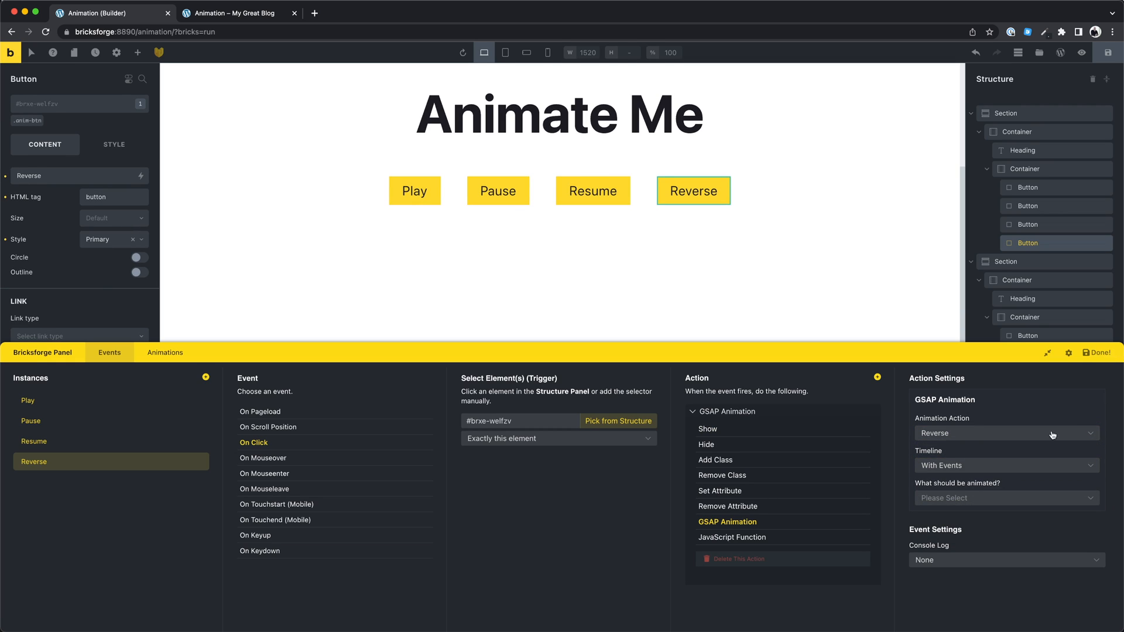
click(230, 12)
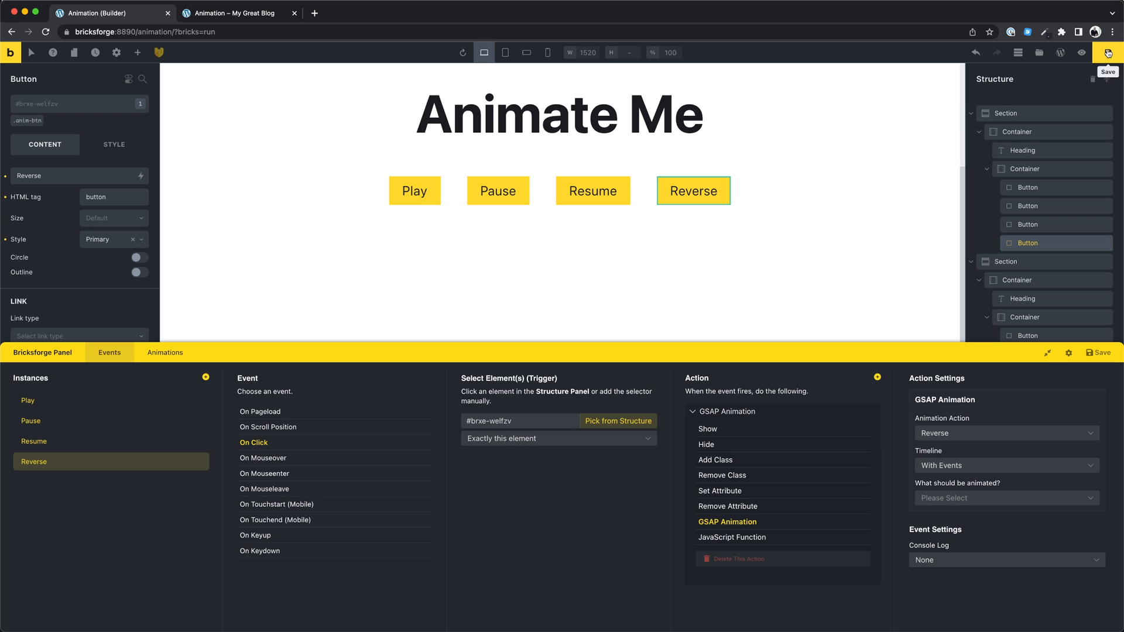
click(237, 13)
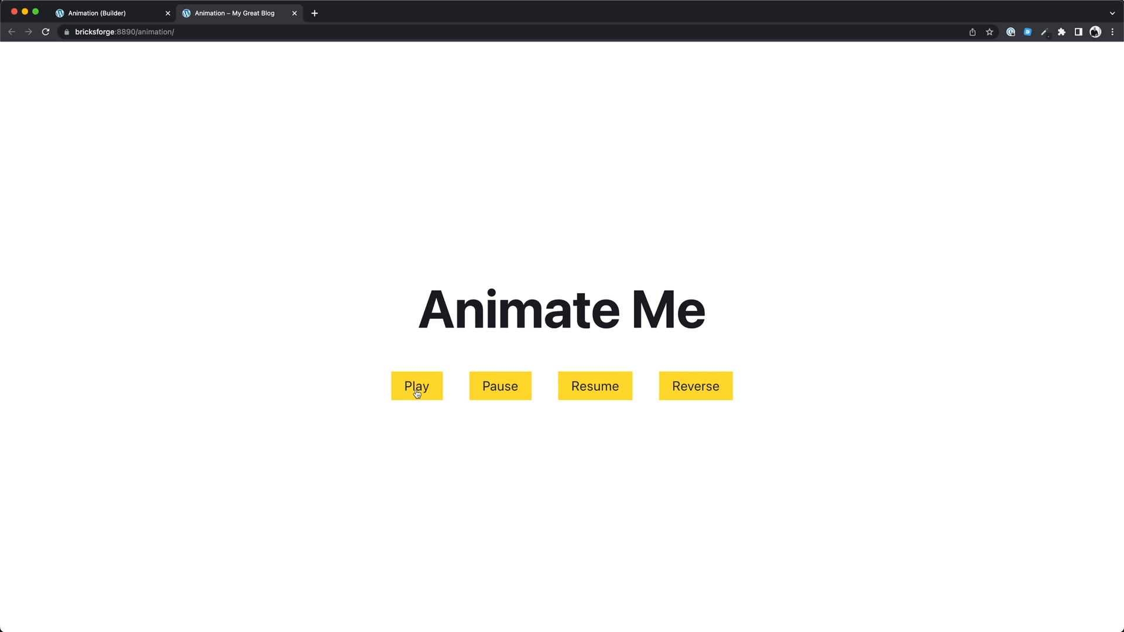
Play and reverse the heading animation on the live page.
click(416, 385)
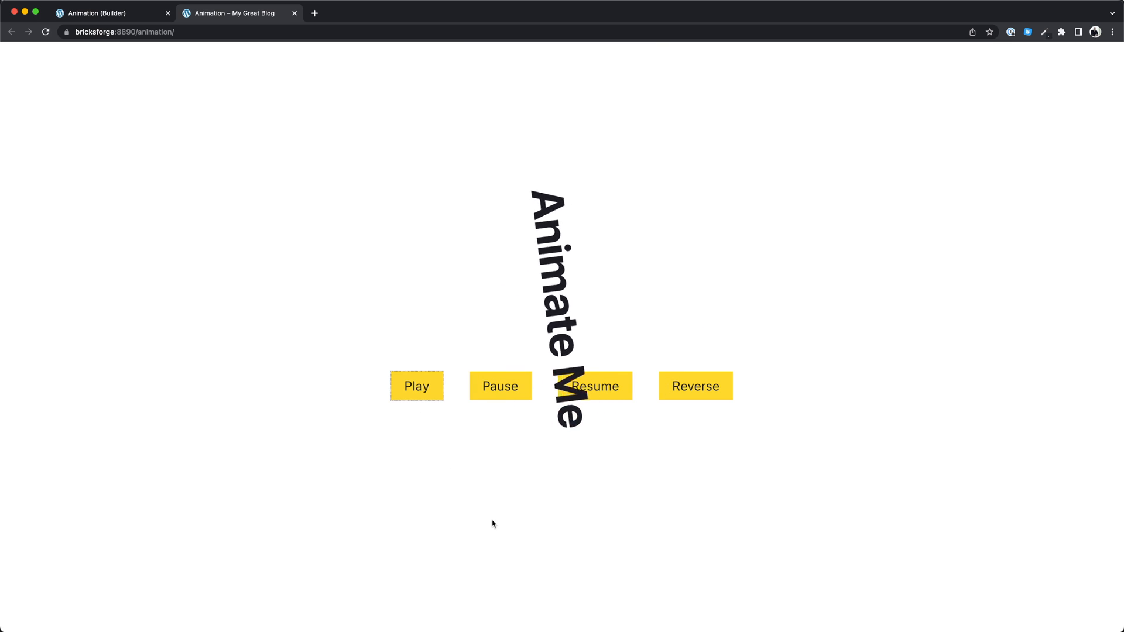
click(693, 385)
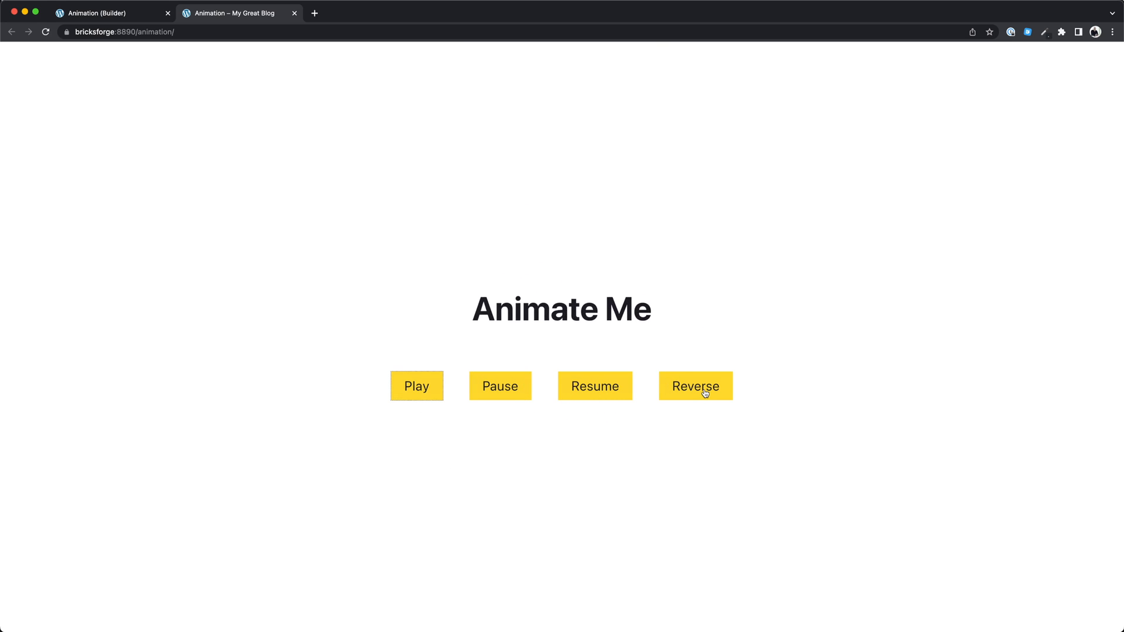
click(695, 385)
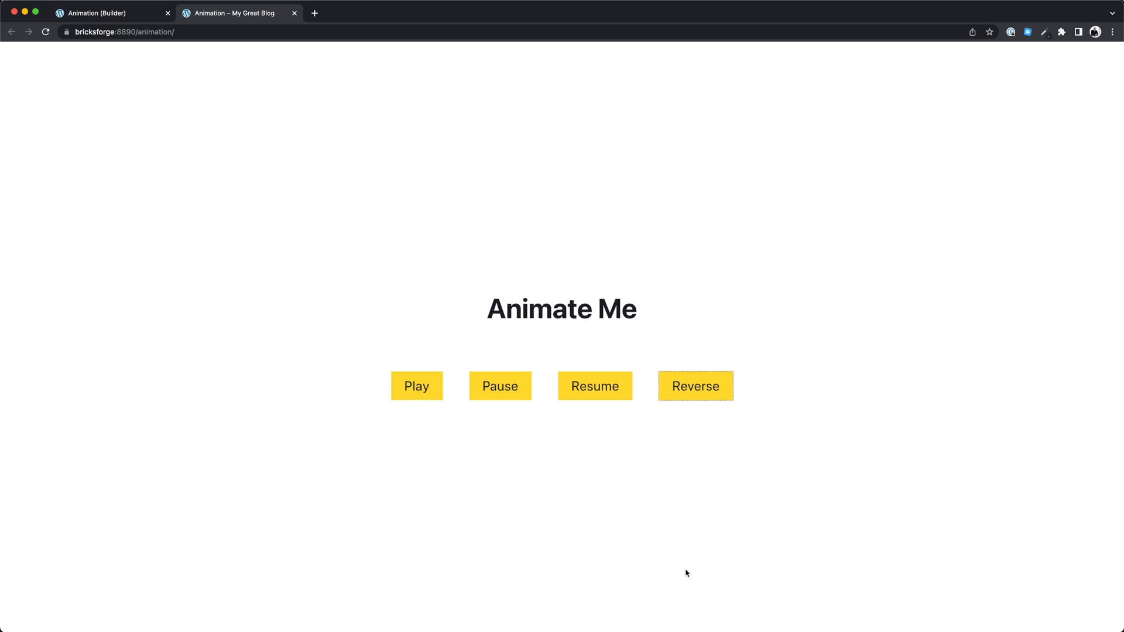
click(416, 386)
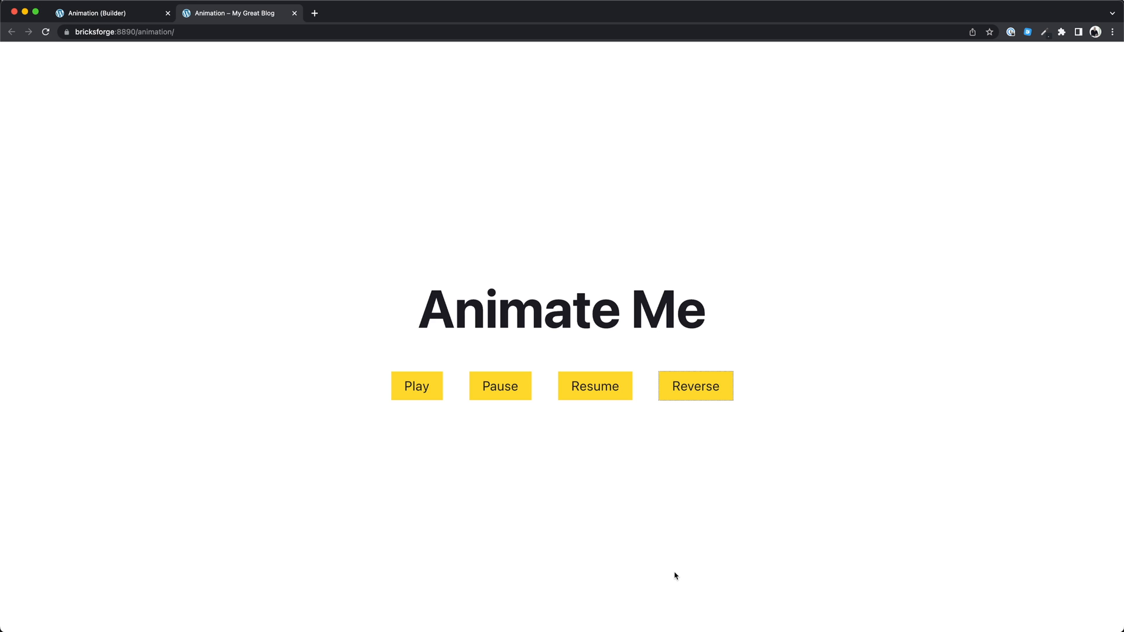
mouse_move(360, 511)
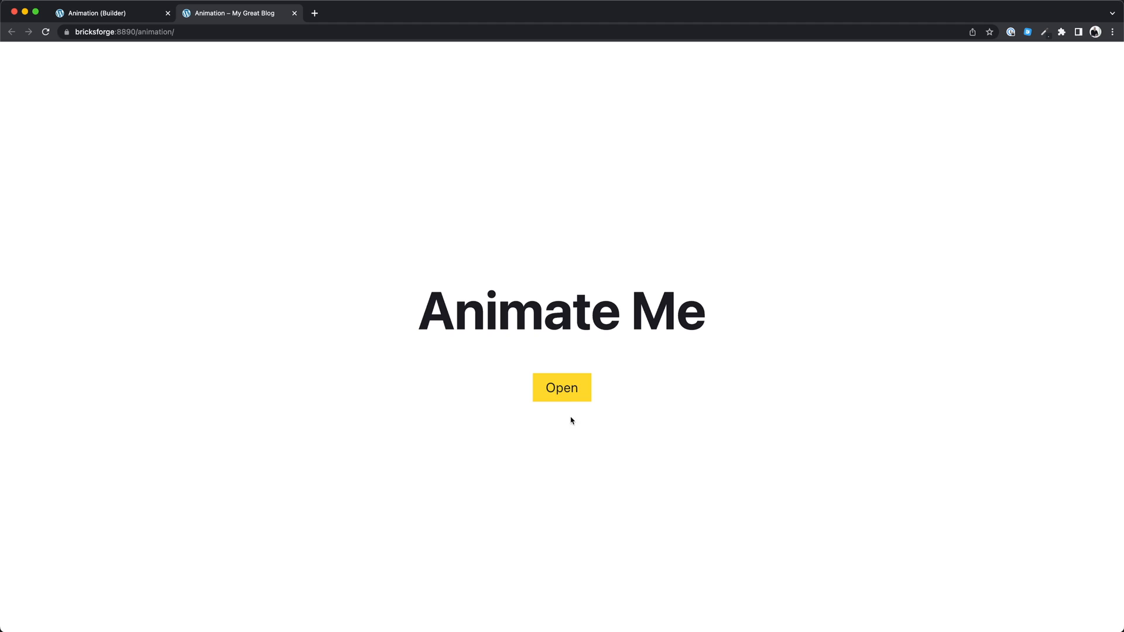
Open and close the orange overlay panel on the live page, then return to the builder.
click(561, 387)
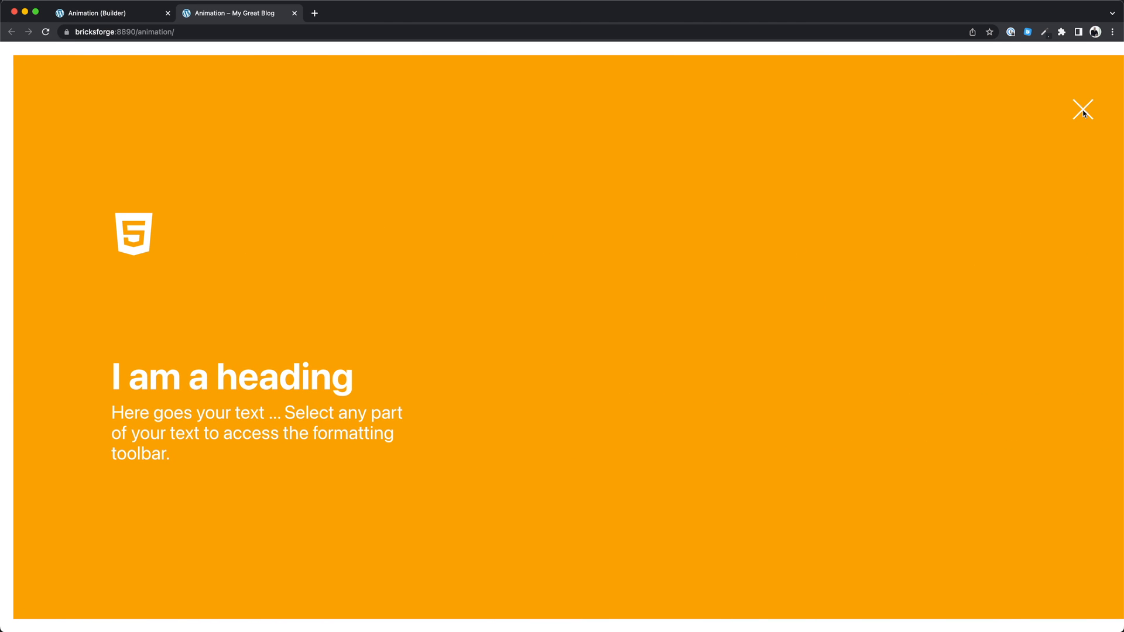
click(1083, 110)
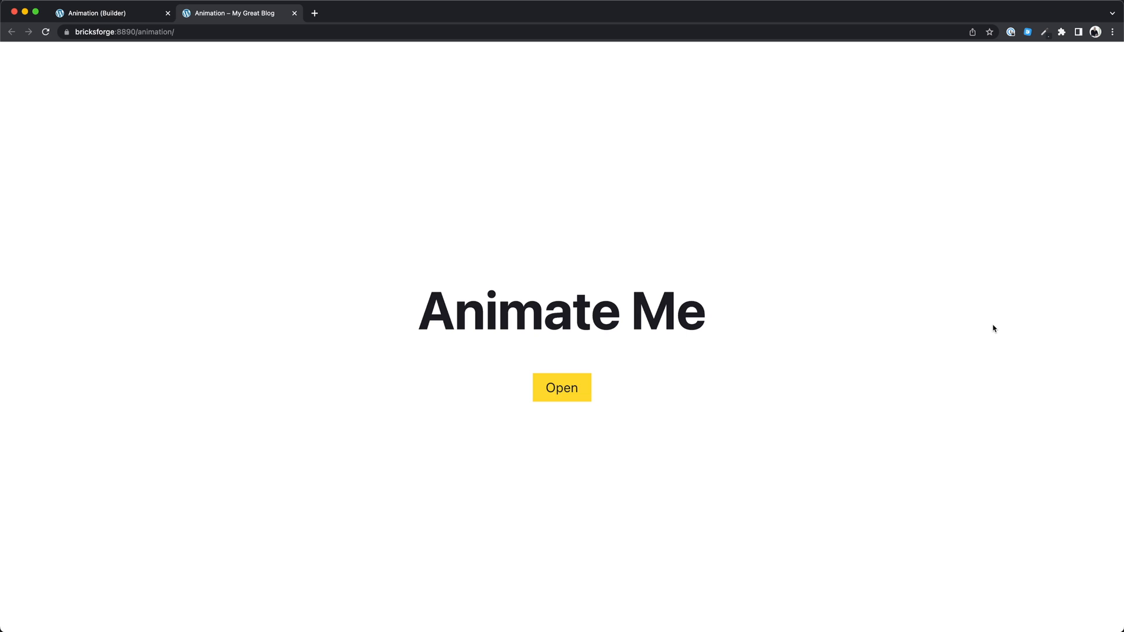
click(561, 388)
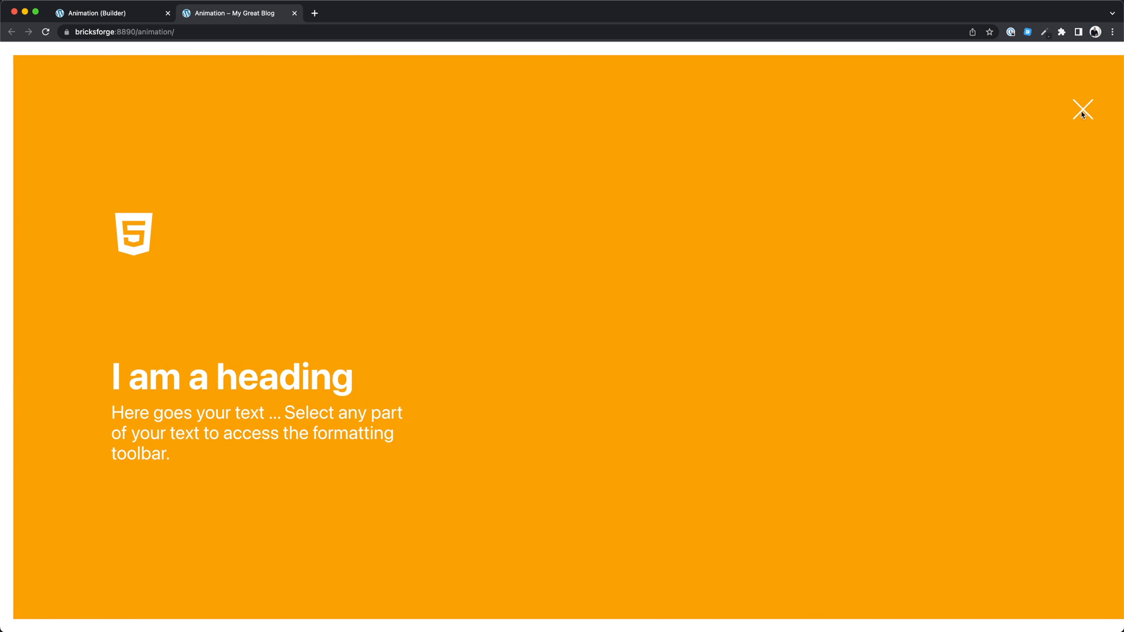
click(1082, 109)
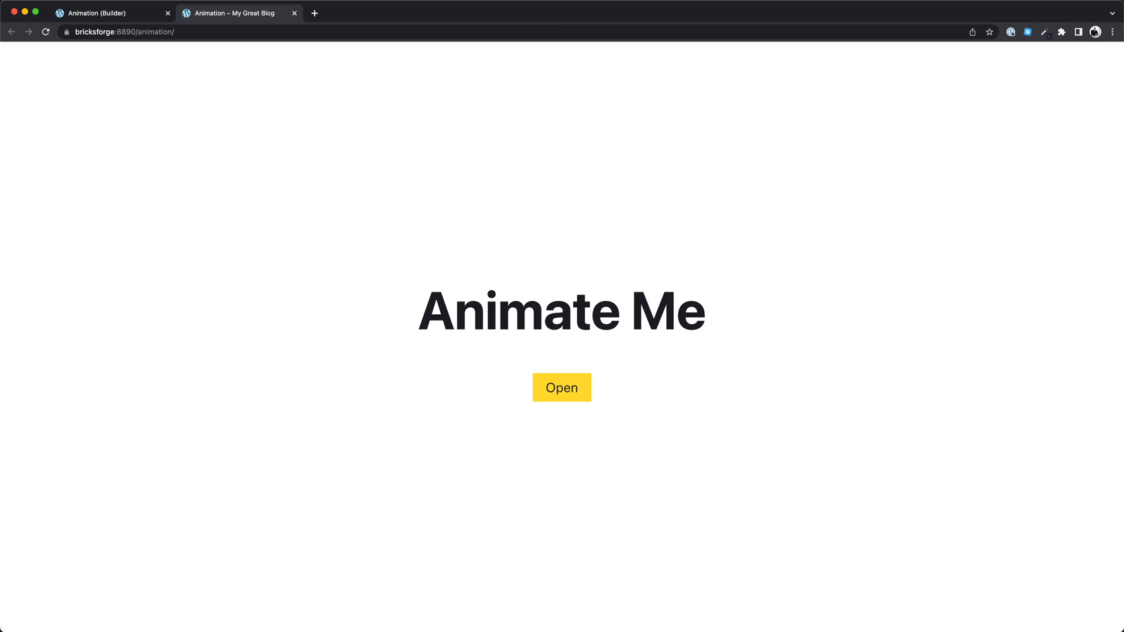
click(107, 13)
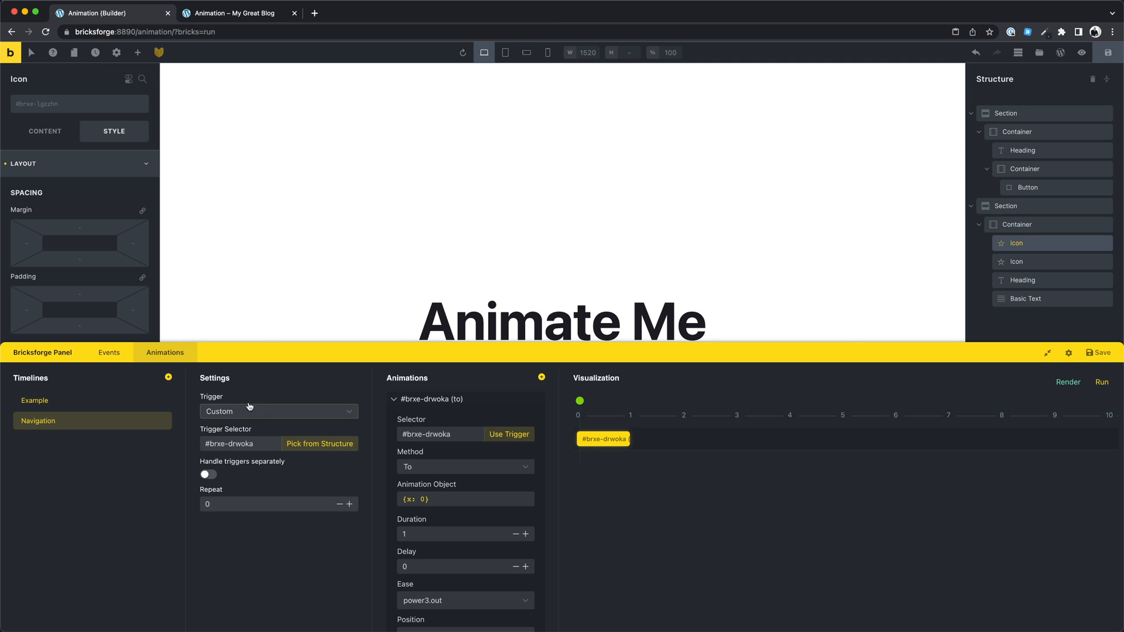
Review the Open Screen event, hide the Bricksforge panel, and open the section's transform values.
click(109, 352)
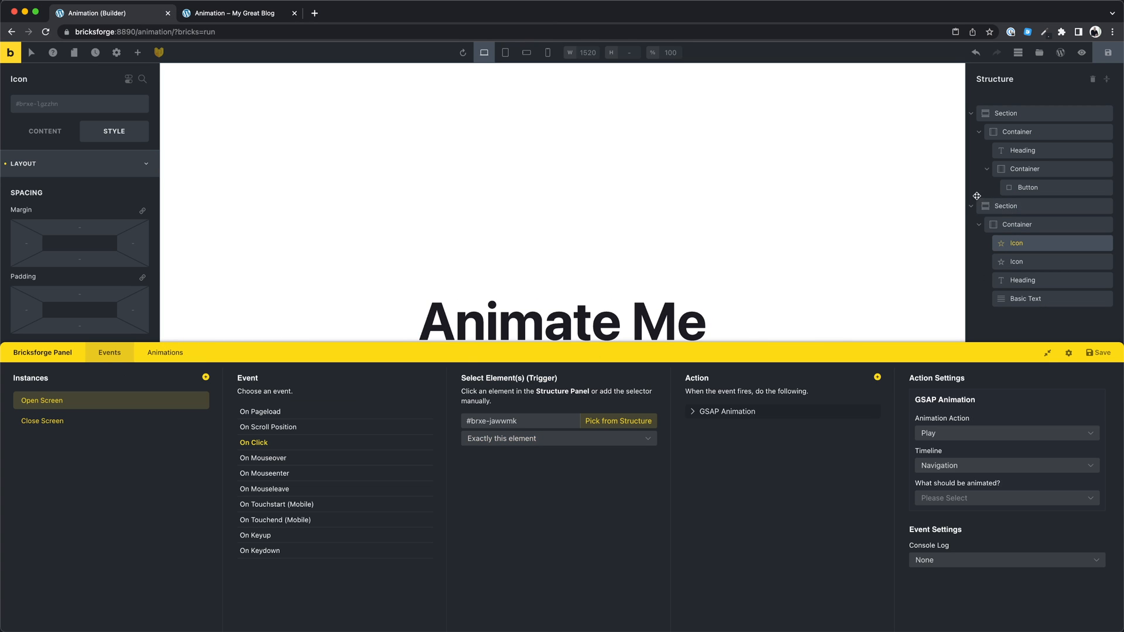
click(1005, 206)
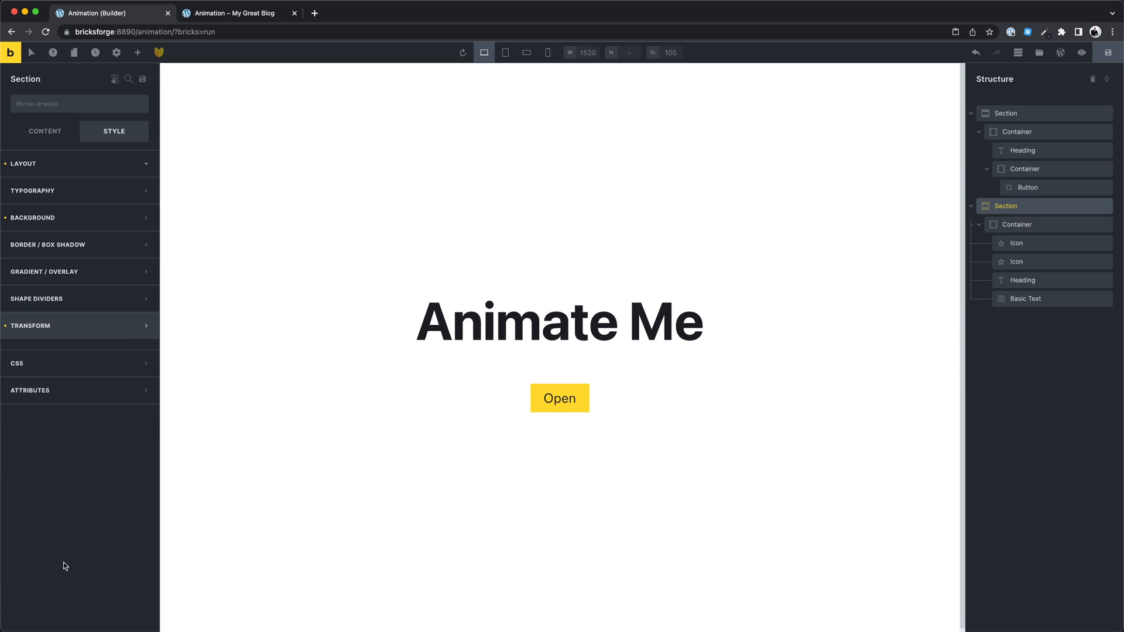
click(30, 325)
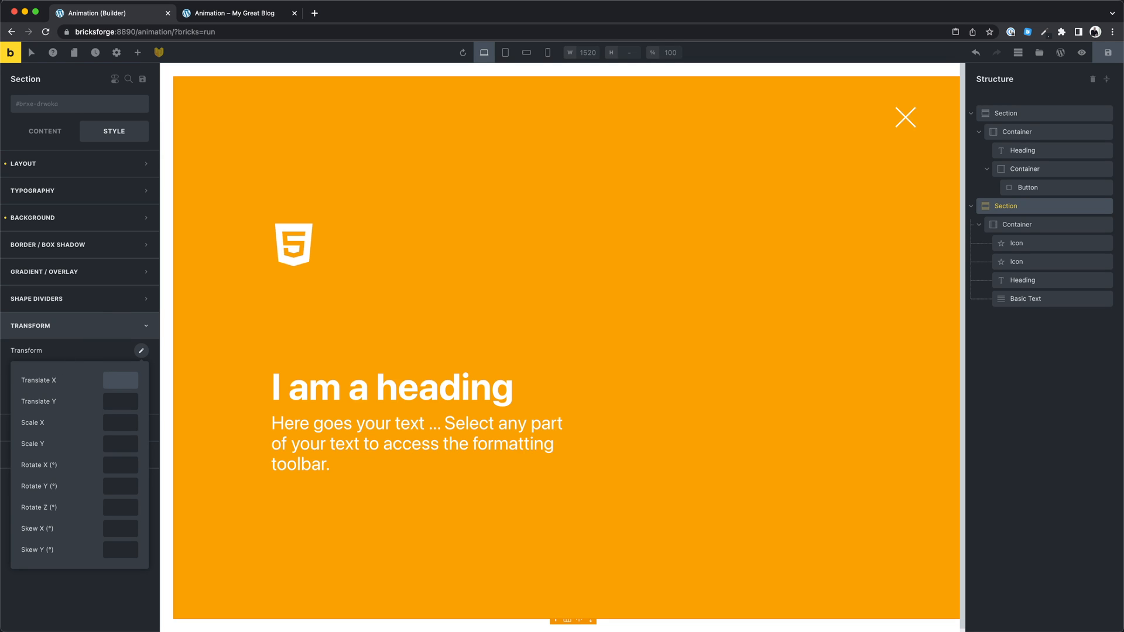
Set the orange section's Translate X to 100vw so it starts off screen.
text(100vw)
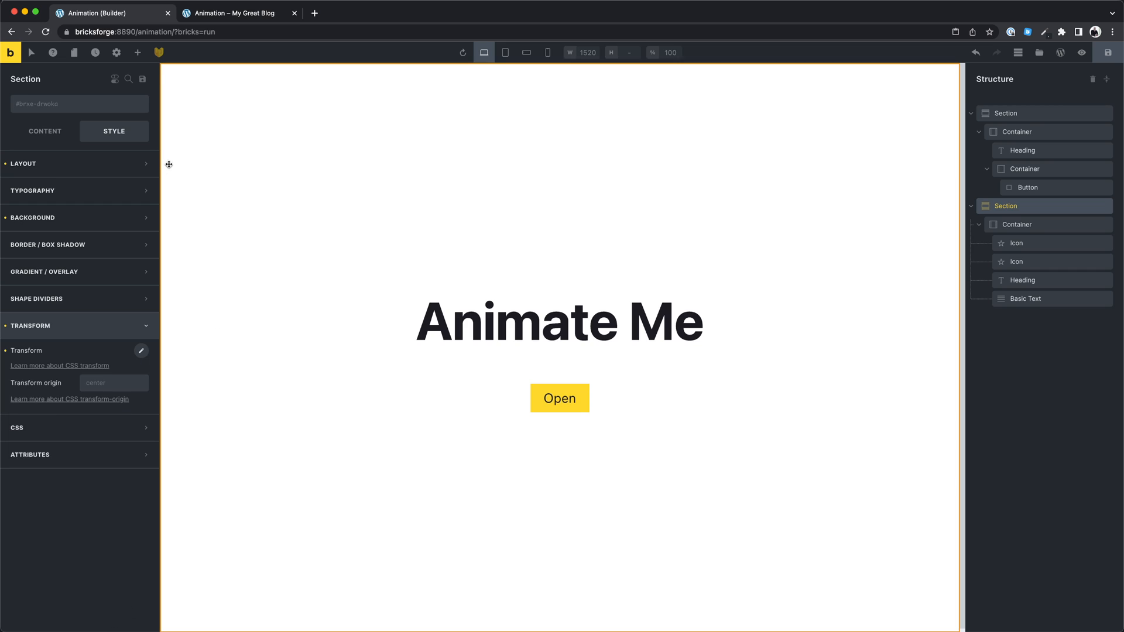
click(160, 51)
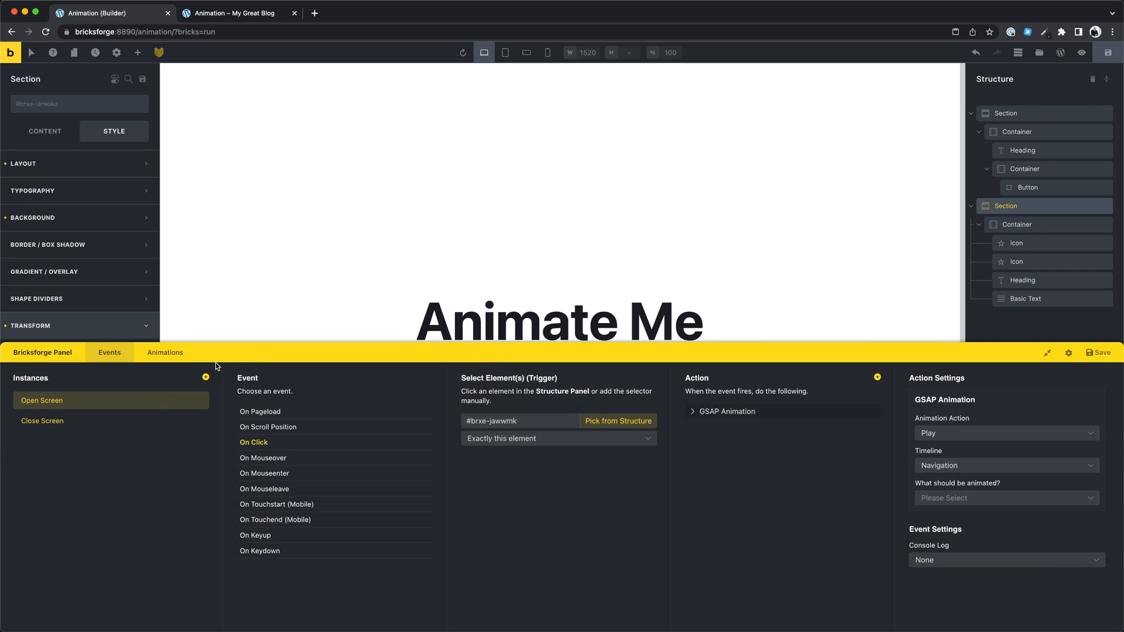
click(165, 352)
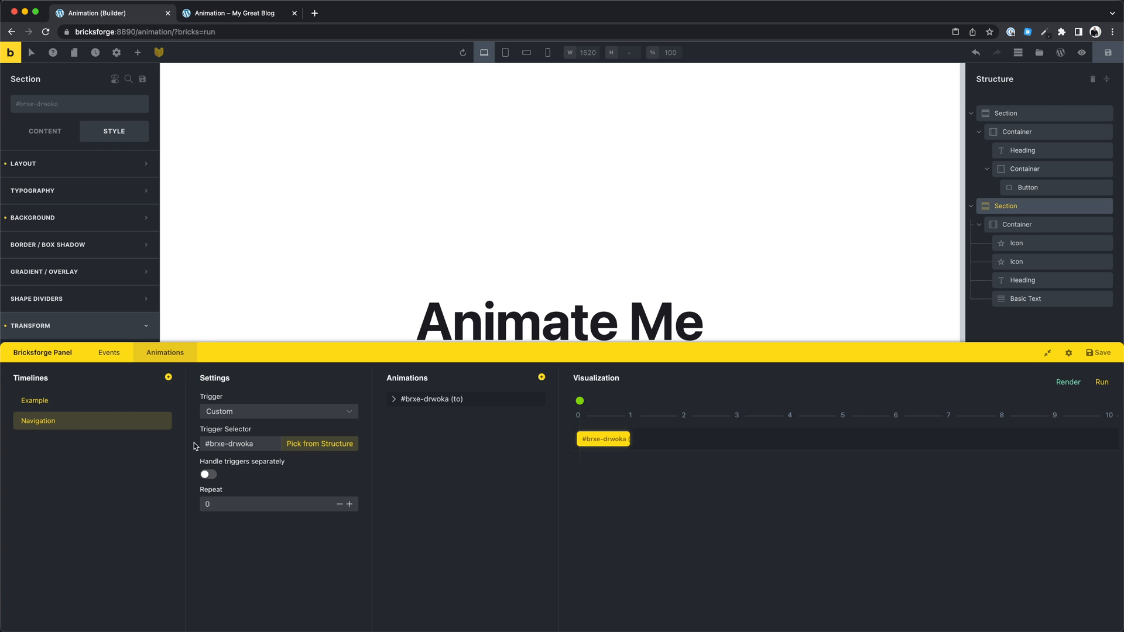
mouse_move(501, 416)
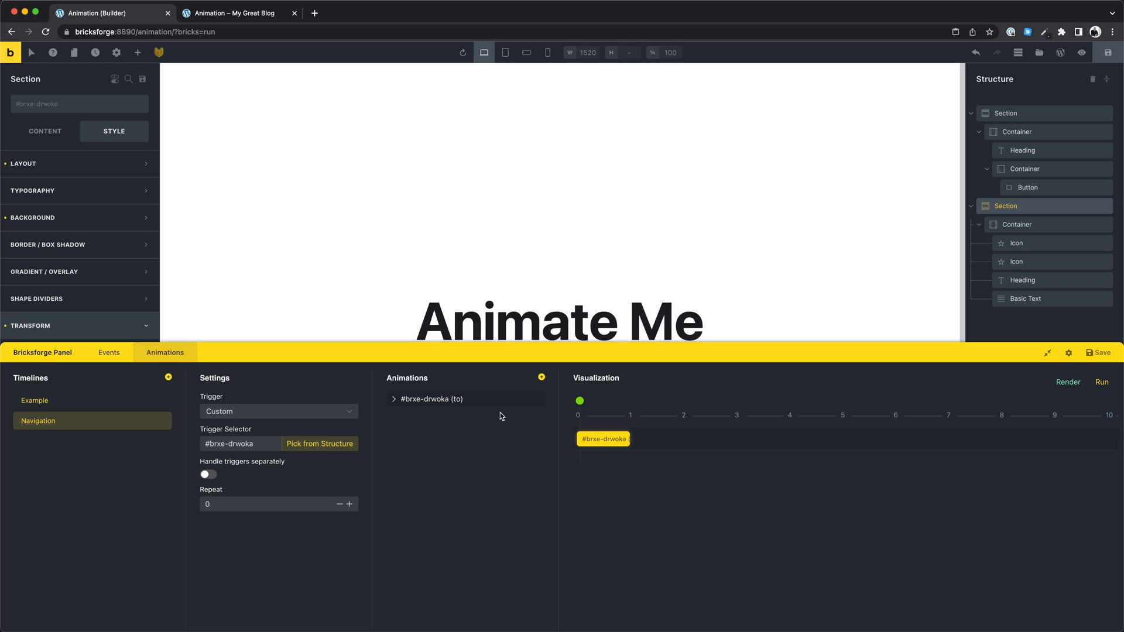
Preview the Navigation timeline, inspect the Close Screen event, and expand the #brxe-drwoka animation.
click(1102, 382)
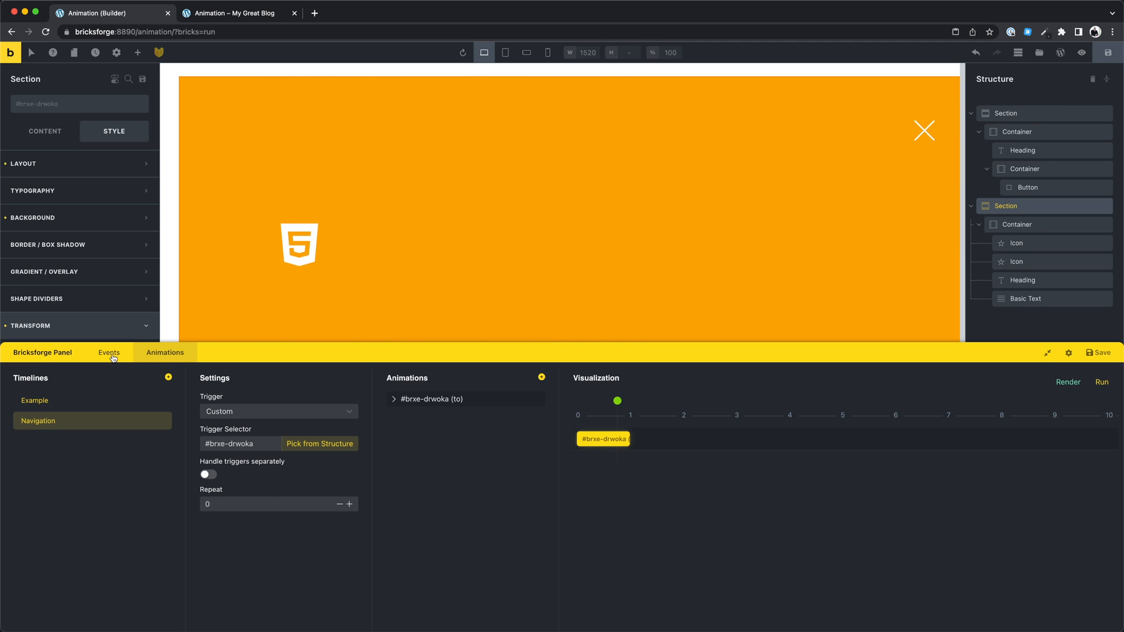
click(109, 352)
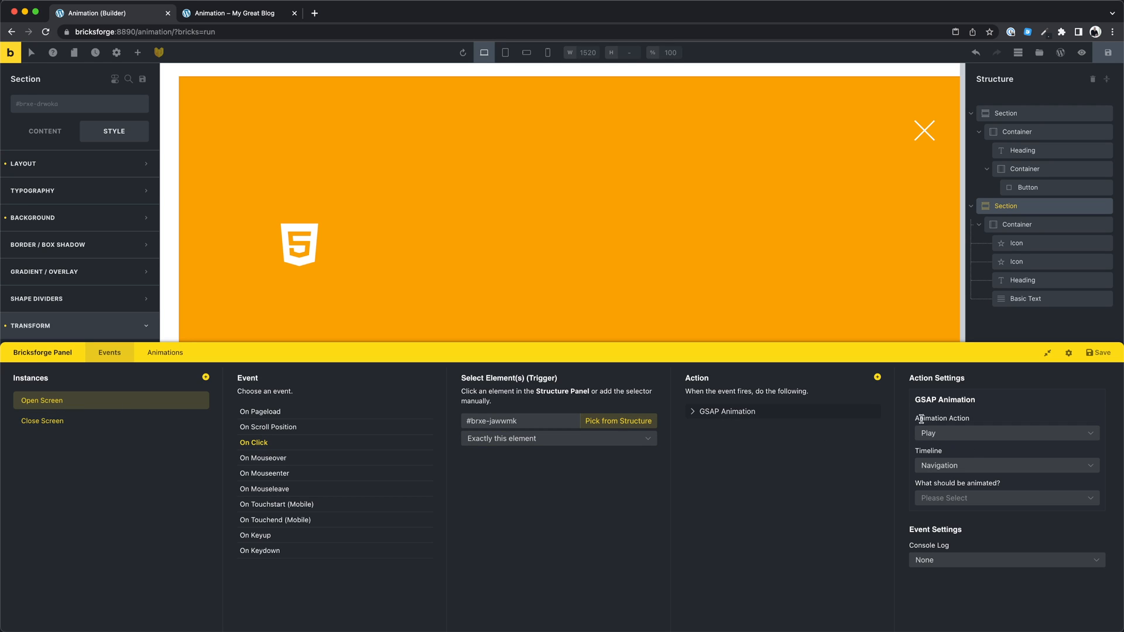
click(42, 421)
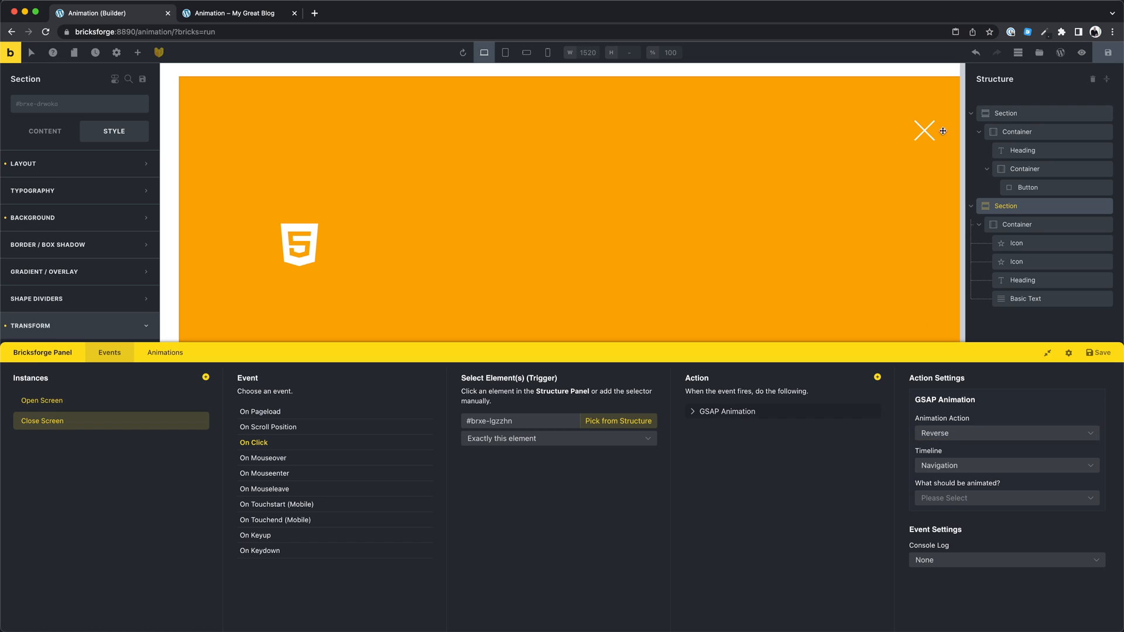
mouse_move(214, 391)
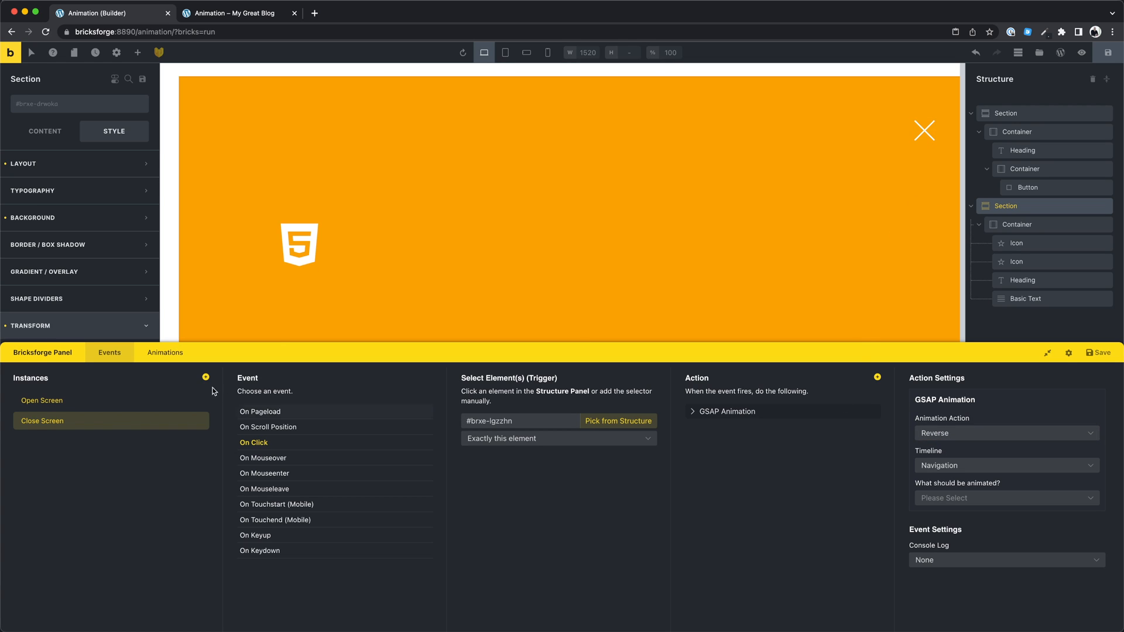
click(165, 352)
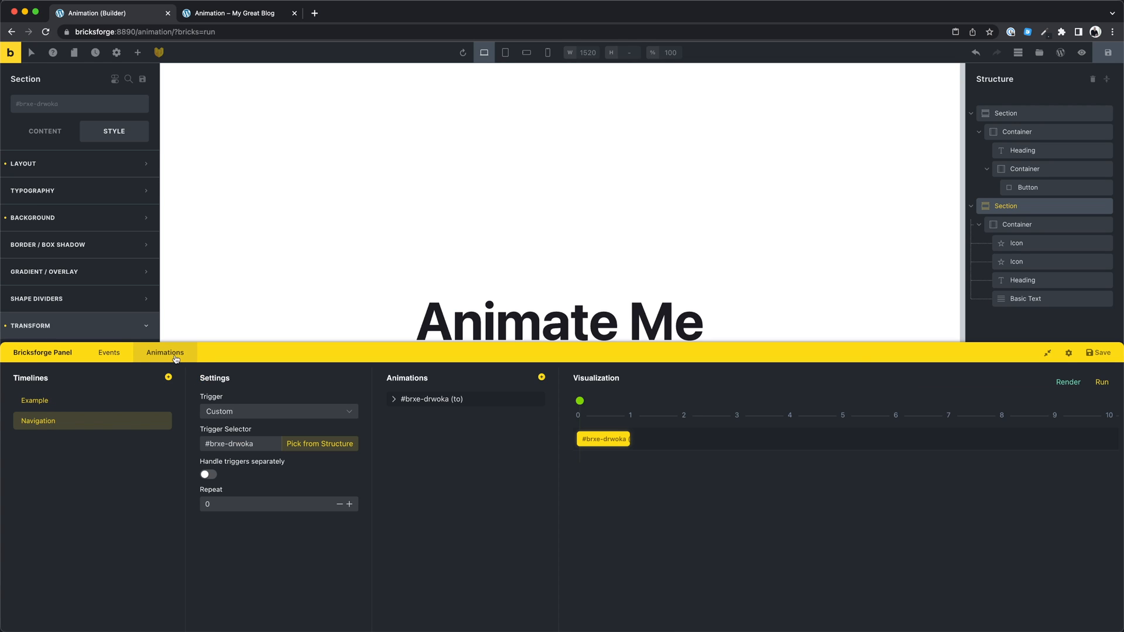
click(1101, 383)
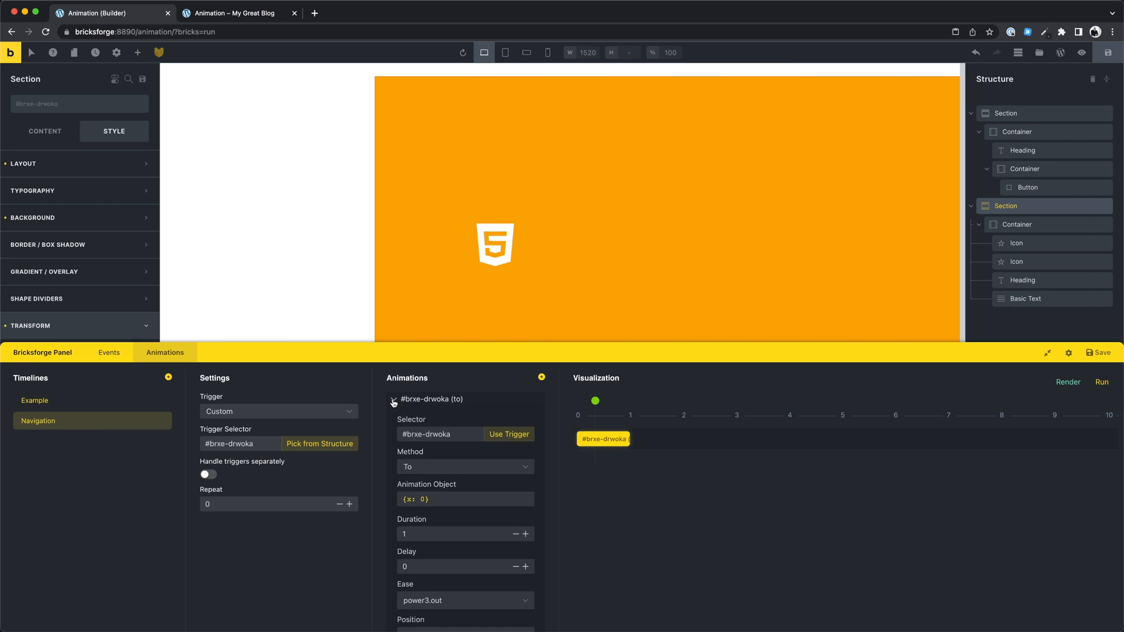
Add y: 25 and a top-left border radius to the overlay animation and preview it.
click(464, 499)
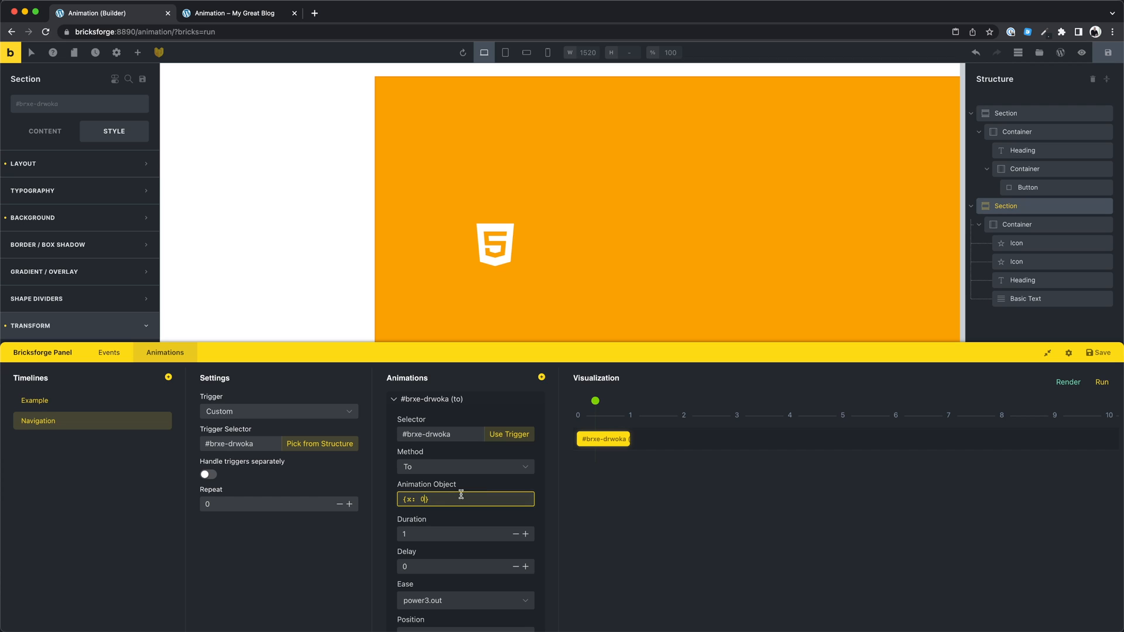
text(, y: 25, borderTopLeftRa)
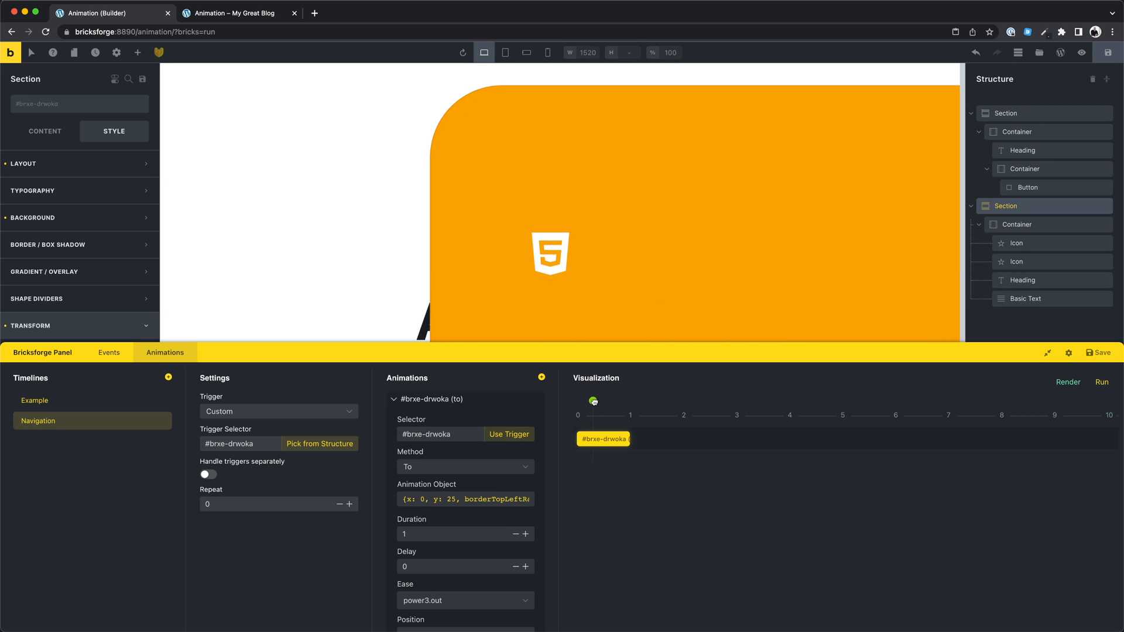
click(1102, 382)
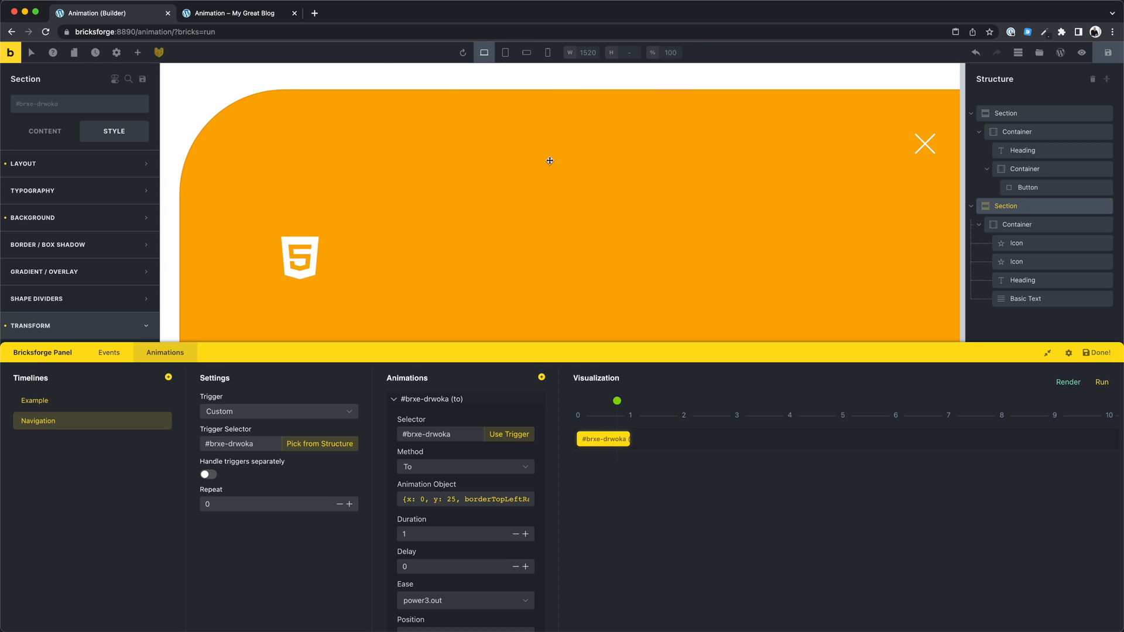
click(236, 13)
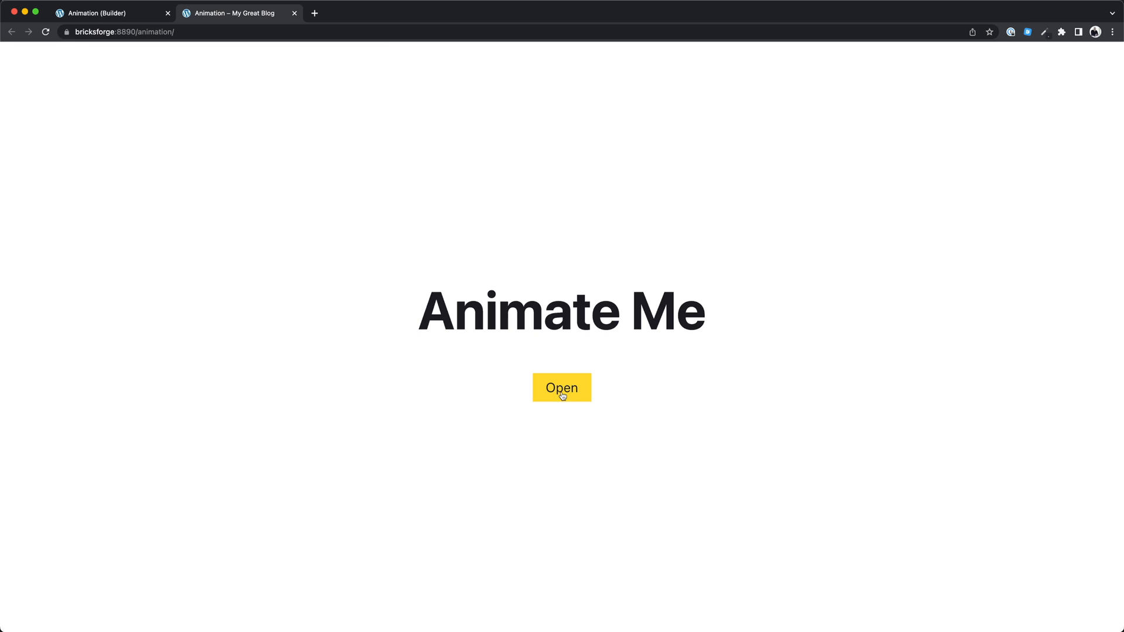
Open the overlay on the live page, reload, and test again to see the rounded slide-in.
click(561, 387)
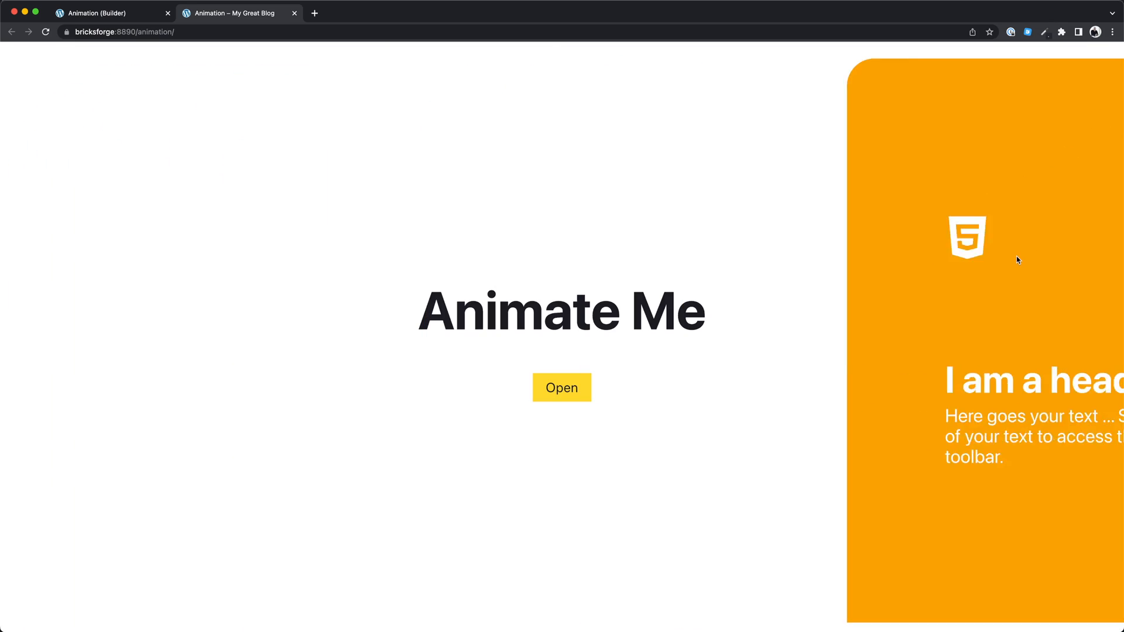
click(562, 387)
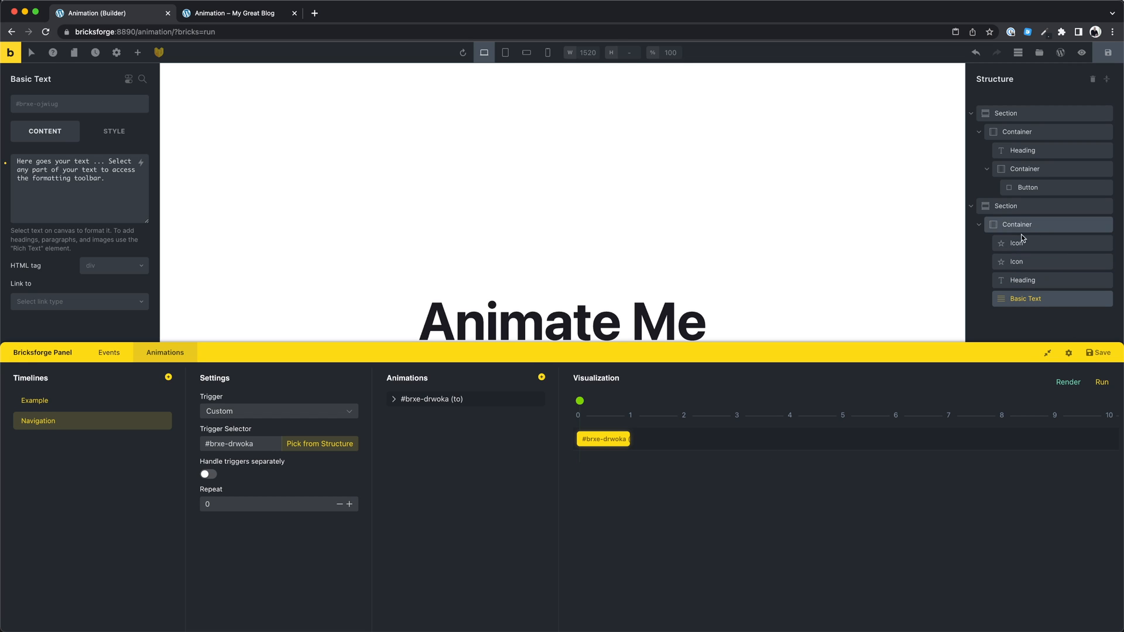
click(239, 13)
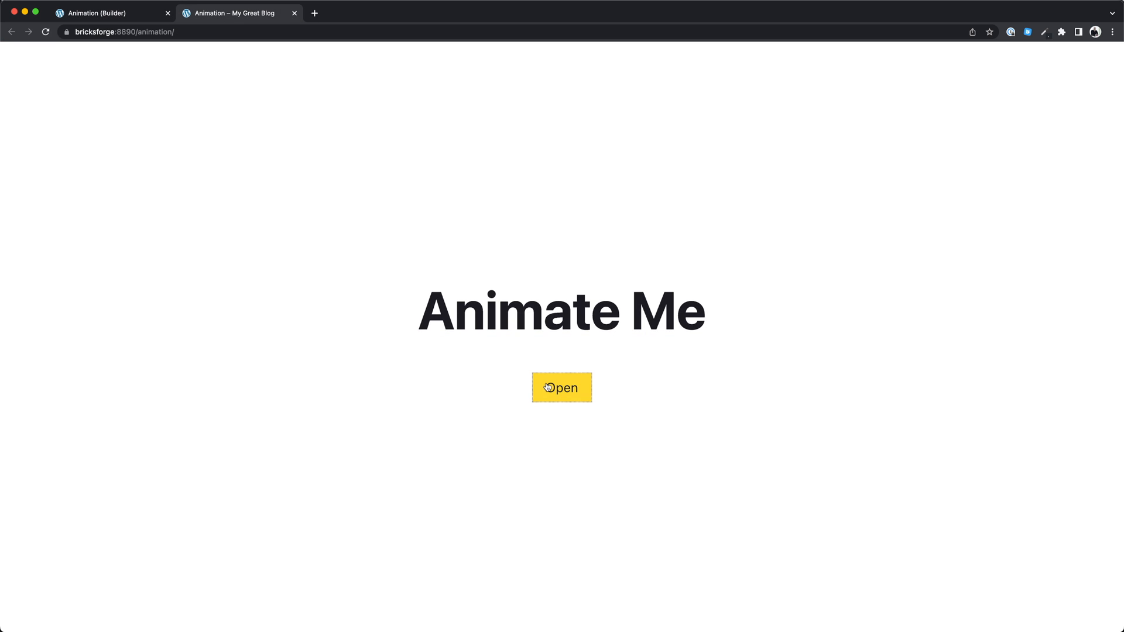
click(562, 388)
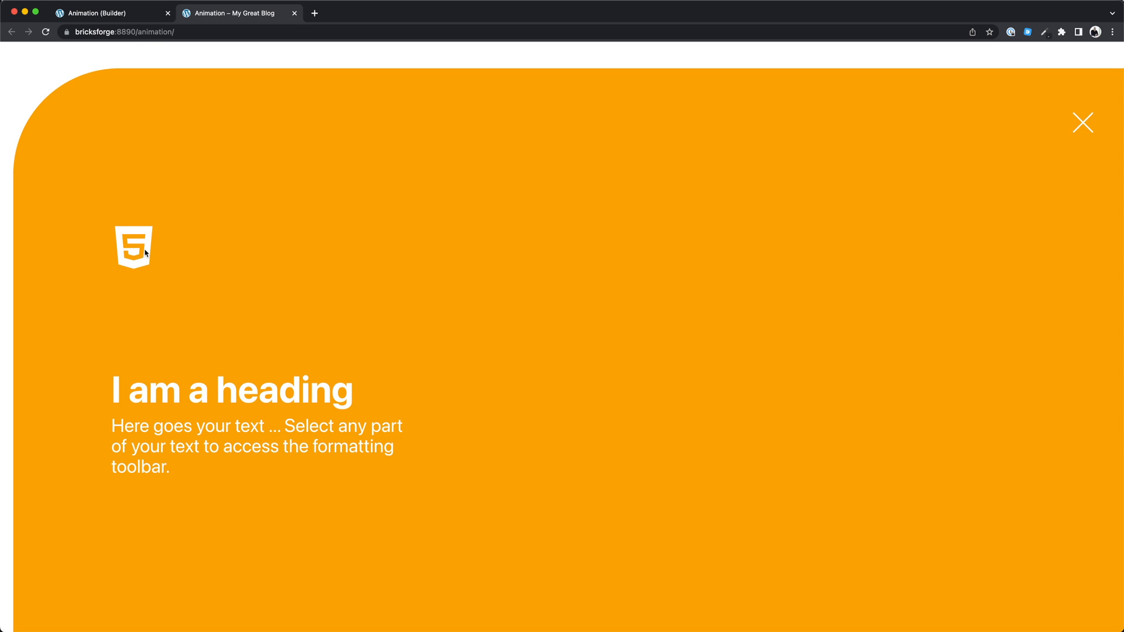
mouse_move(1082, 123)
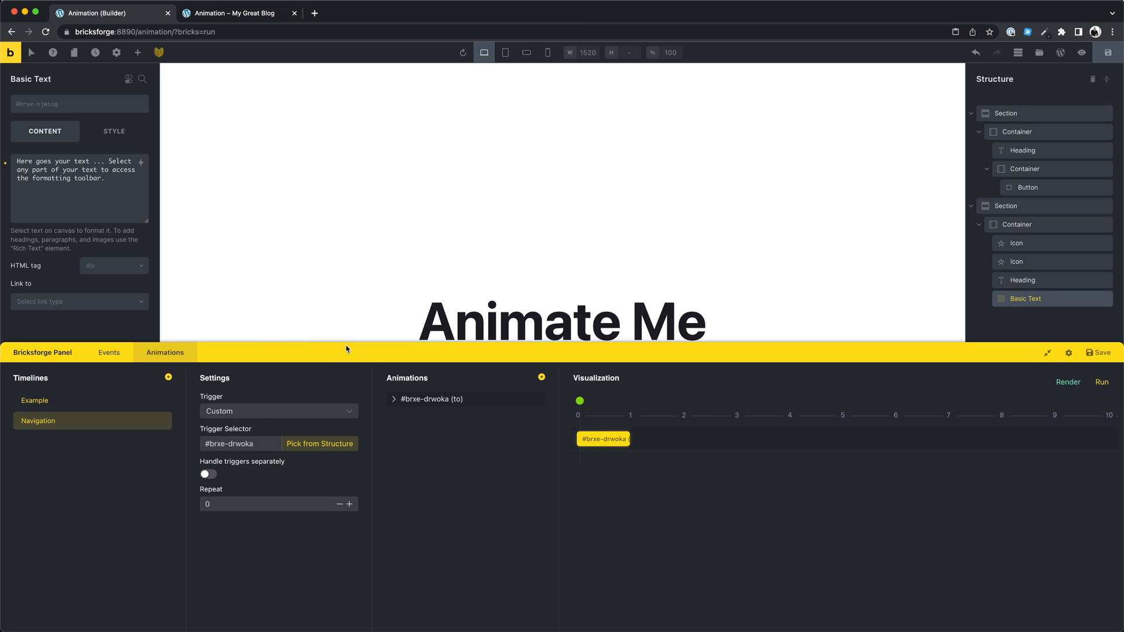
Give the first icon the .animation-icon class and add a second animation to Navigation.
click(1016, 242)
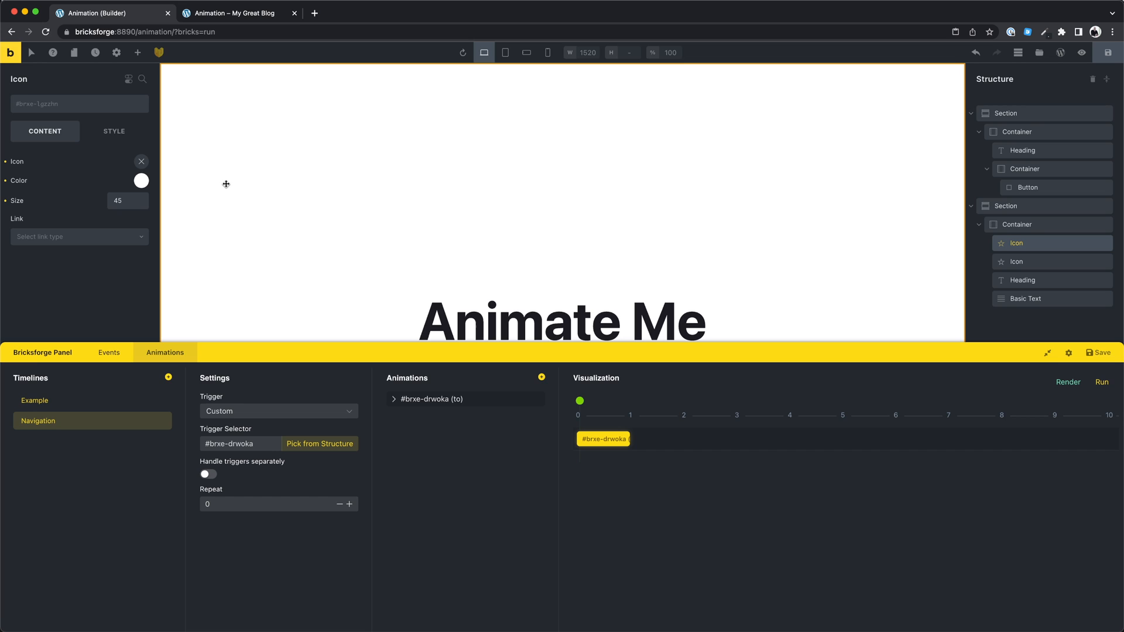
click(79, 105)
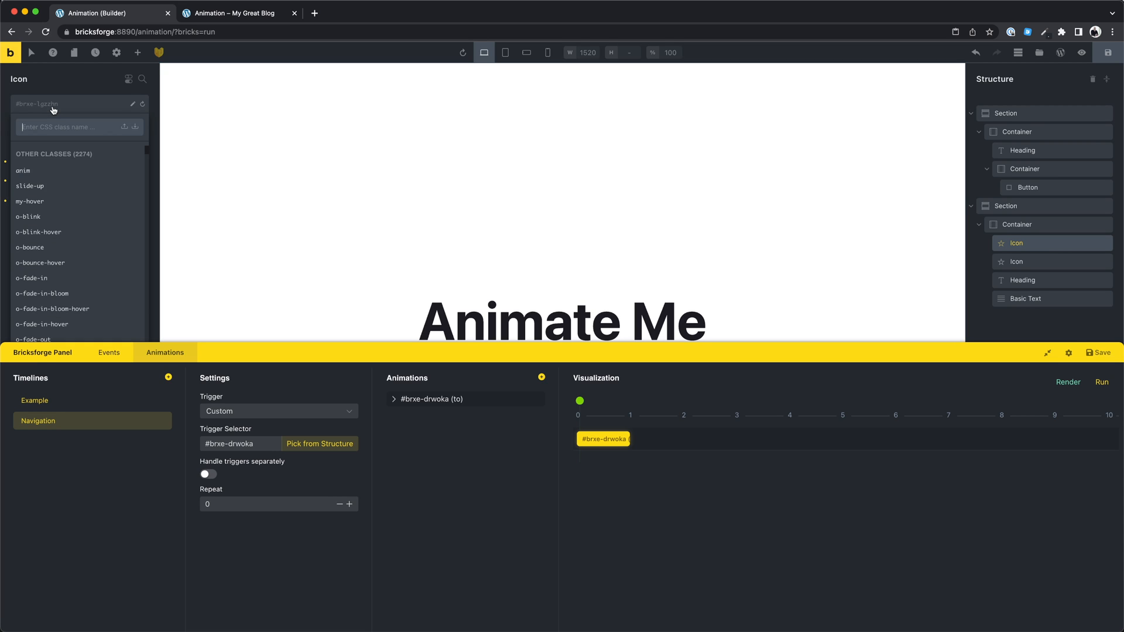
text(animation-icon)
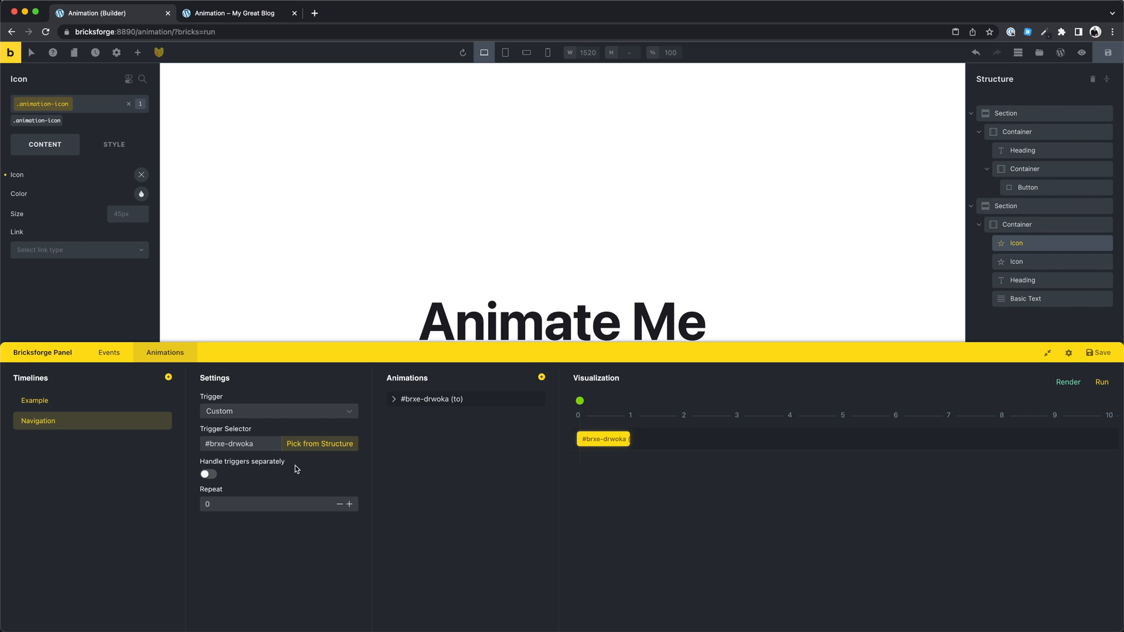
click(541, 378)
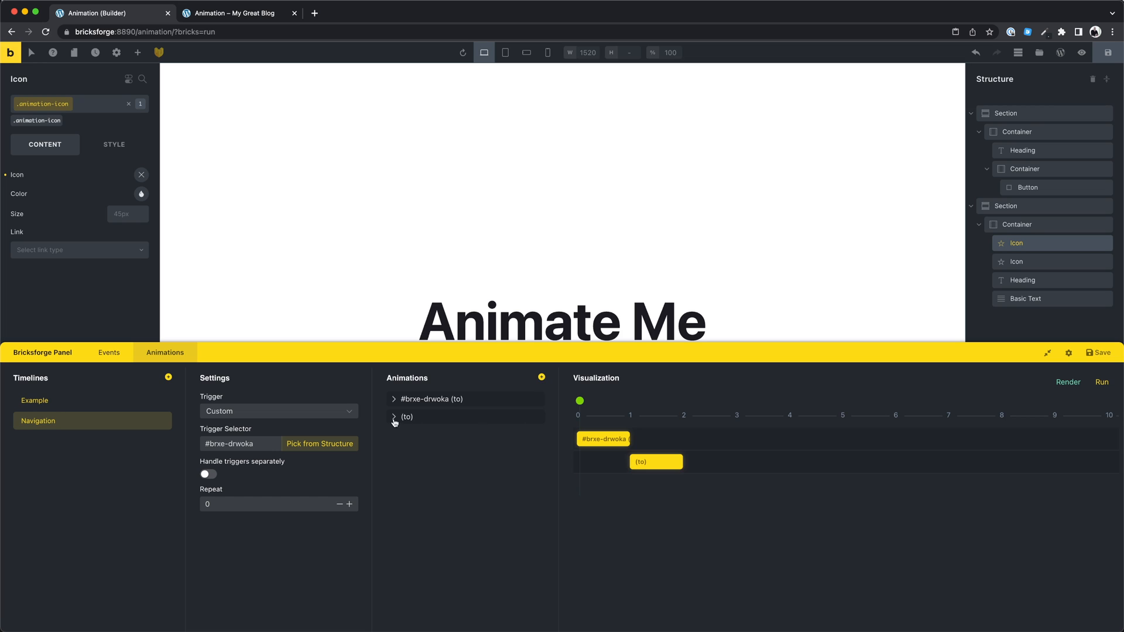
Make the new animation move .animation-icon on y with back easing, and save.
click(407, 416)
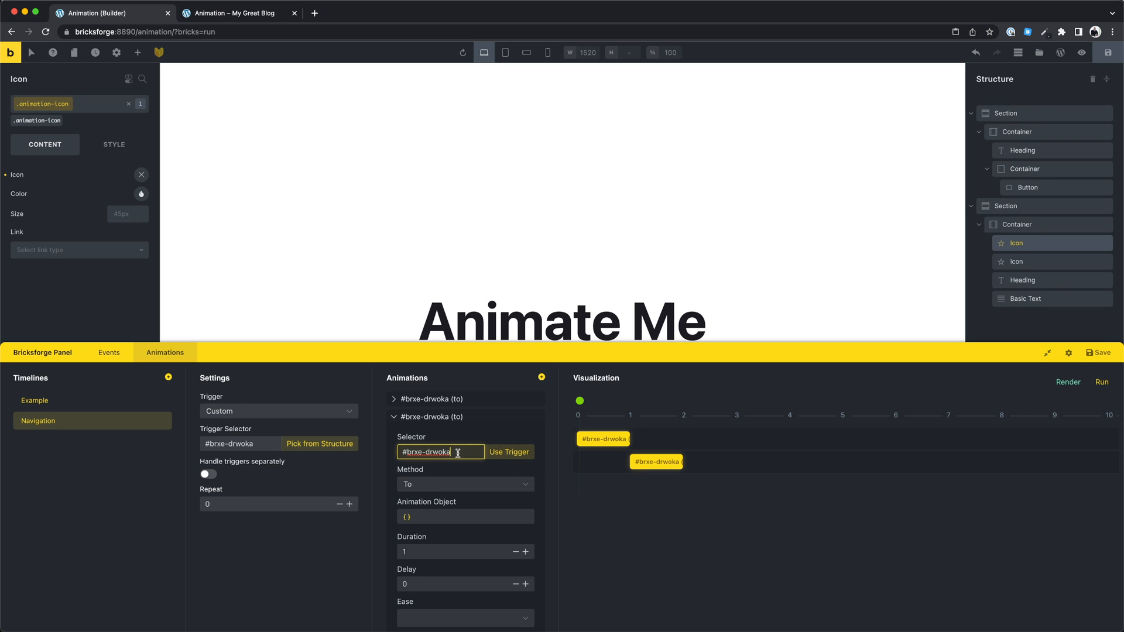
text(.animation-icon)
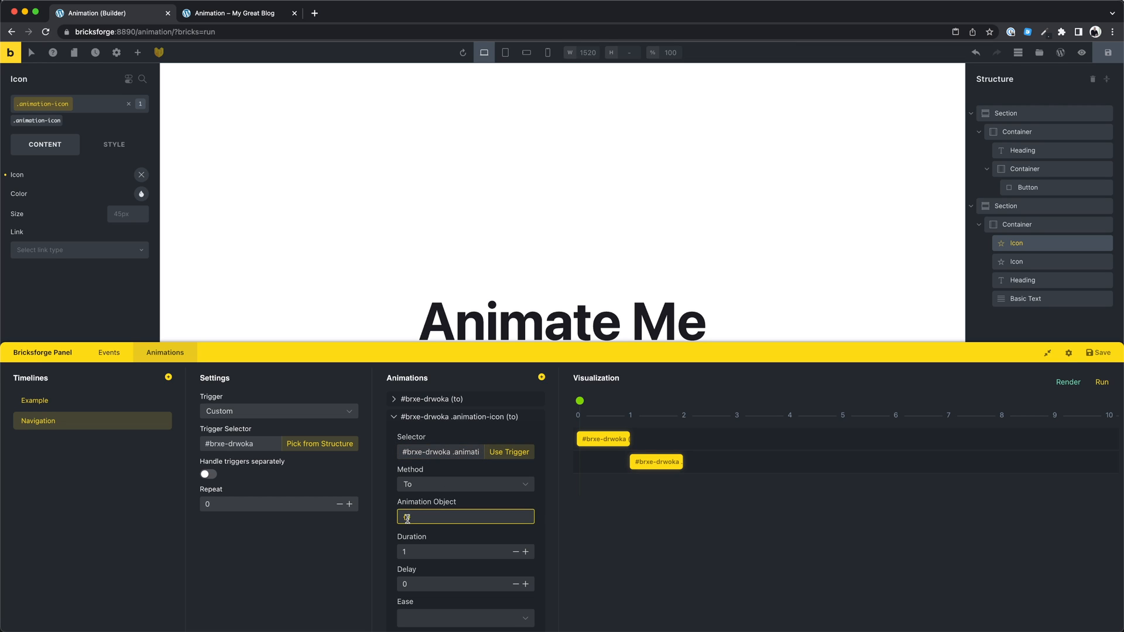
text({y:})
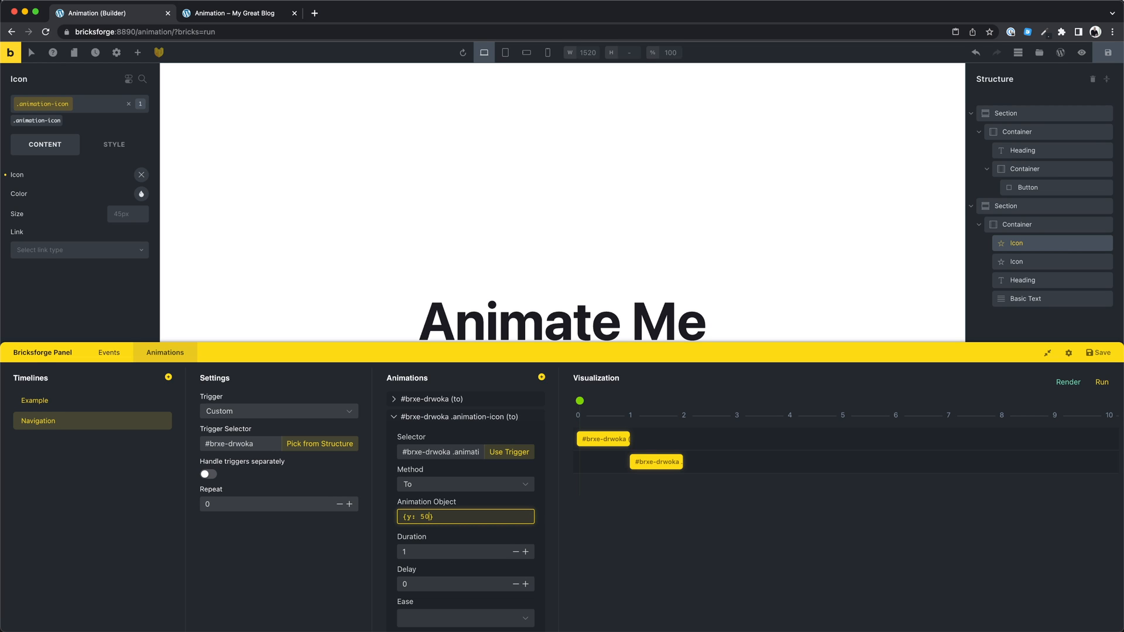
scroll(down, 3)
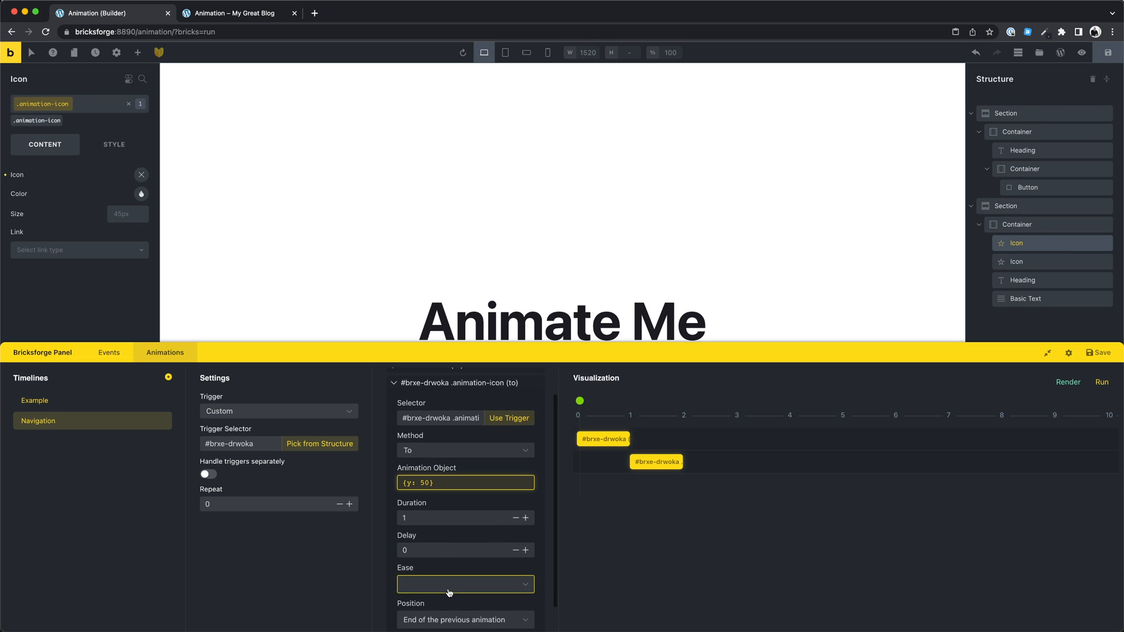
click(464, 584)
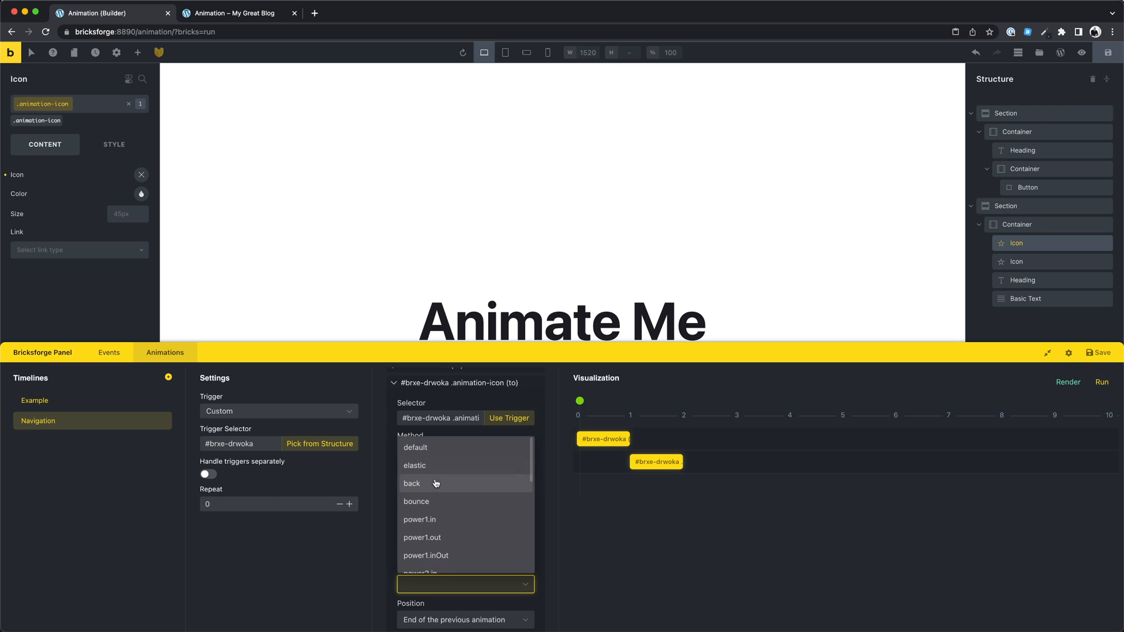
click(412, 483)
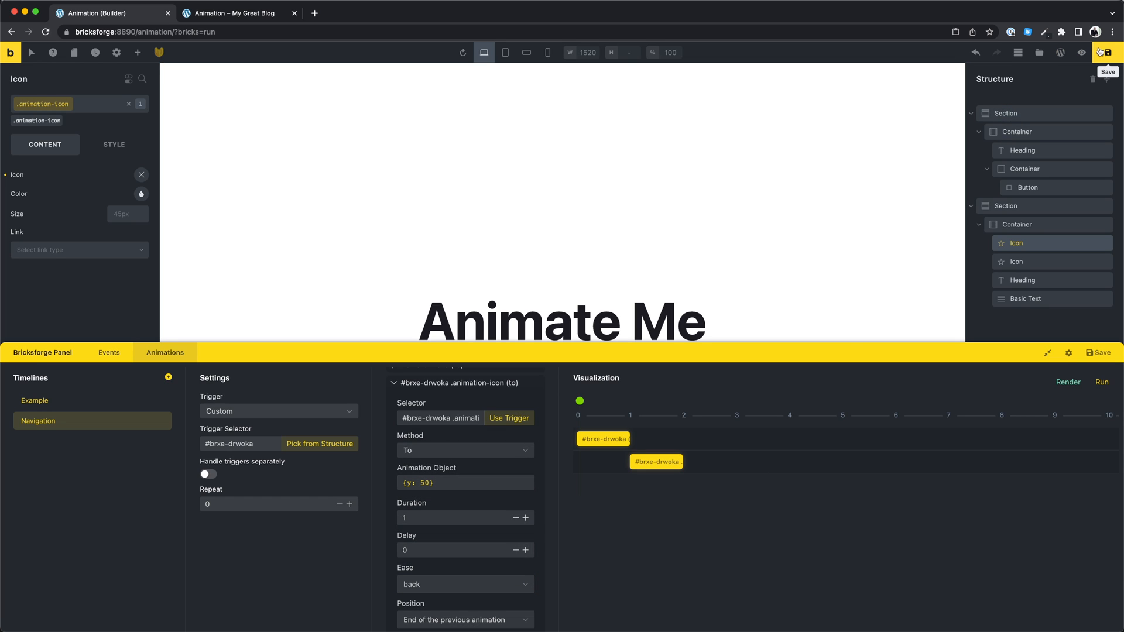
click(1067, 383)
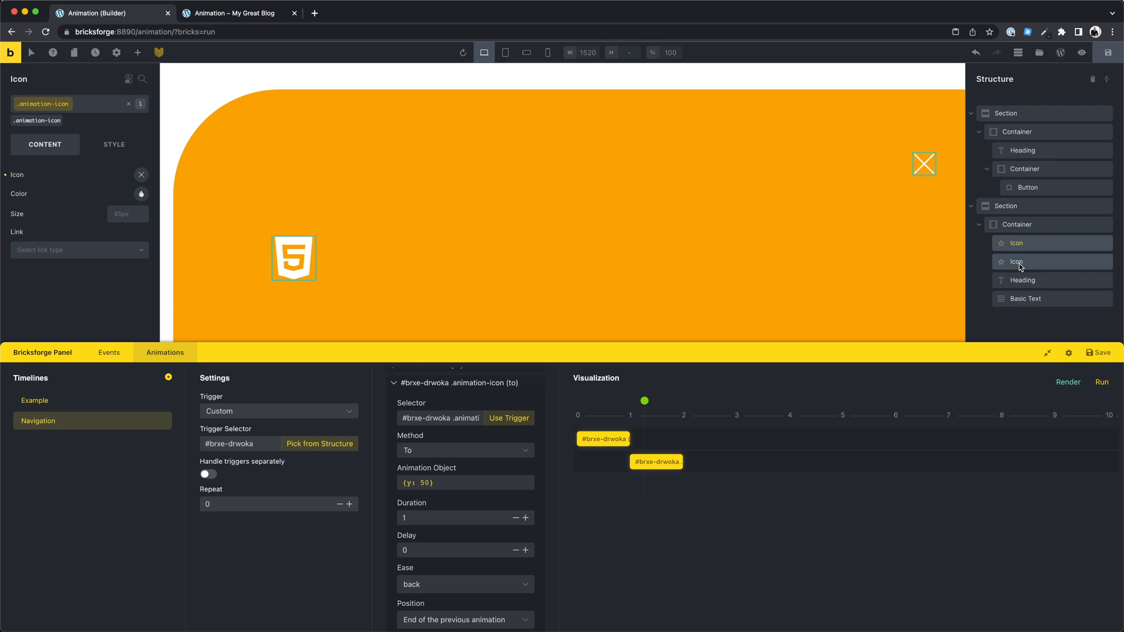
Add the animation-icon class to the second icon and replay the timeline preview.
click(1016, 261)
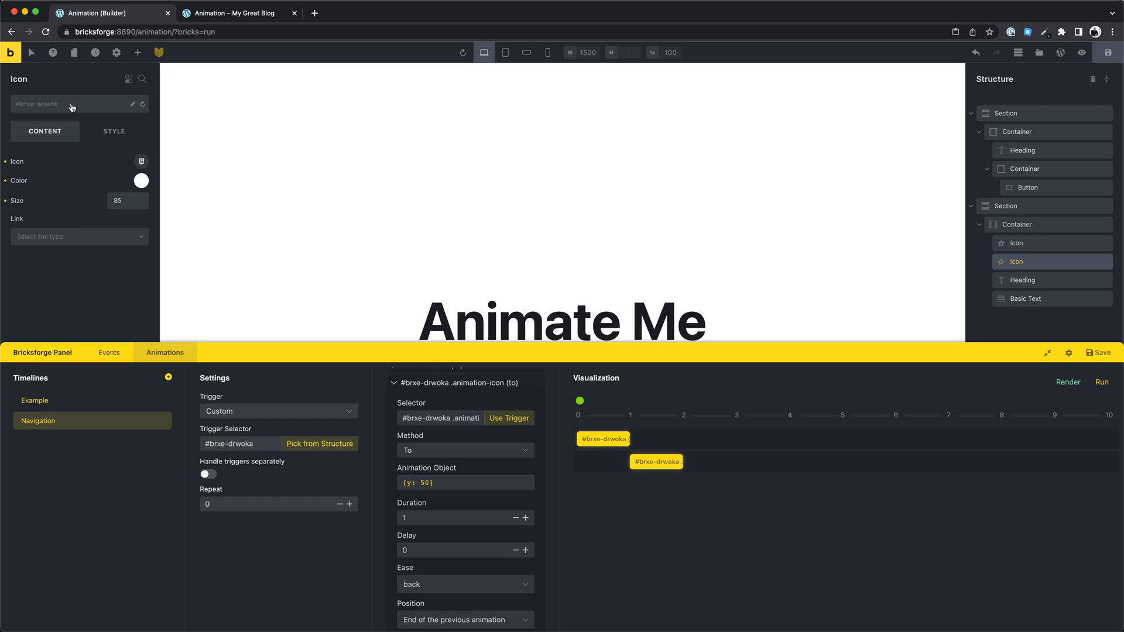
text(anima)
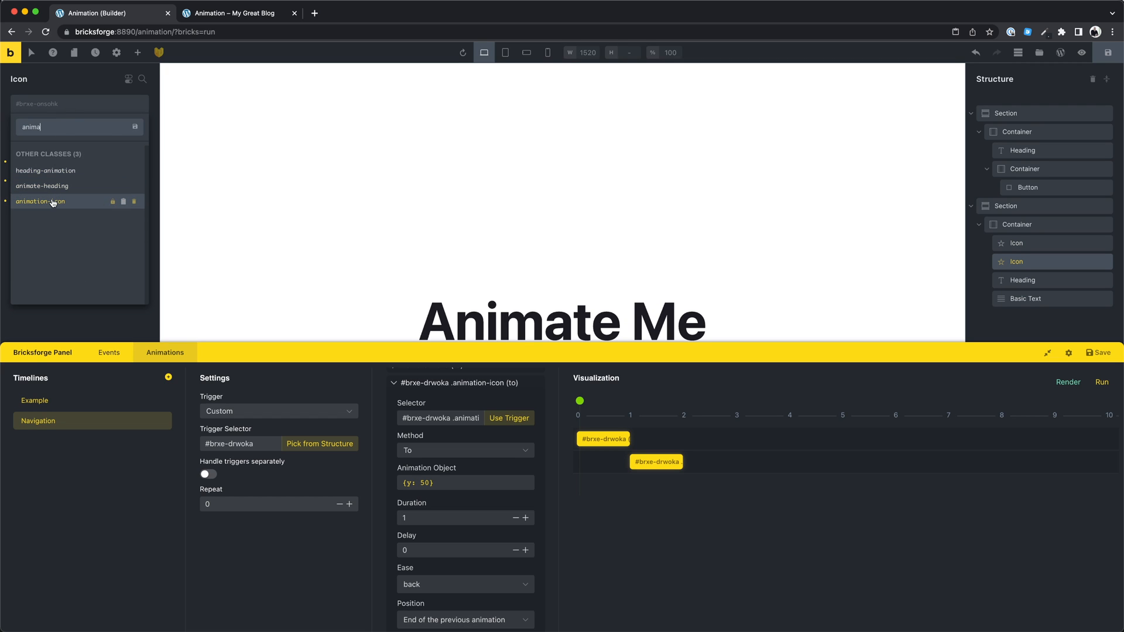
click(41, 200)
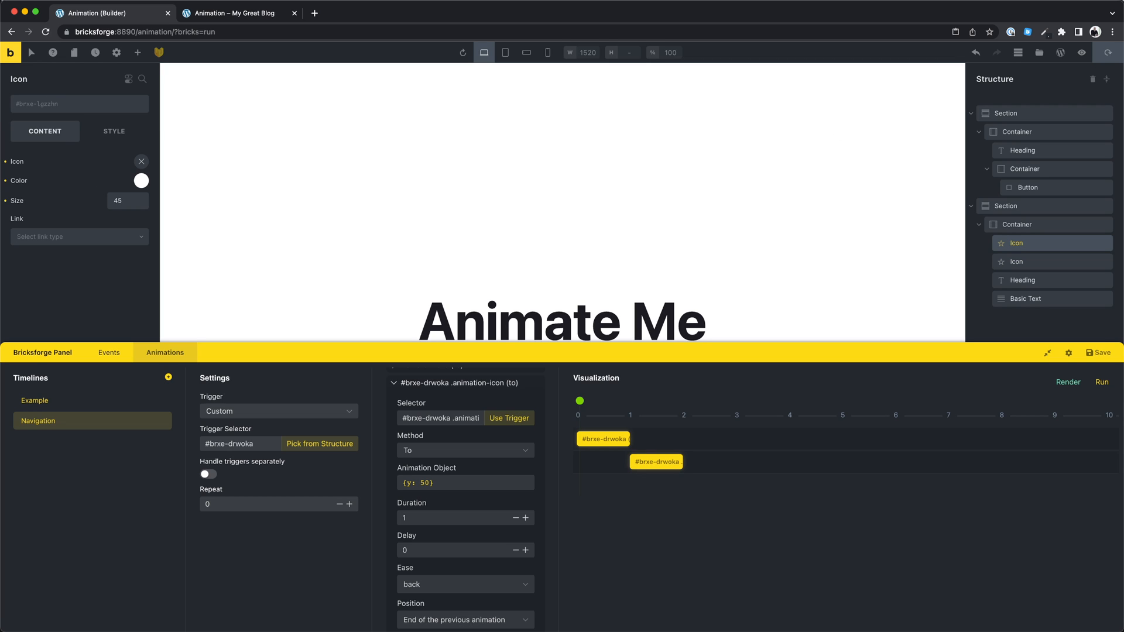
click(1067, 382)
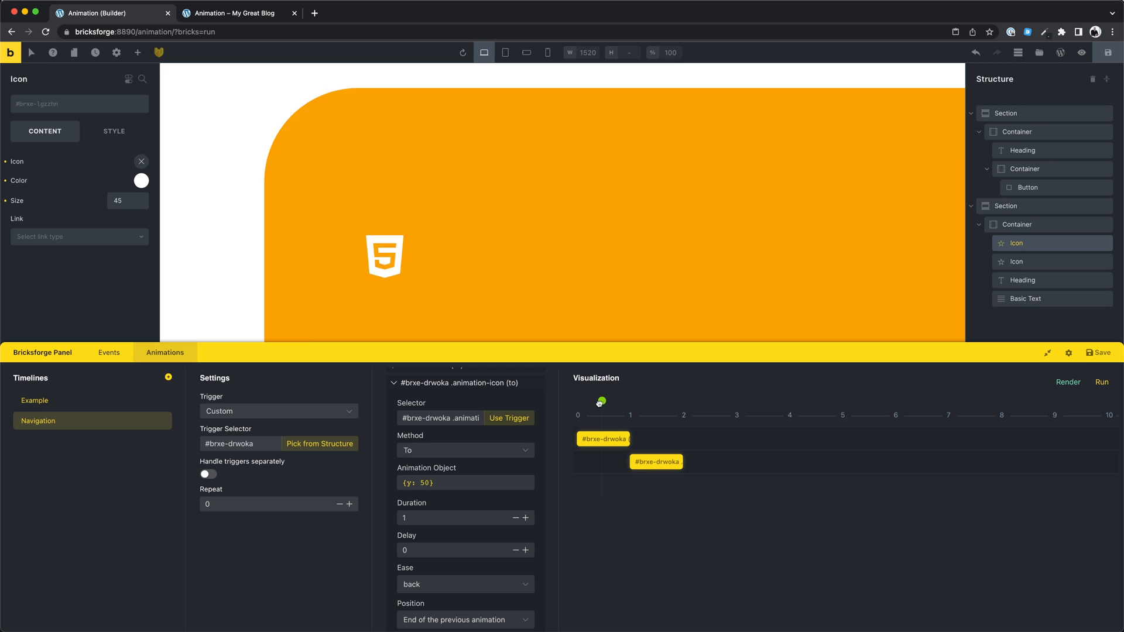
Open and close the orange overlay repeatedly on the live page.
click(240, 13)
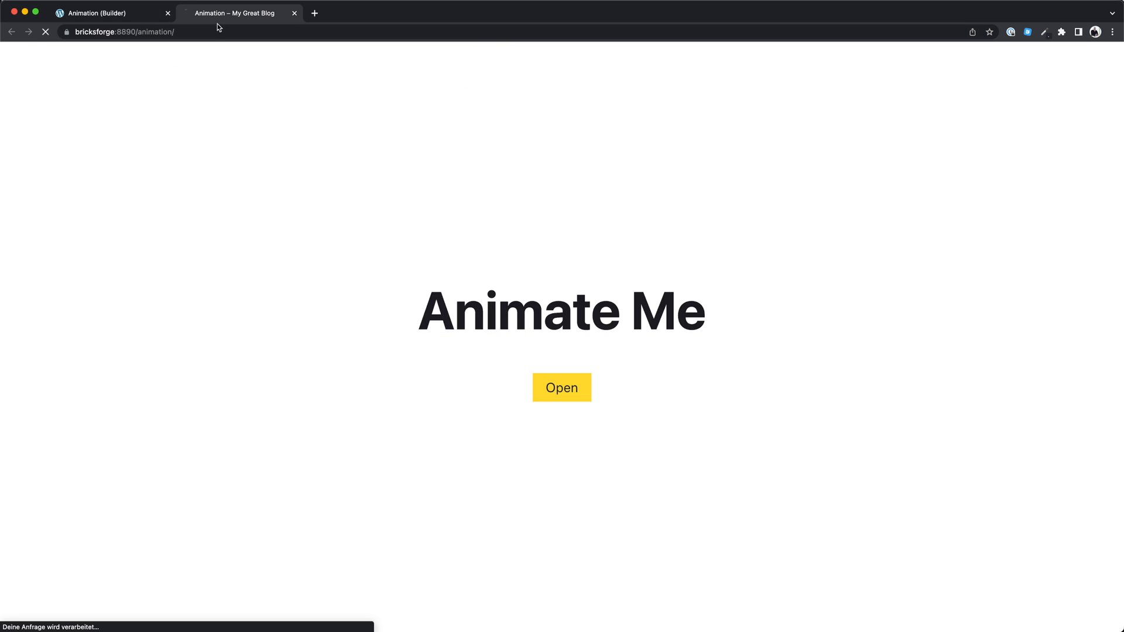
click(561, 387)
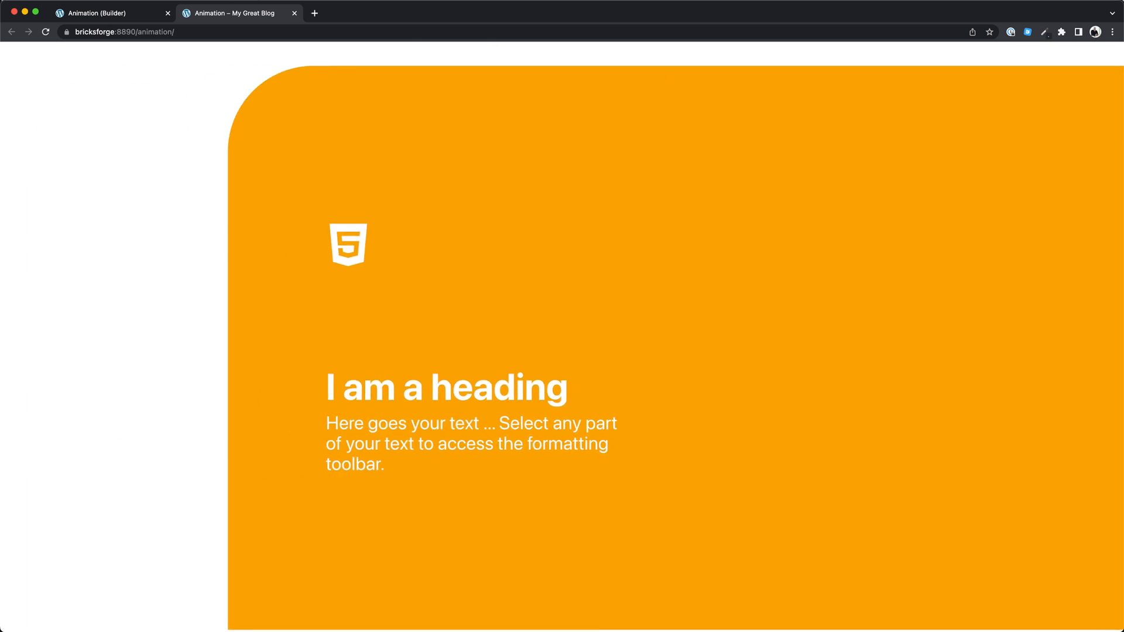
click(111, 12)
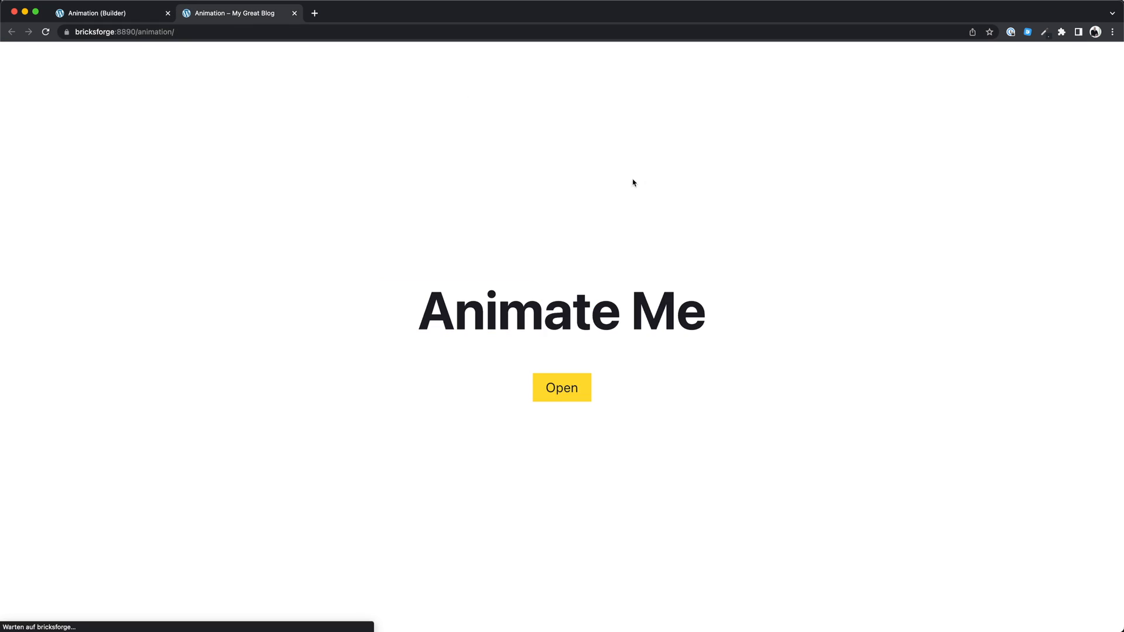
click(561, 387)
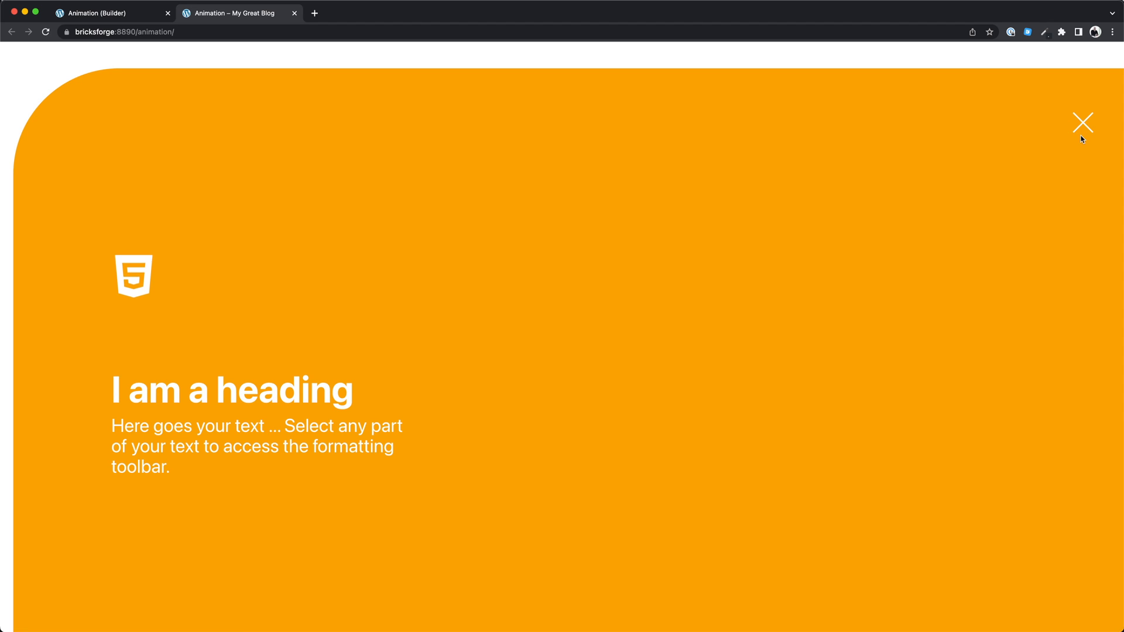
click(1082, 122)
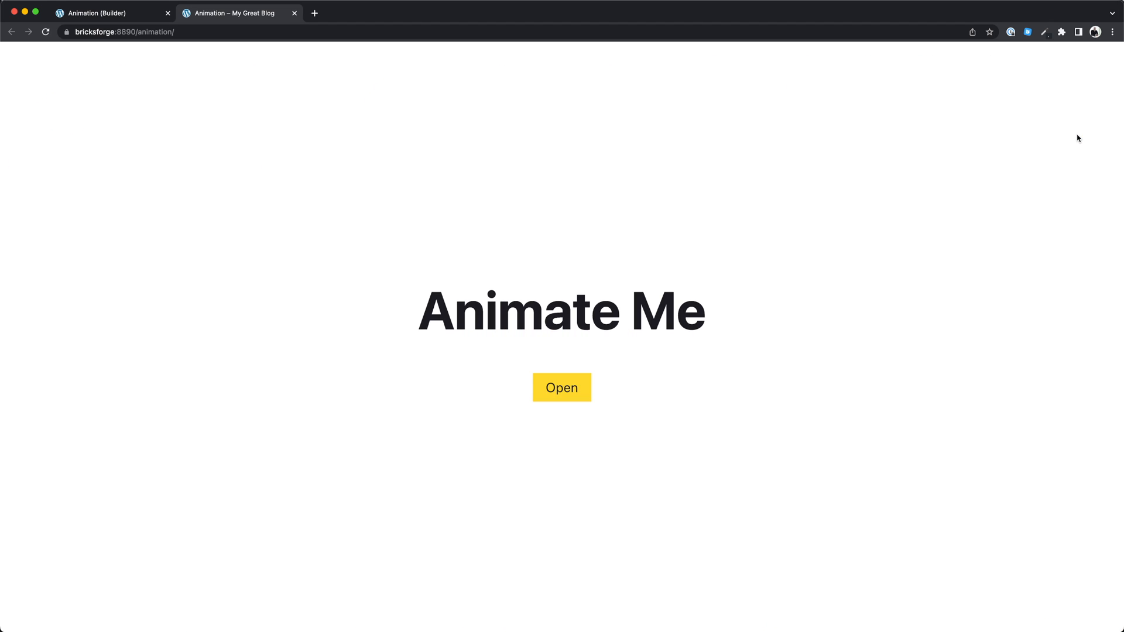
click(562, 387)
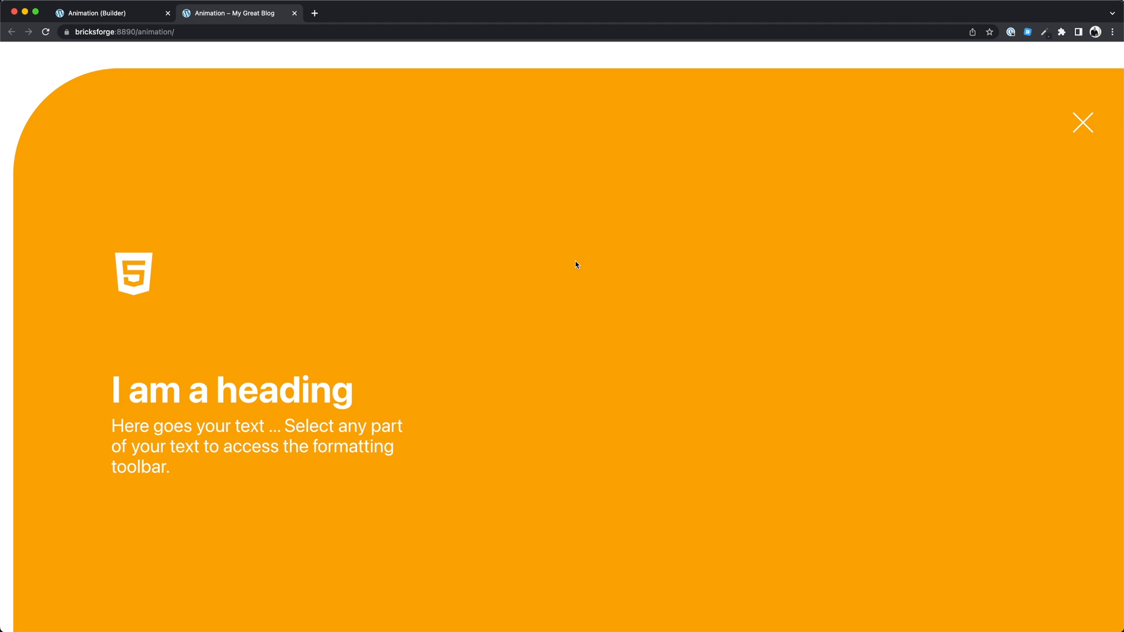
mouse_move(1082, 122)
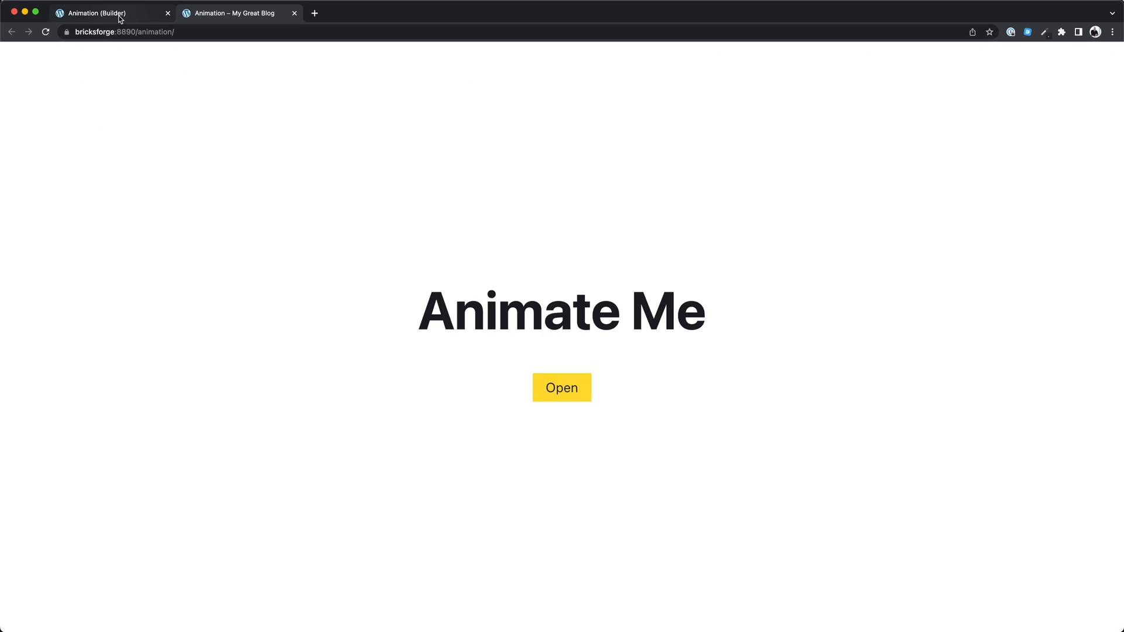
Switch back to the Animation (Builder) tab.
click(561, 387)
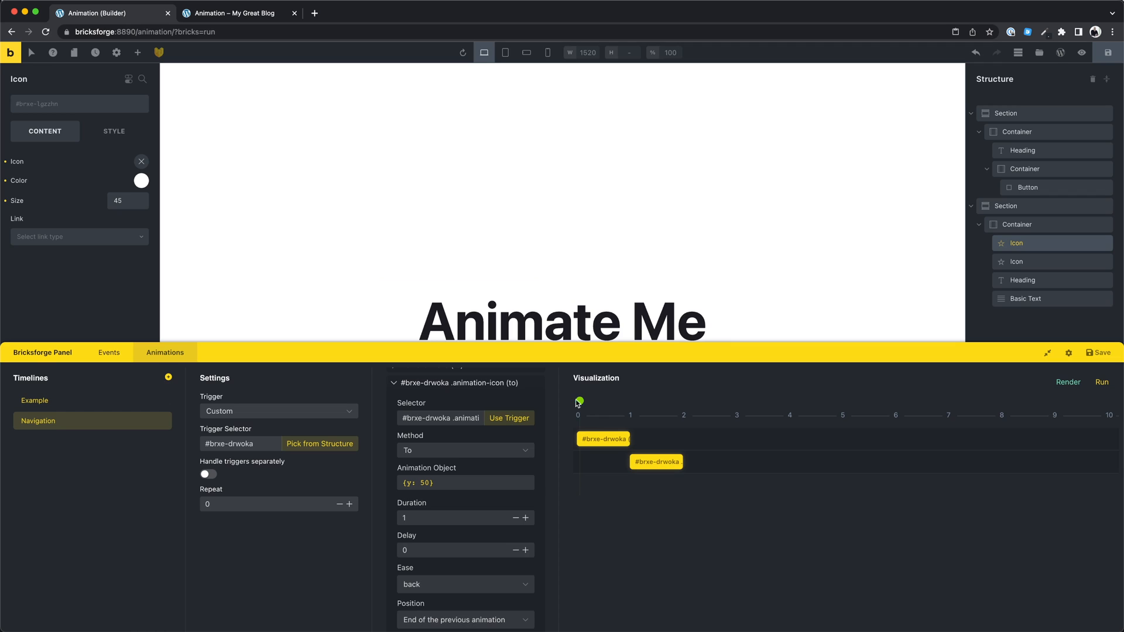
click(1101, 382)
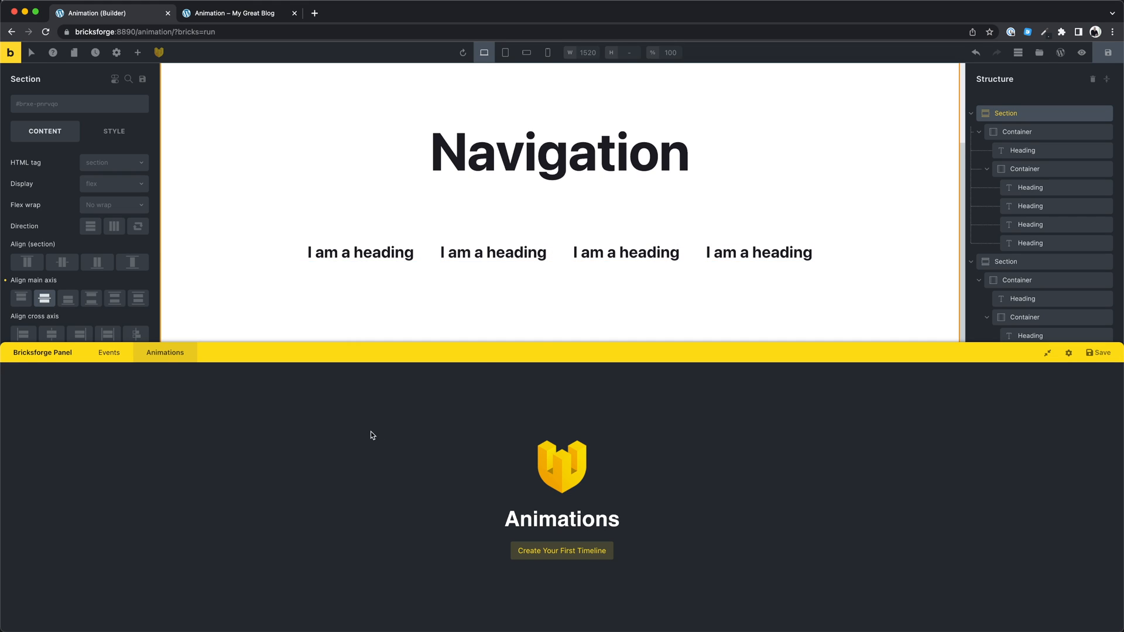
Create the Nav Items timeline with a Custom trigger targeting .nav-item.
click(561, 550)
text(Nav Items)
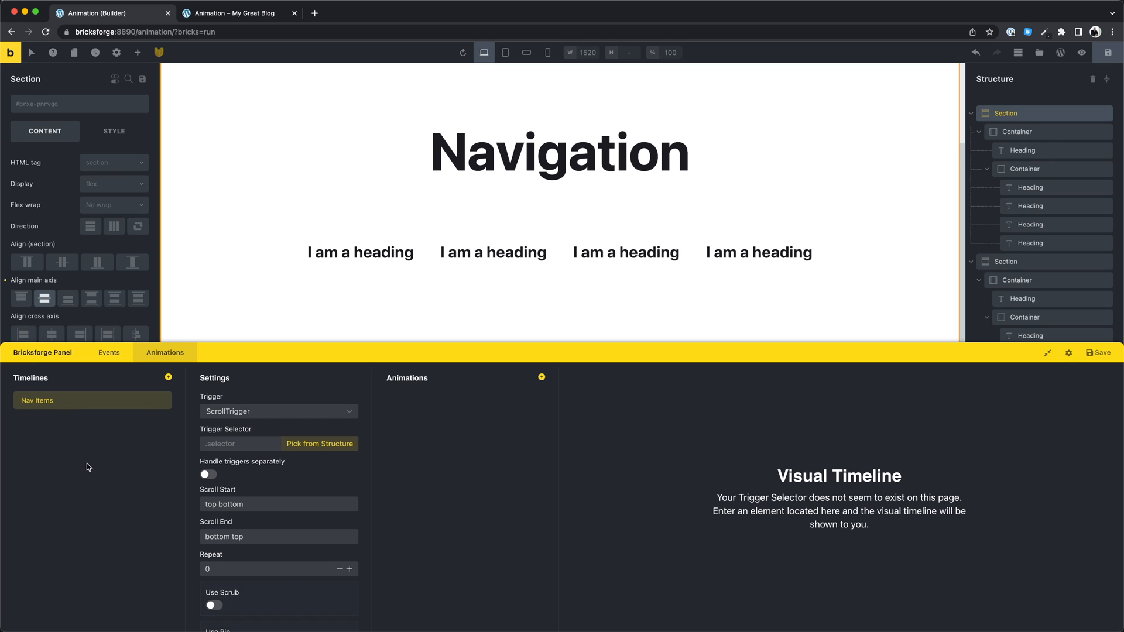
click(278, 411)
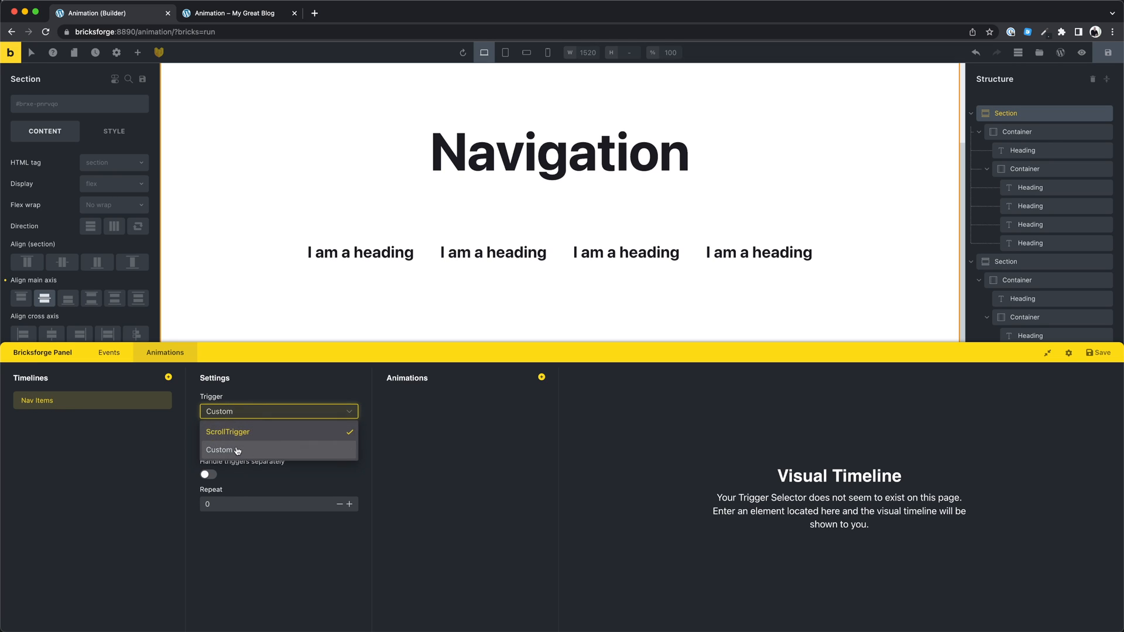
click(221, 450)
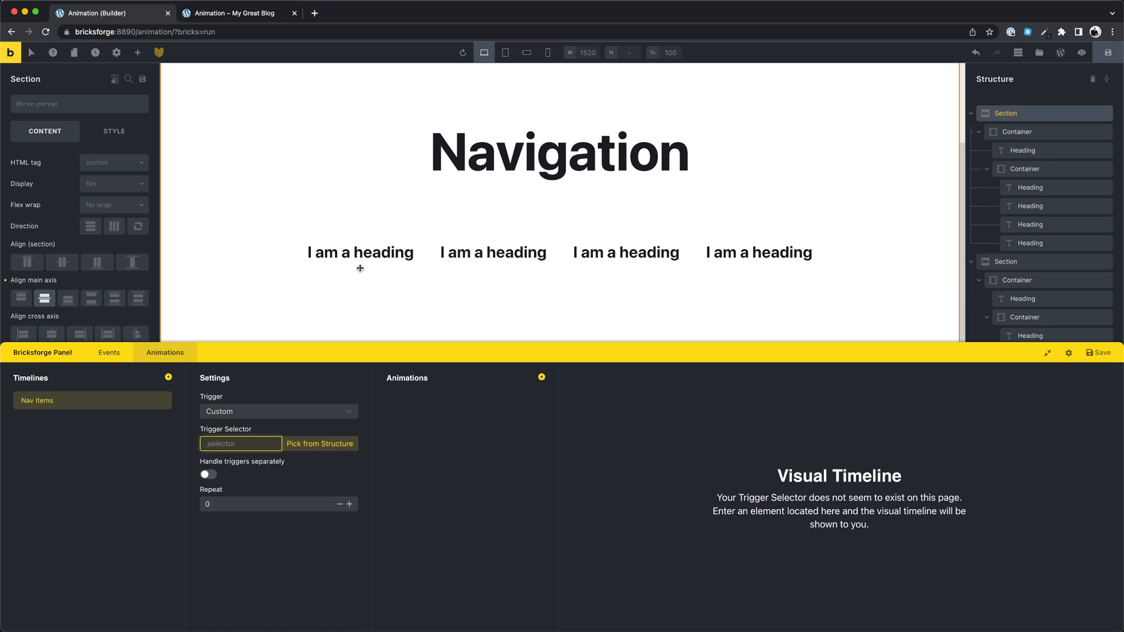
click(361, 252)
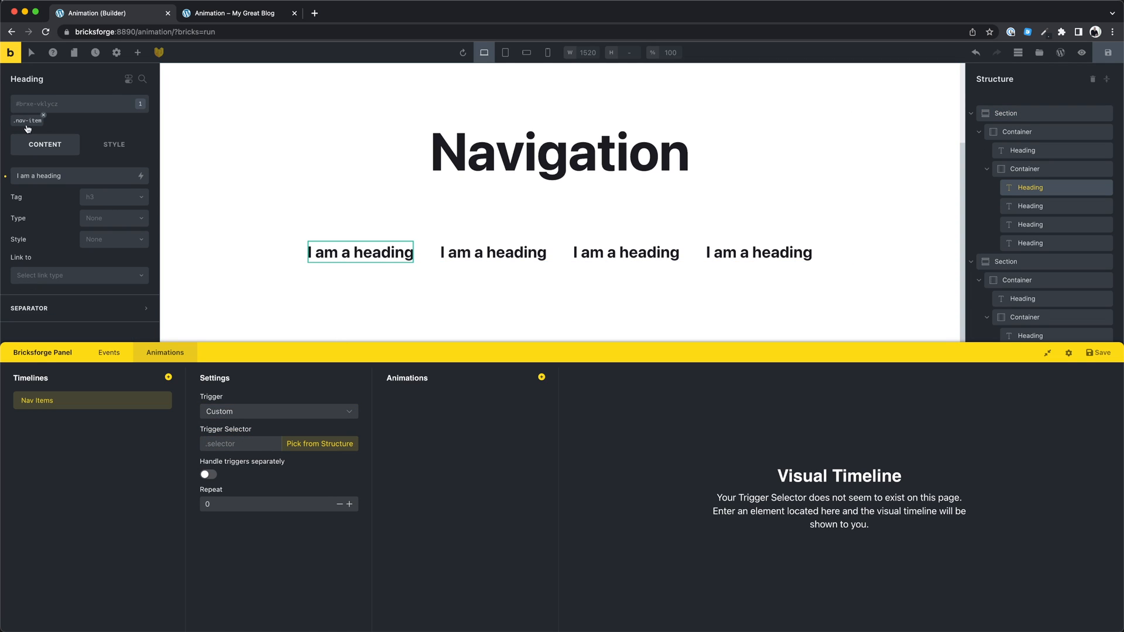
click(493, 251)
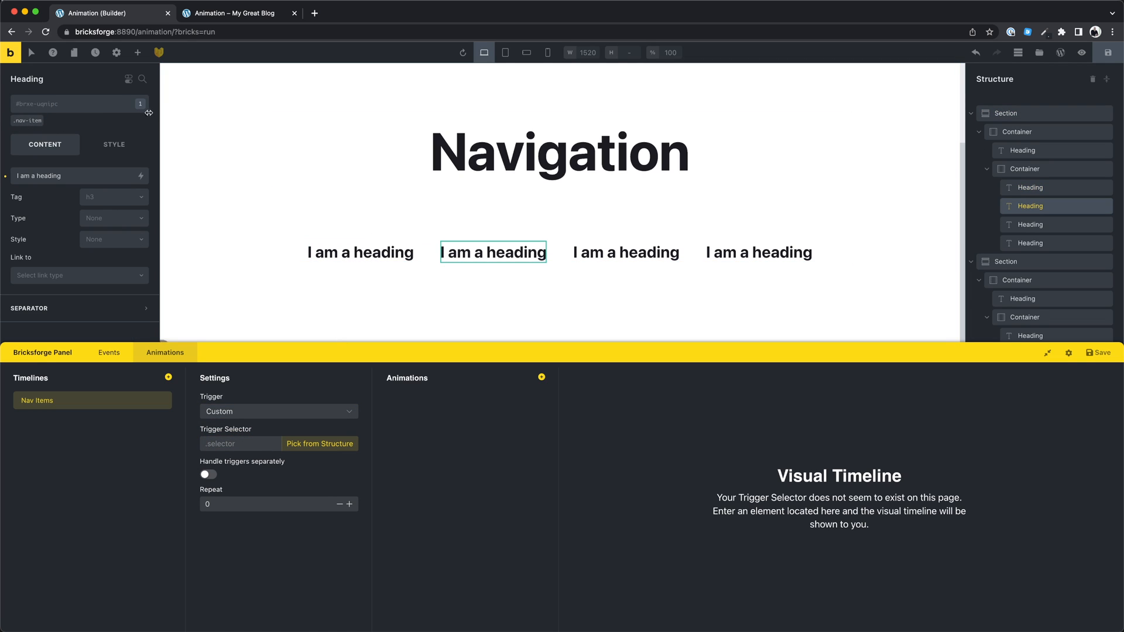
click(240, 444)
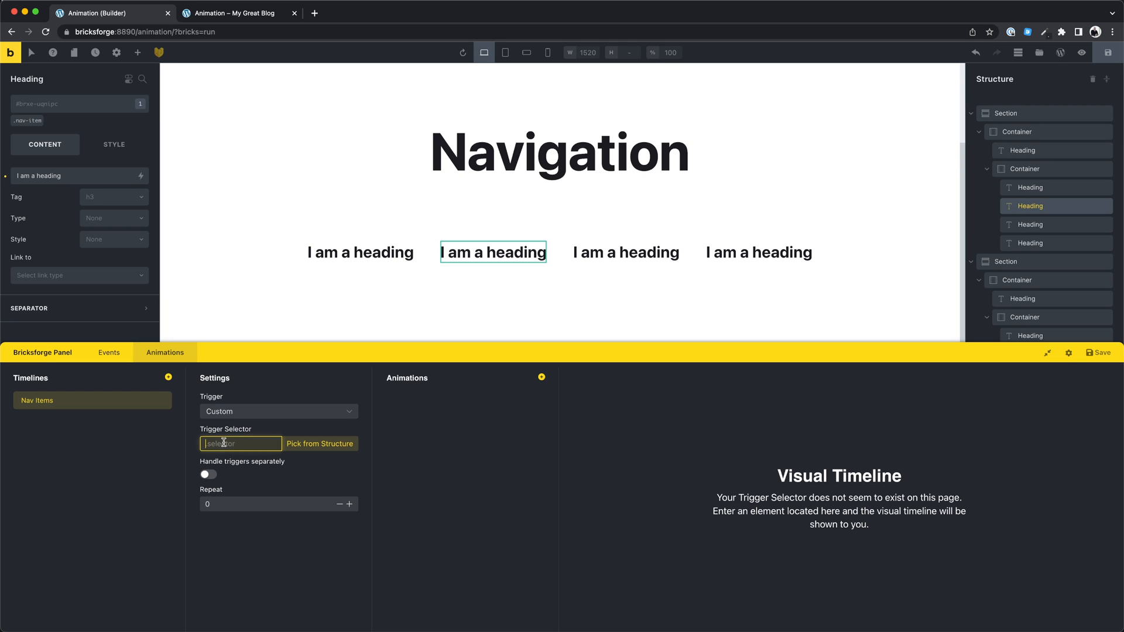
text(.nav-item)
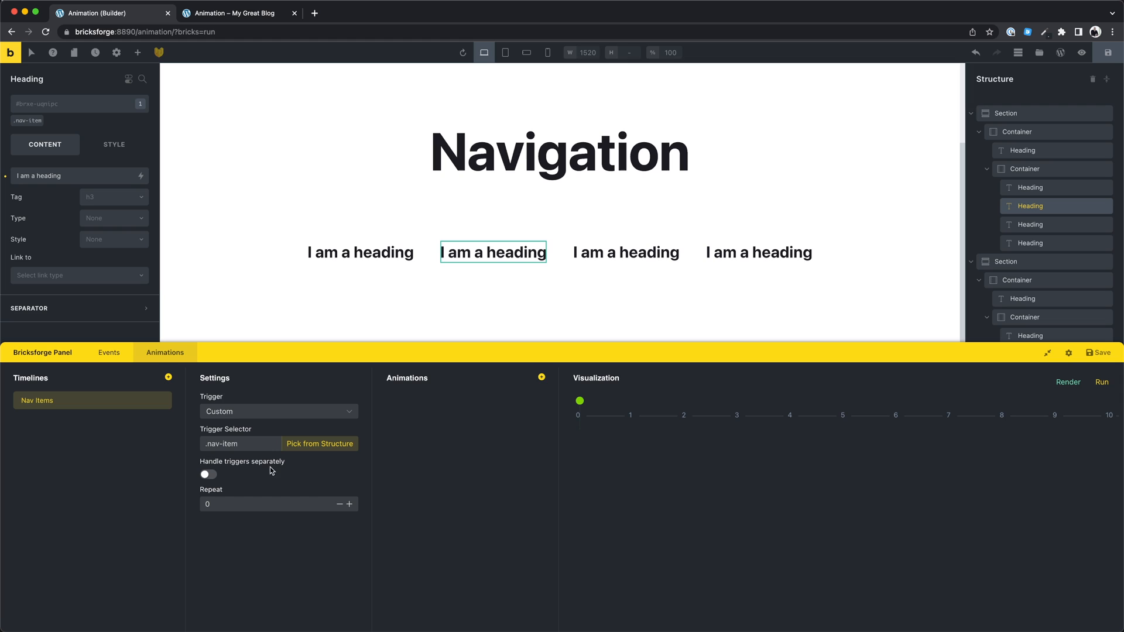
Set the .nav-item animation to {y: -10, color: "orange"} with a 0.5-second duration.
click(208, 473)
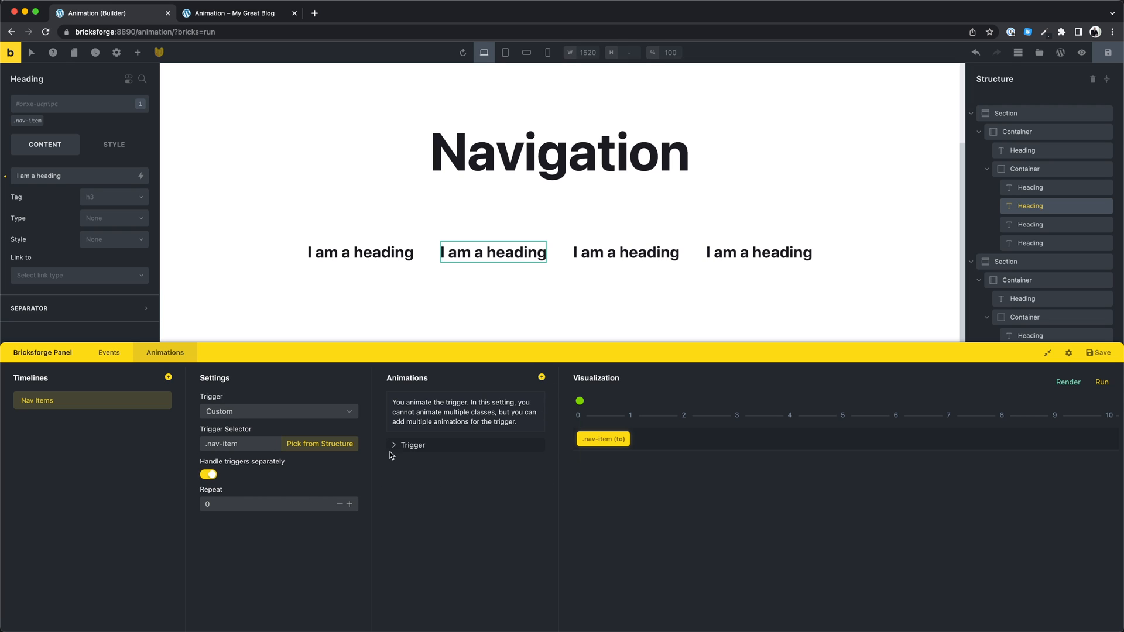
click(411, 445)
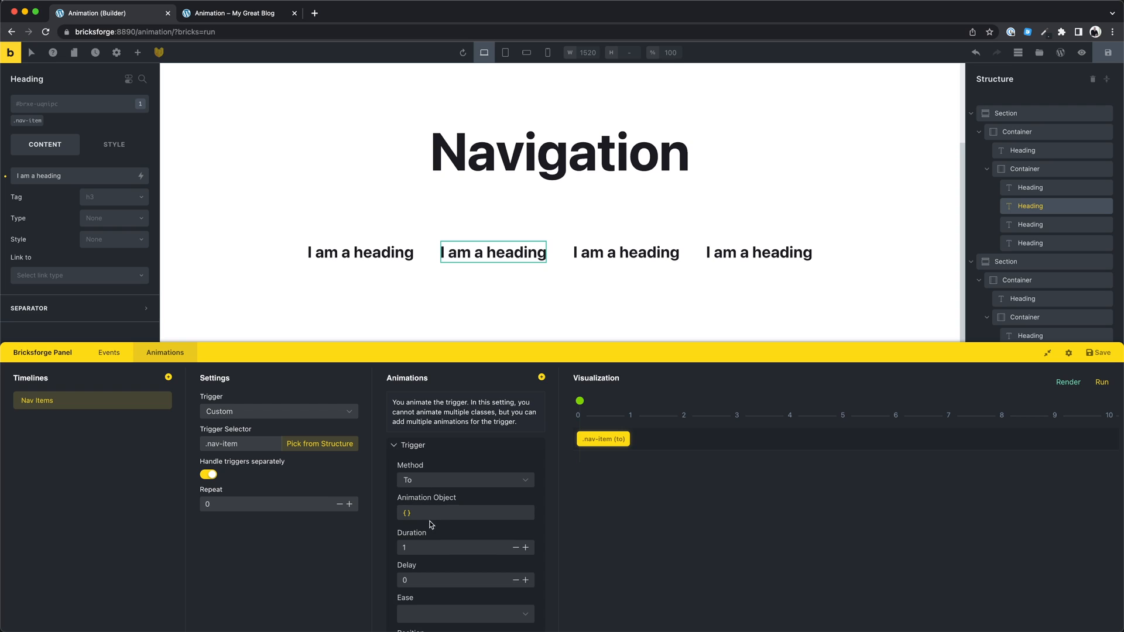
click(465, 513)
text(y: )
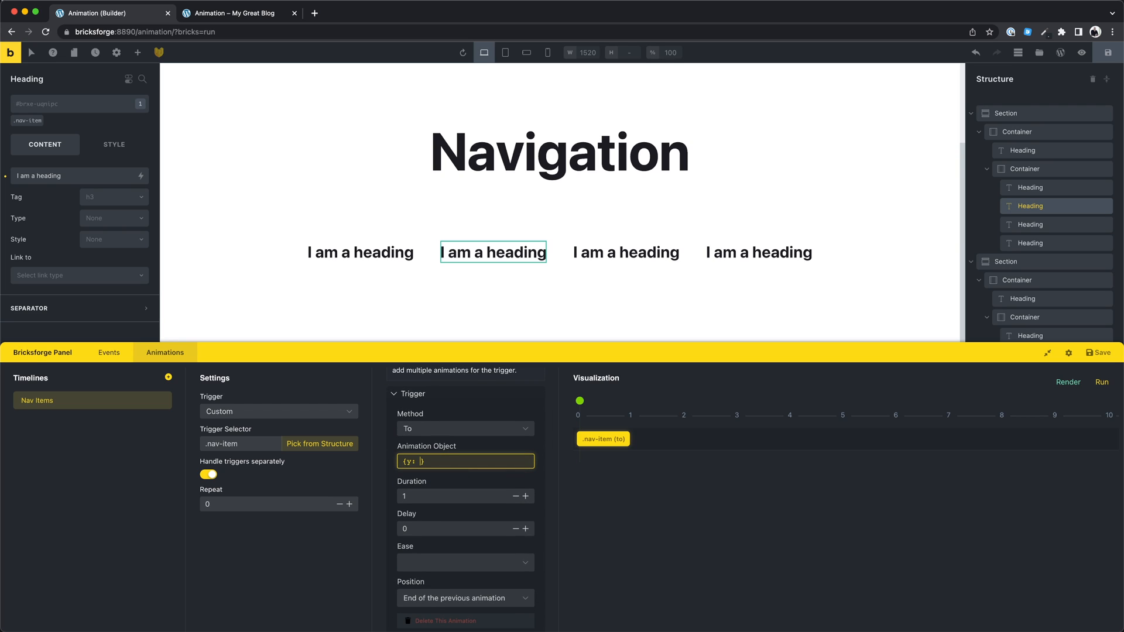
text(-10)
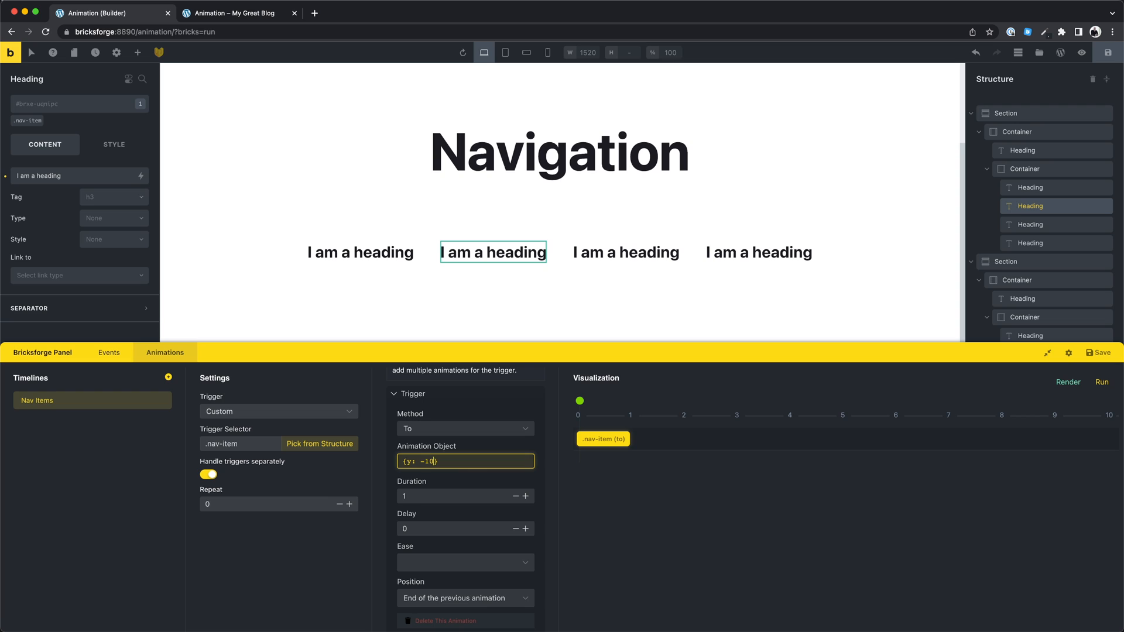
text(, color:)
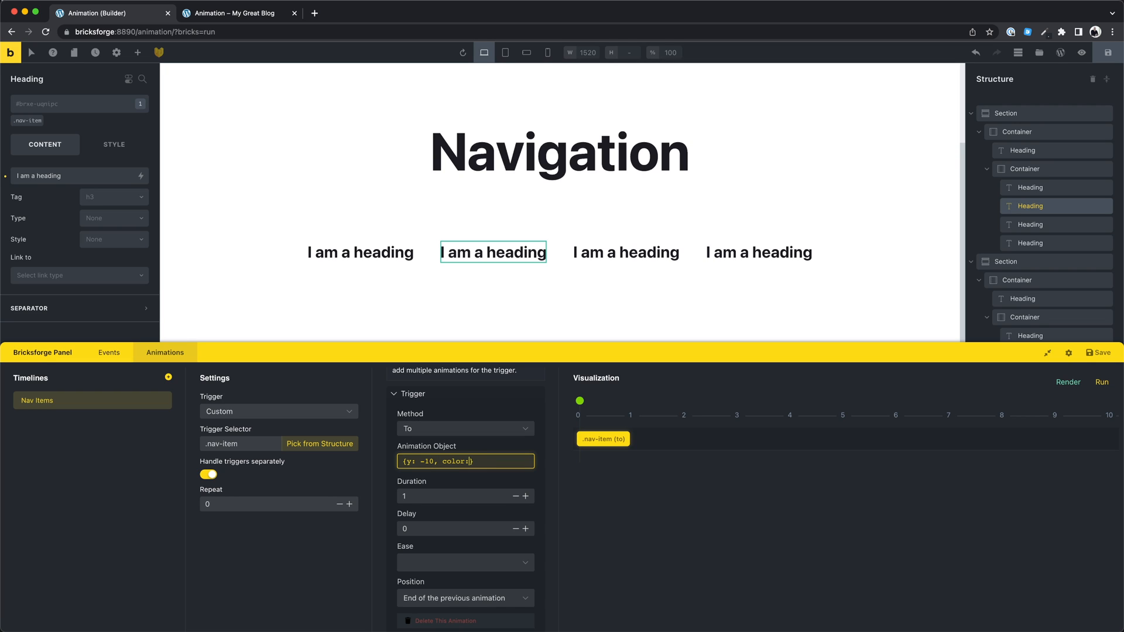
text("orange")
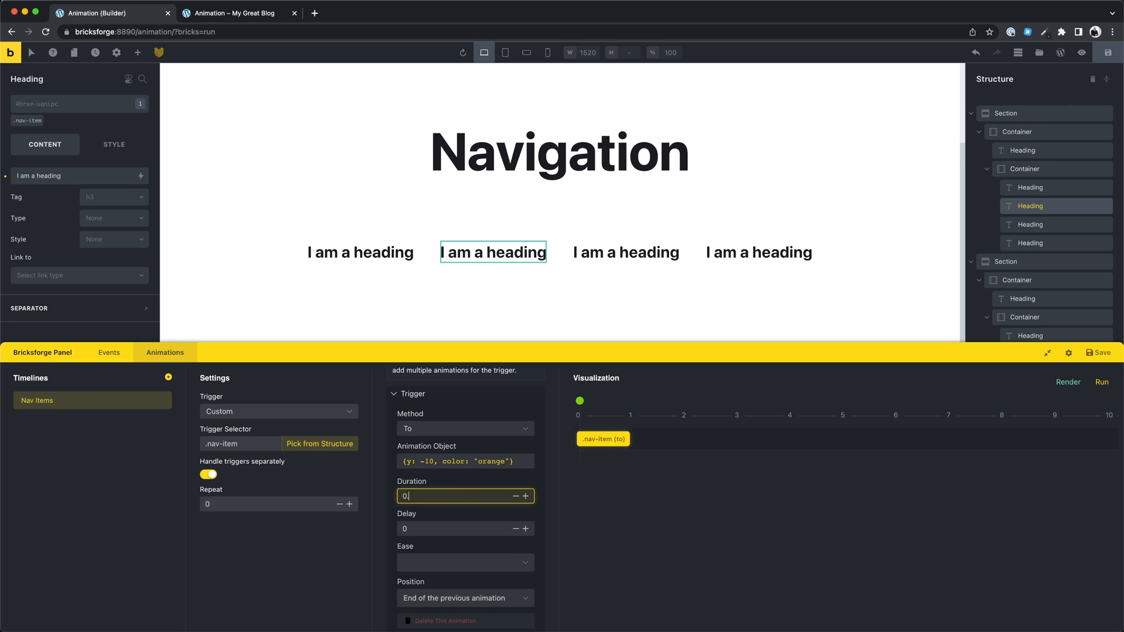
text(0.5)
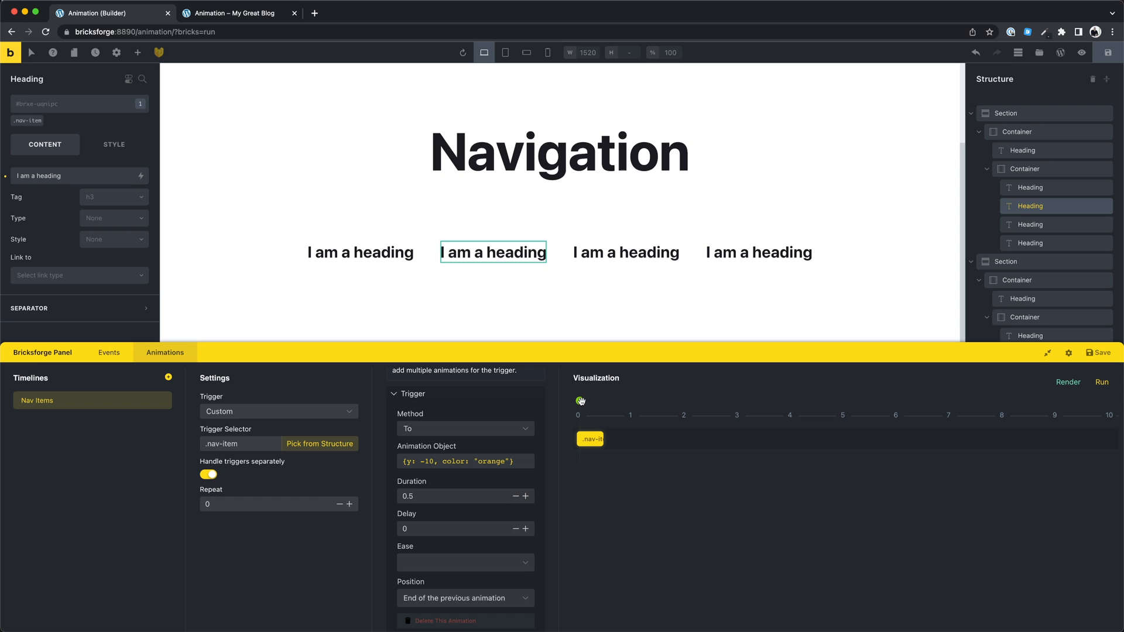
click(1102, 382)
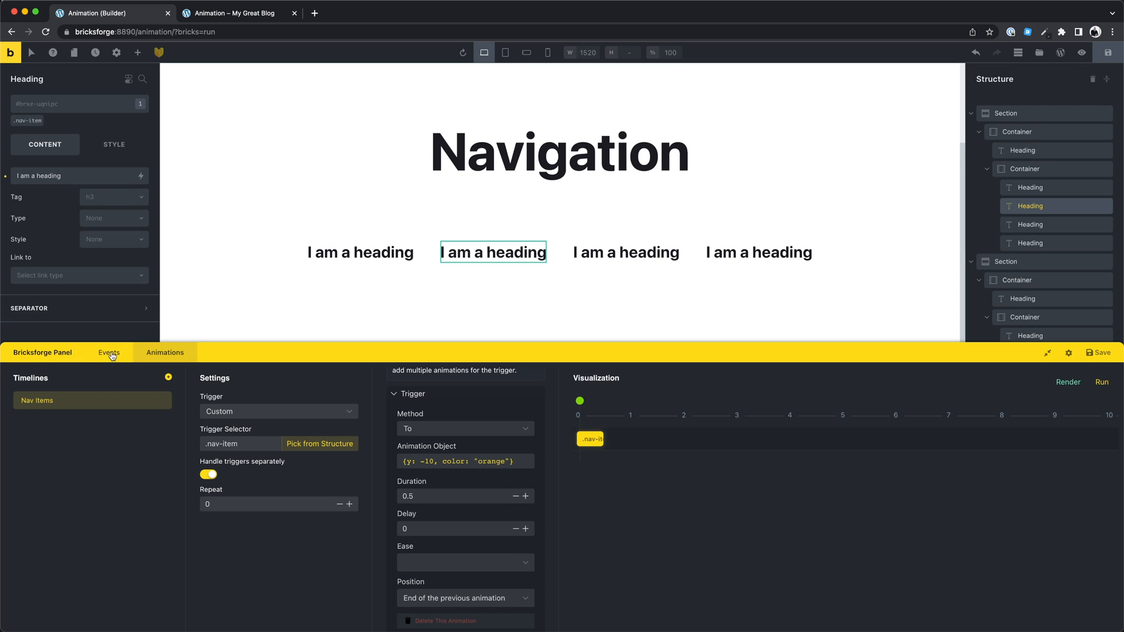
Make the Hover Nav Item event fire on mouseenter for all .nav-item elements.
click(109, 351)
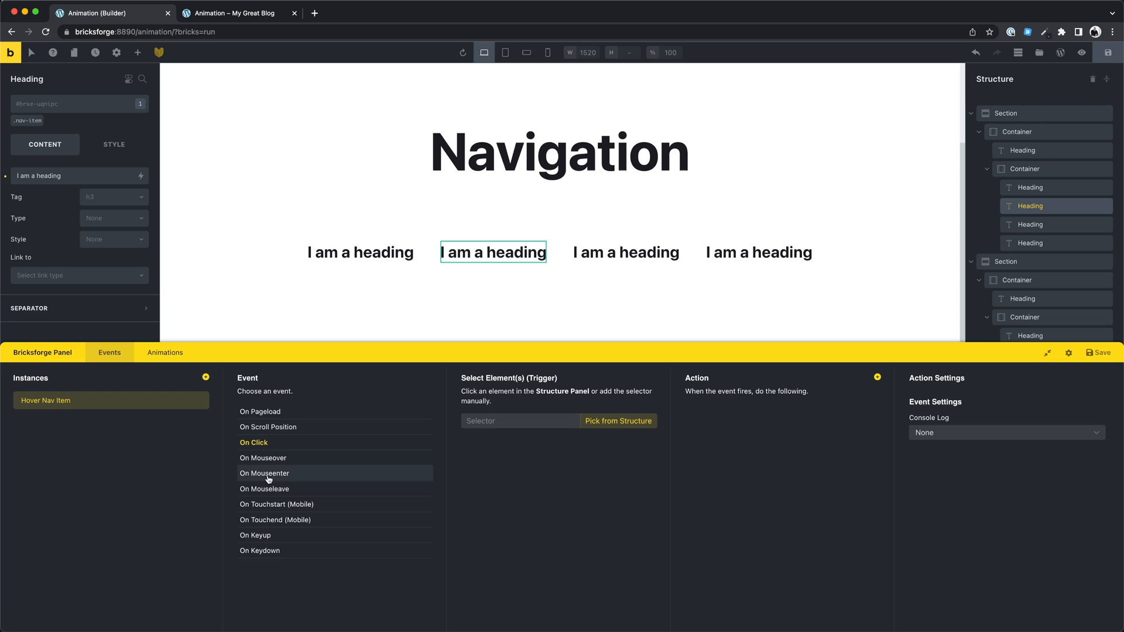
click(264, 473)
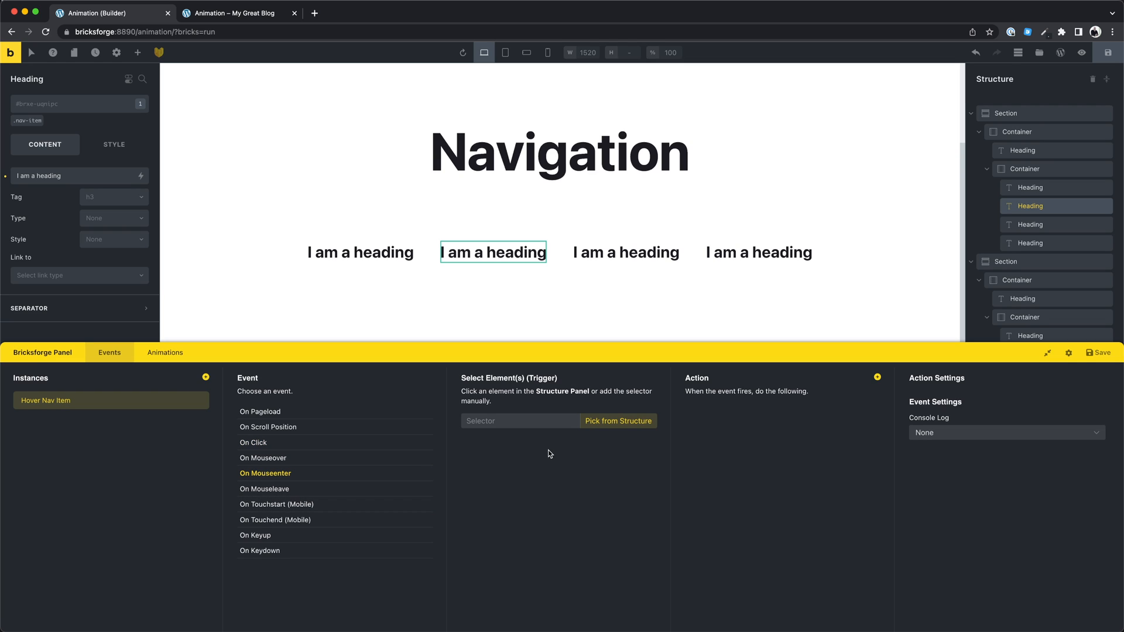
text(.n)
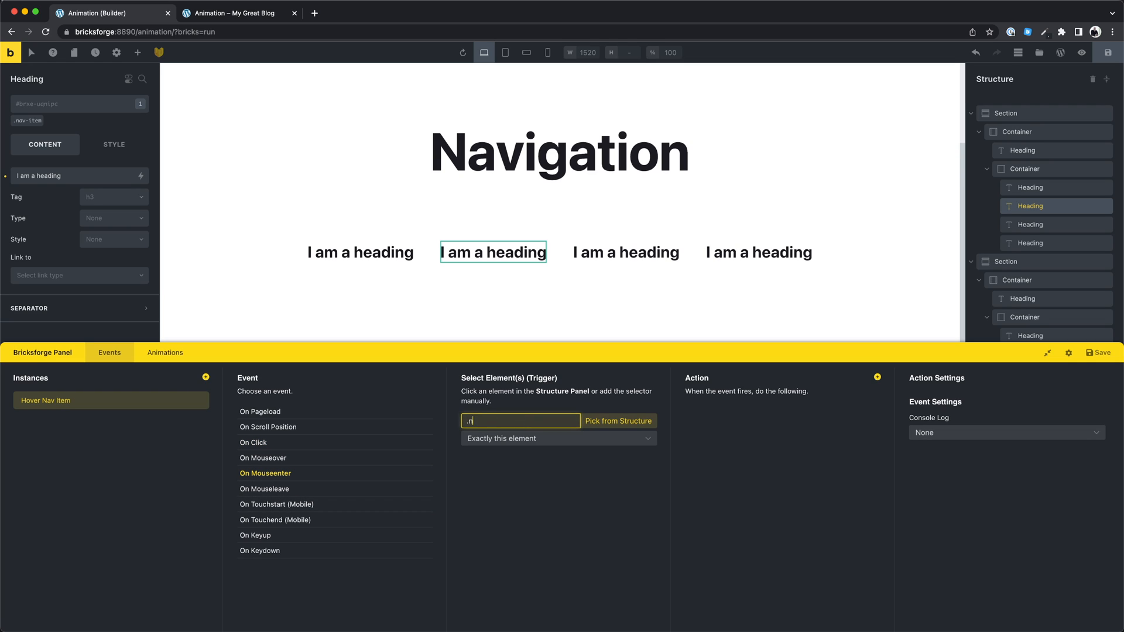
click(558, 437)
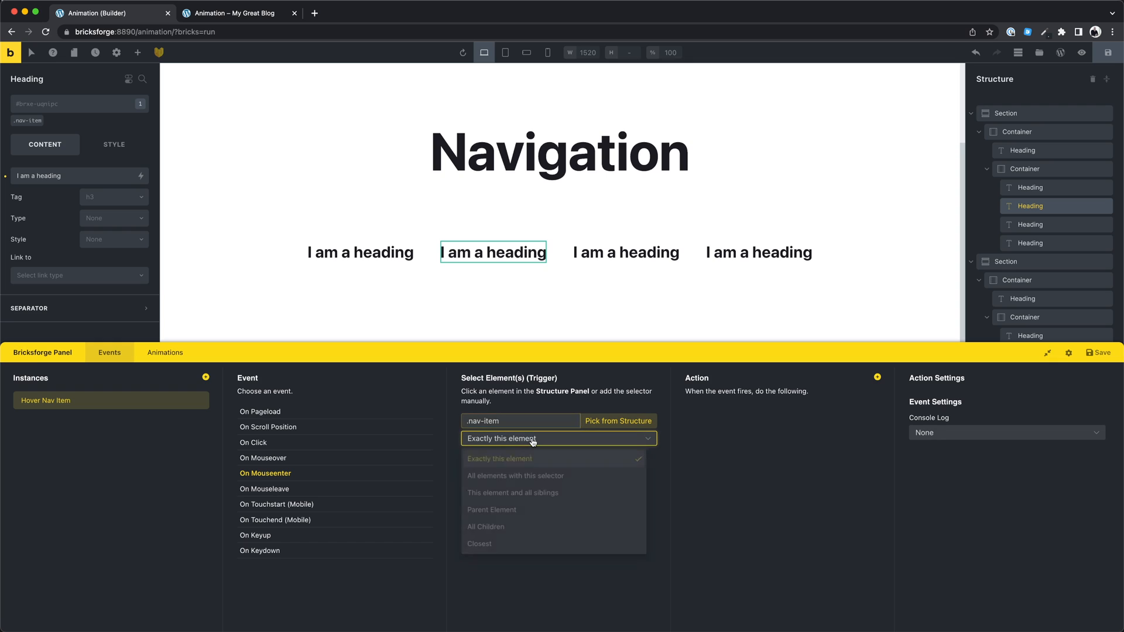
click(514, 476)
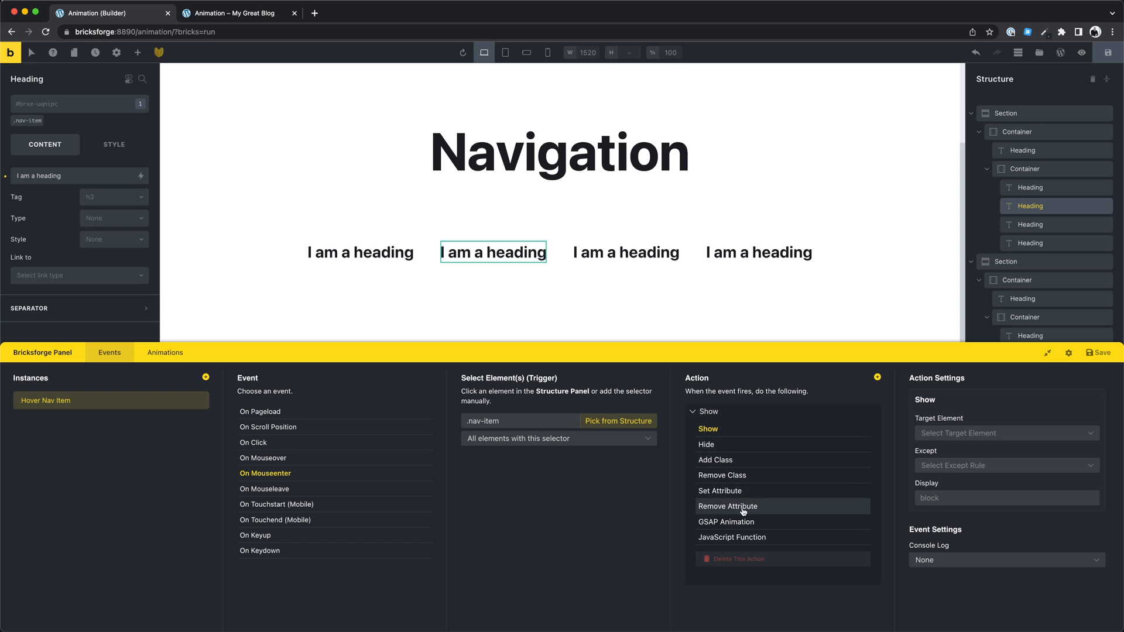
Have the event play the Nav Items GSAP timeline on the hovered item, and save.
click(725, 521)
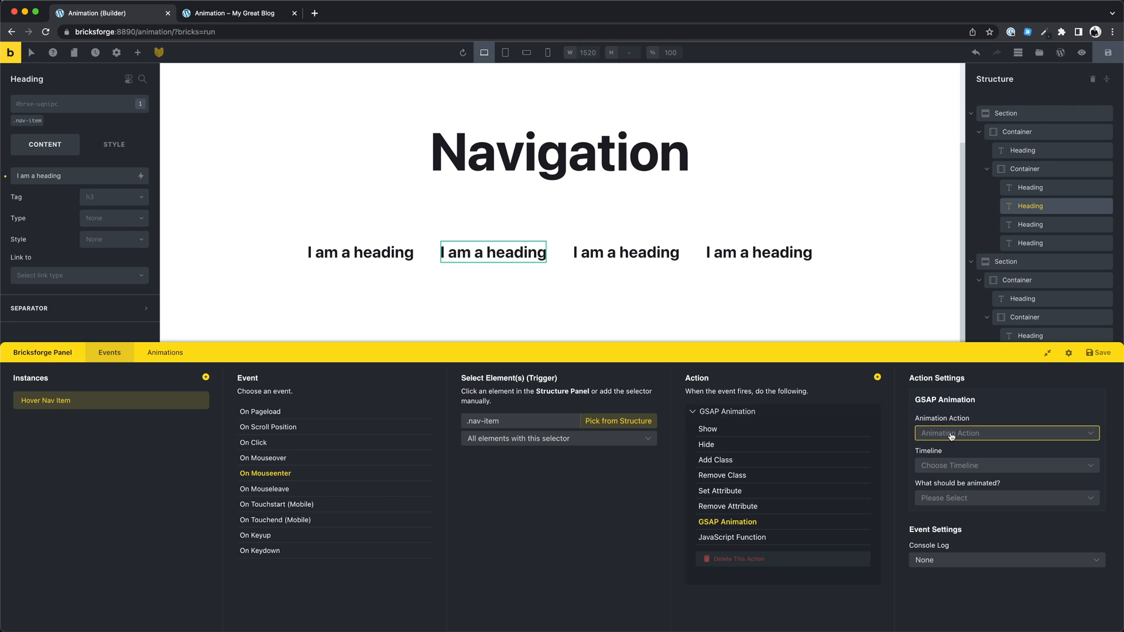
click(1005, 434)
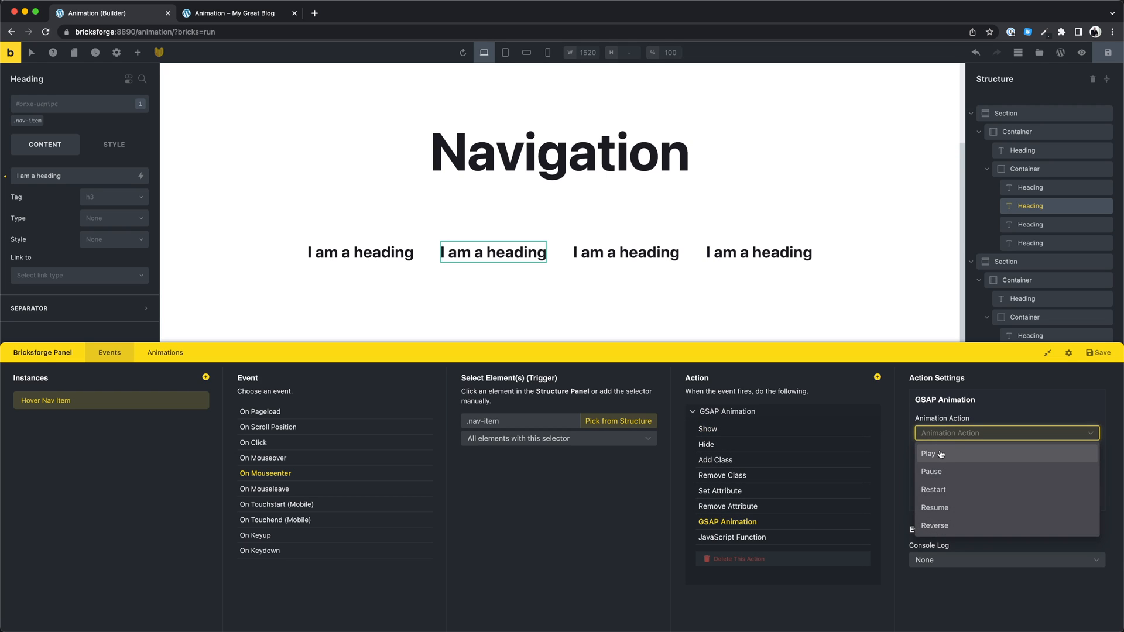
click(928, 453)
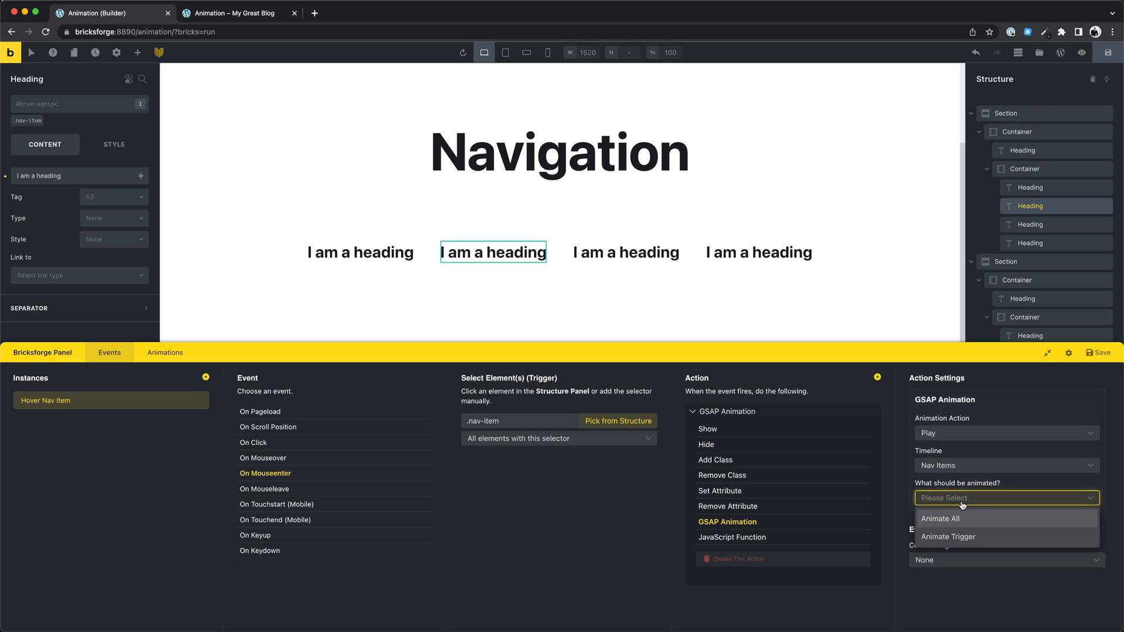
click(947, 536)
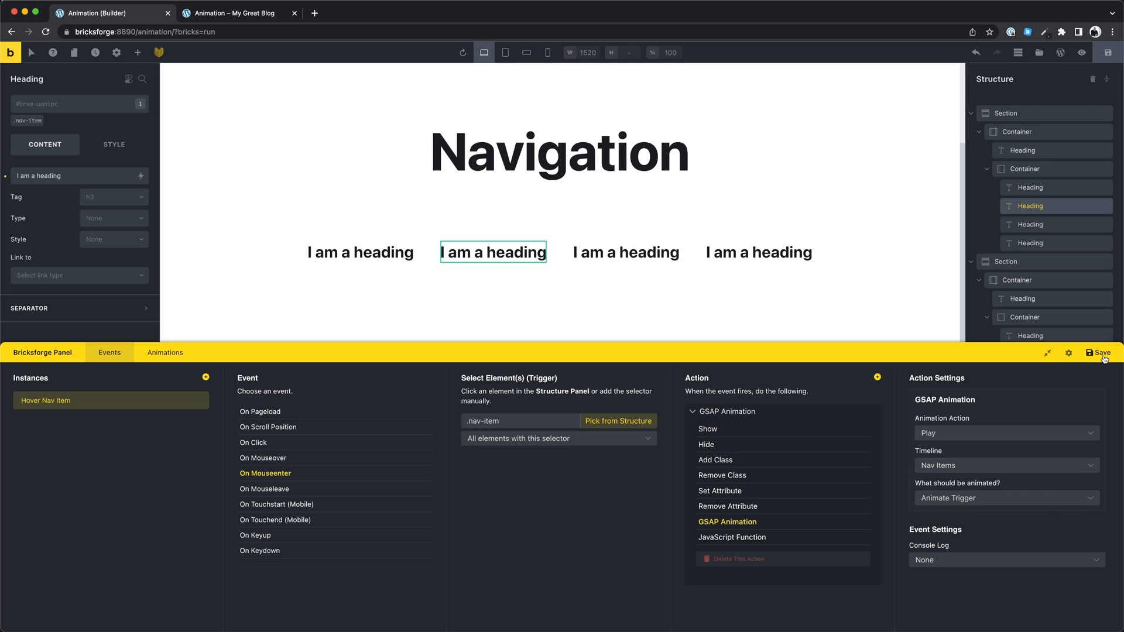
click(230, 13)
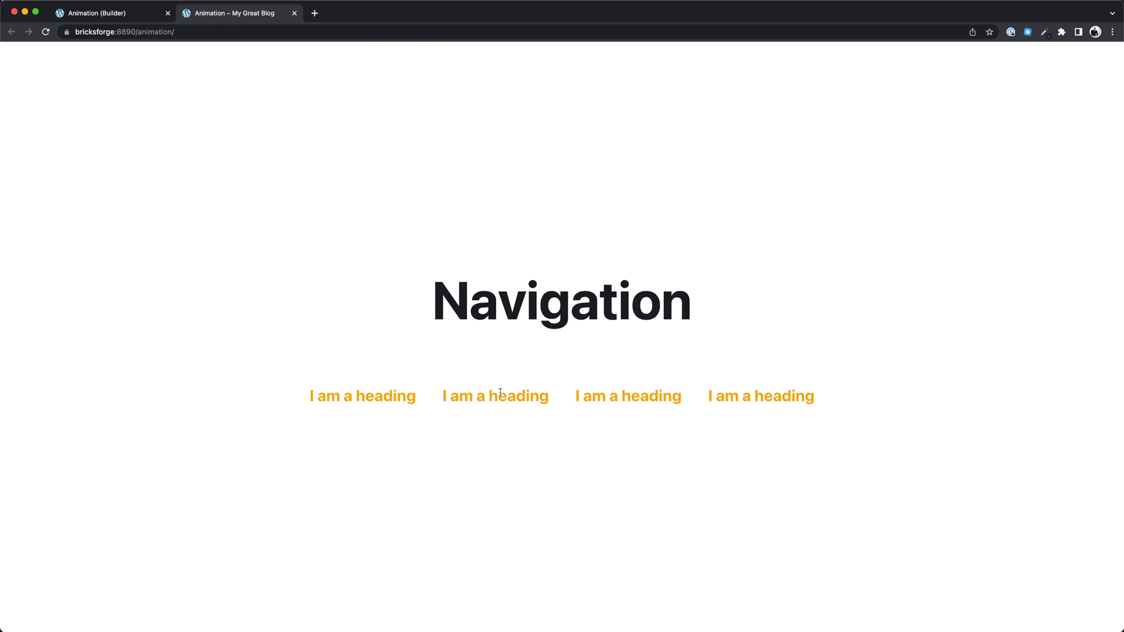
click(111, 13)
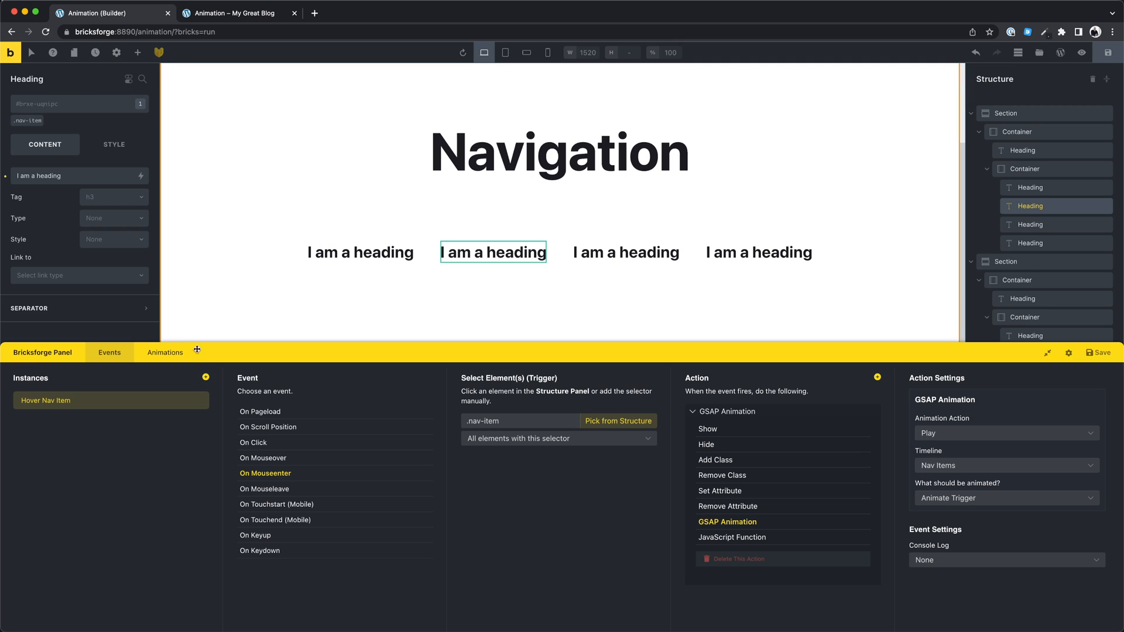
Create a 'Mouse Leave Nav Item' event firing on mouseleave for all .nav-item elements.
click(205, 377)
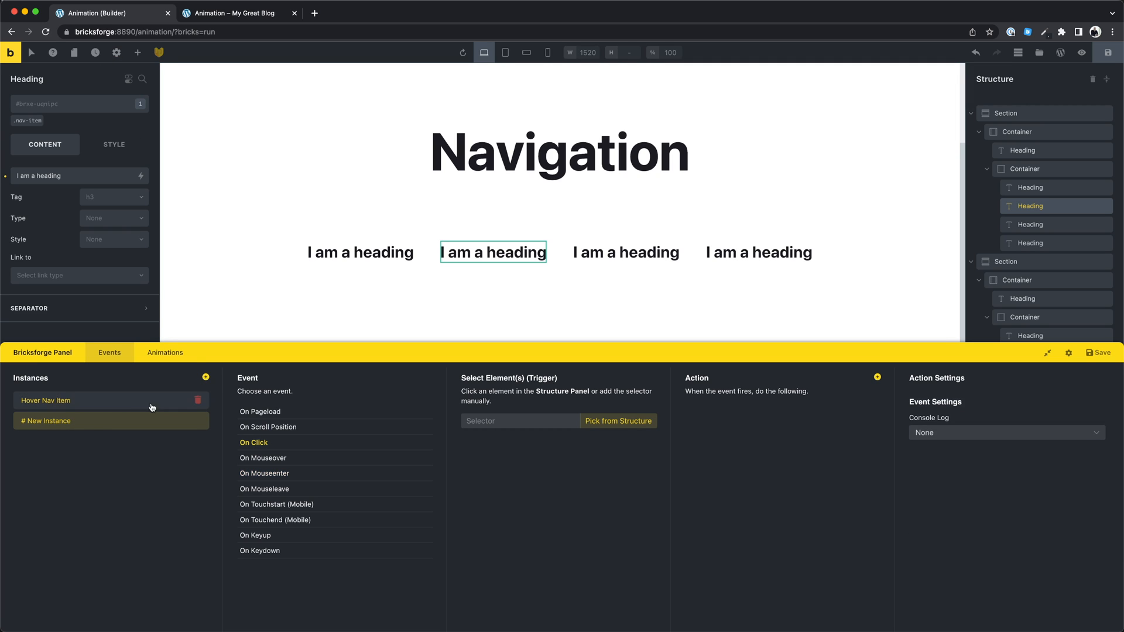
text(Mo)
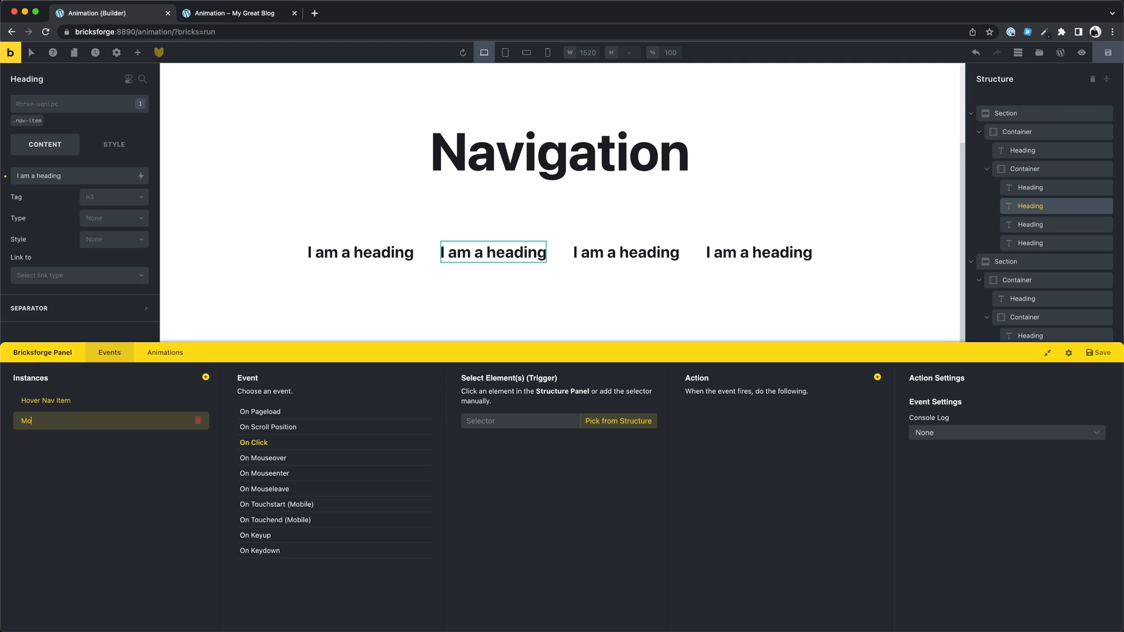
text(Mouse Leave Nav Item)
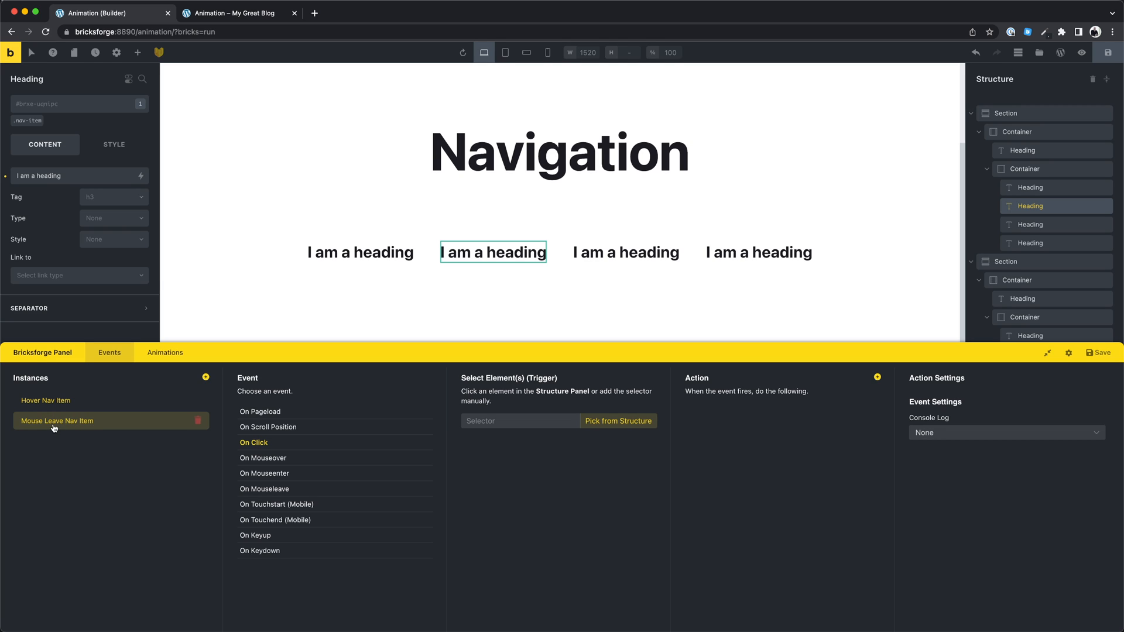
mouse_move(269, 488)
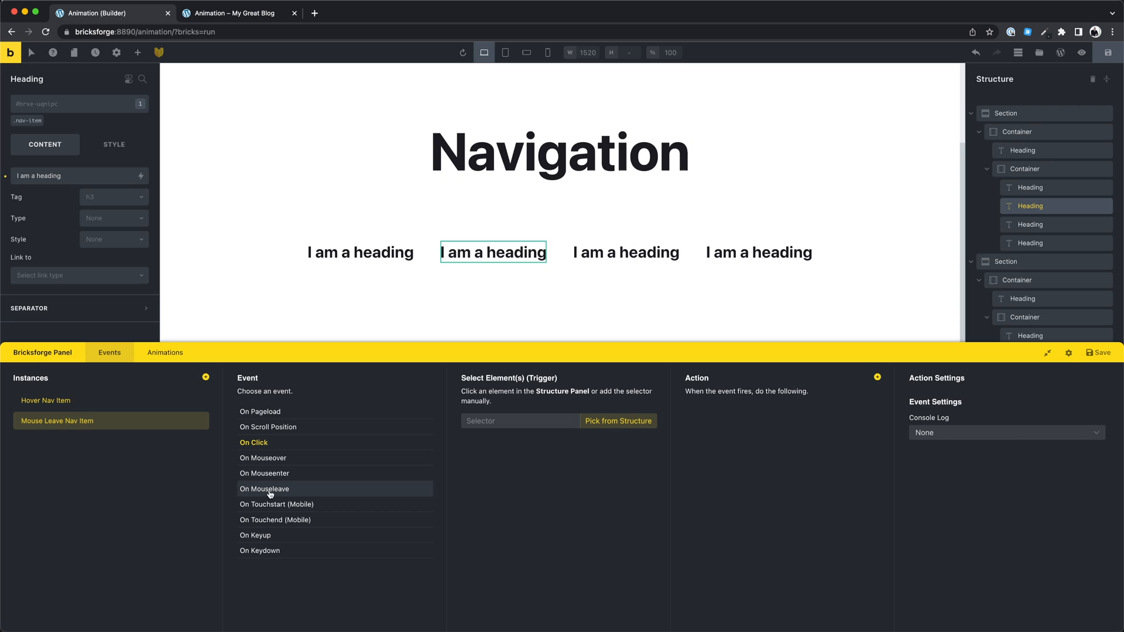
click(264, 488)
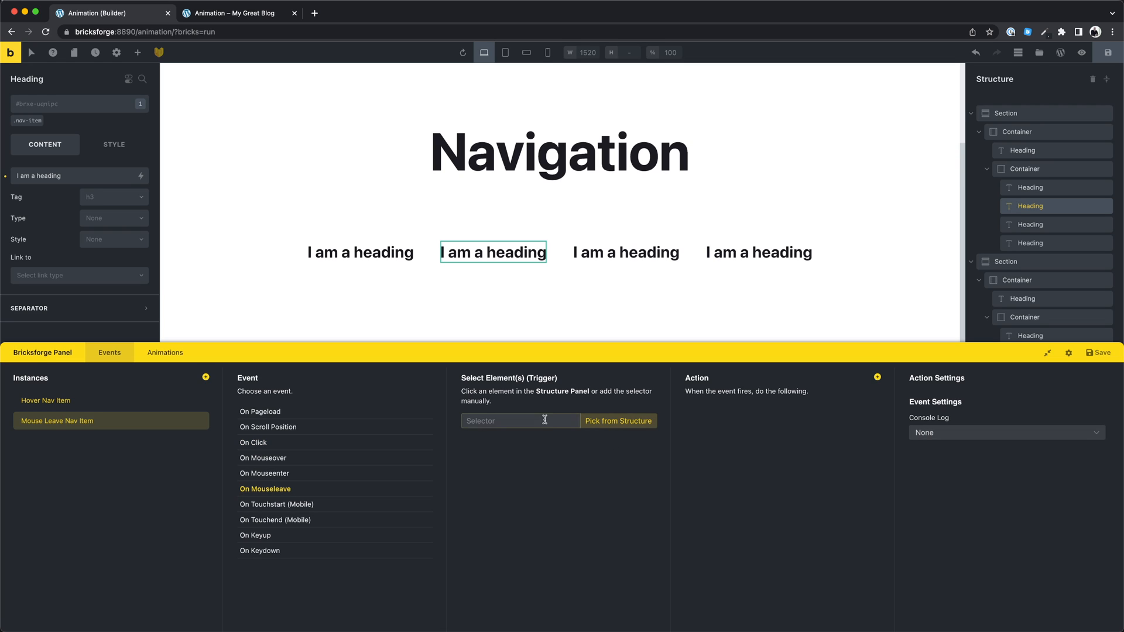
text(.nav-item)
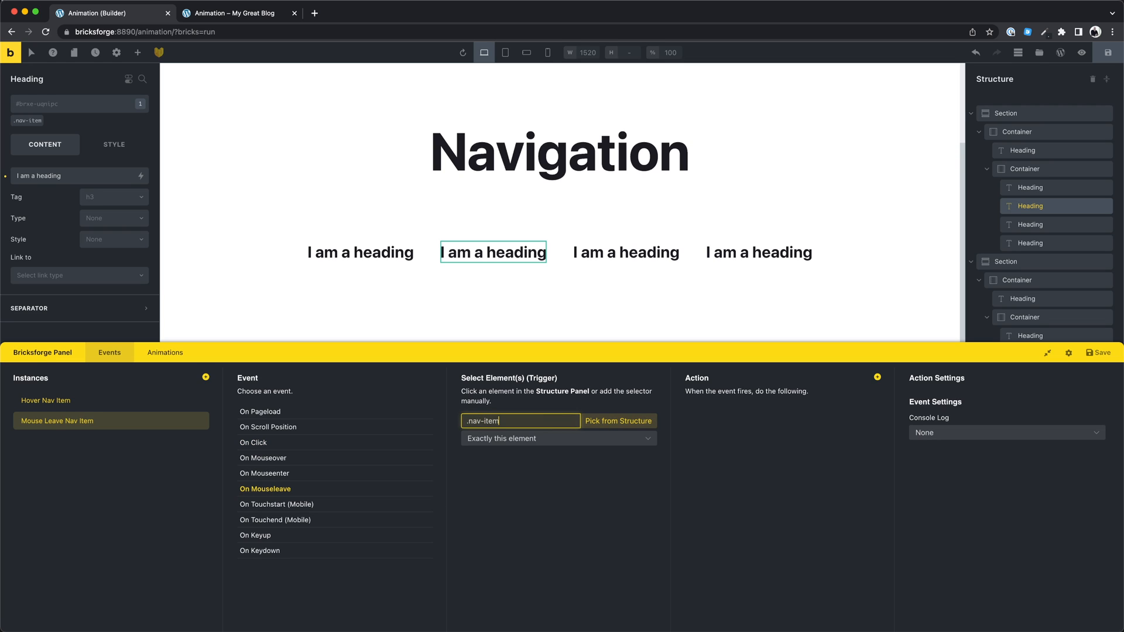
click(557, 438)
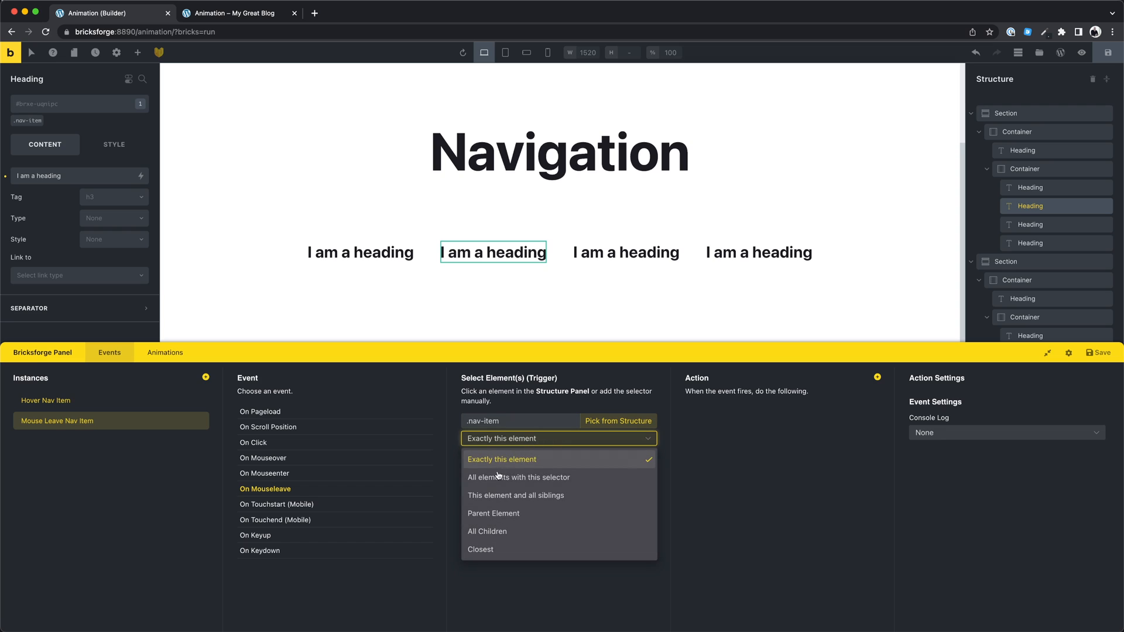
click(518, 477)
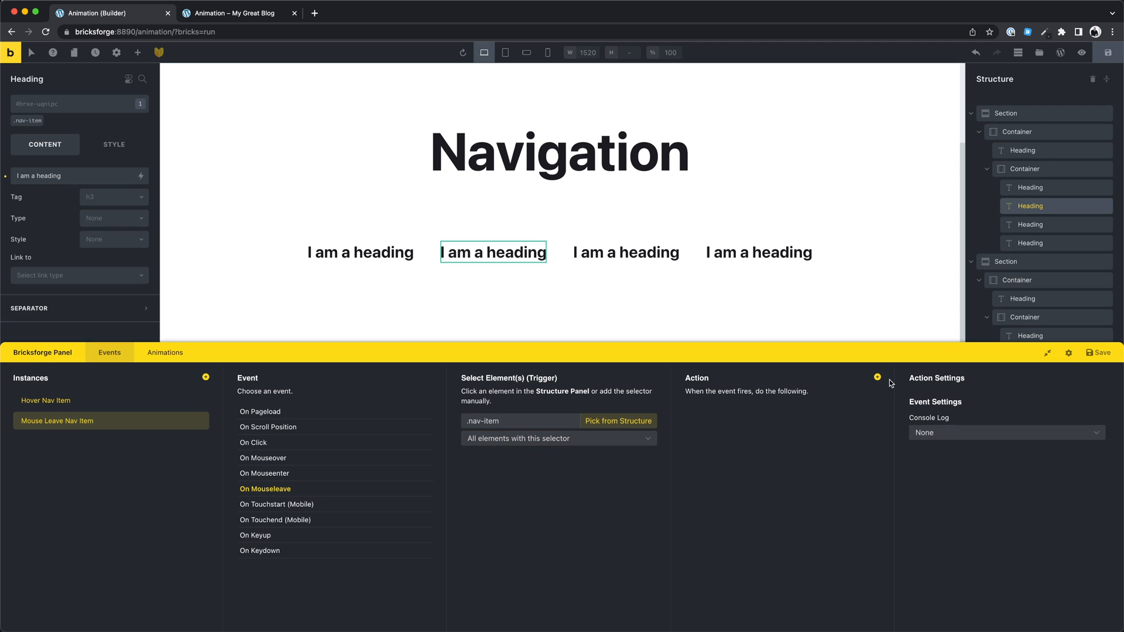
Add a GSAP Reverse action for the Nav Items timeline on the trigger element, and save.
click(876, 378)
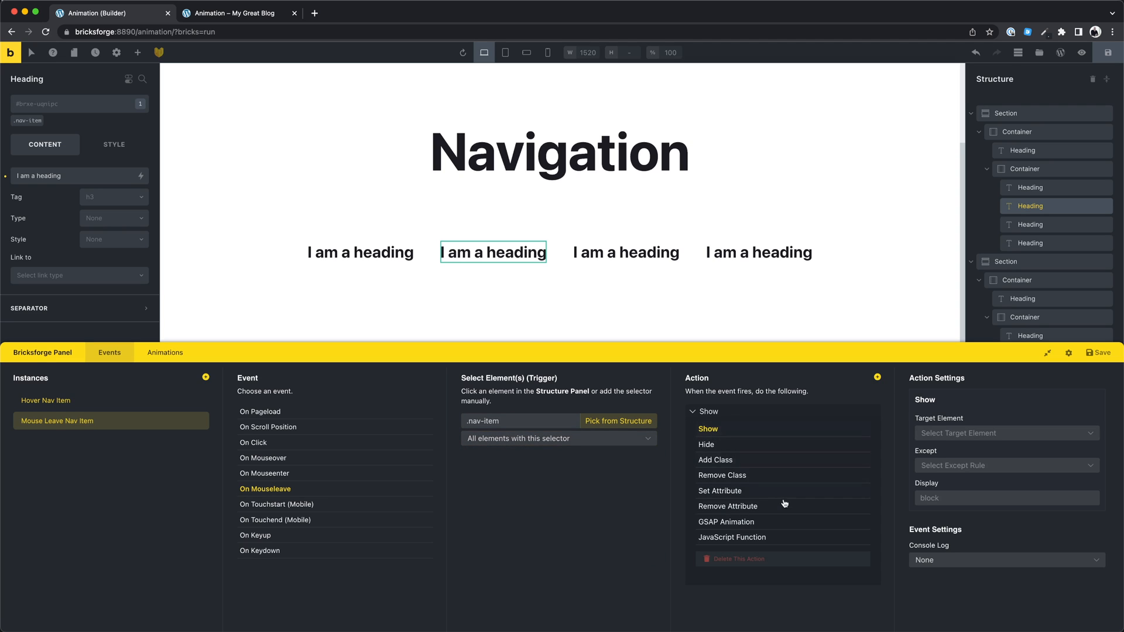
click(726, 521)
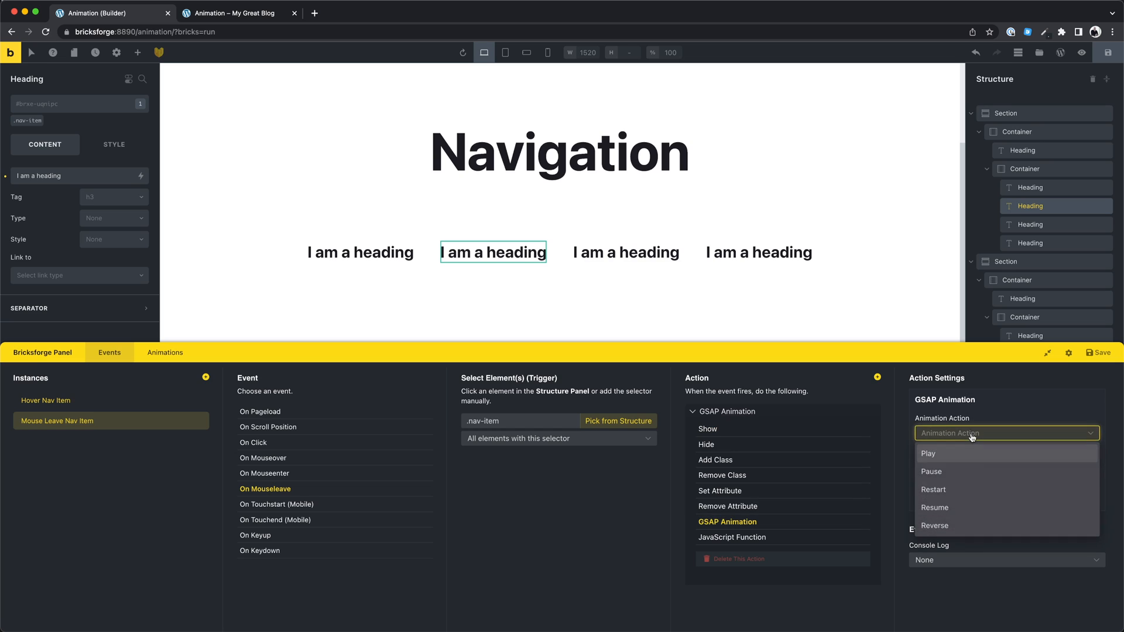
click(935, 526)
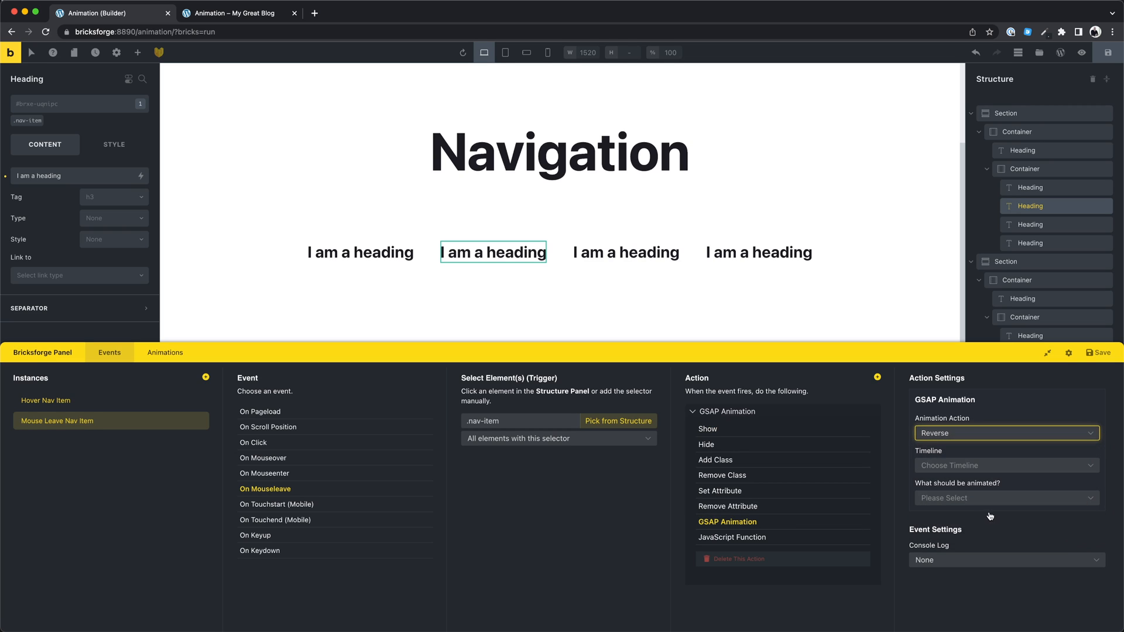
click(1003, 464)
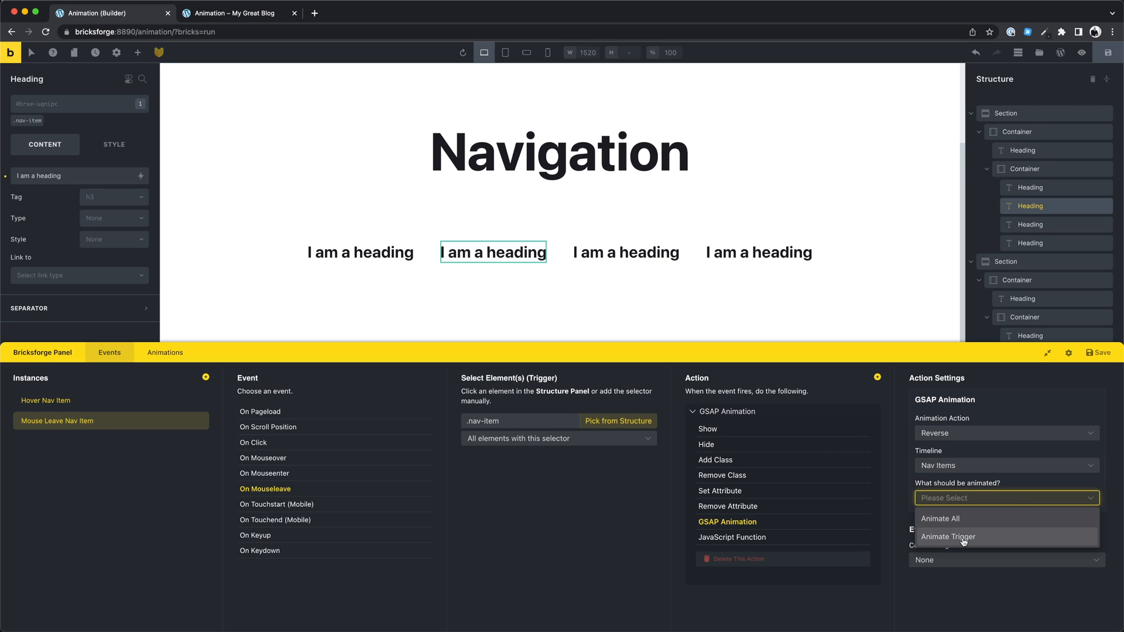
click(948, 536)
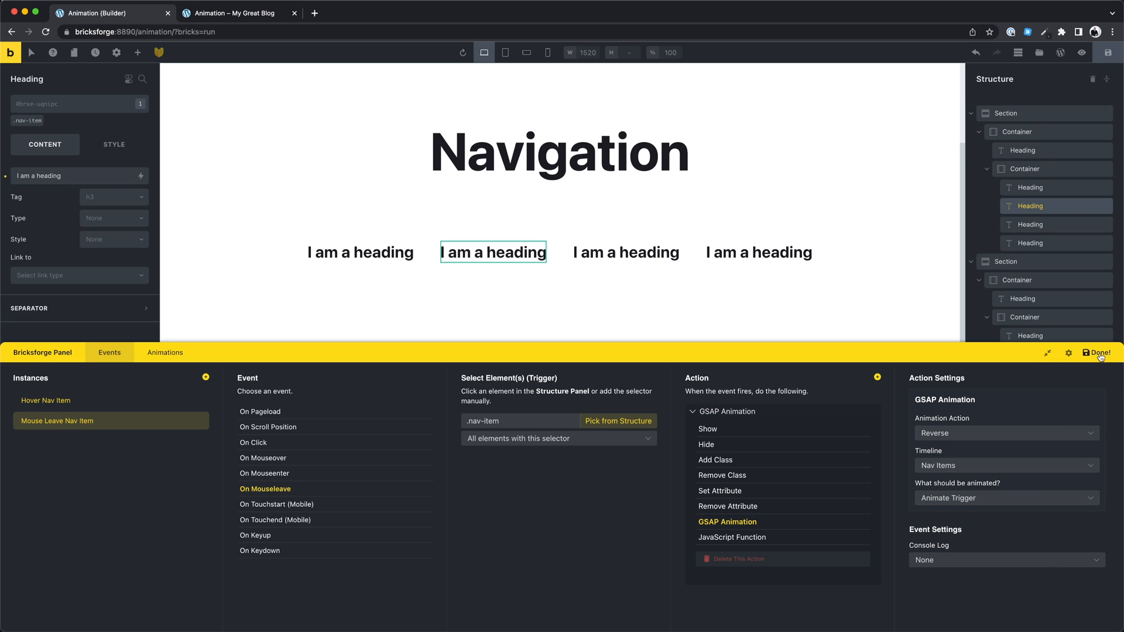
click(236, 13)
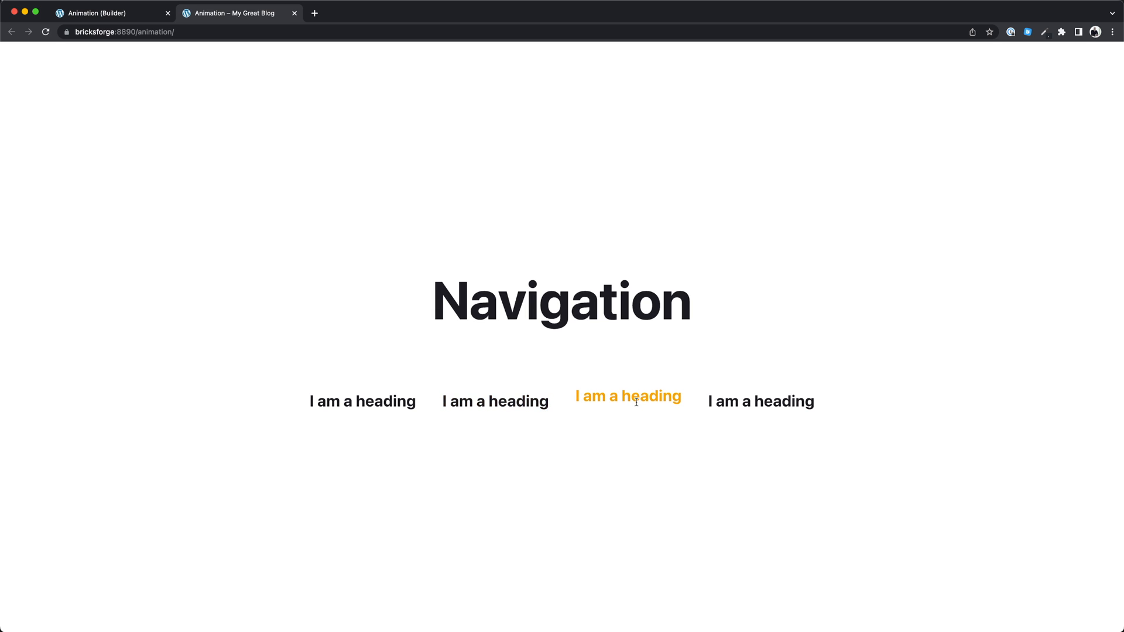
mouse_move(625, 447)
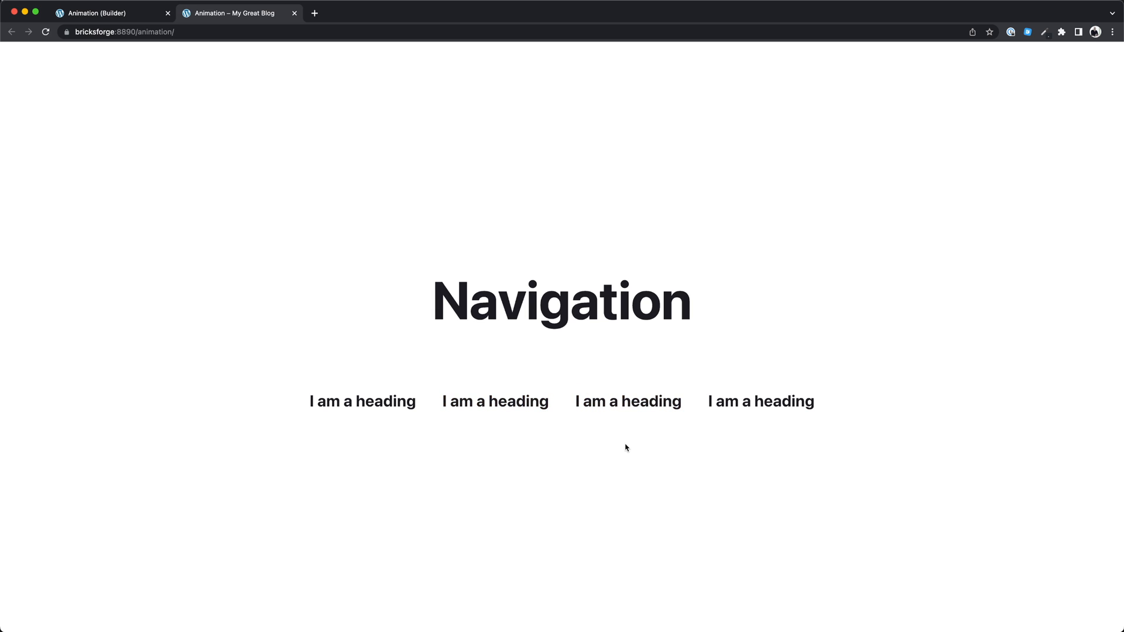